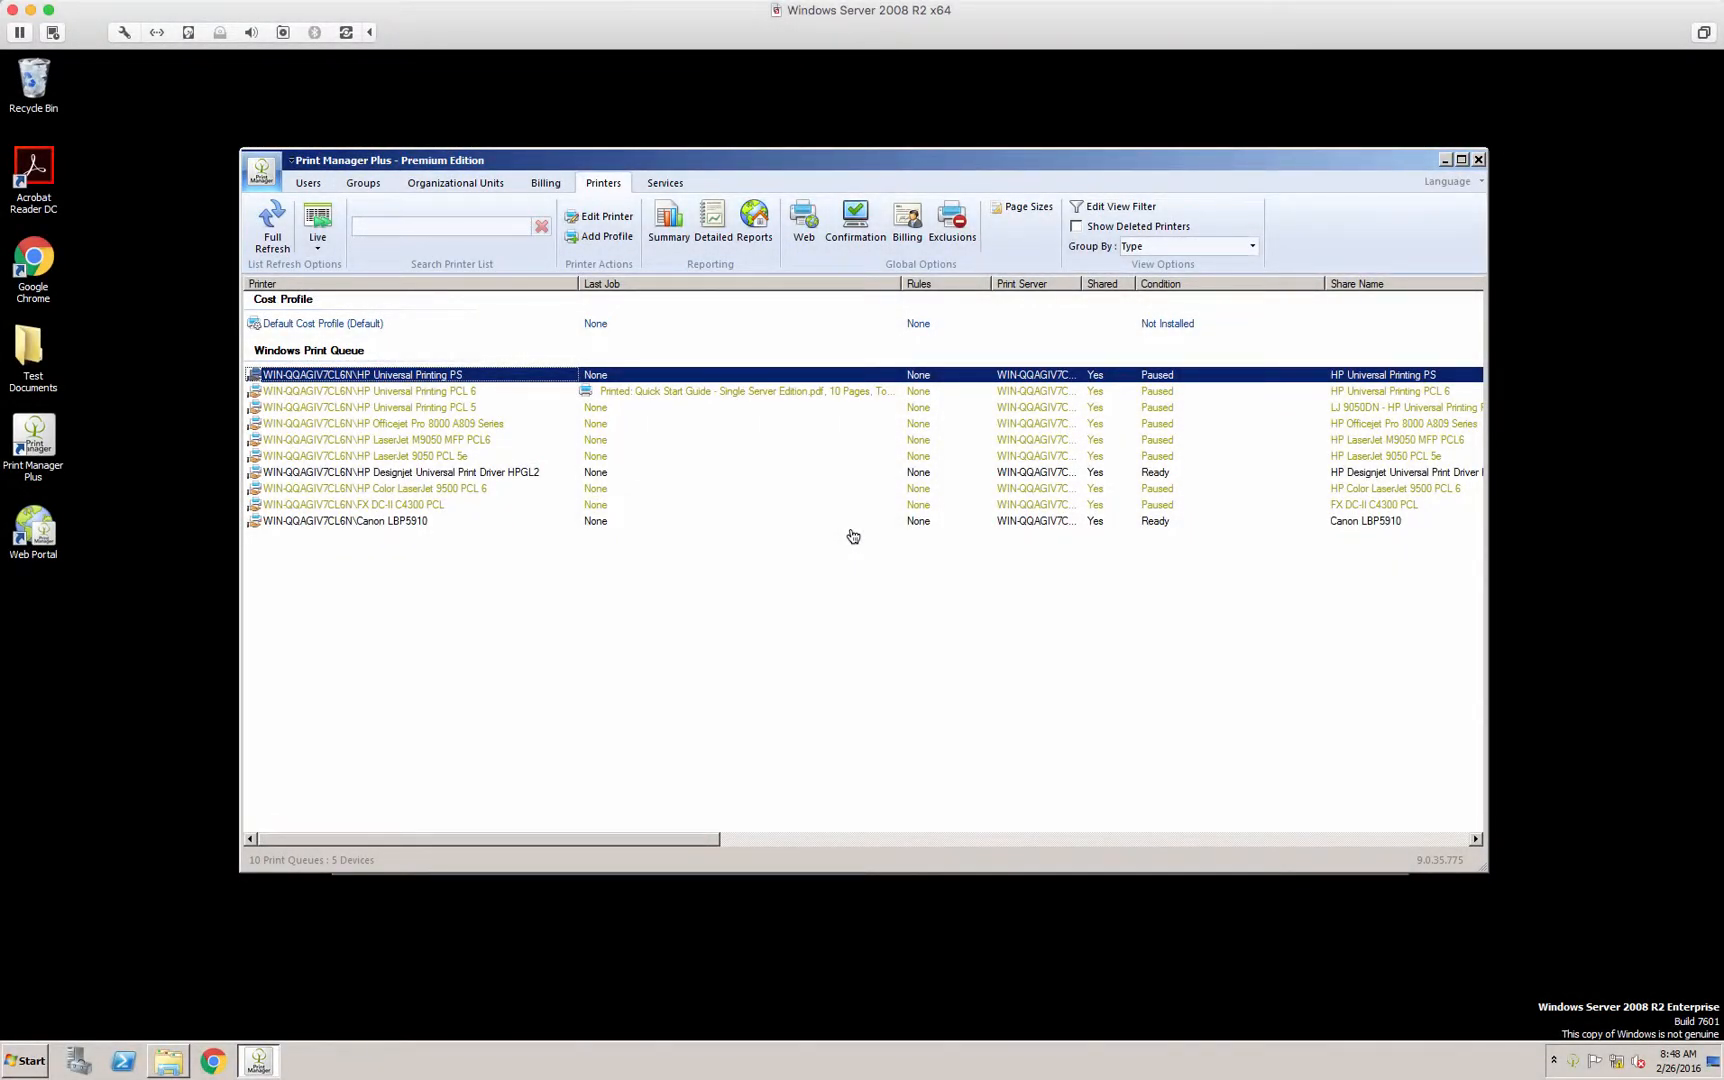
mouse_move(862, 416)
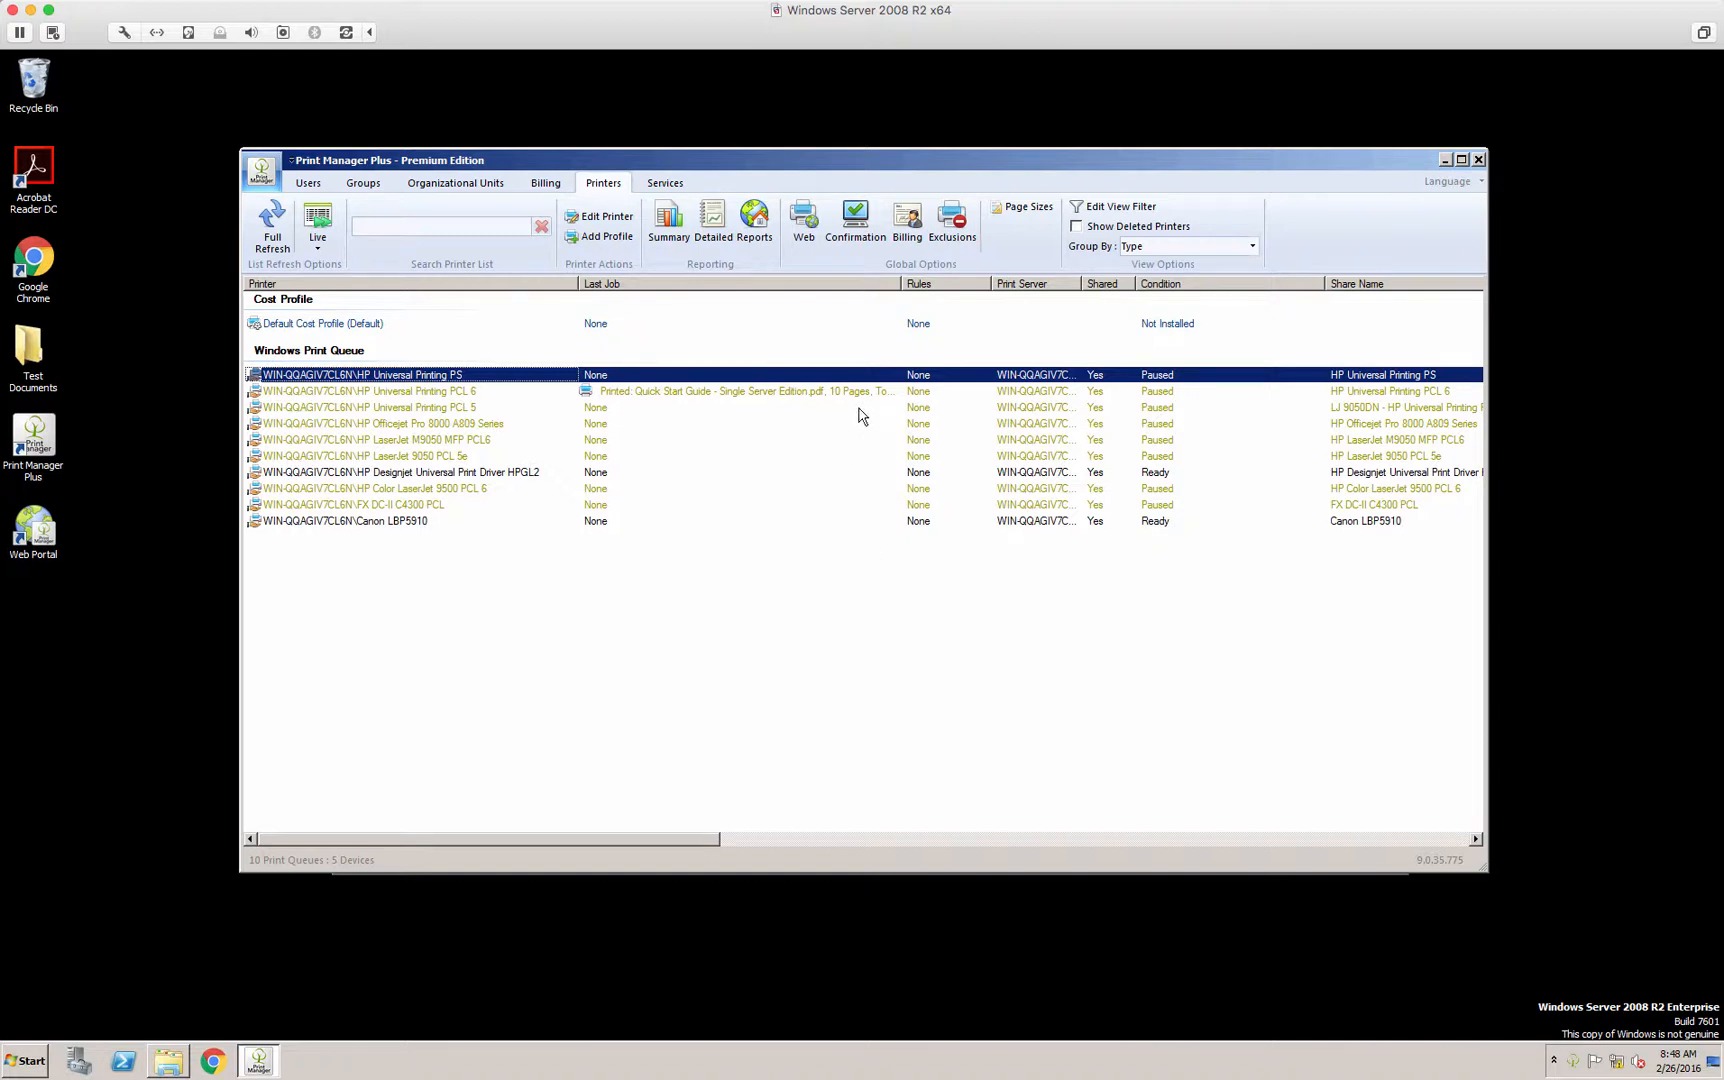
mouse_move(860, 416)
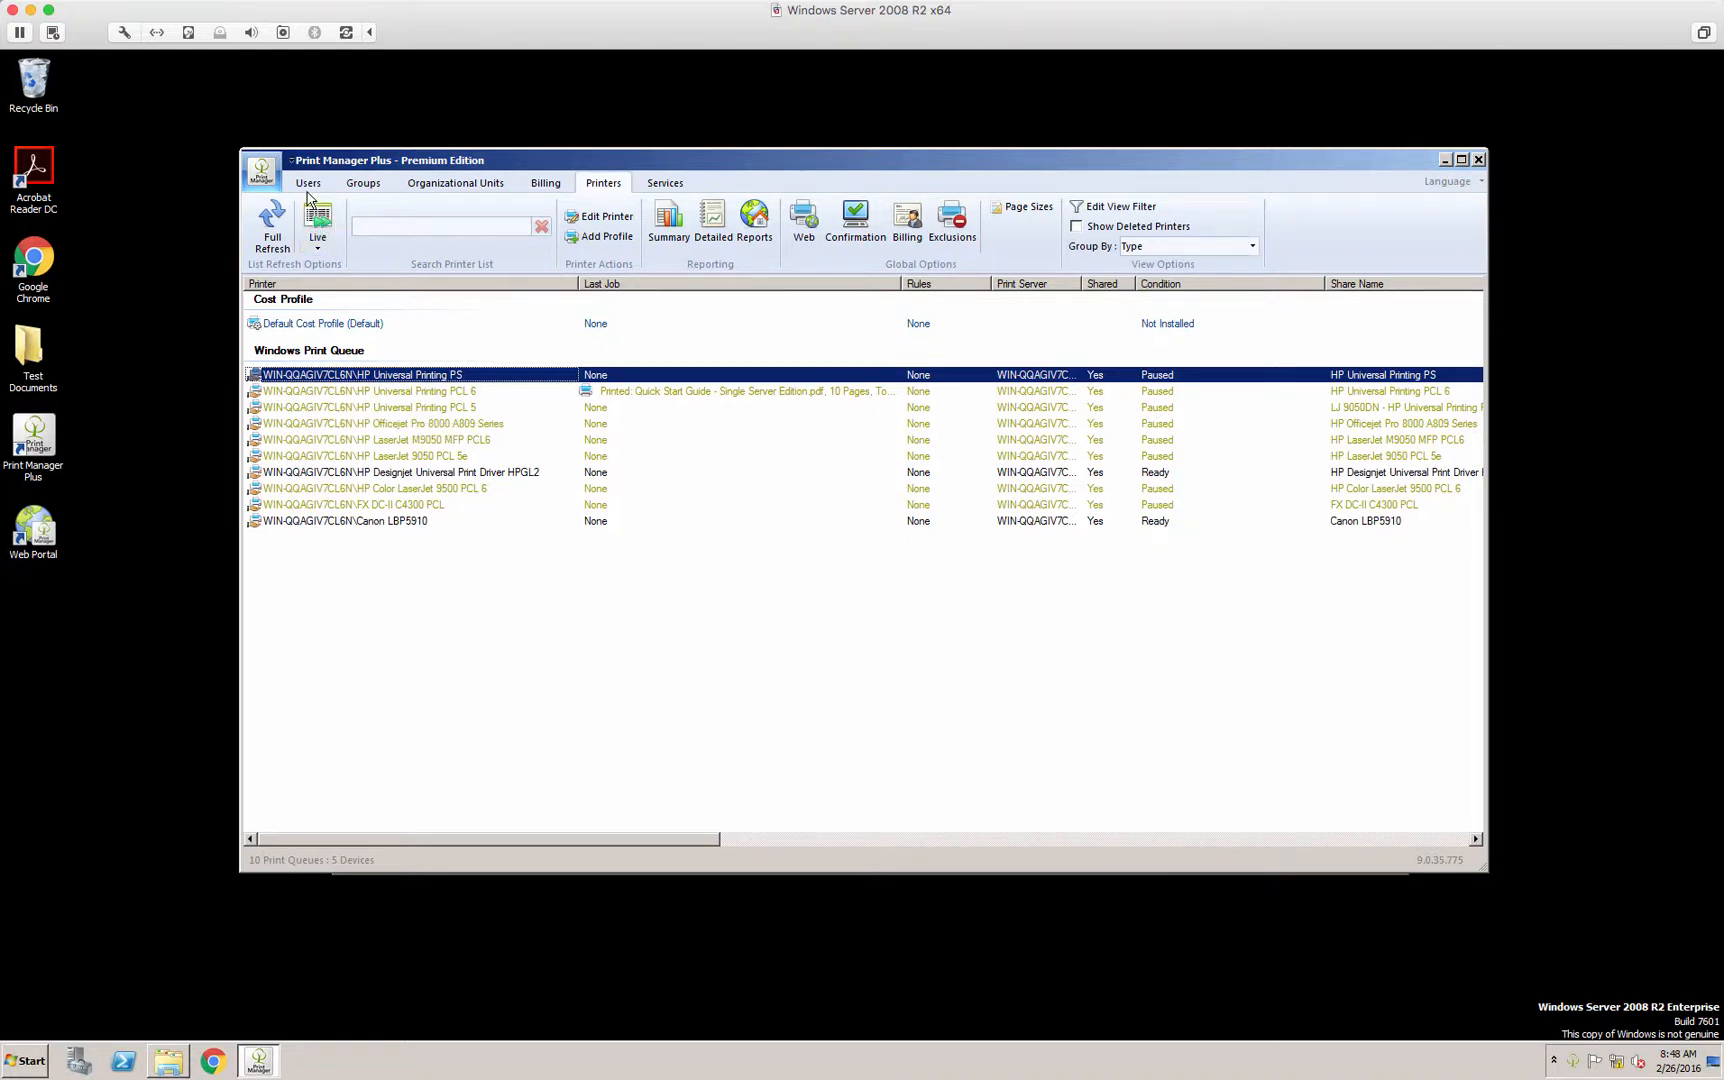
mouse_move(308, 182)
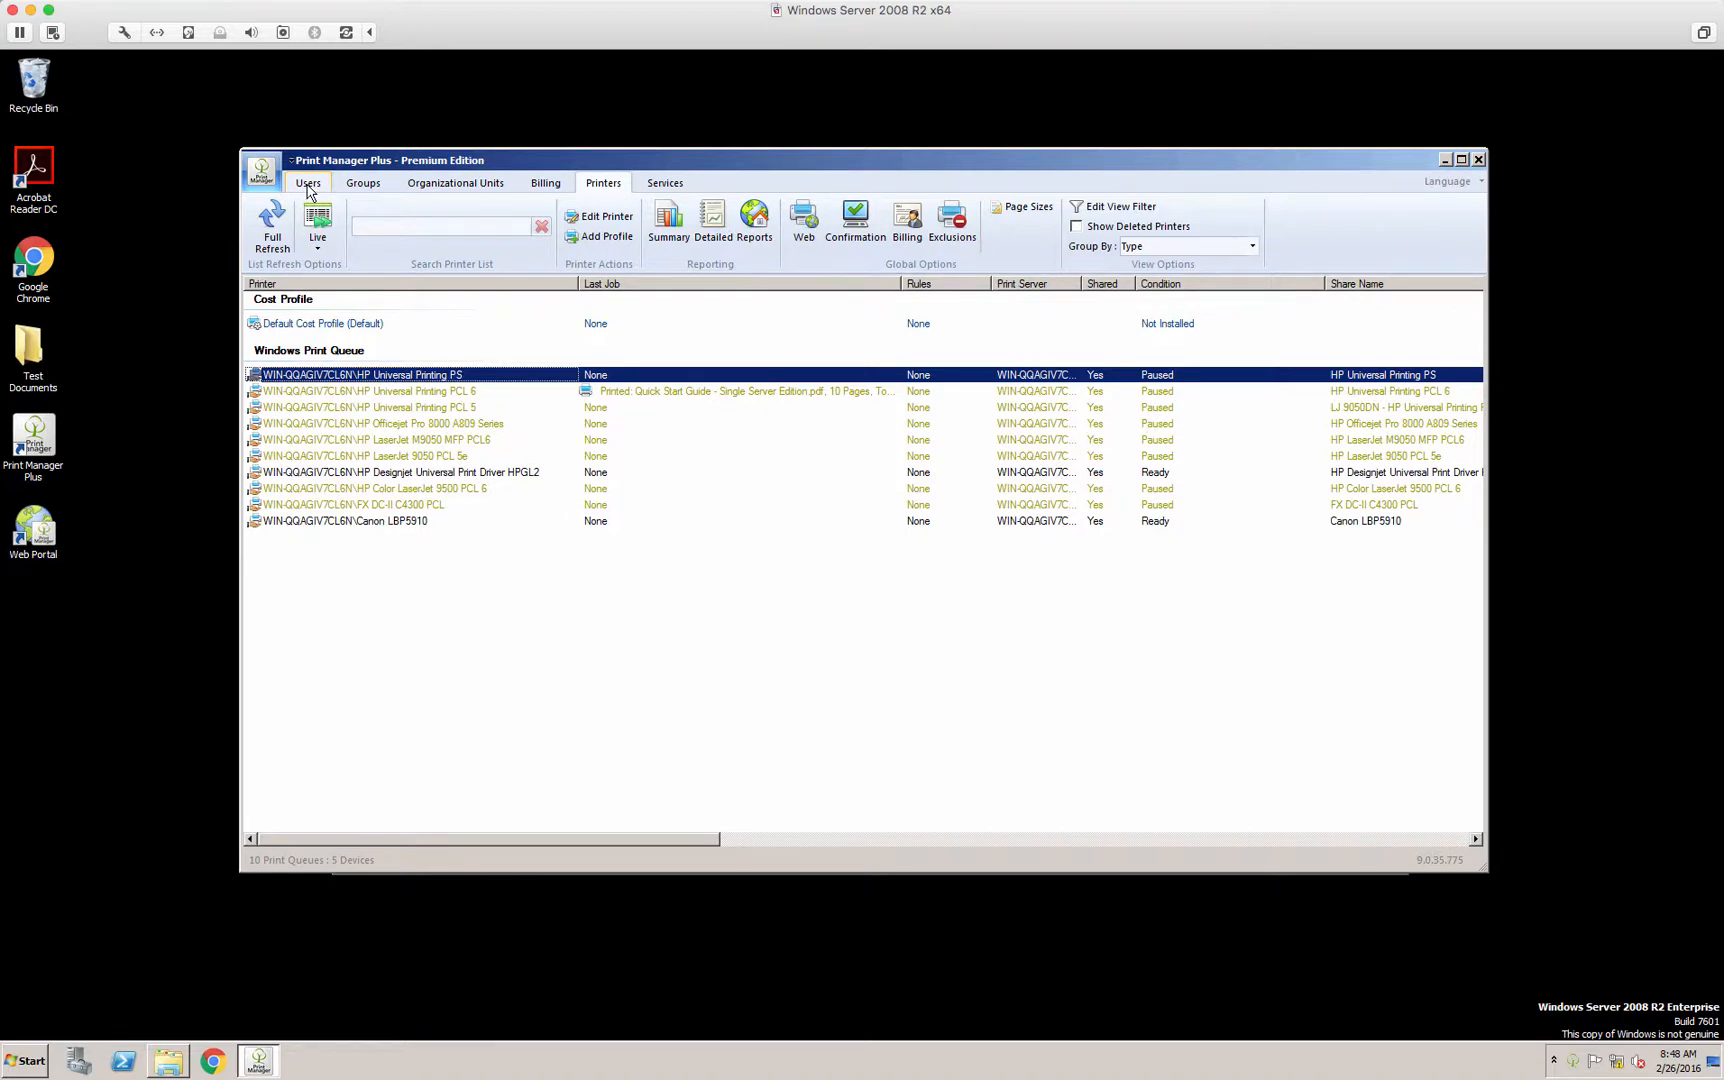
Step: Browse the Users and Organizational Units lists, then show Rules and Restrictions for HP Universal Printing PS
click(308, 182)
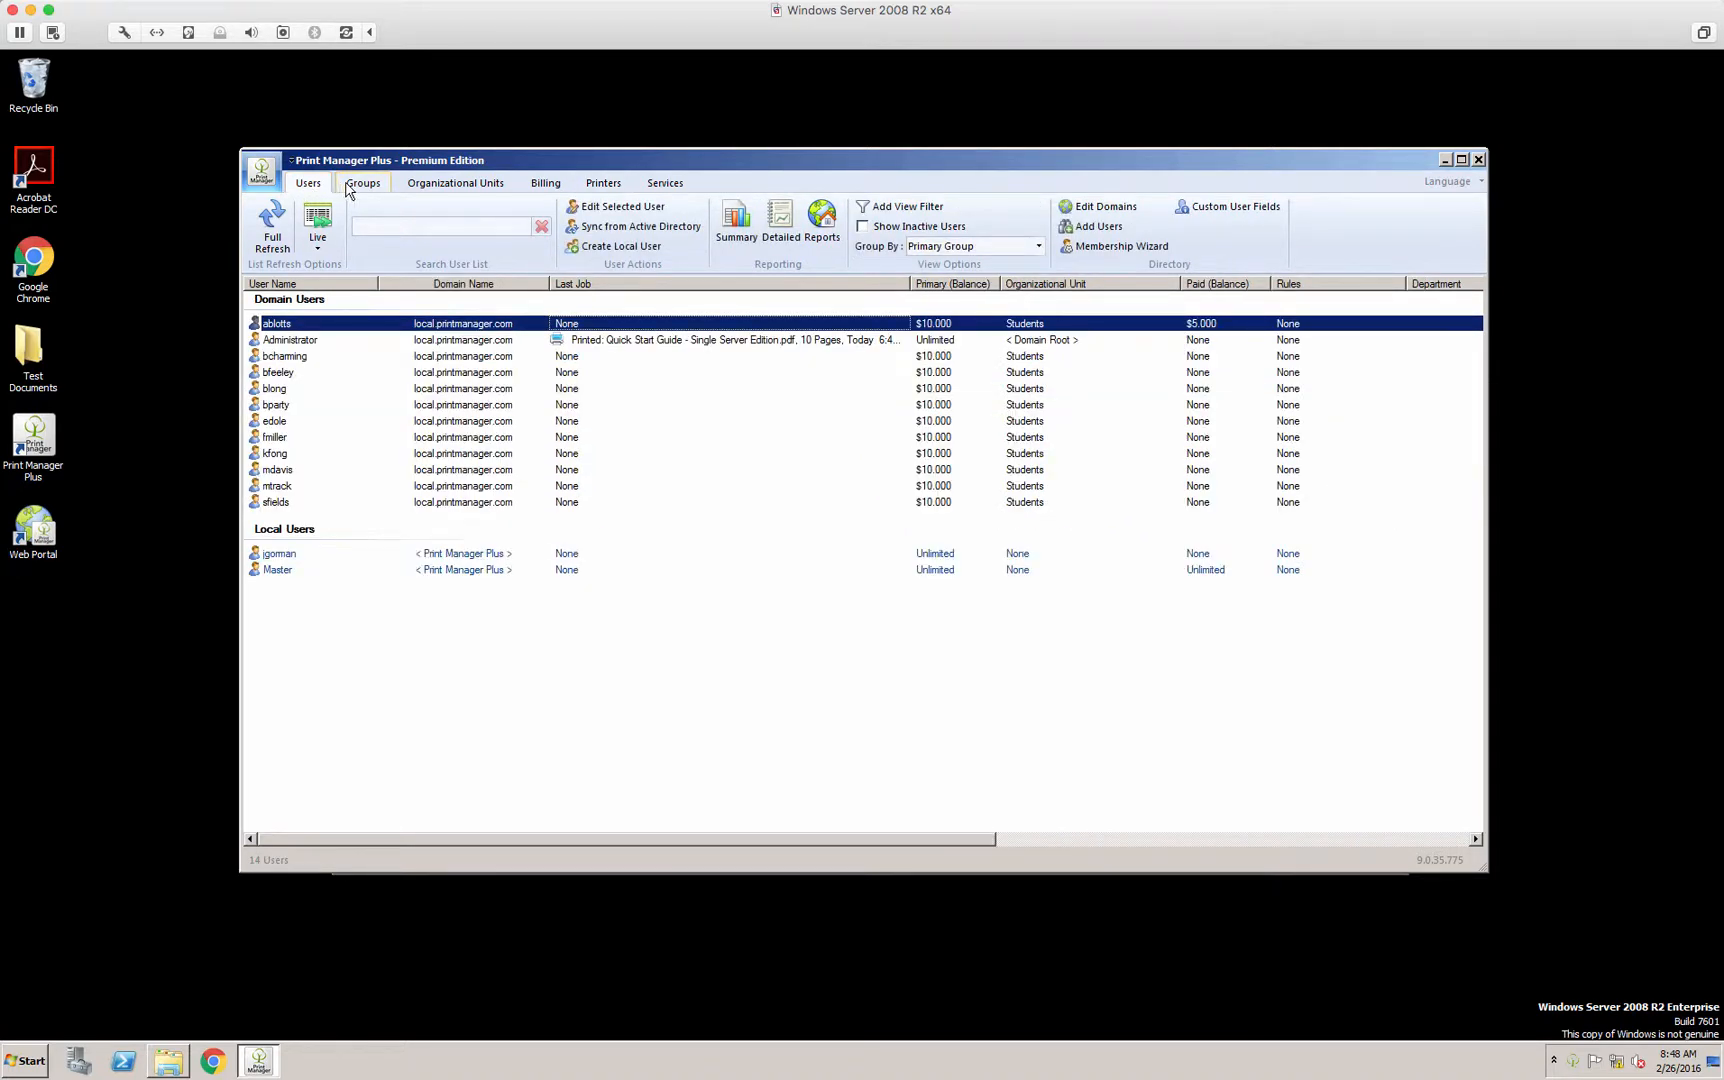
click(454, 182)
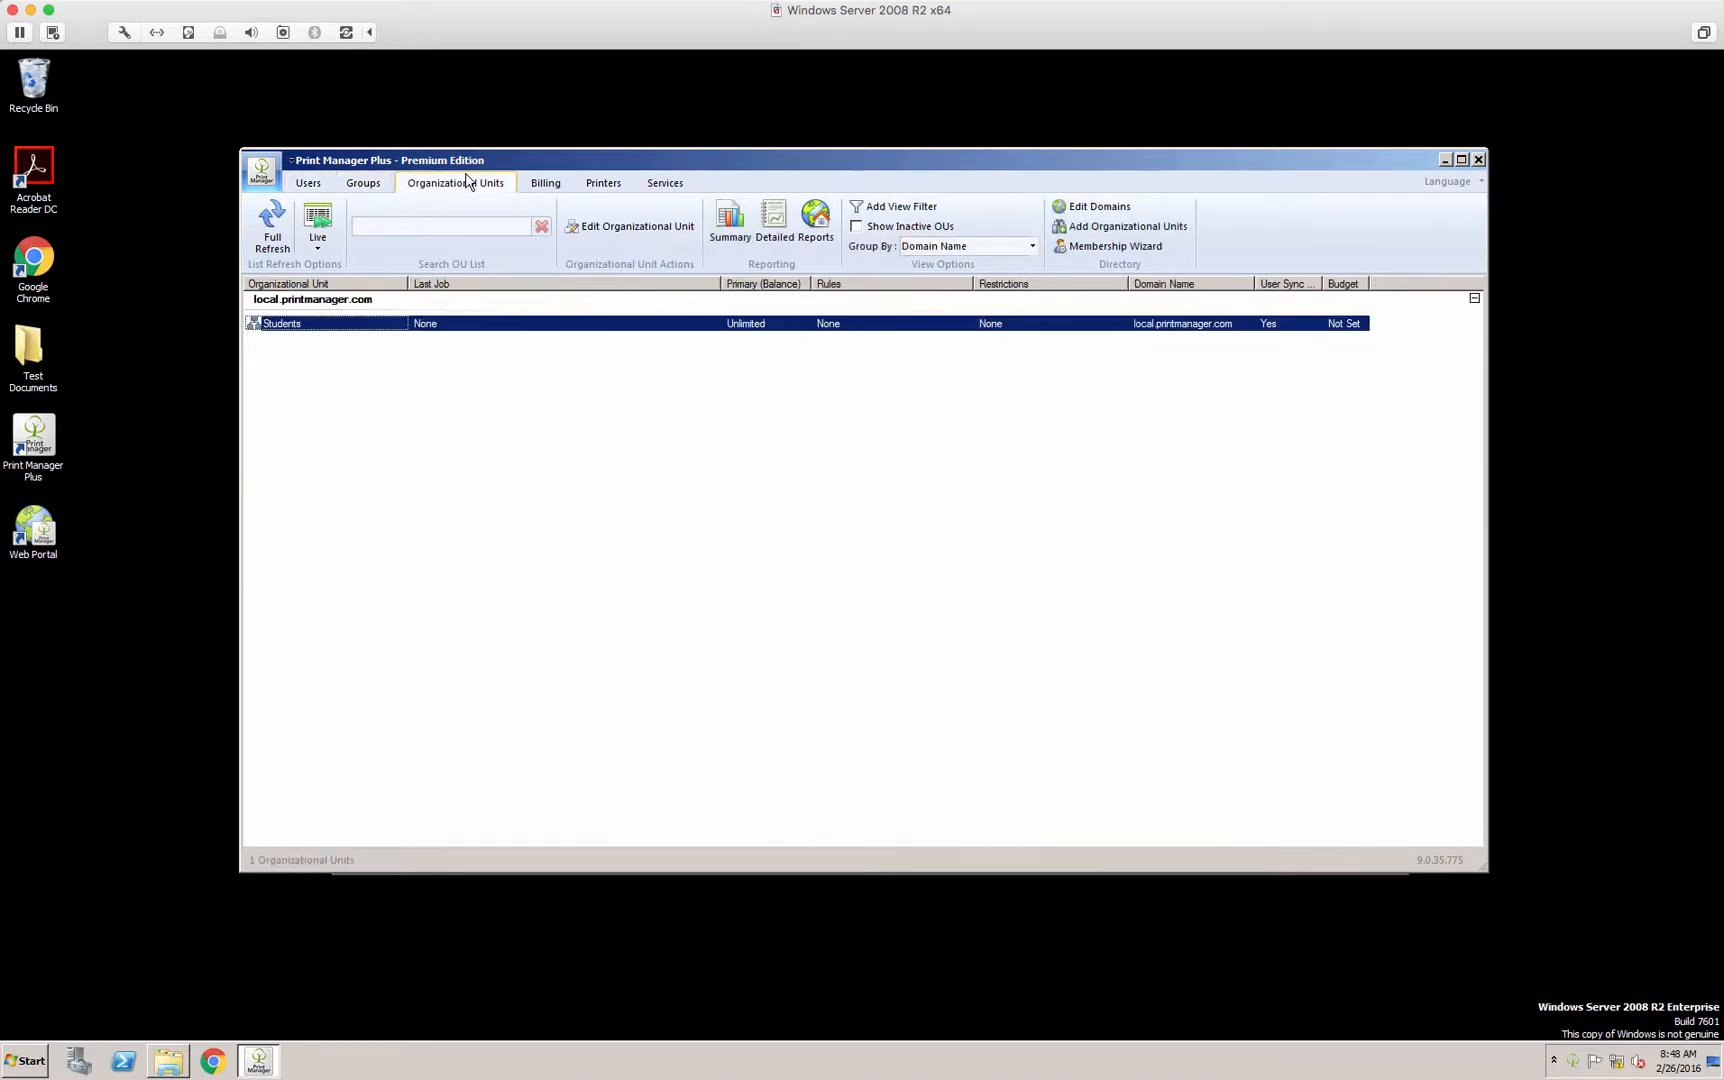
click(602, 182)
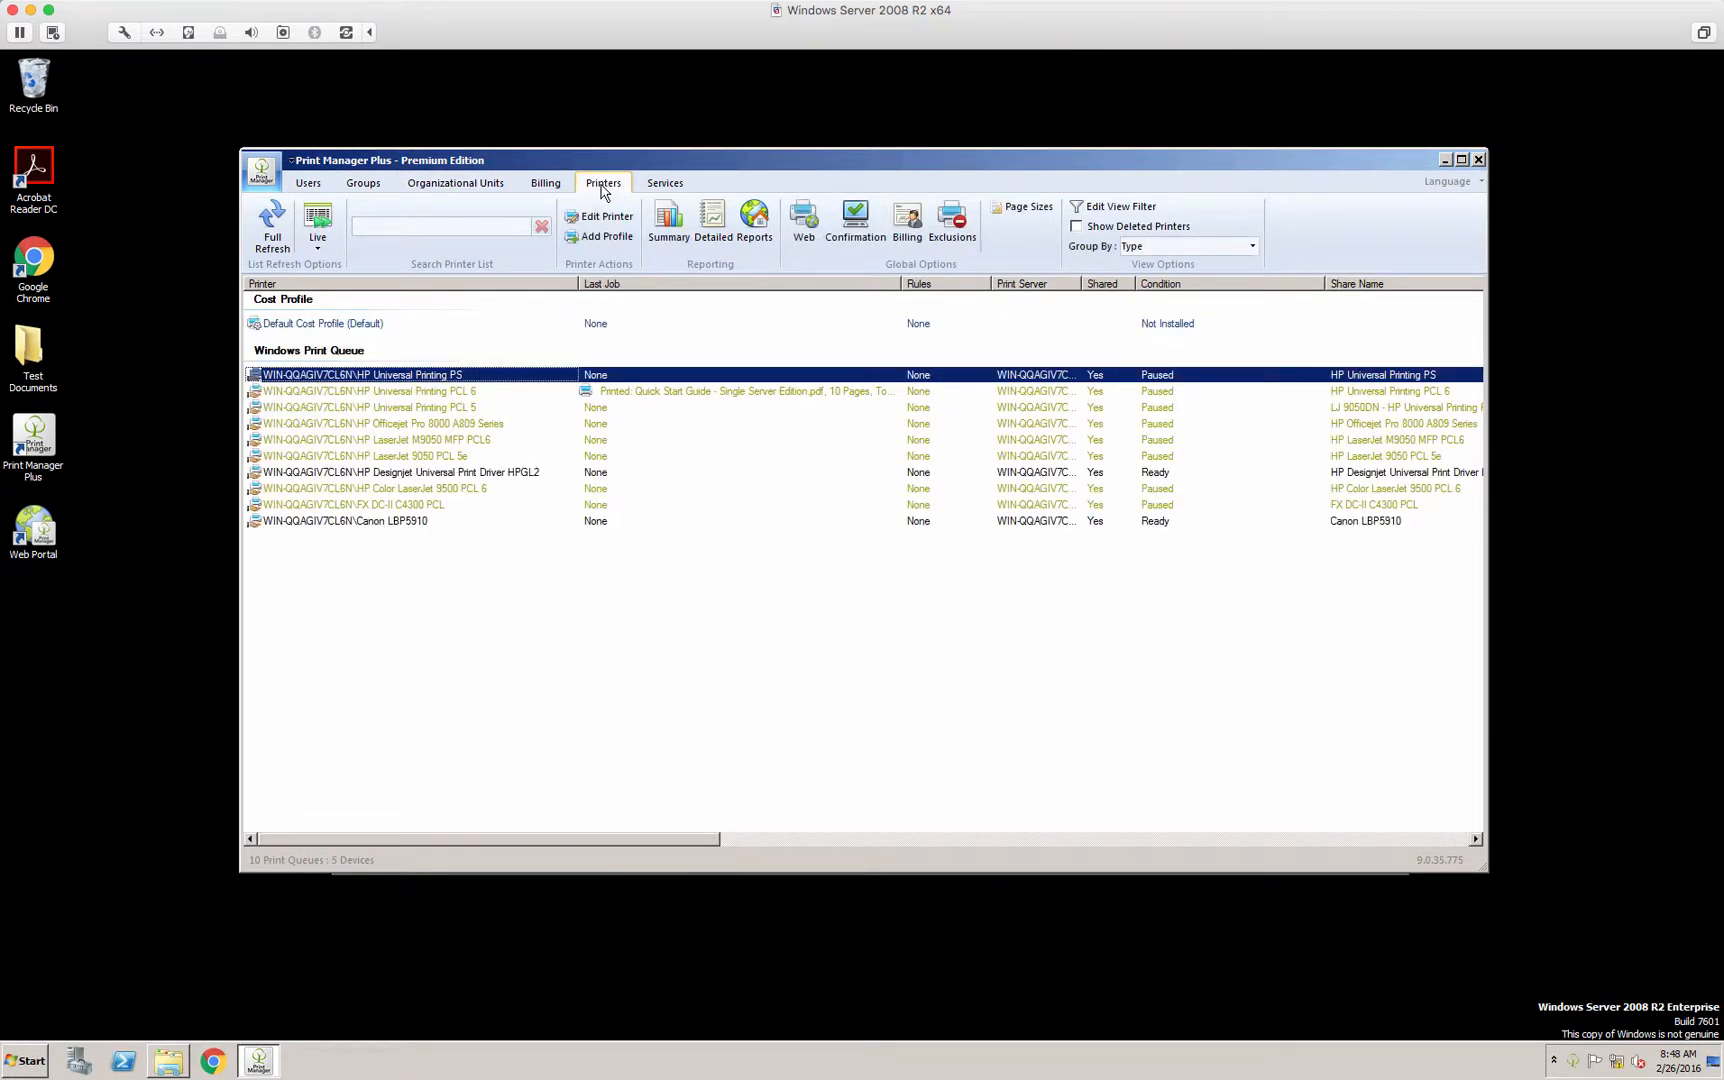
mouse_move(454, 182)
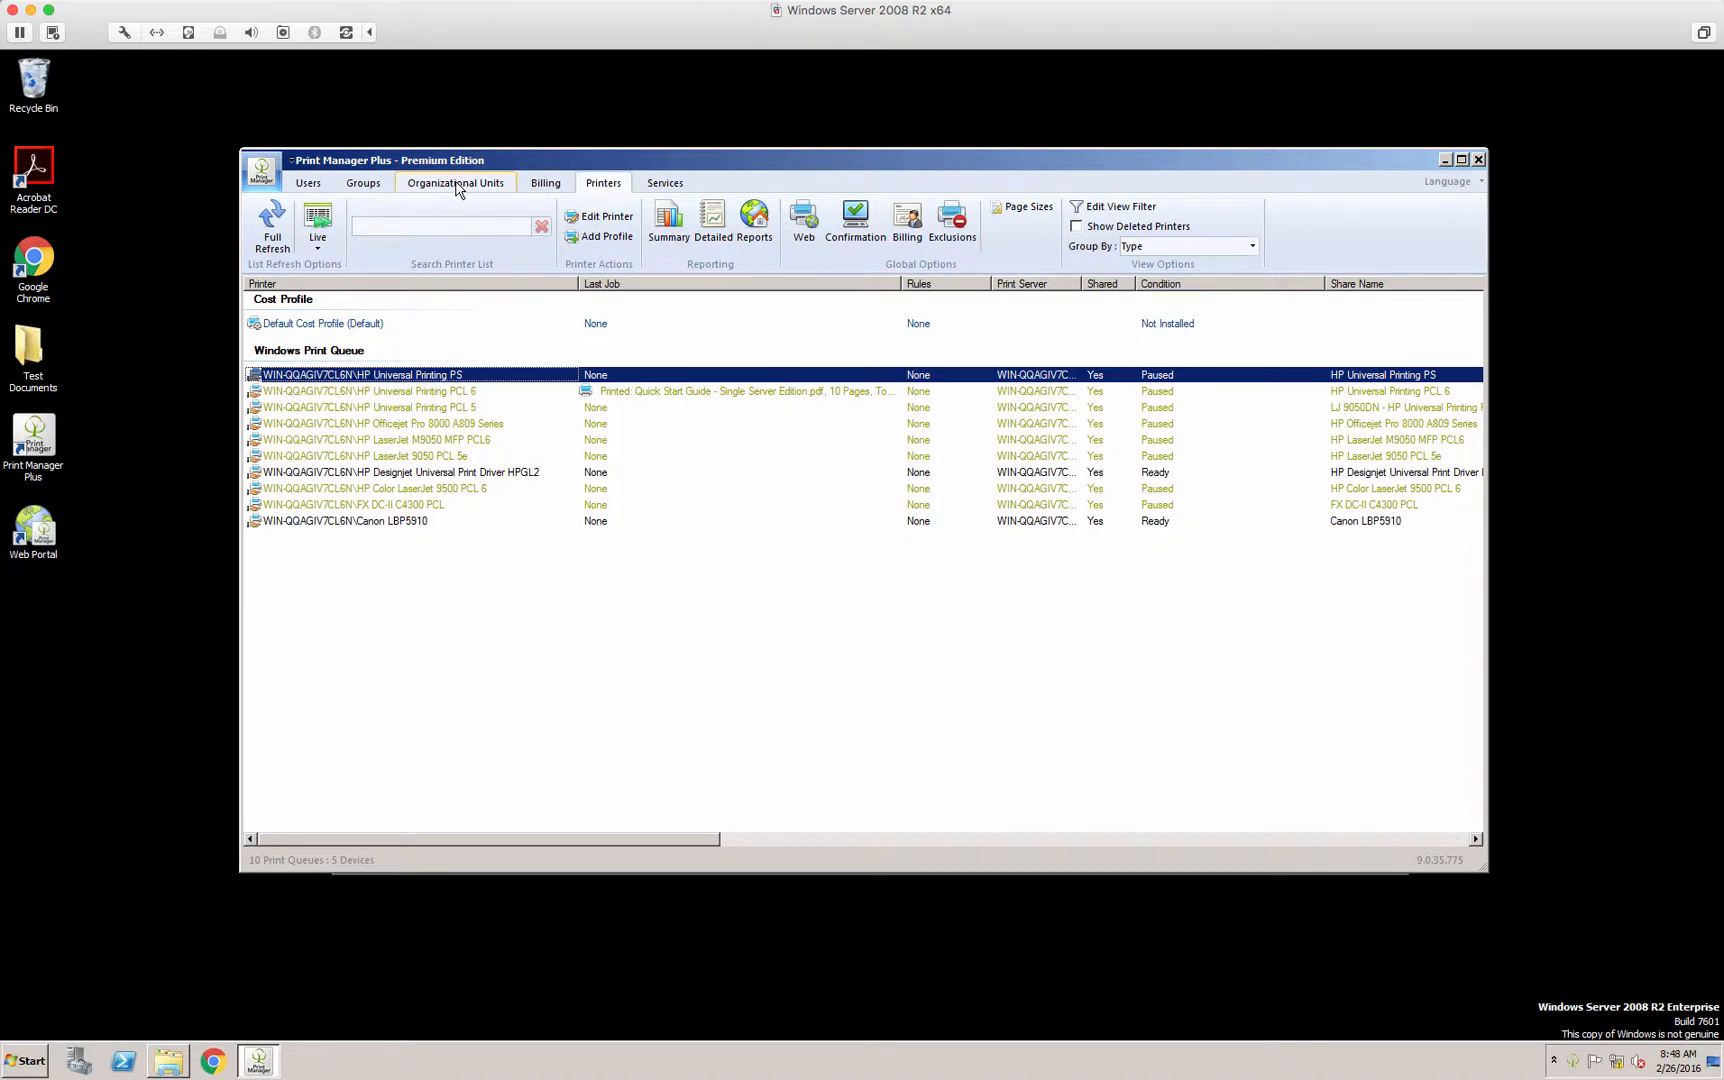
mouse_move(450, 190)
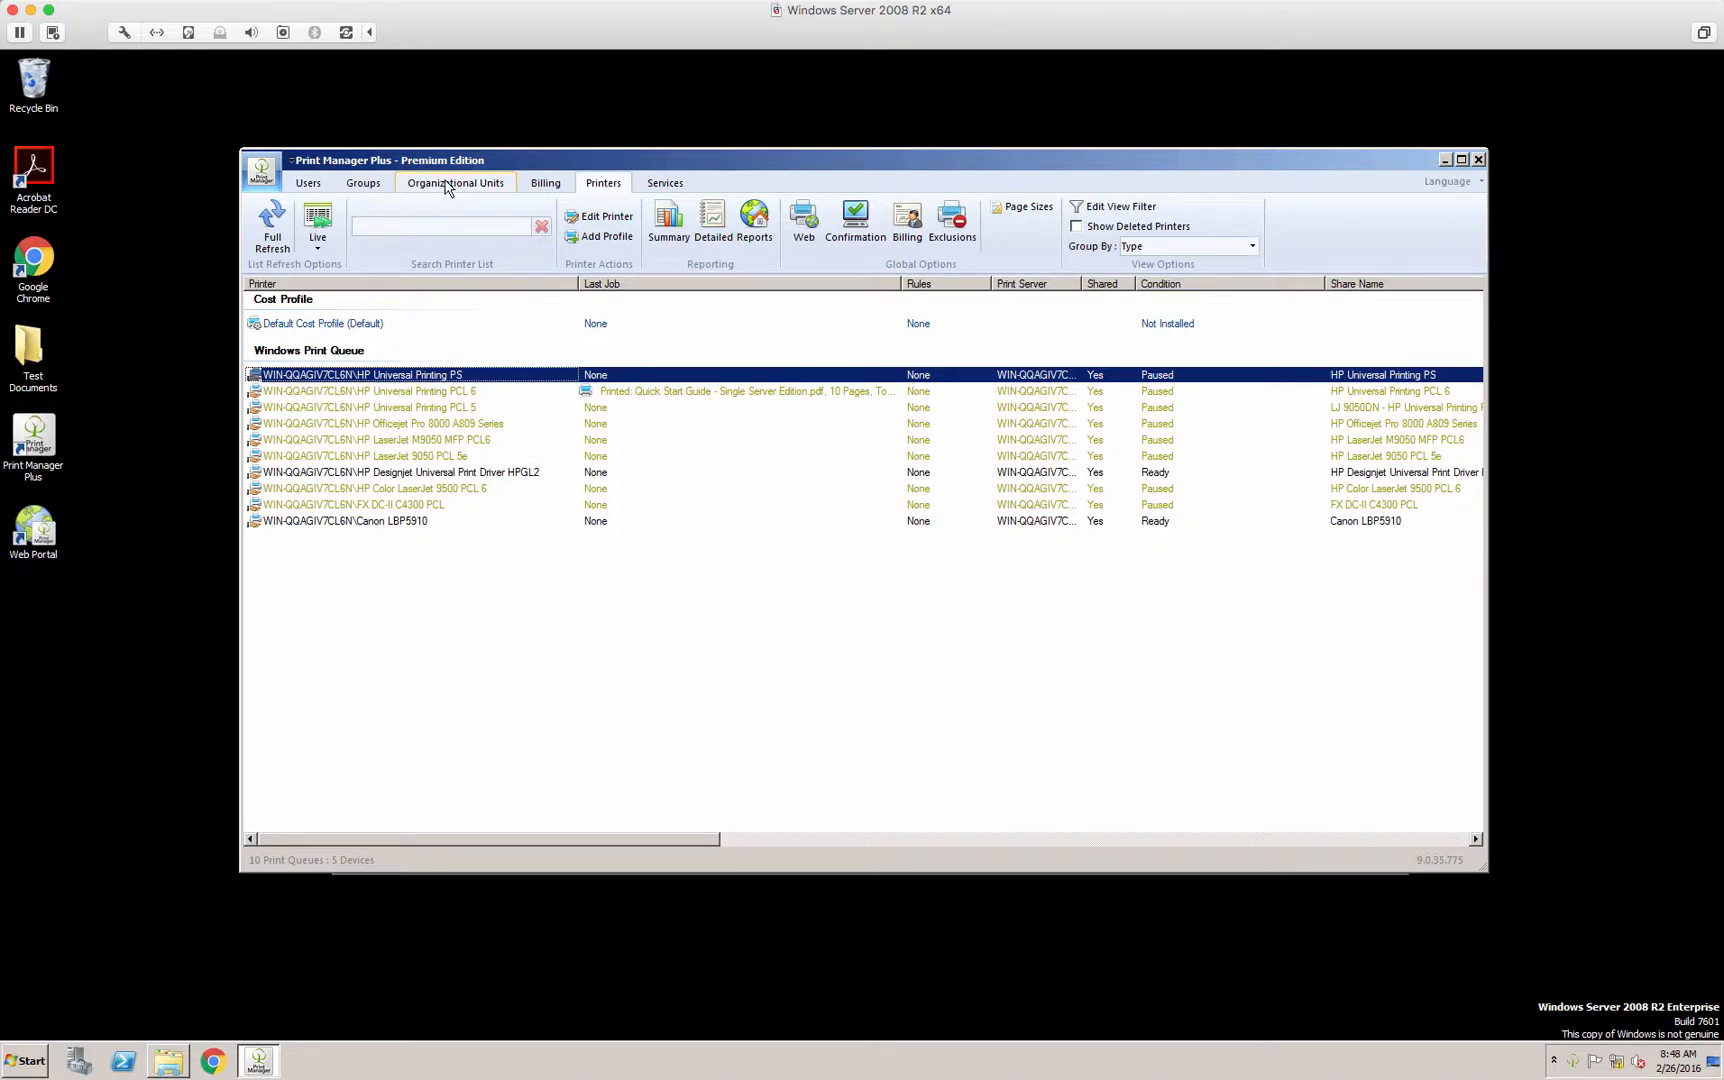
mouse_move(462, 190)
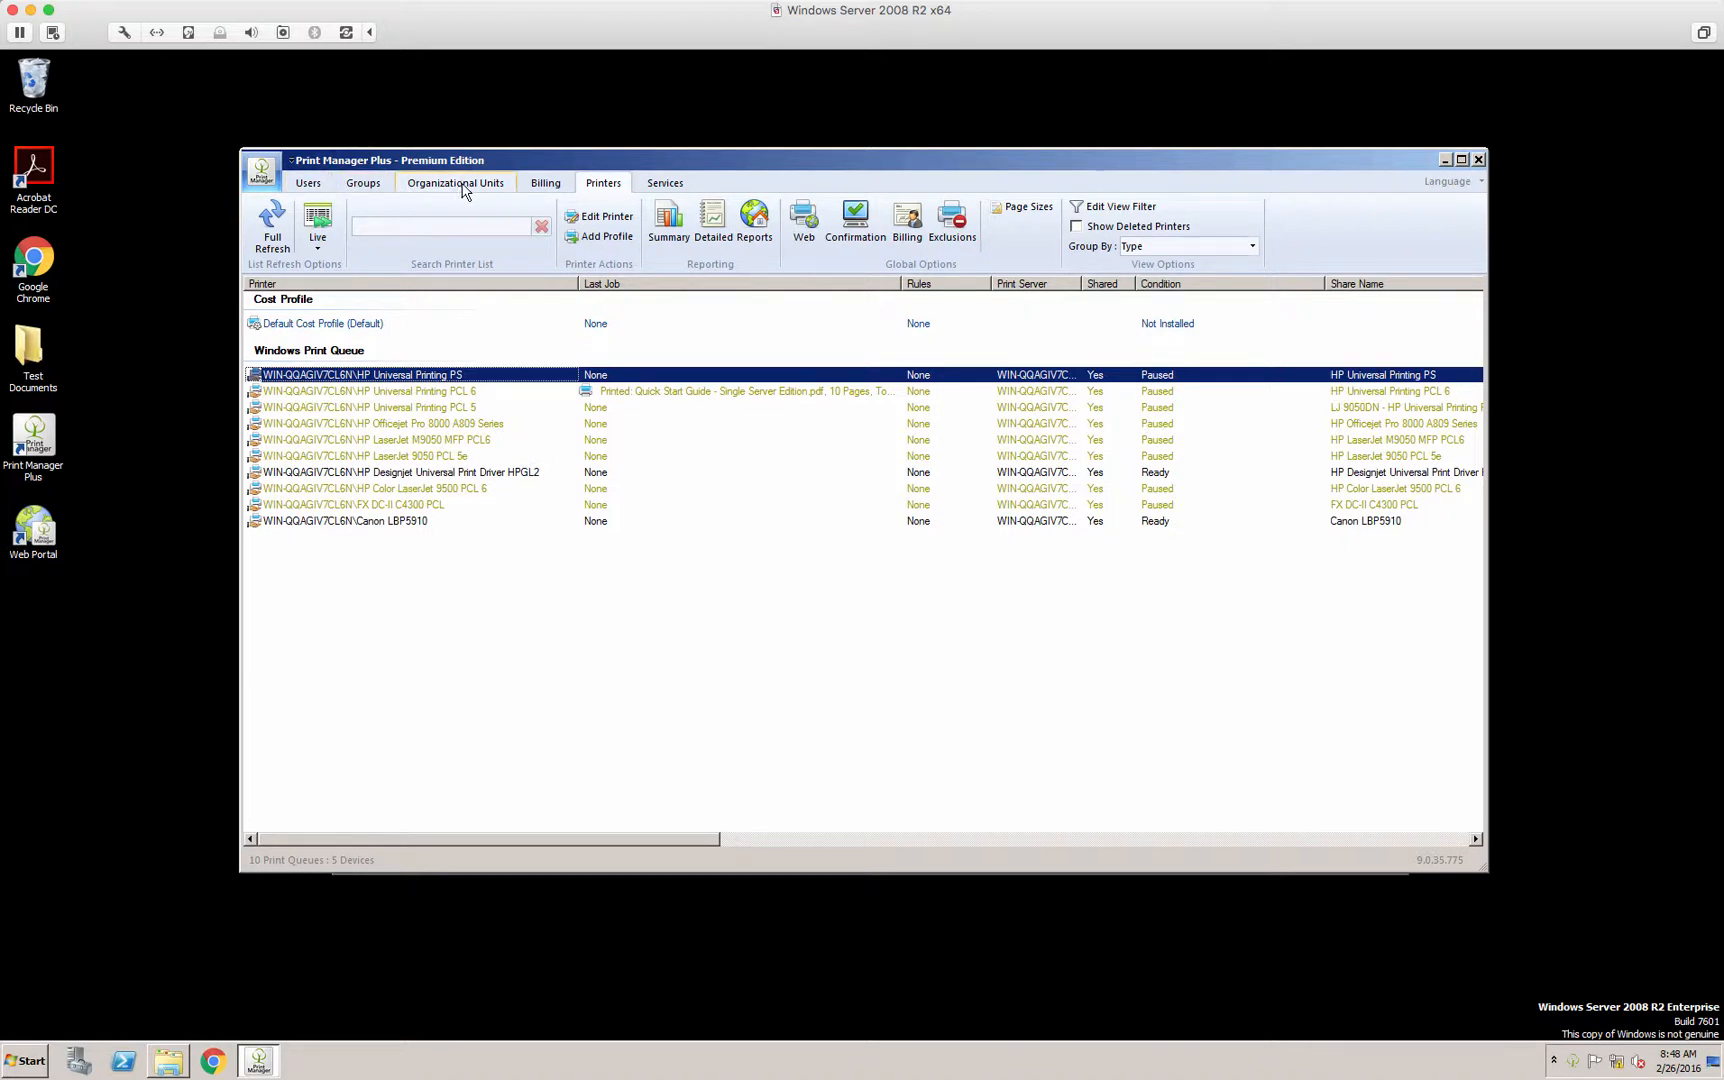
mouse_move(388, 348)
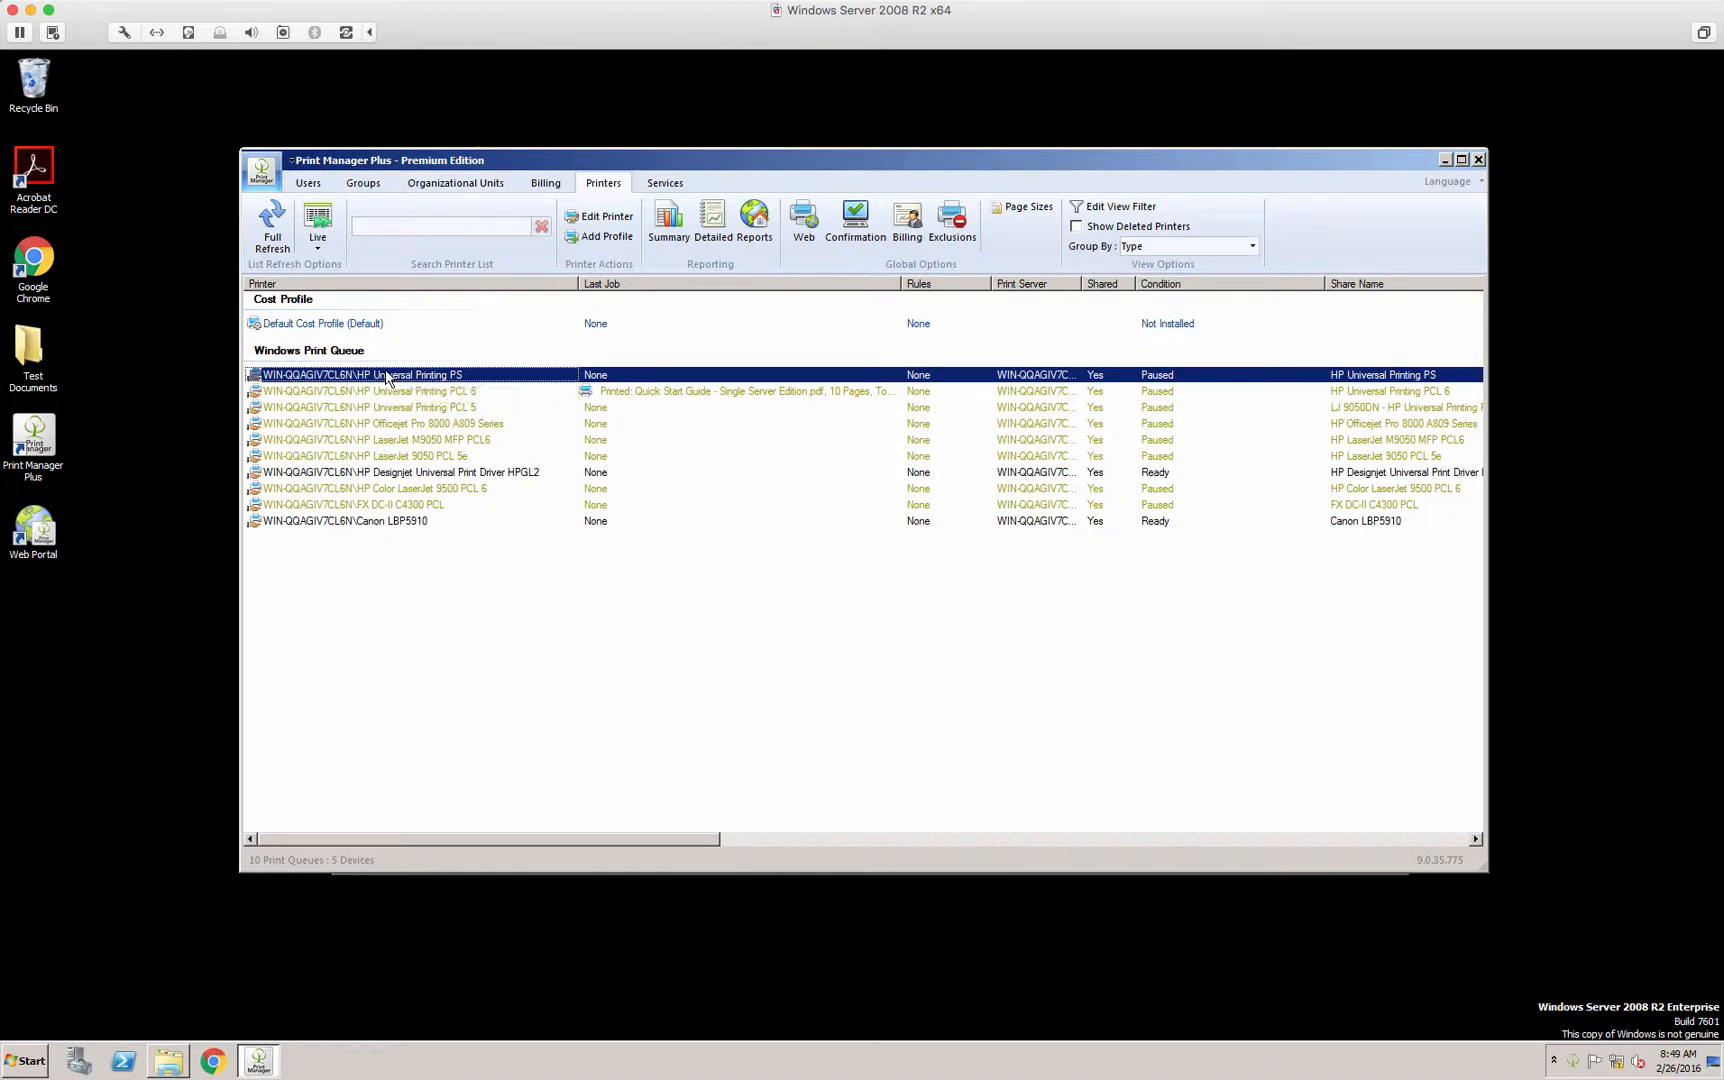
double_click(384, 374)
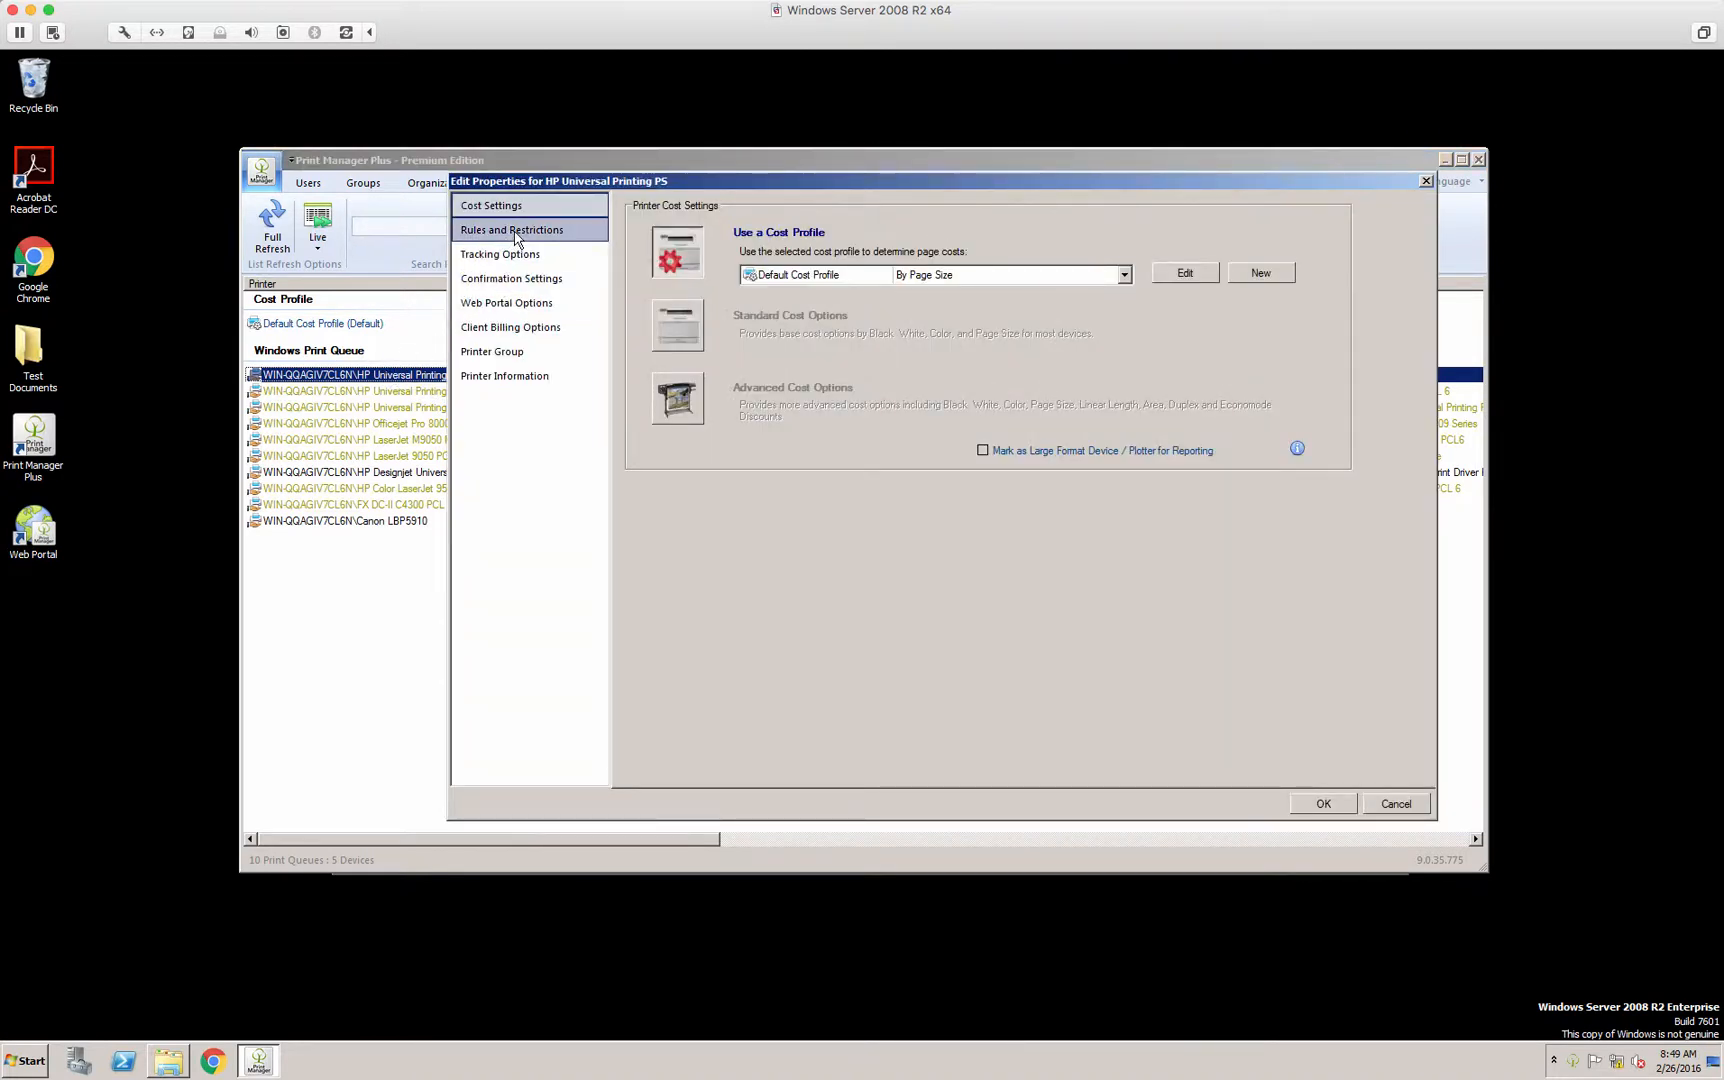
click(512, 228)
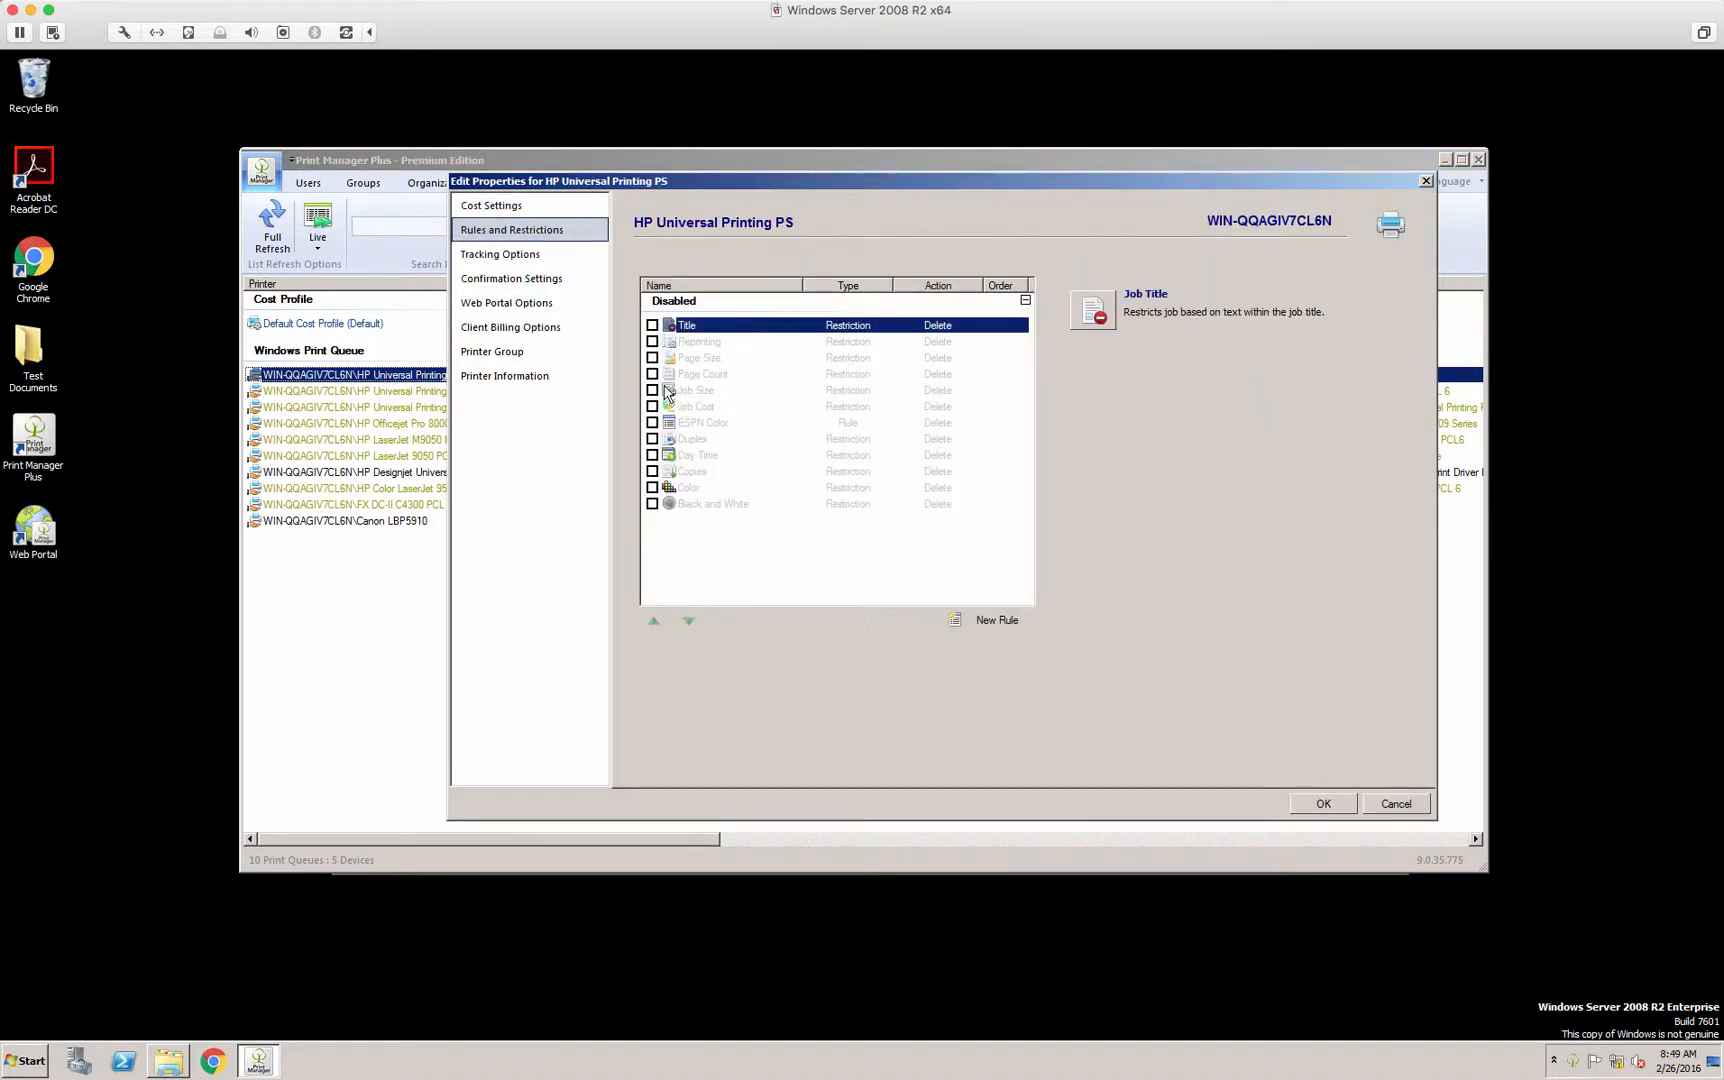
mouse_move(666, 492)
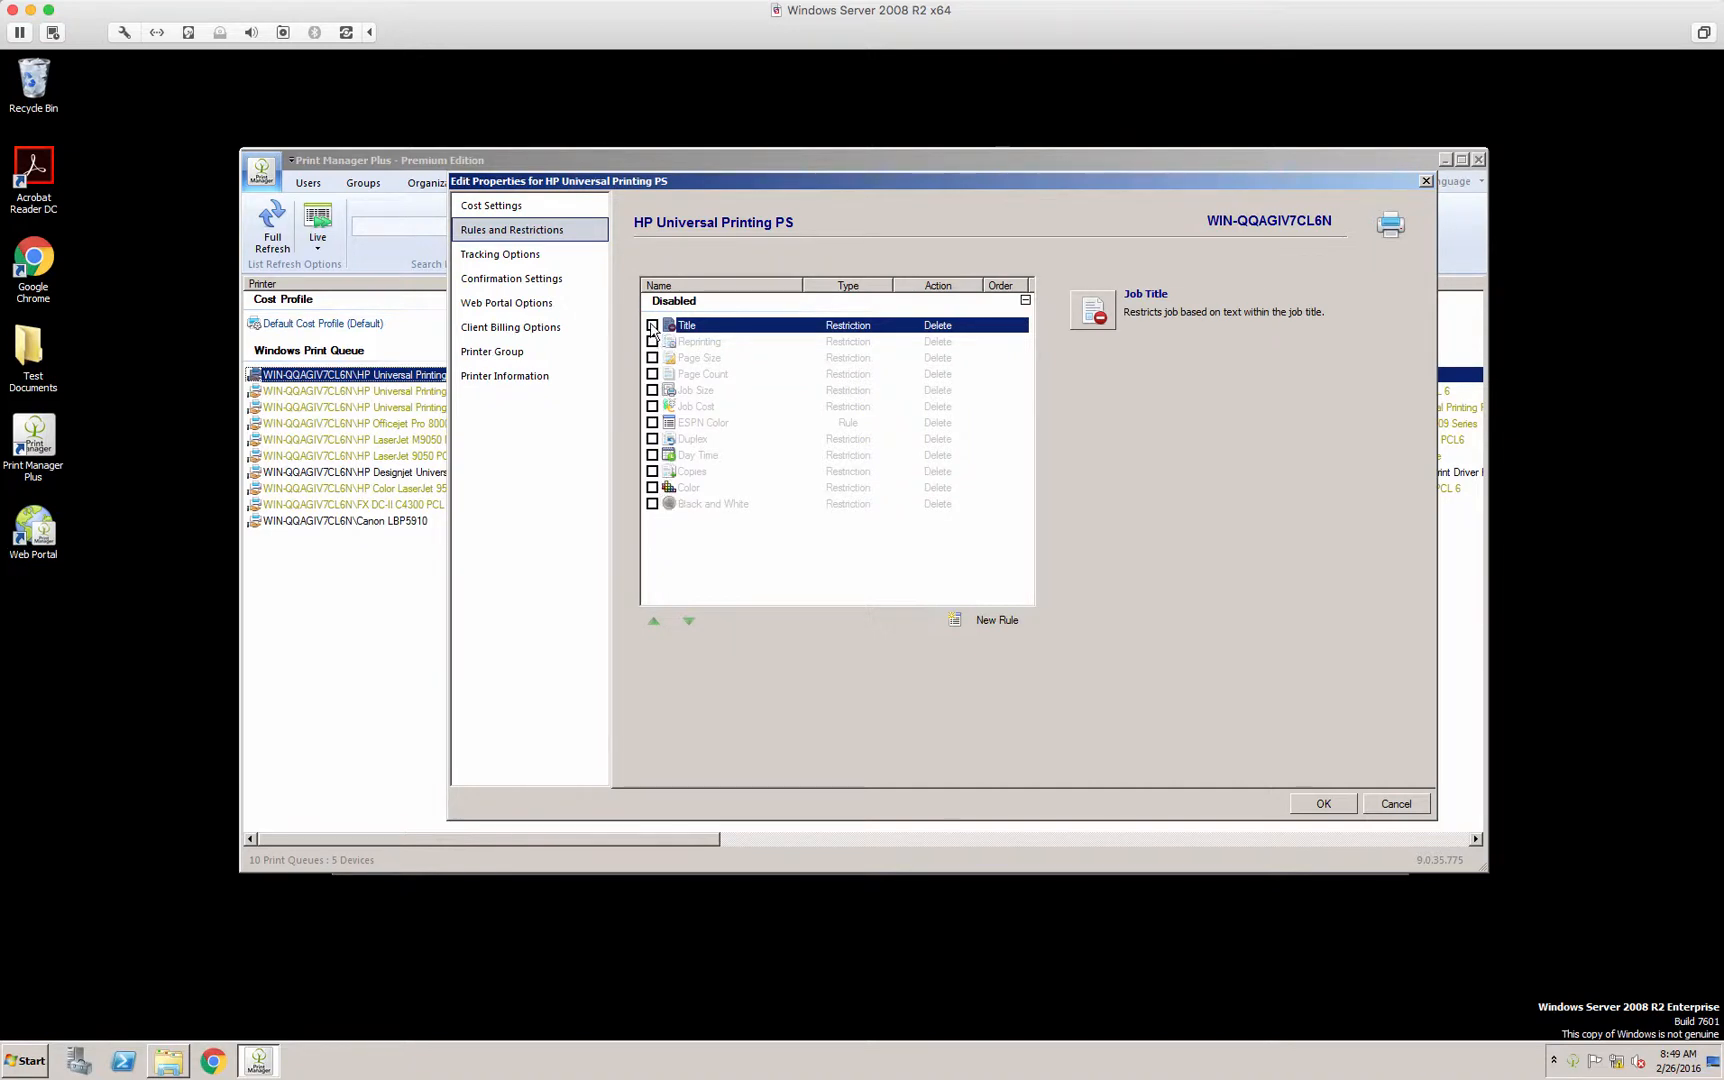
Step: Enable the Title restriction with 'espn.com' as a blacklisted job-title string, default action delete
click(650, 324)
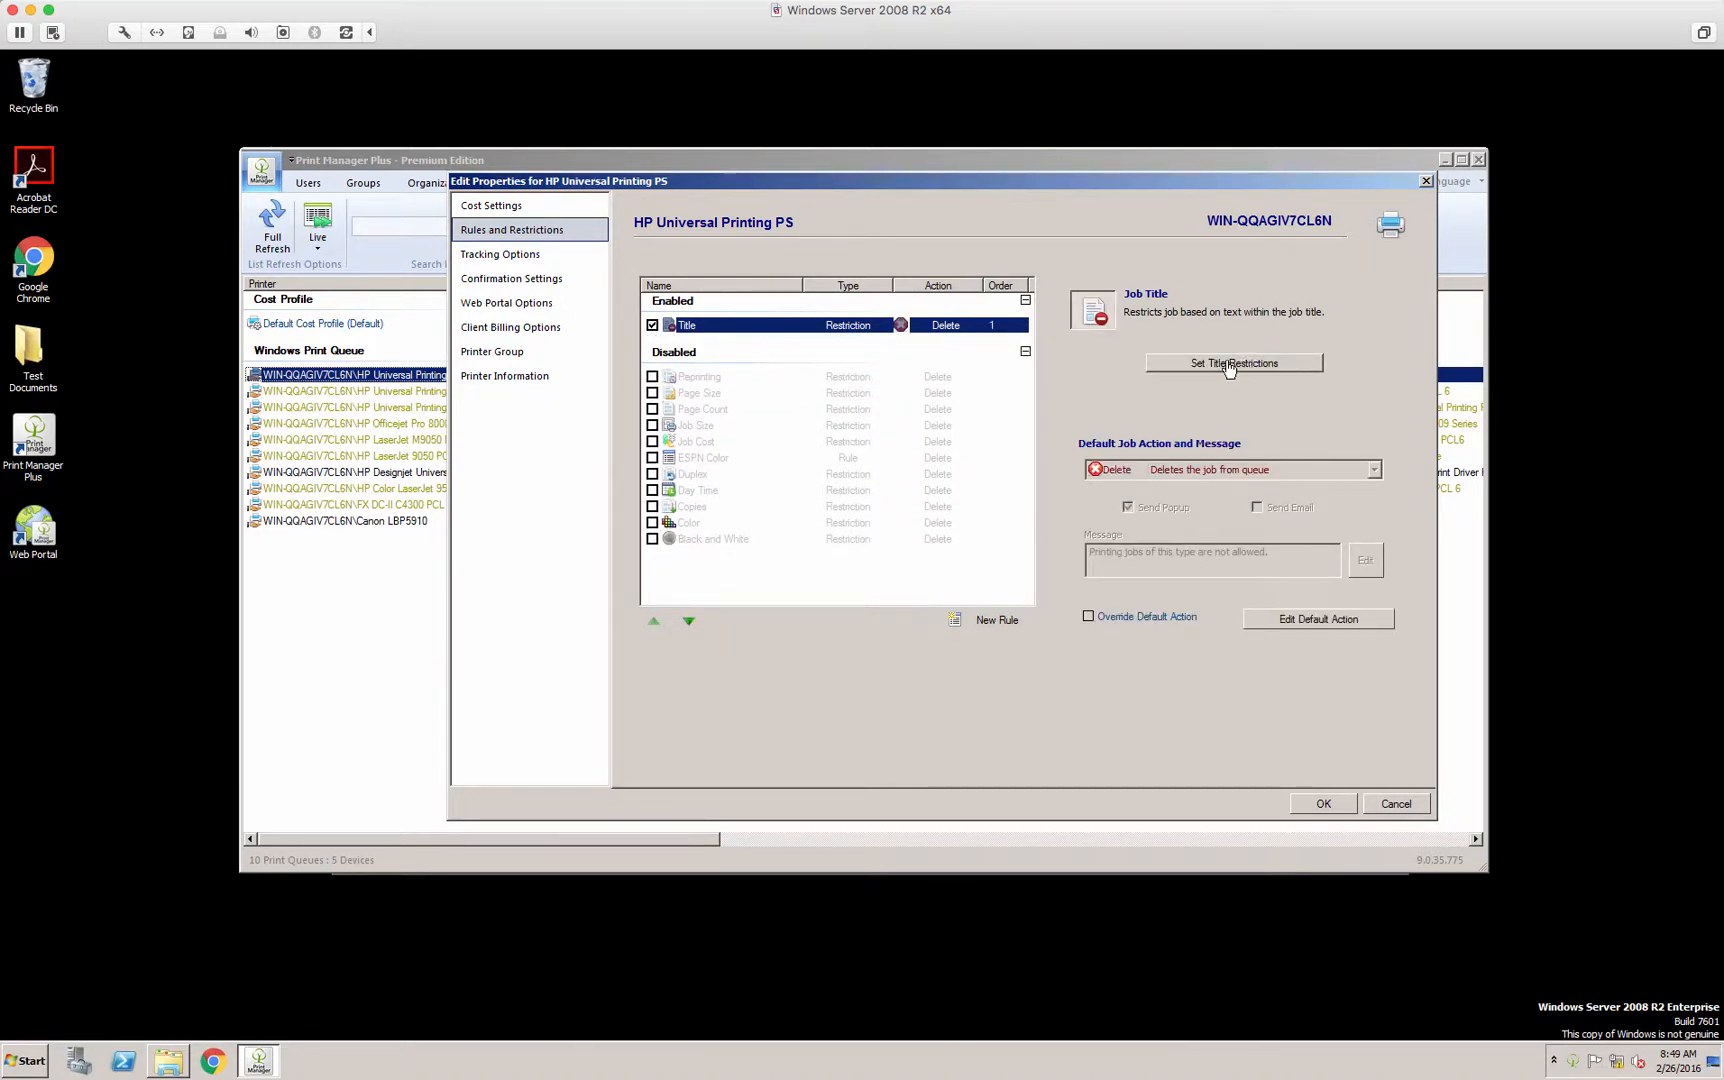
click(1234, 362)
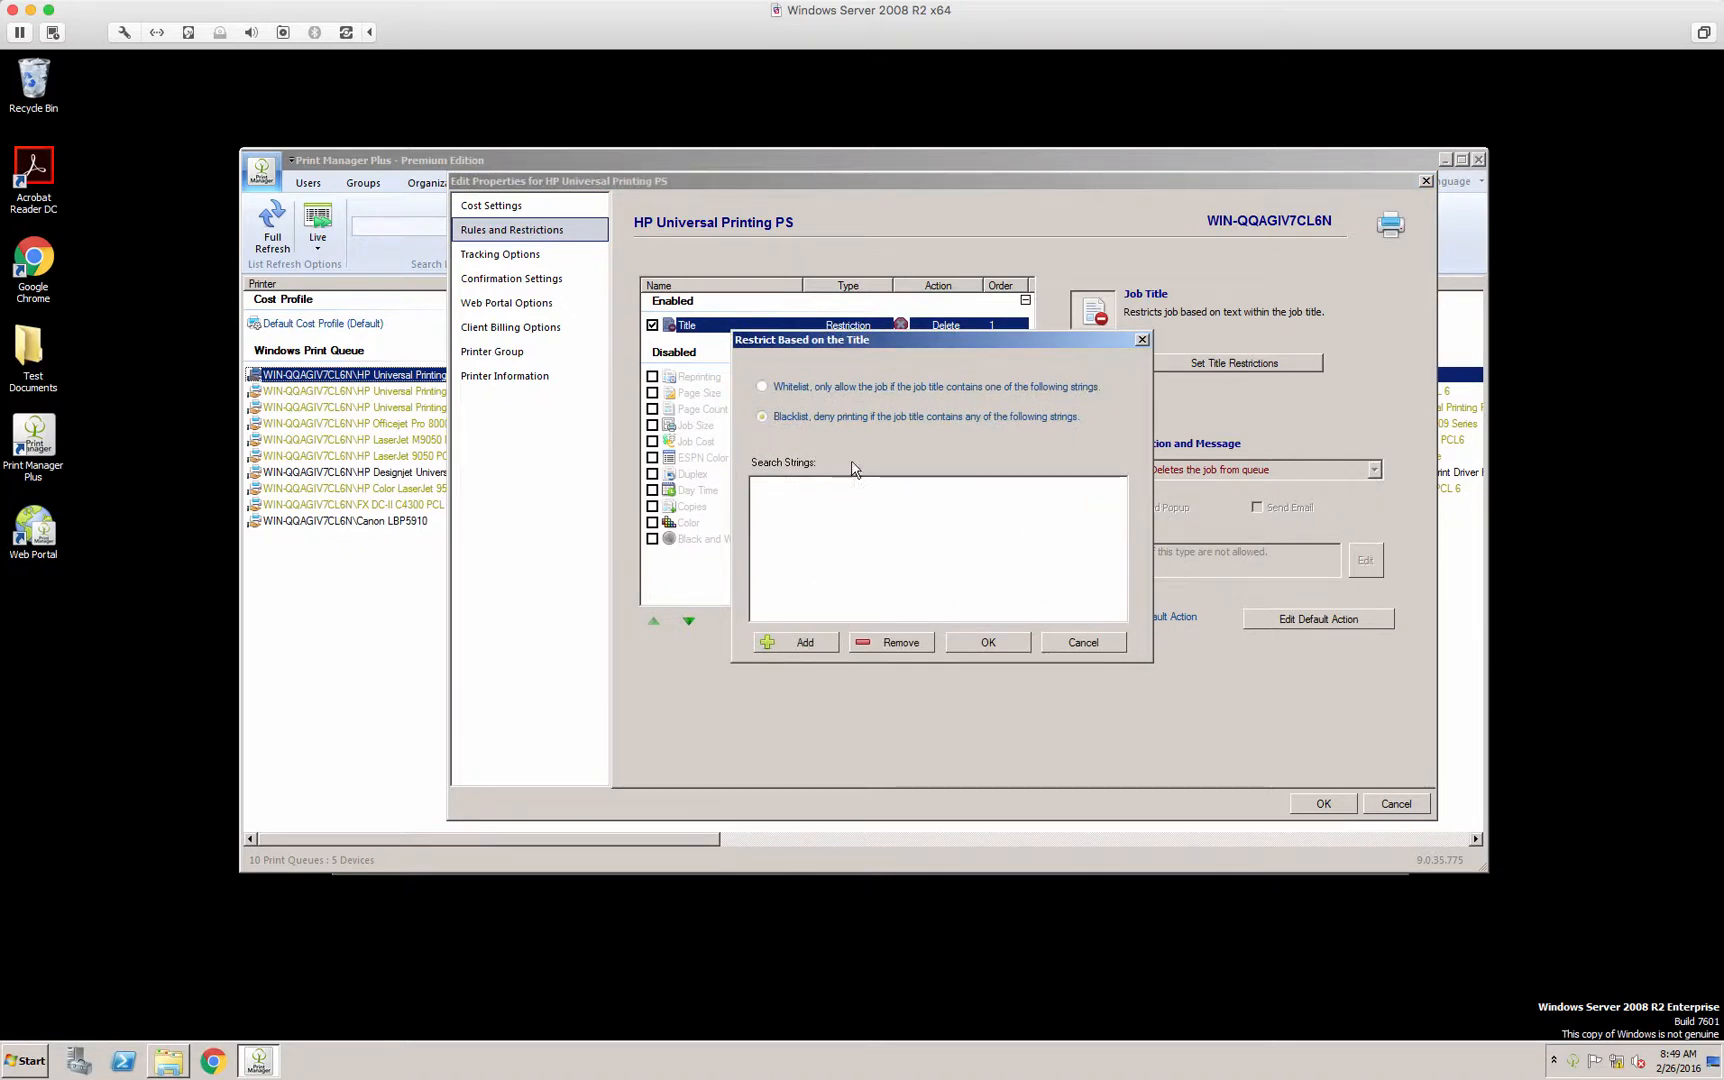
mouse_move(904, 540)
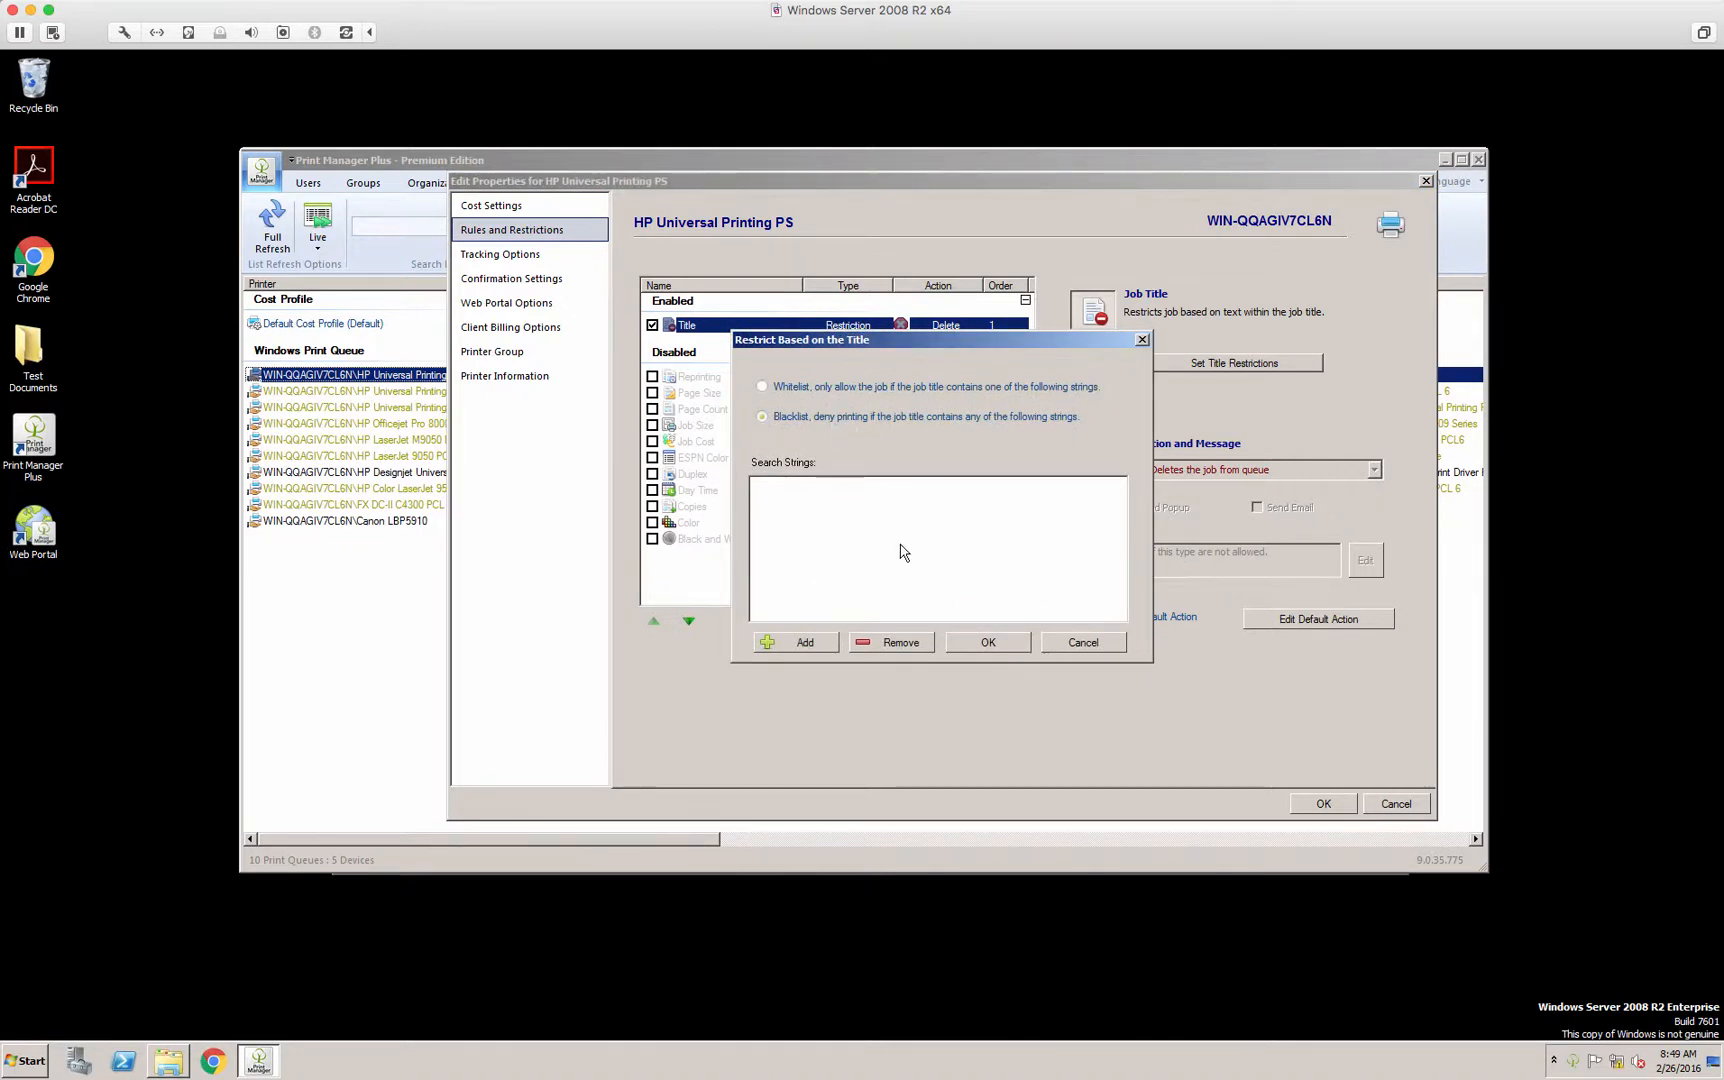
click(802, 642)
text(espn)
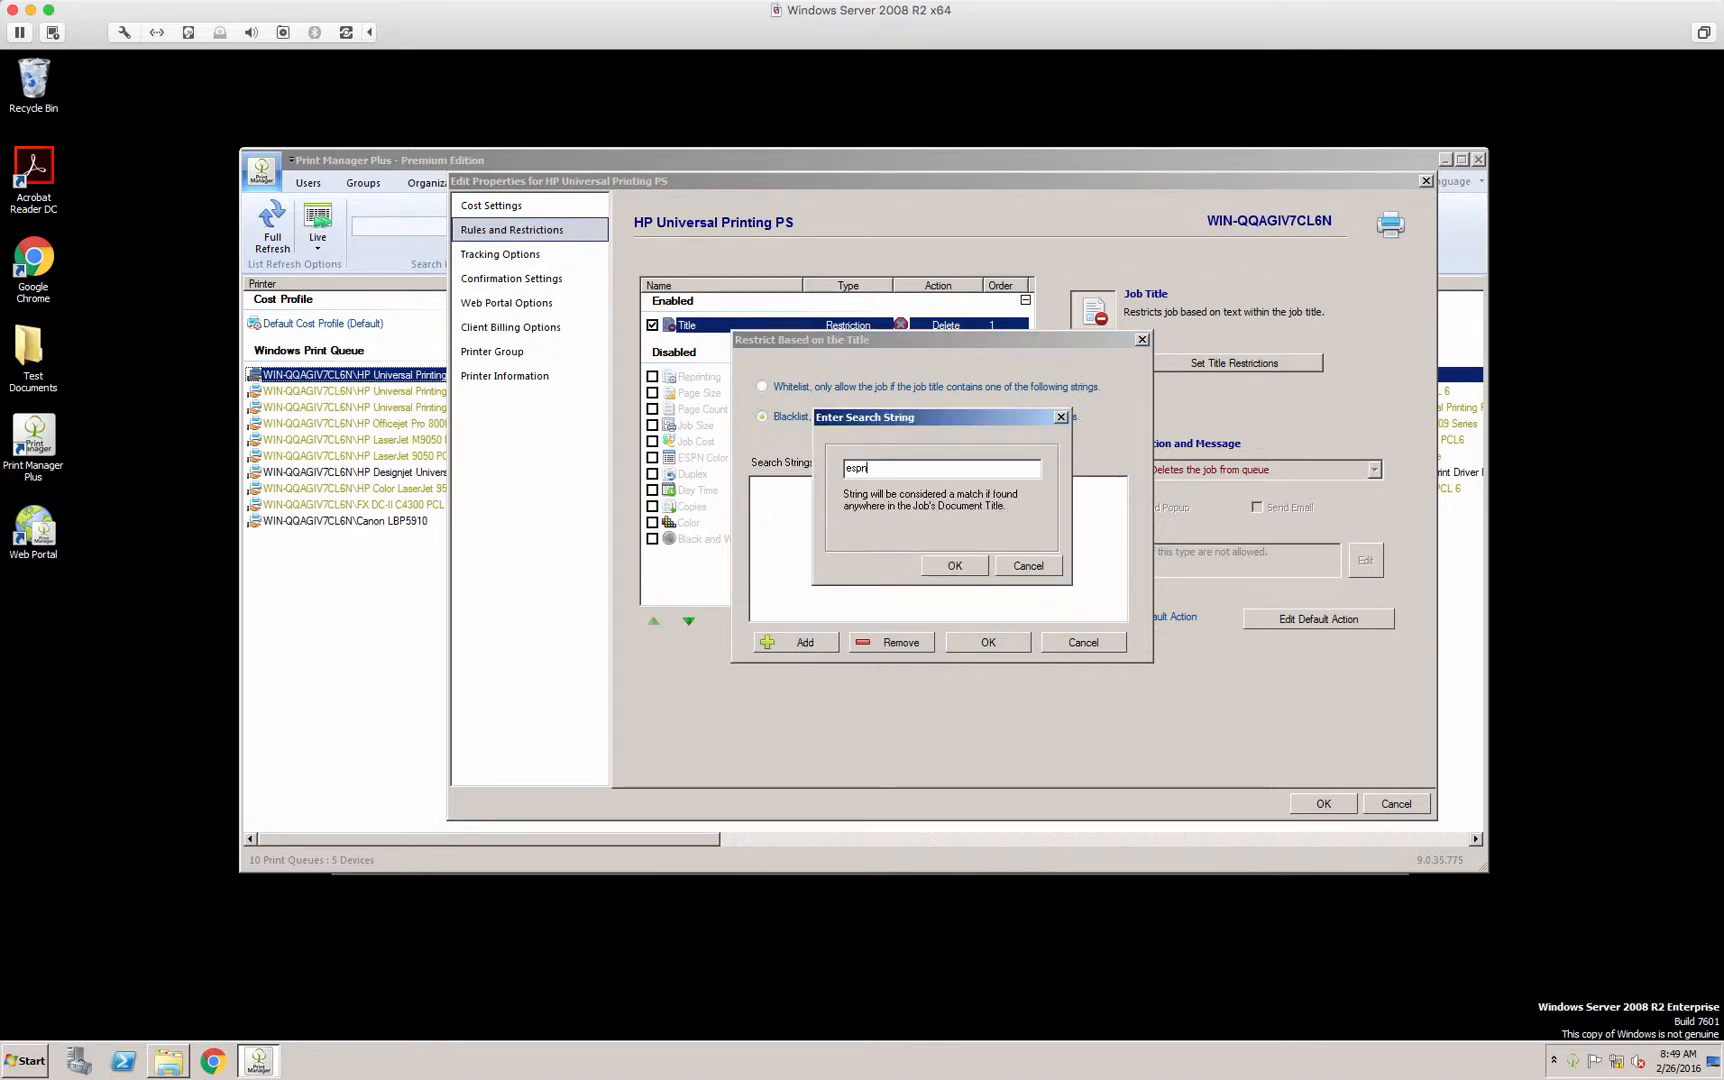
text(.com)
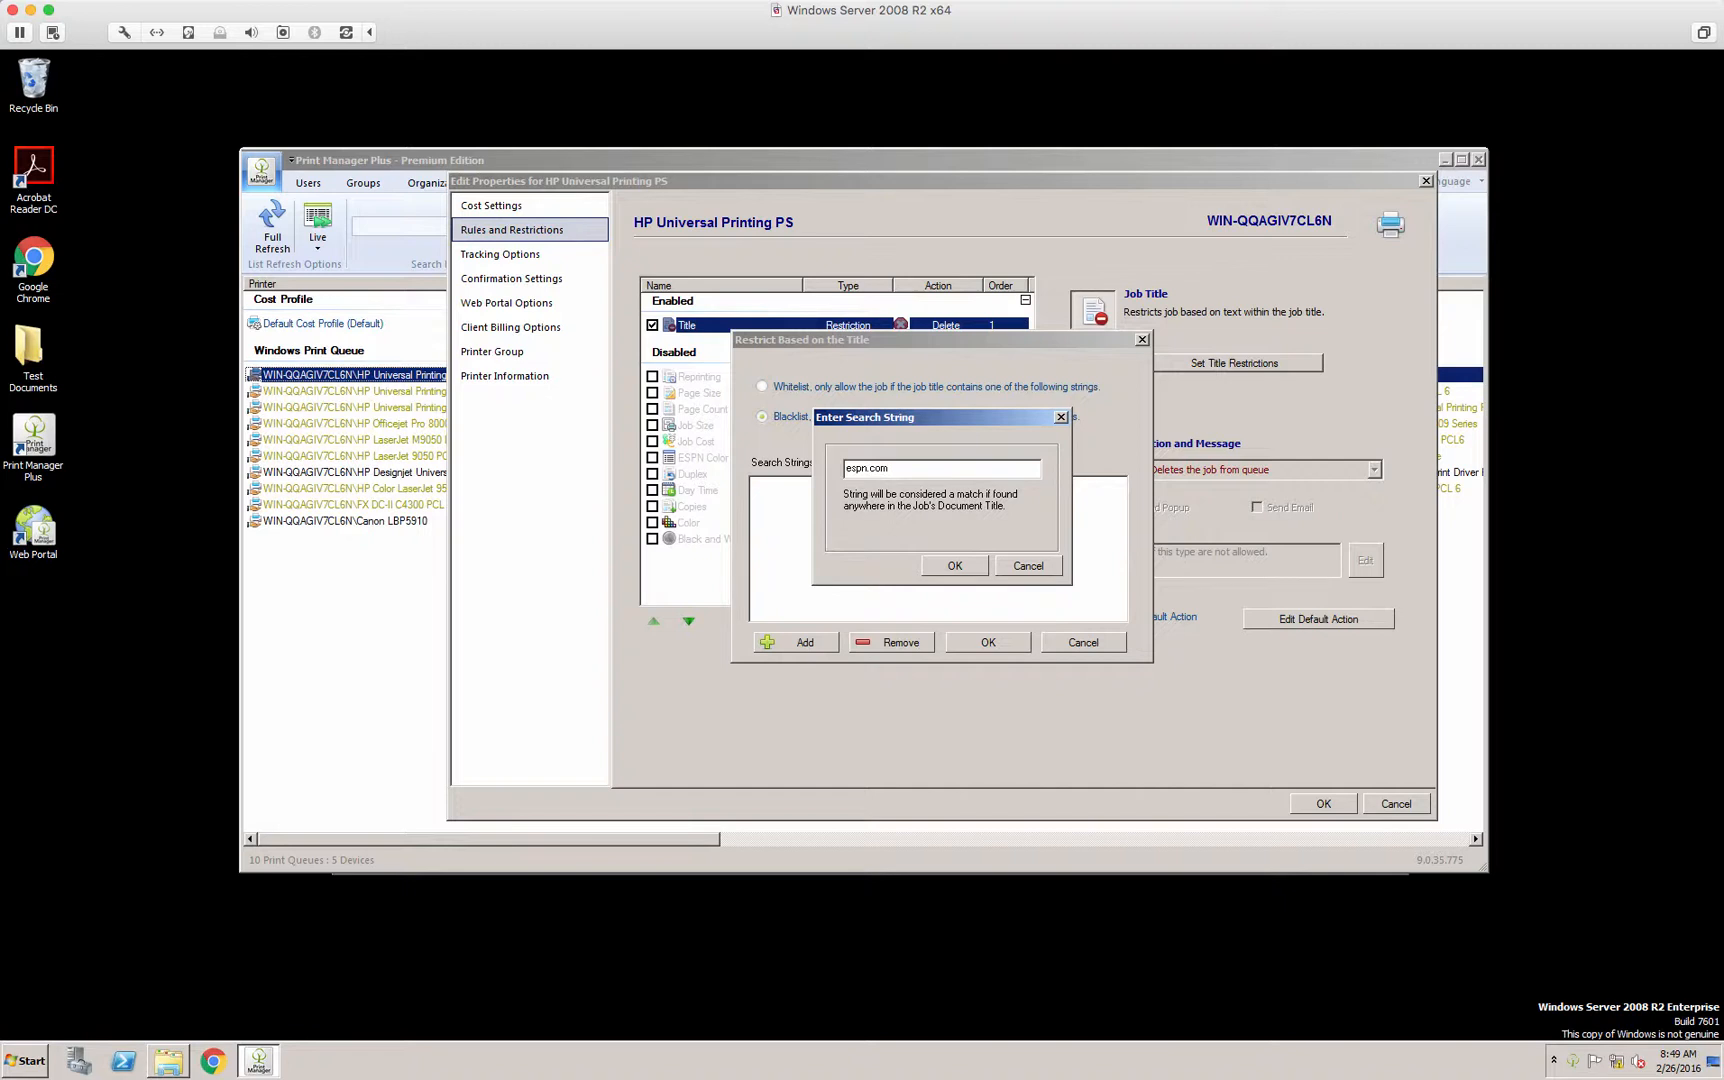
mouse_move(896, 514)
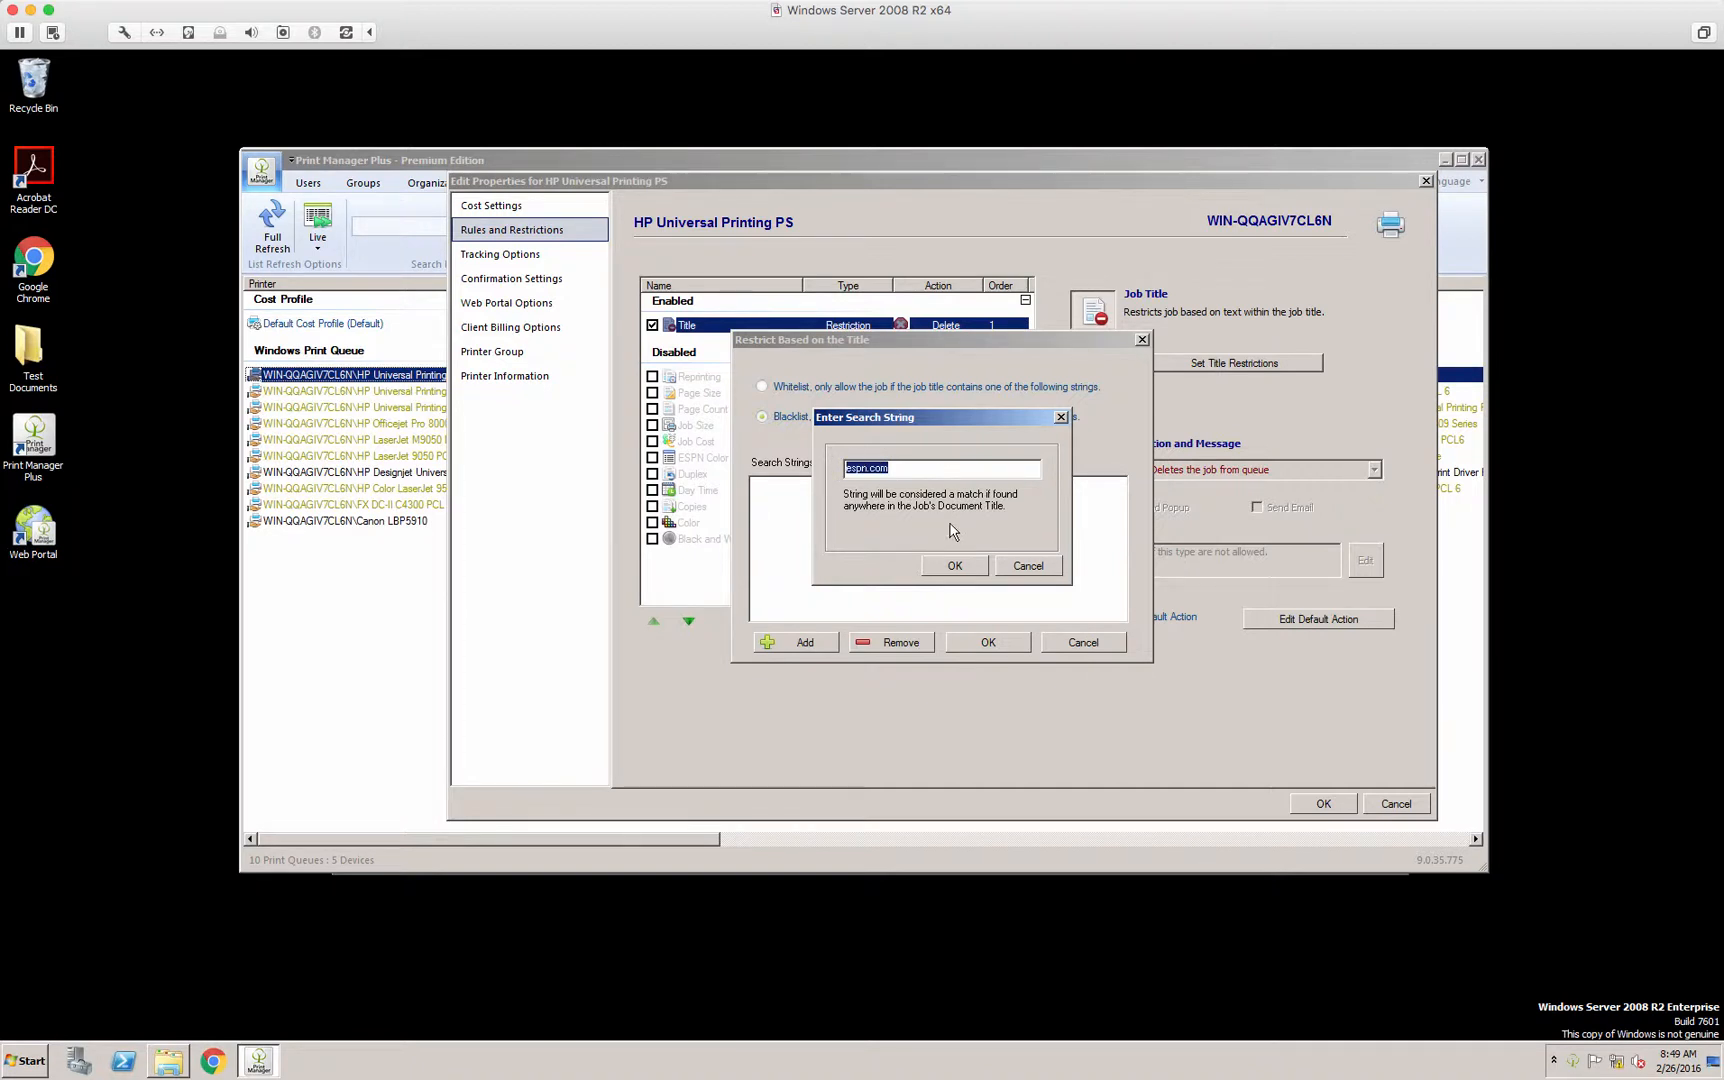
click(952, 566)
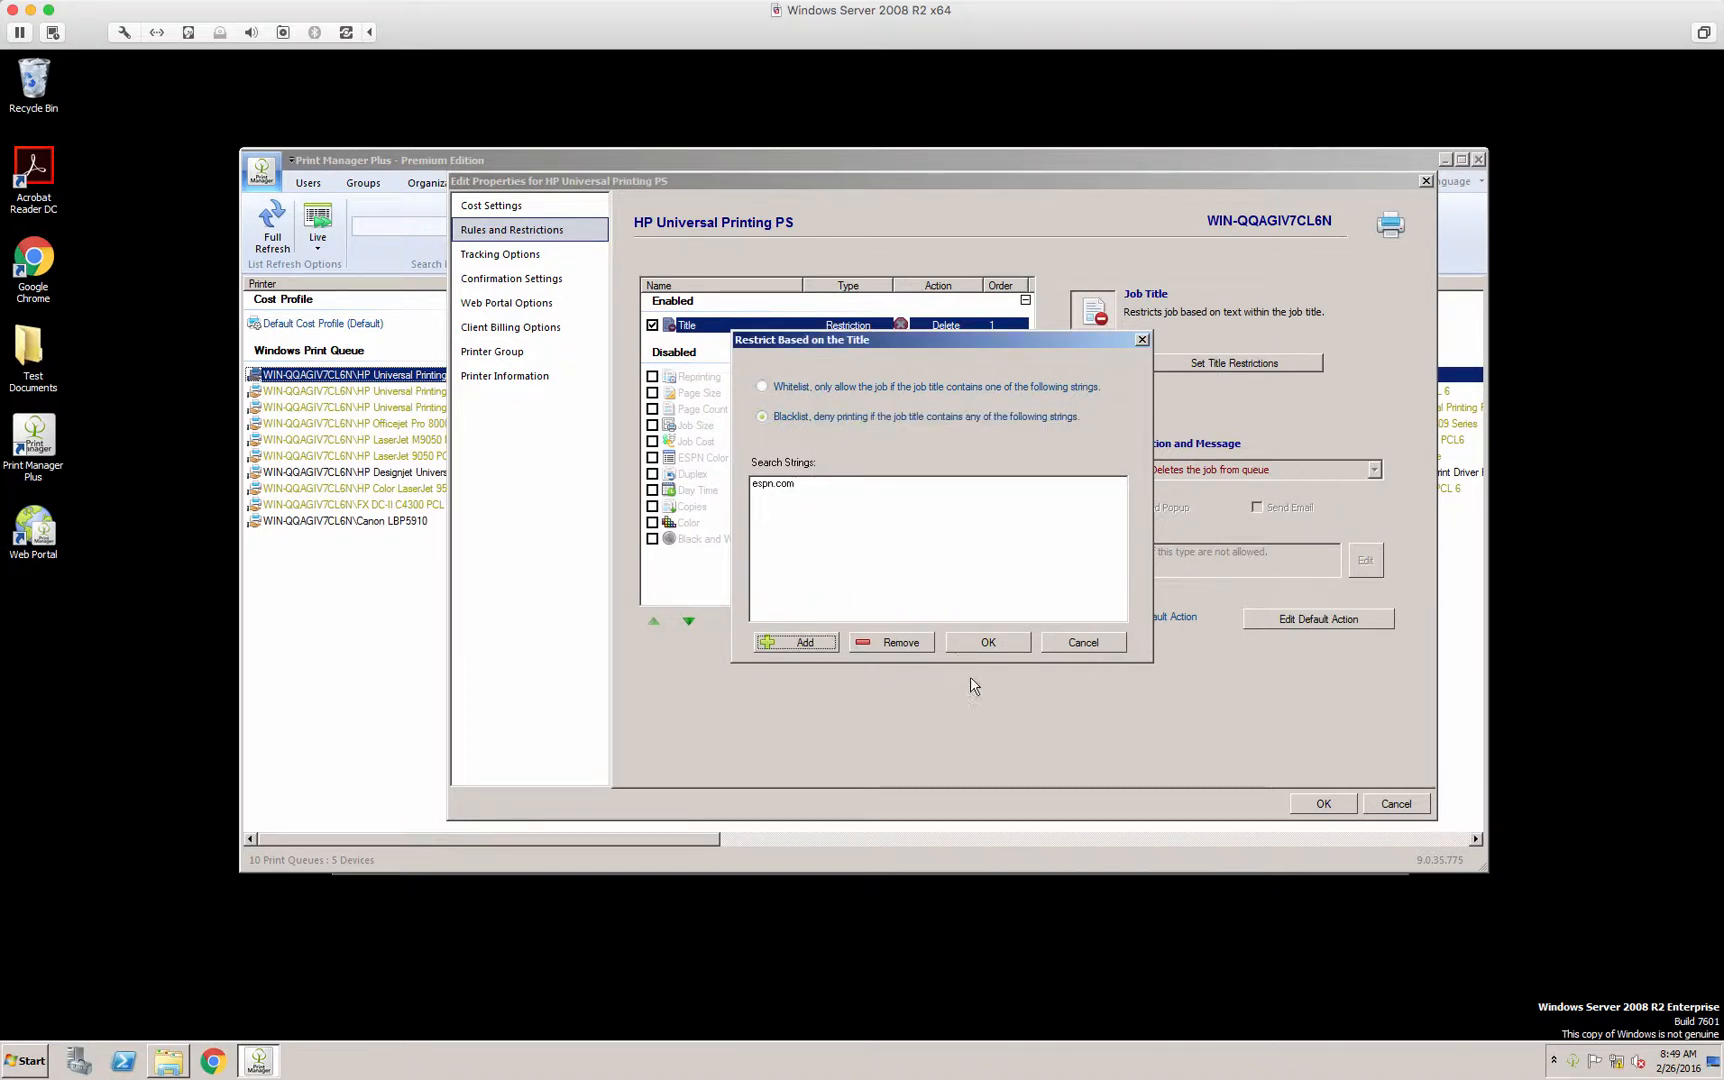
click(986, 642)
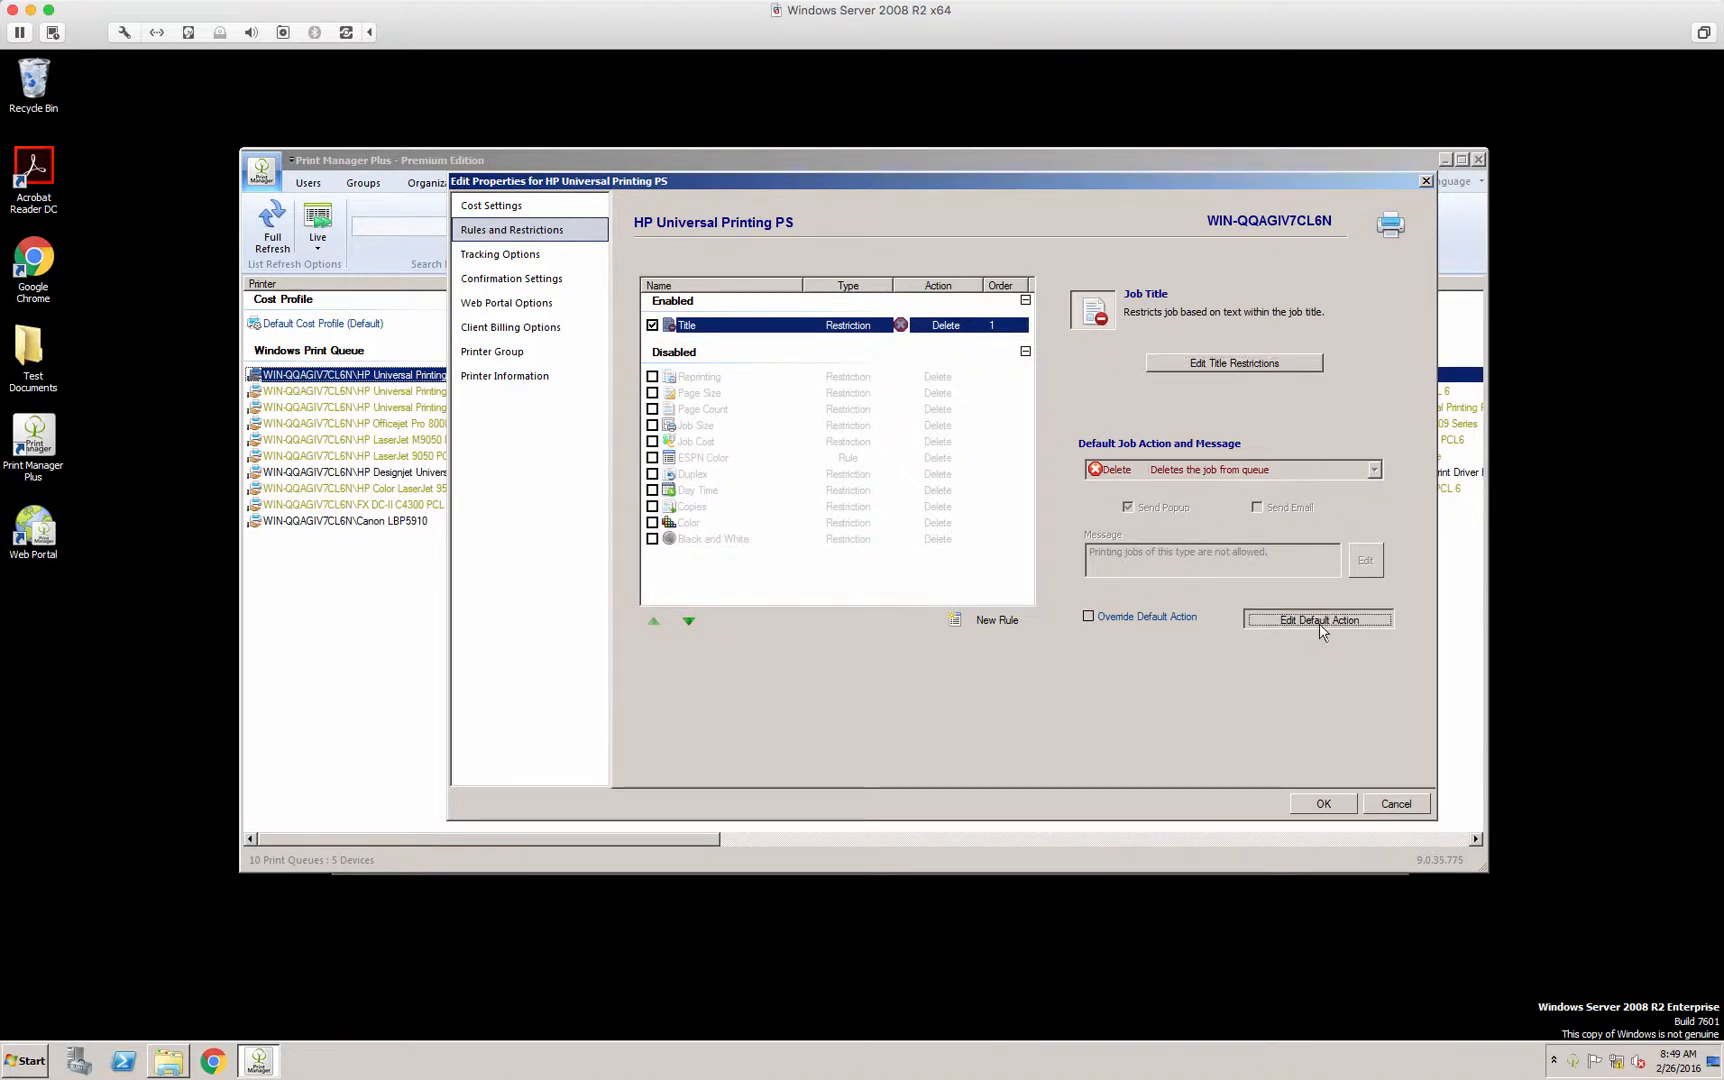
Step: Set the Title rule's default action to Delete with End User Popup and Email, keeping the default message
click(1316, 620)
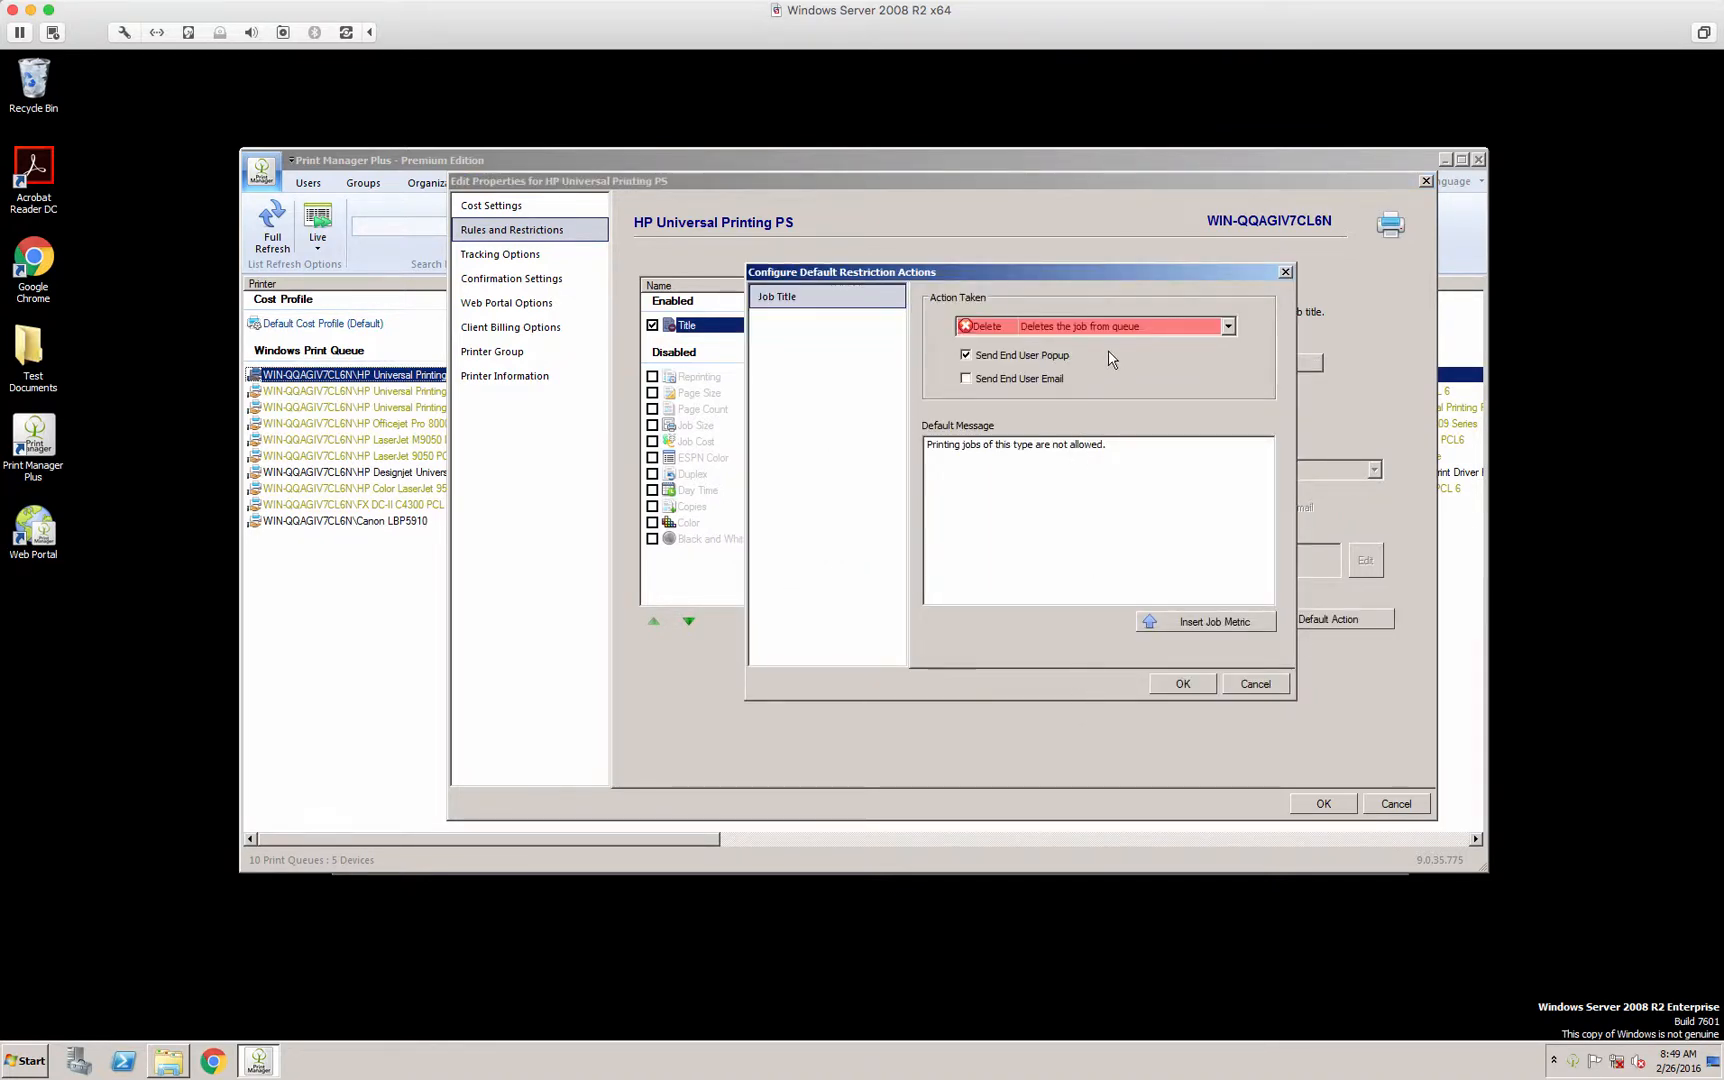
mouse_move(1132, 374)
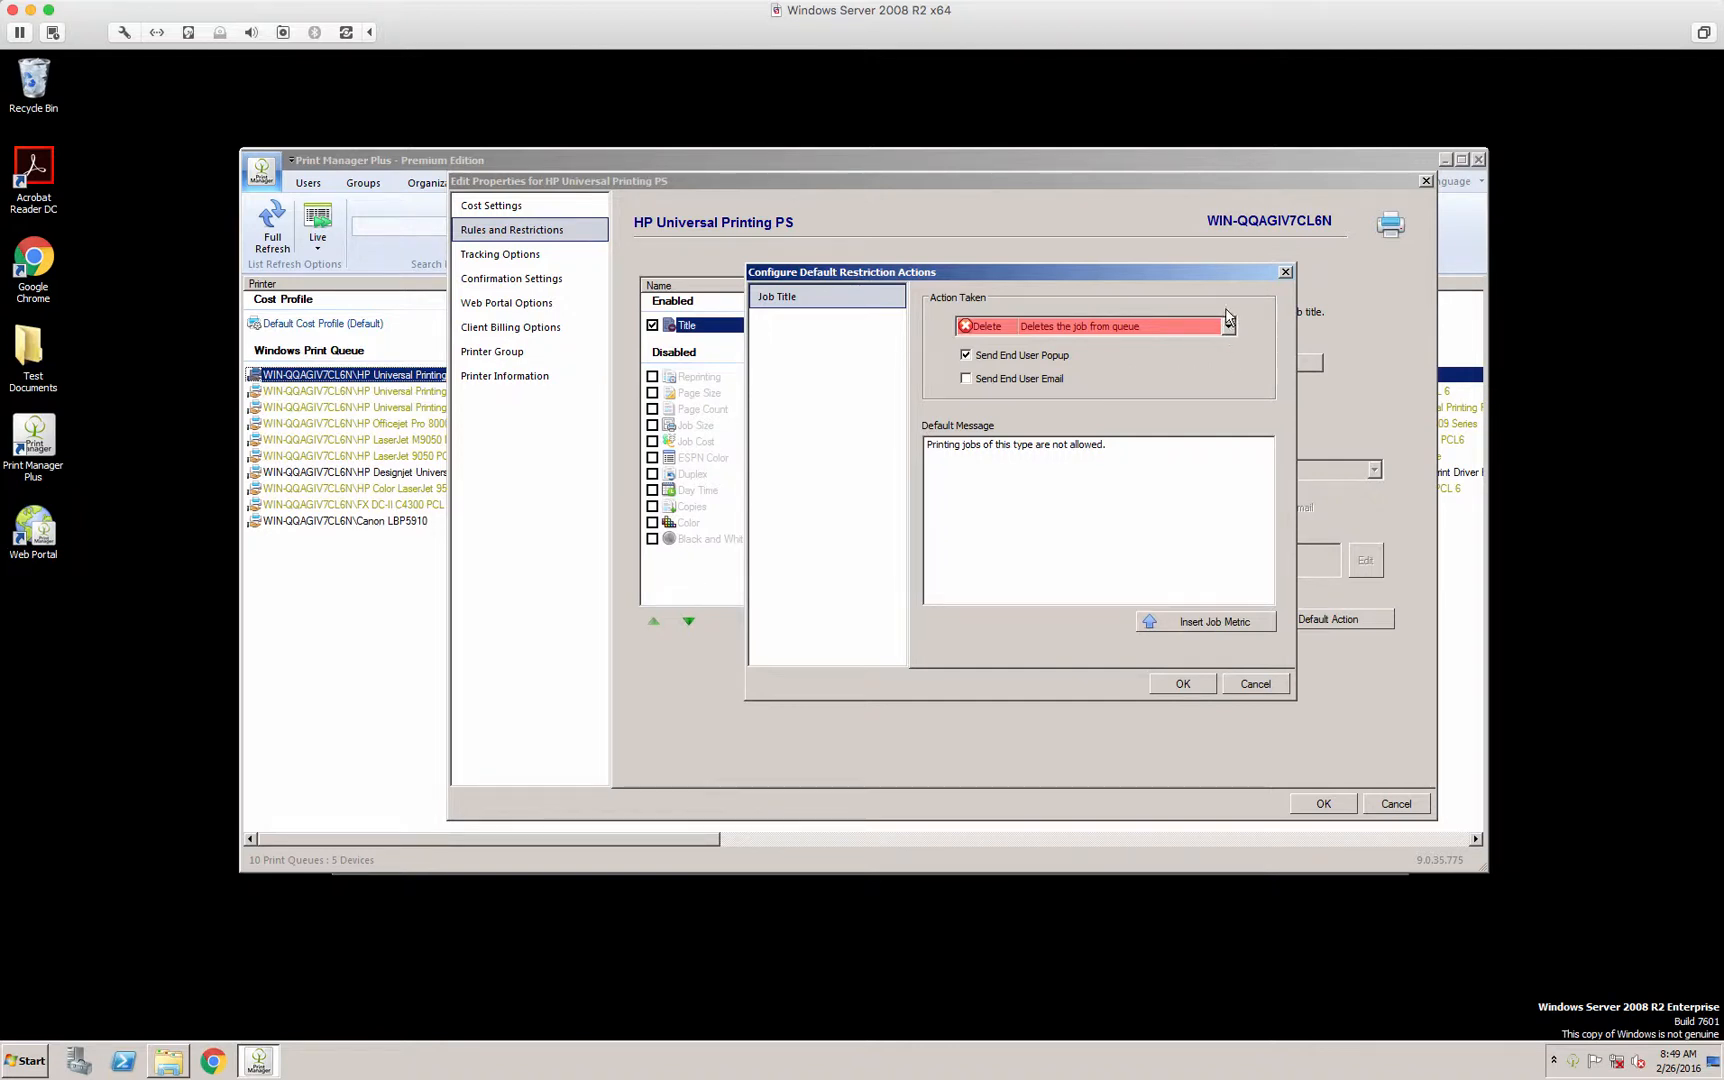
click(1226, 326)
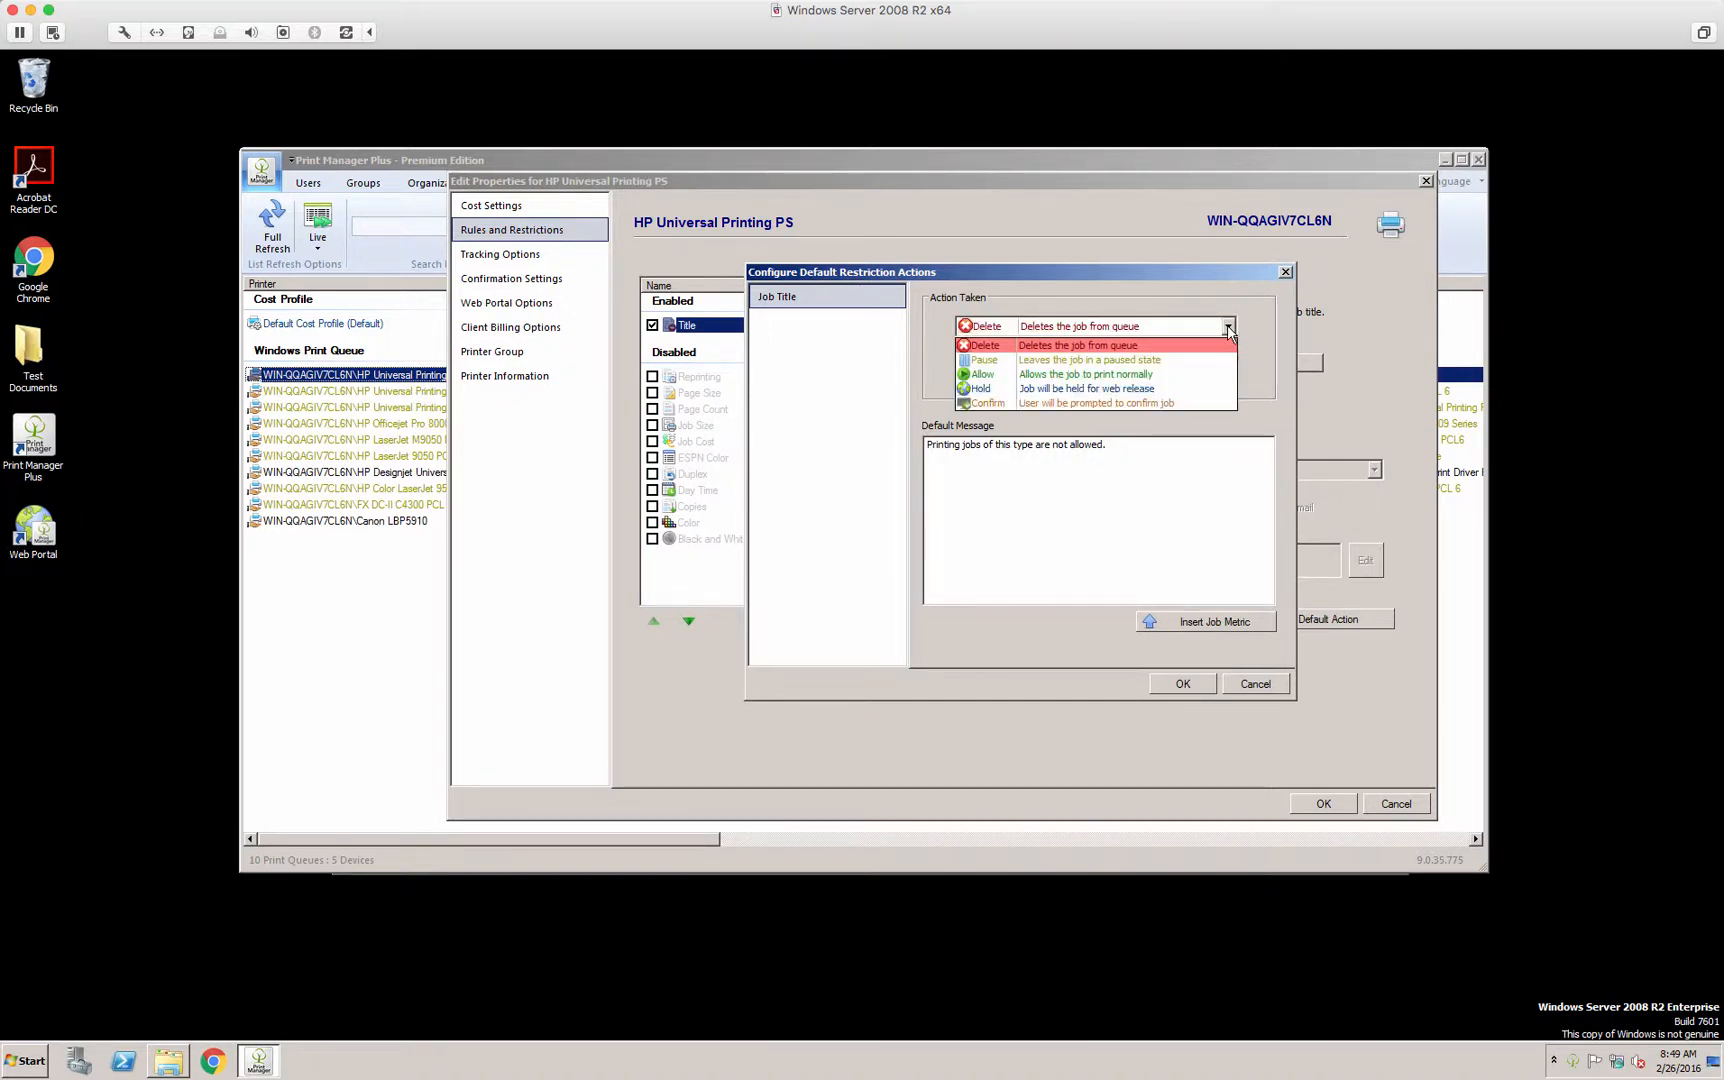
mouse_move(1136, 354)
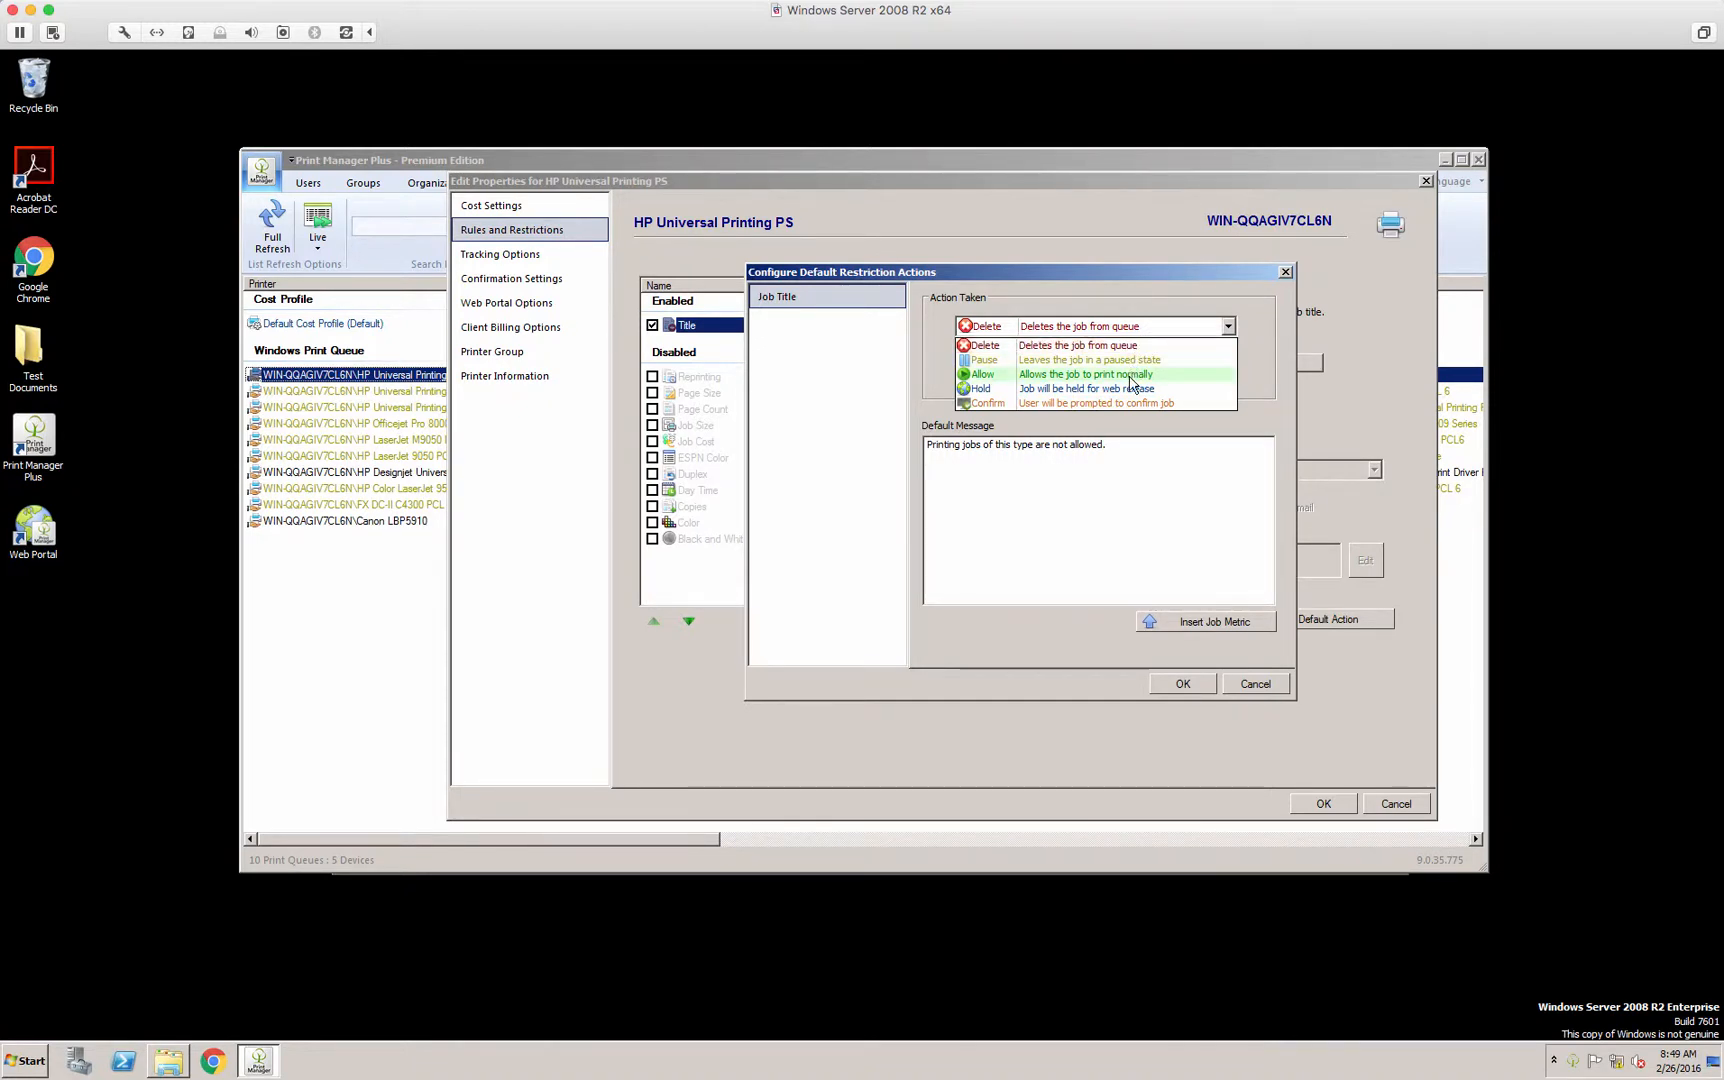
mouse_move(1130, 388)
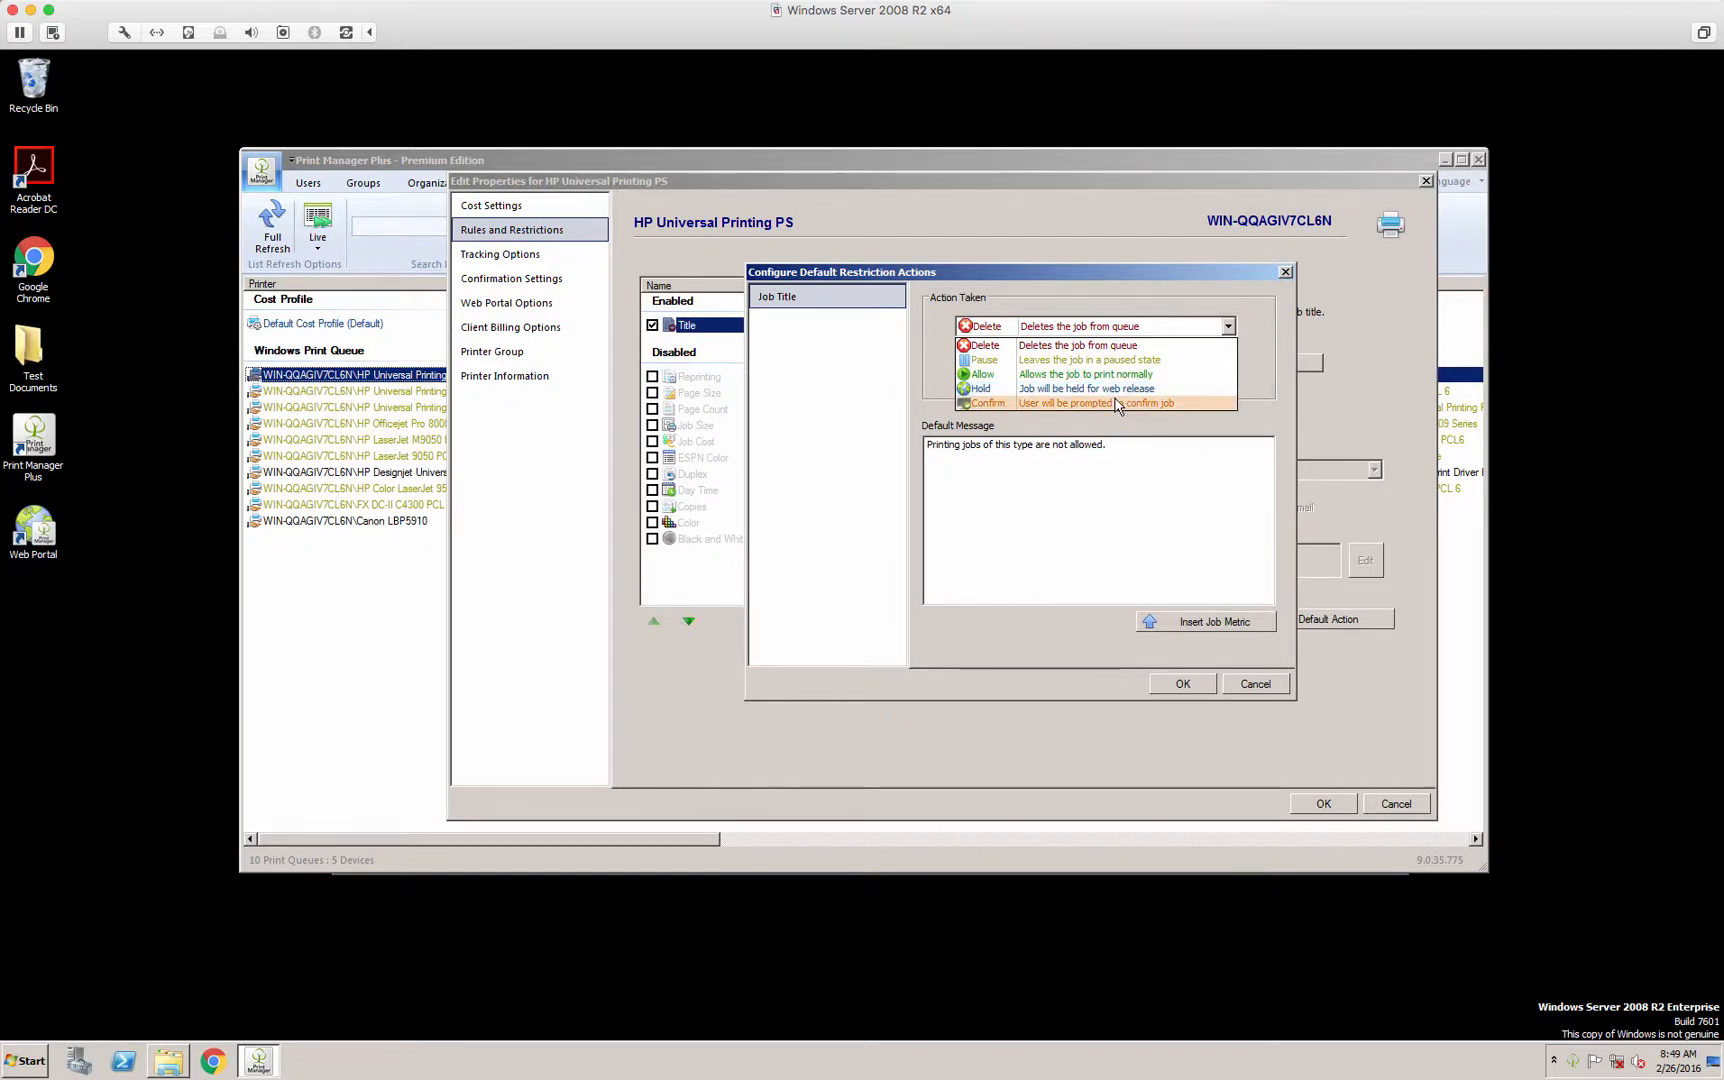
mouse_move(1108, 412)
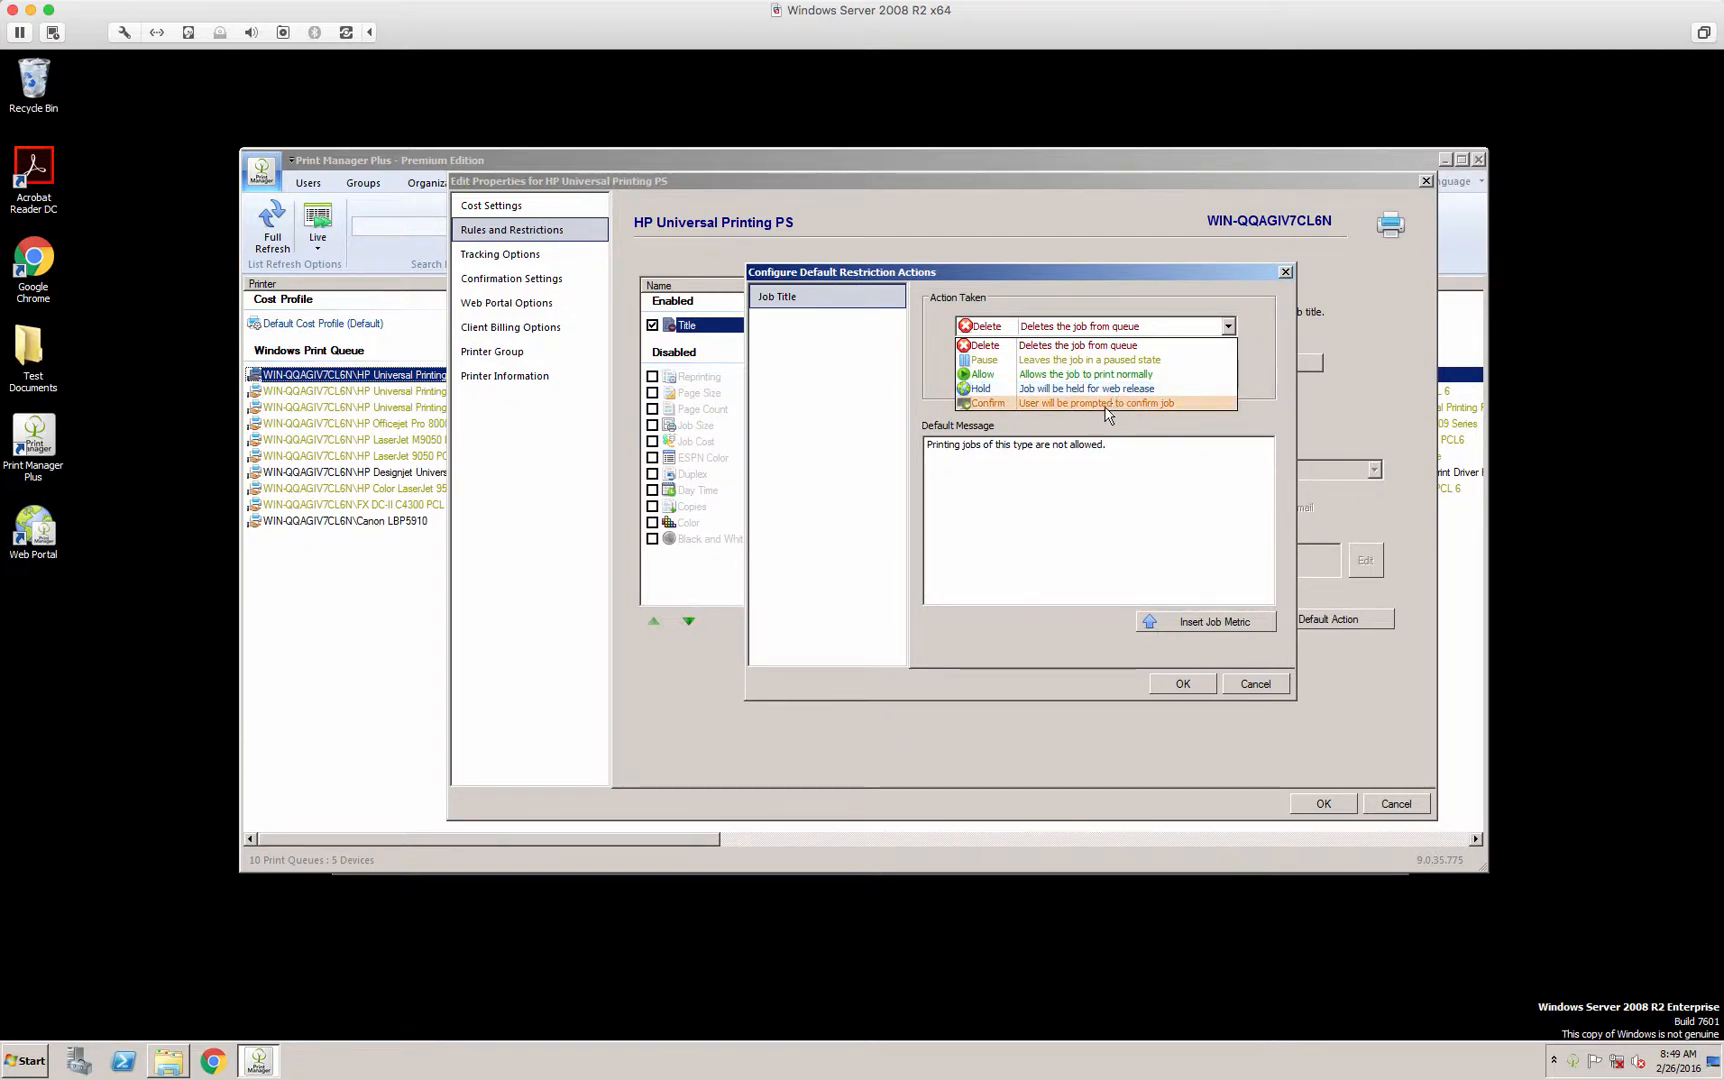
click(982, 326)
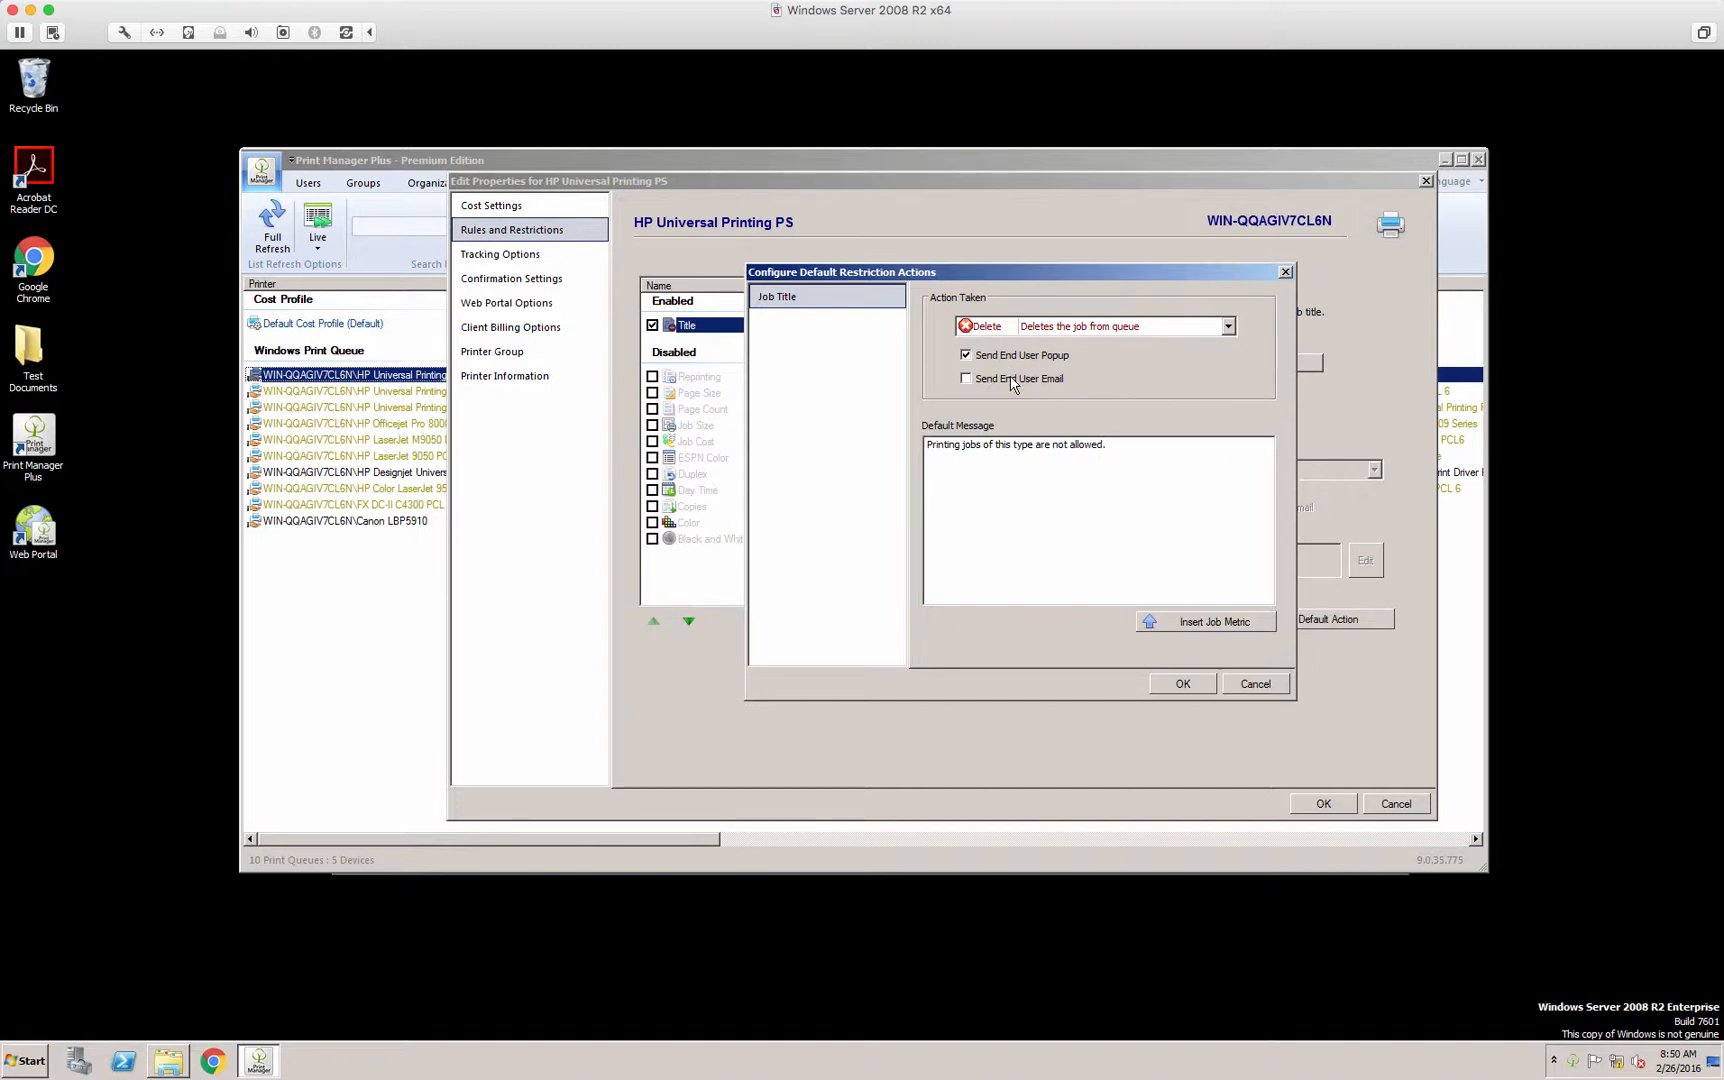
click(966, 378)
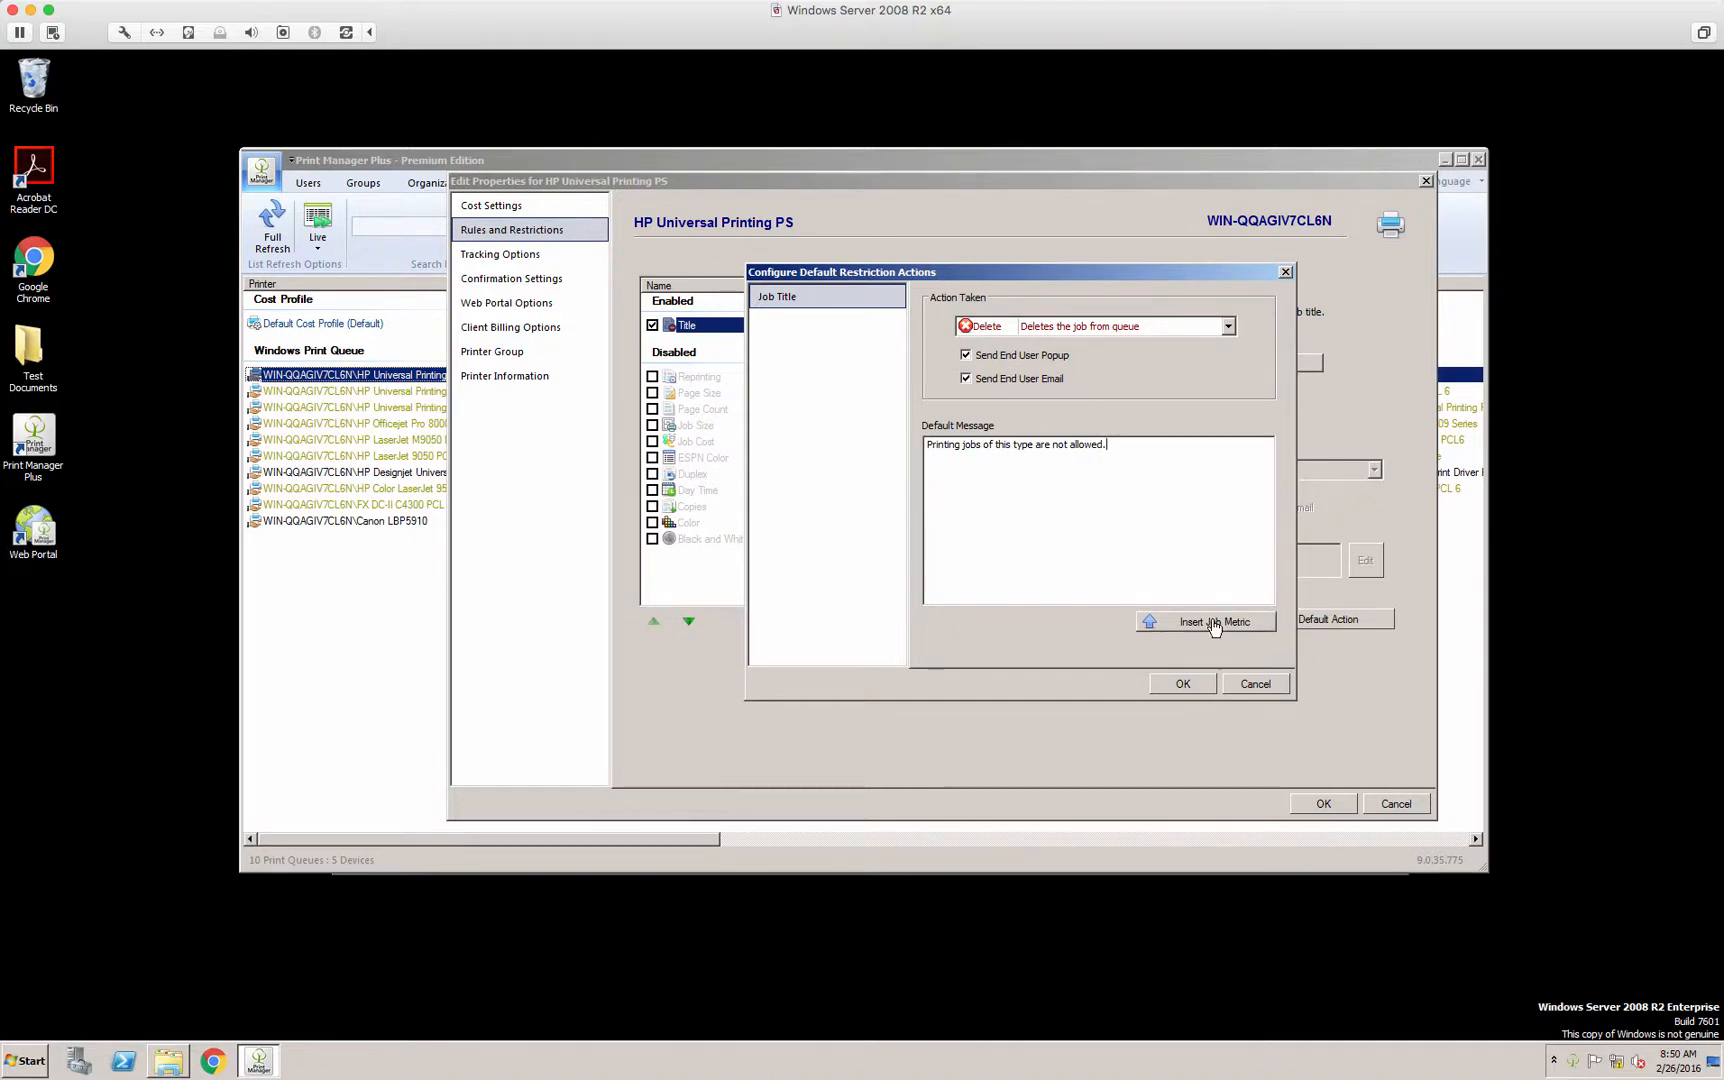
click(1204, 622)
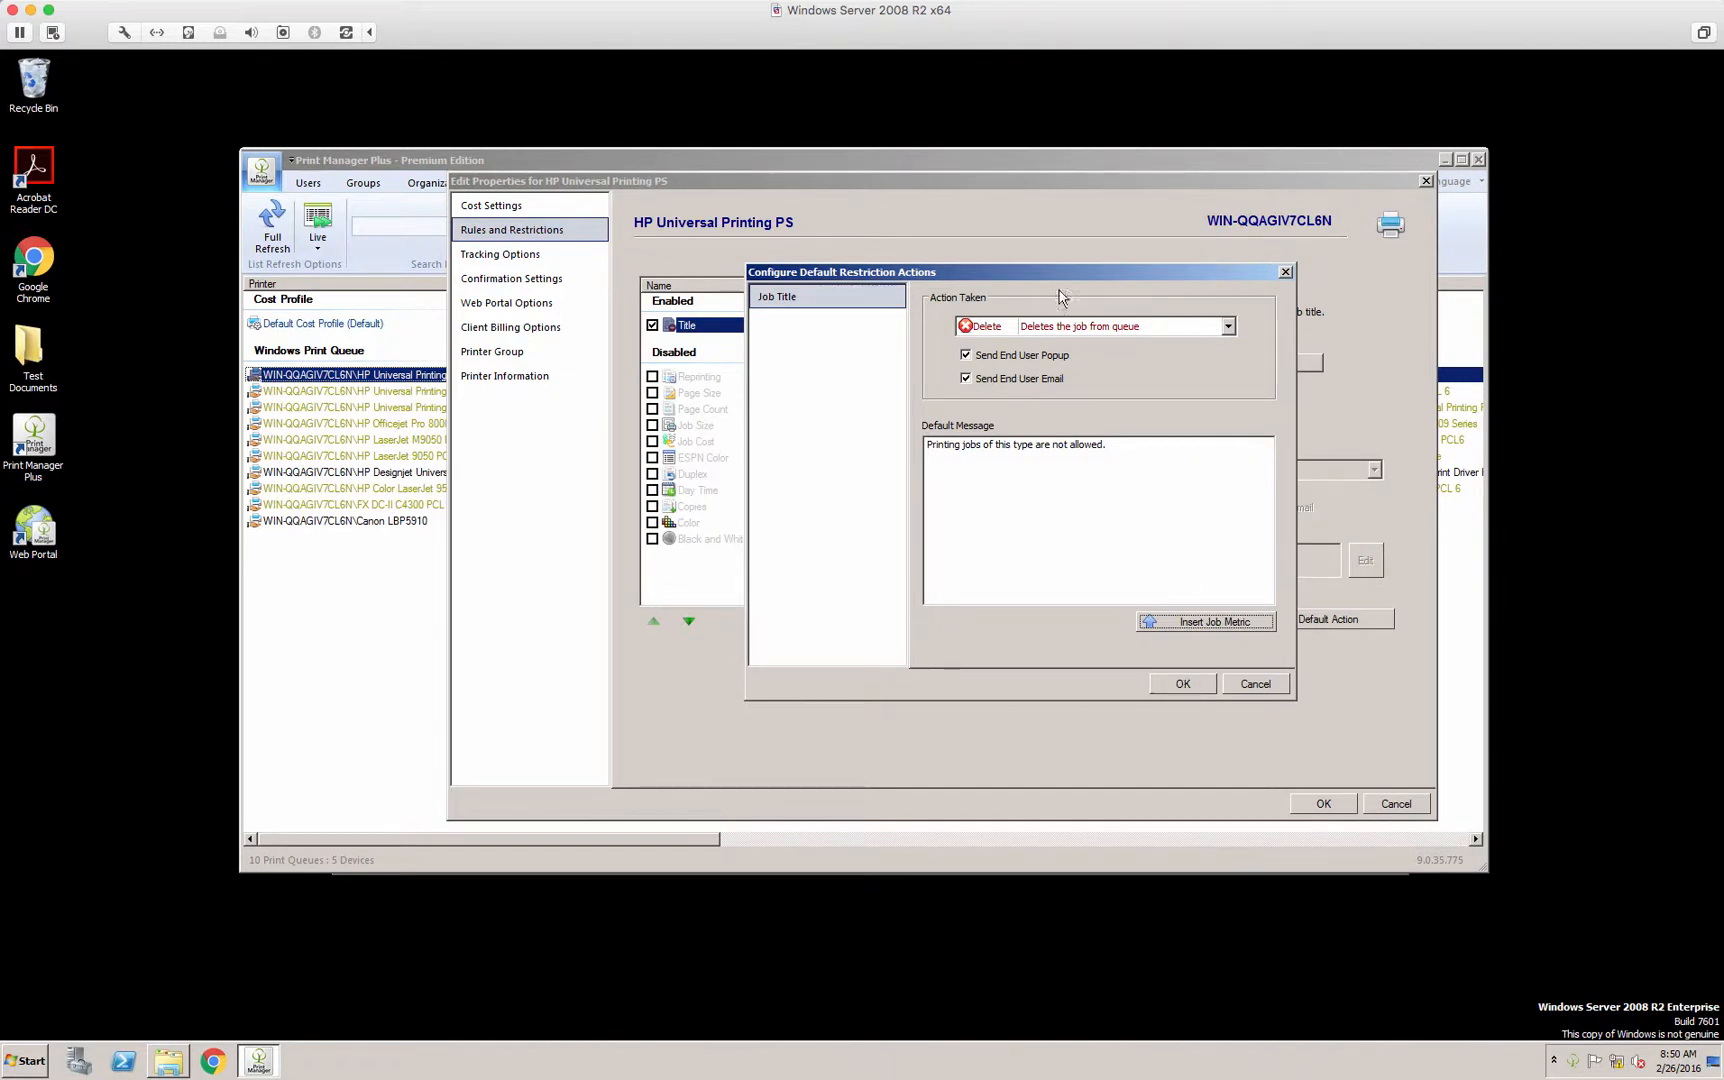
mouse_move(1052, 410)
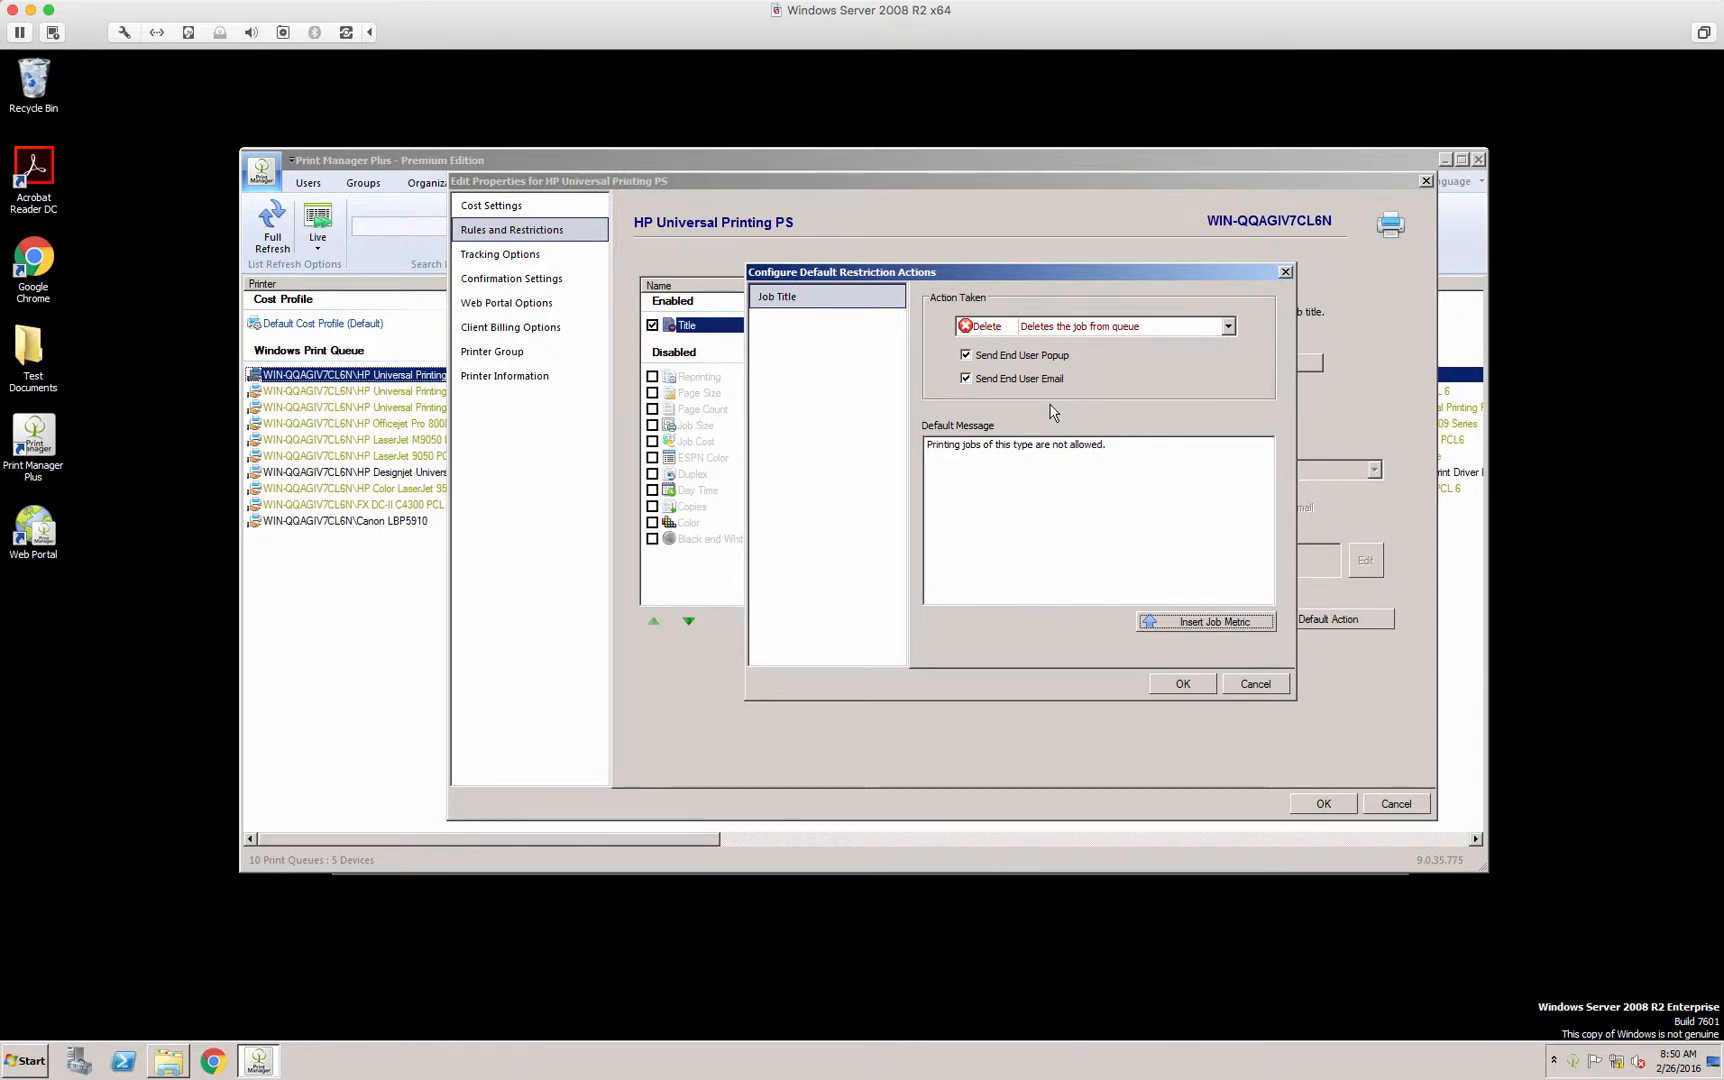
mouse_move(1072, 796)
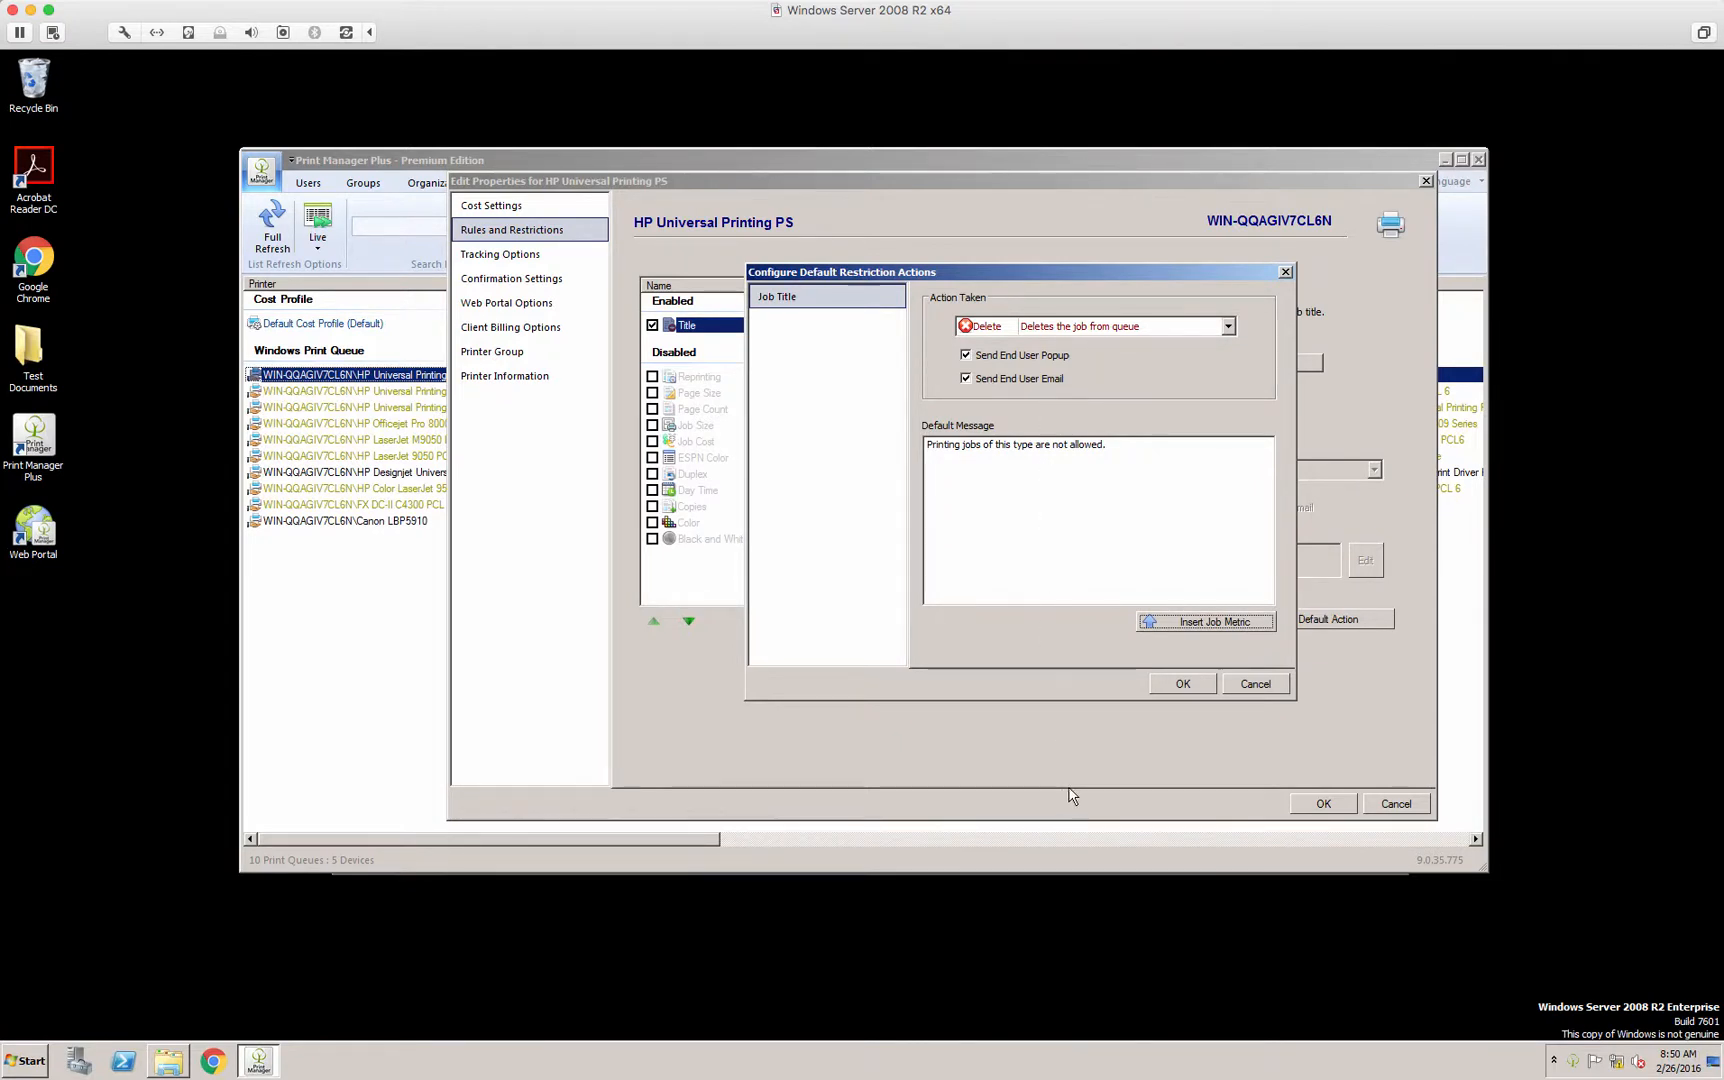
click(1180, 682)
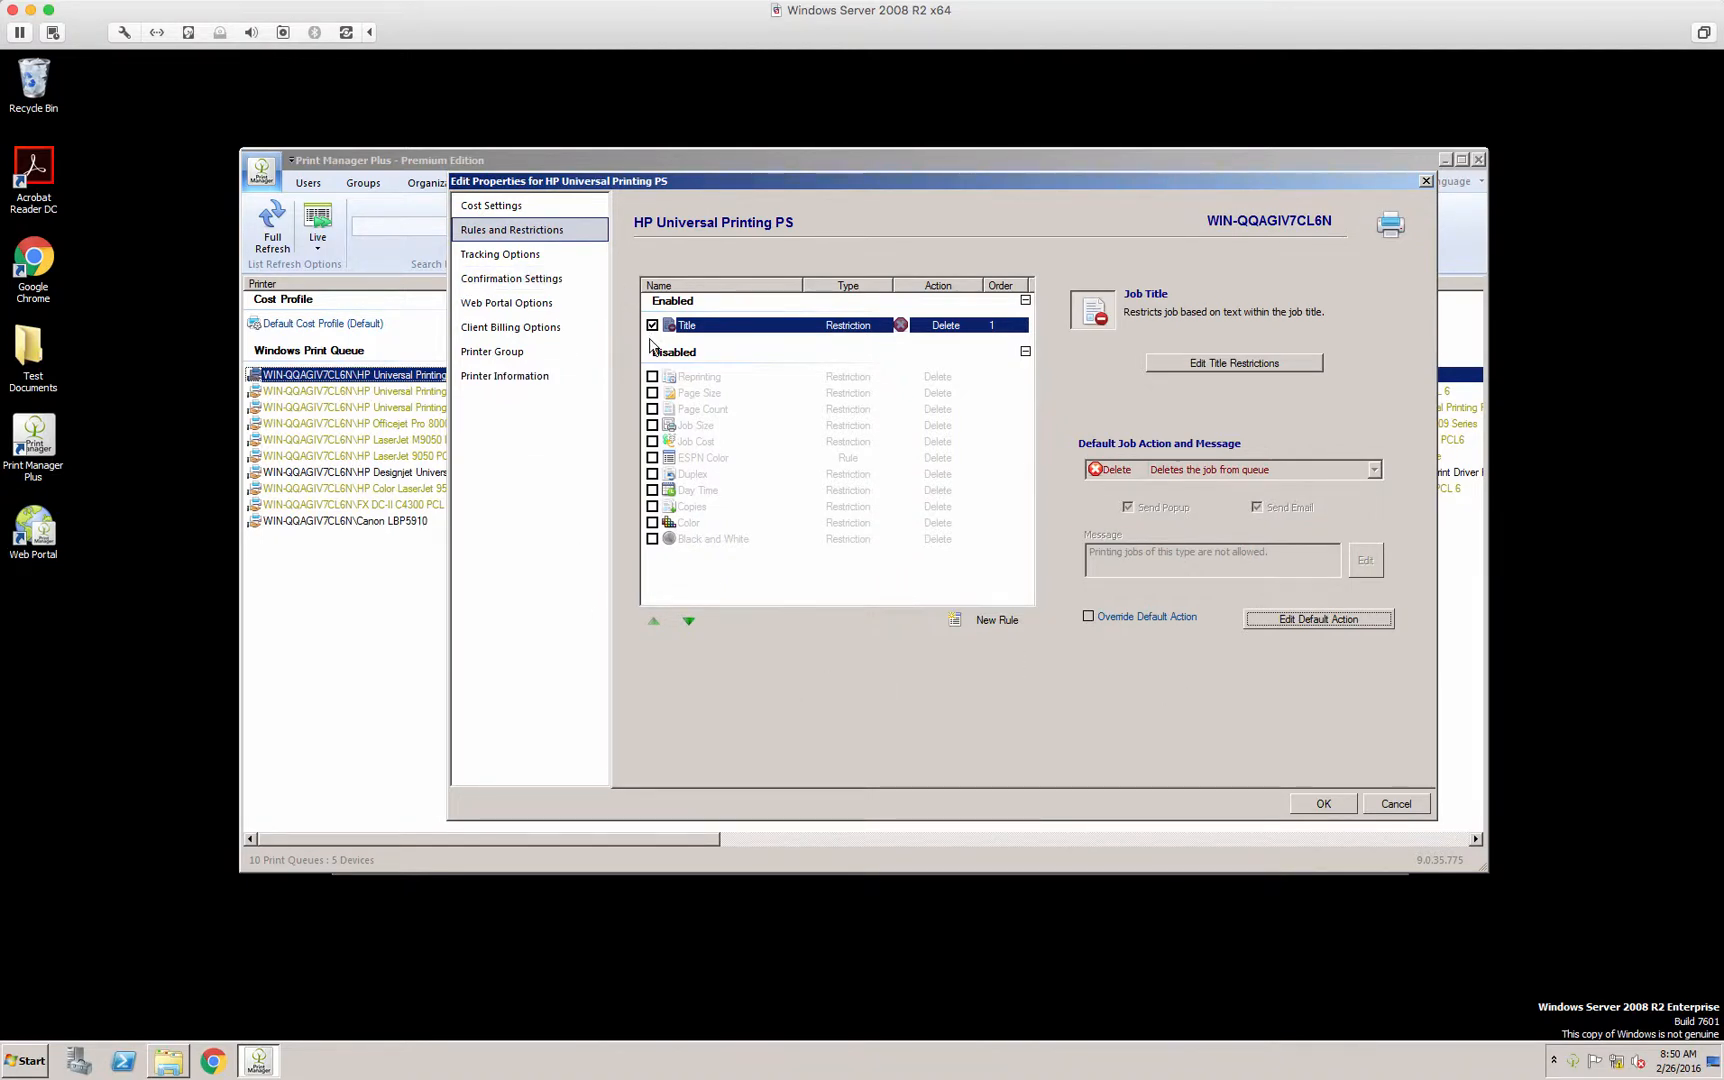
Step: Enable the Reprinting restriction as the second rule, blocking reprints within 2 seconds
click(652, 376)
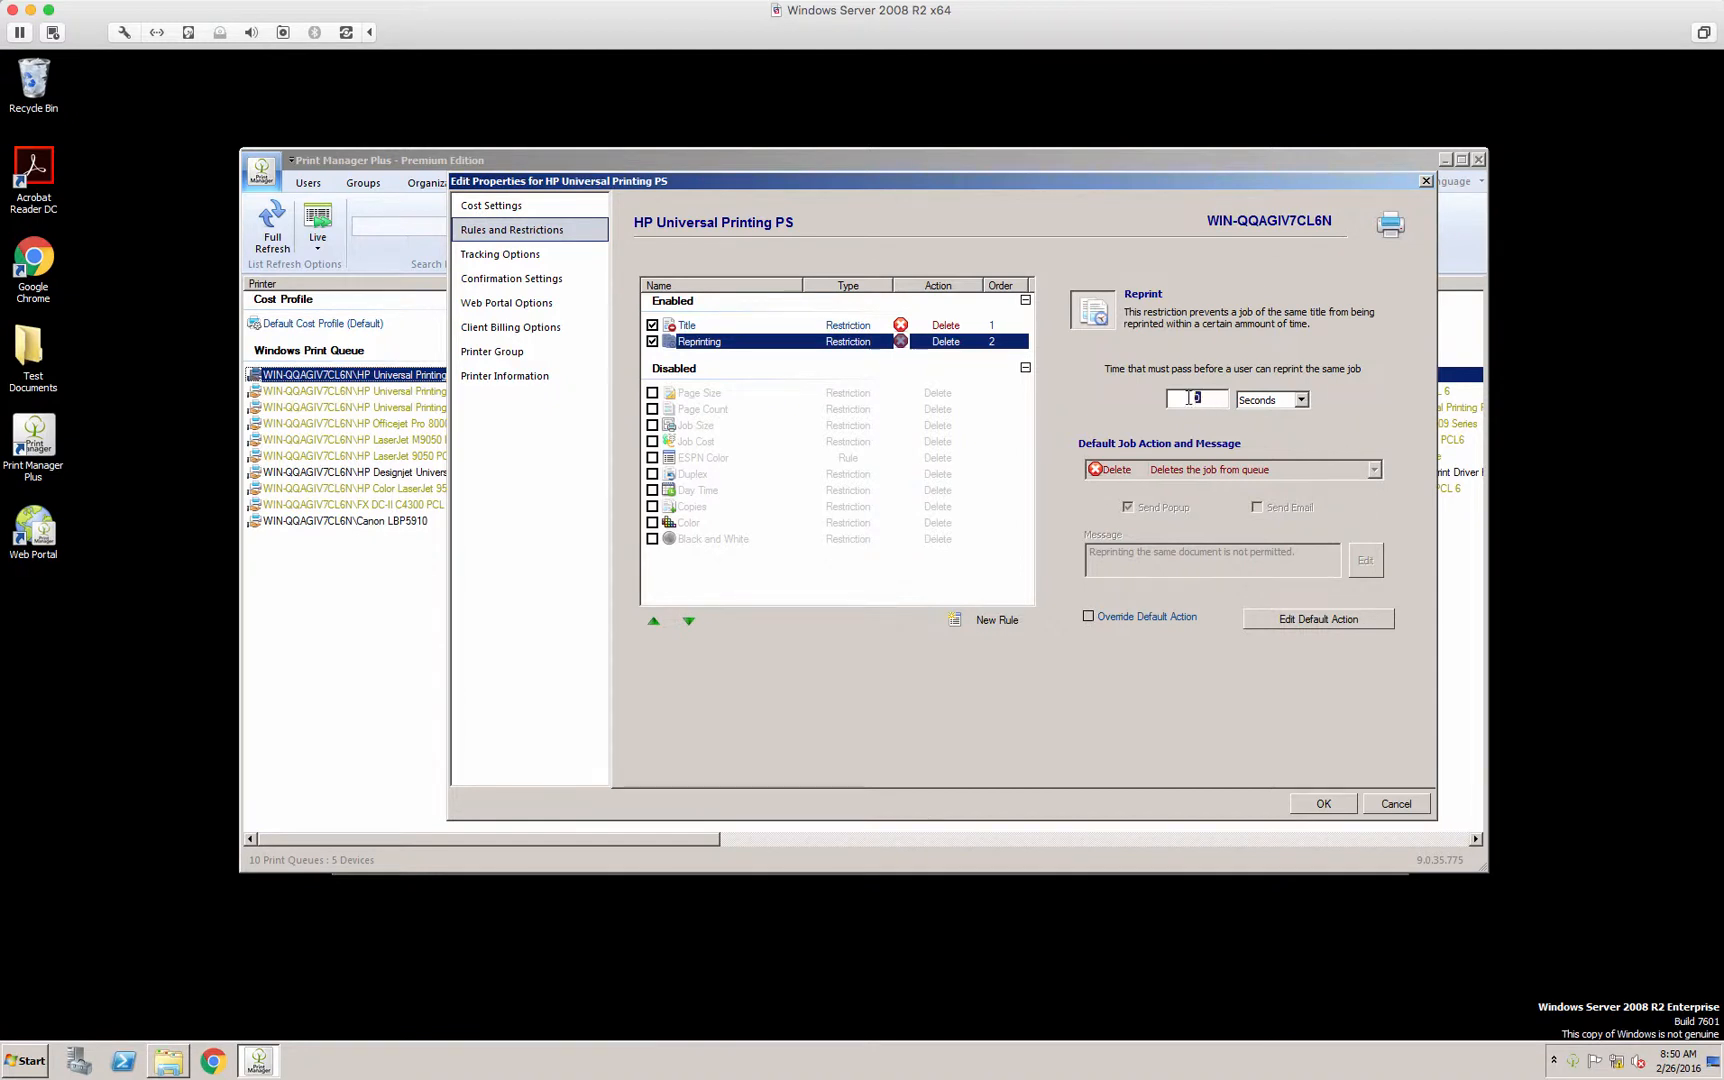
mouse_move(1142, 394)
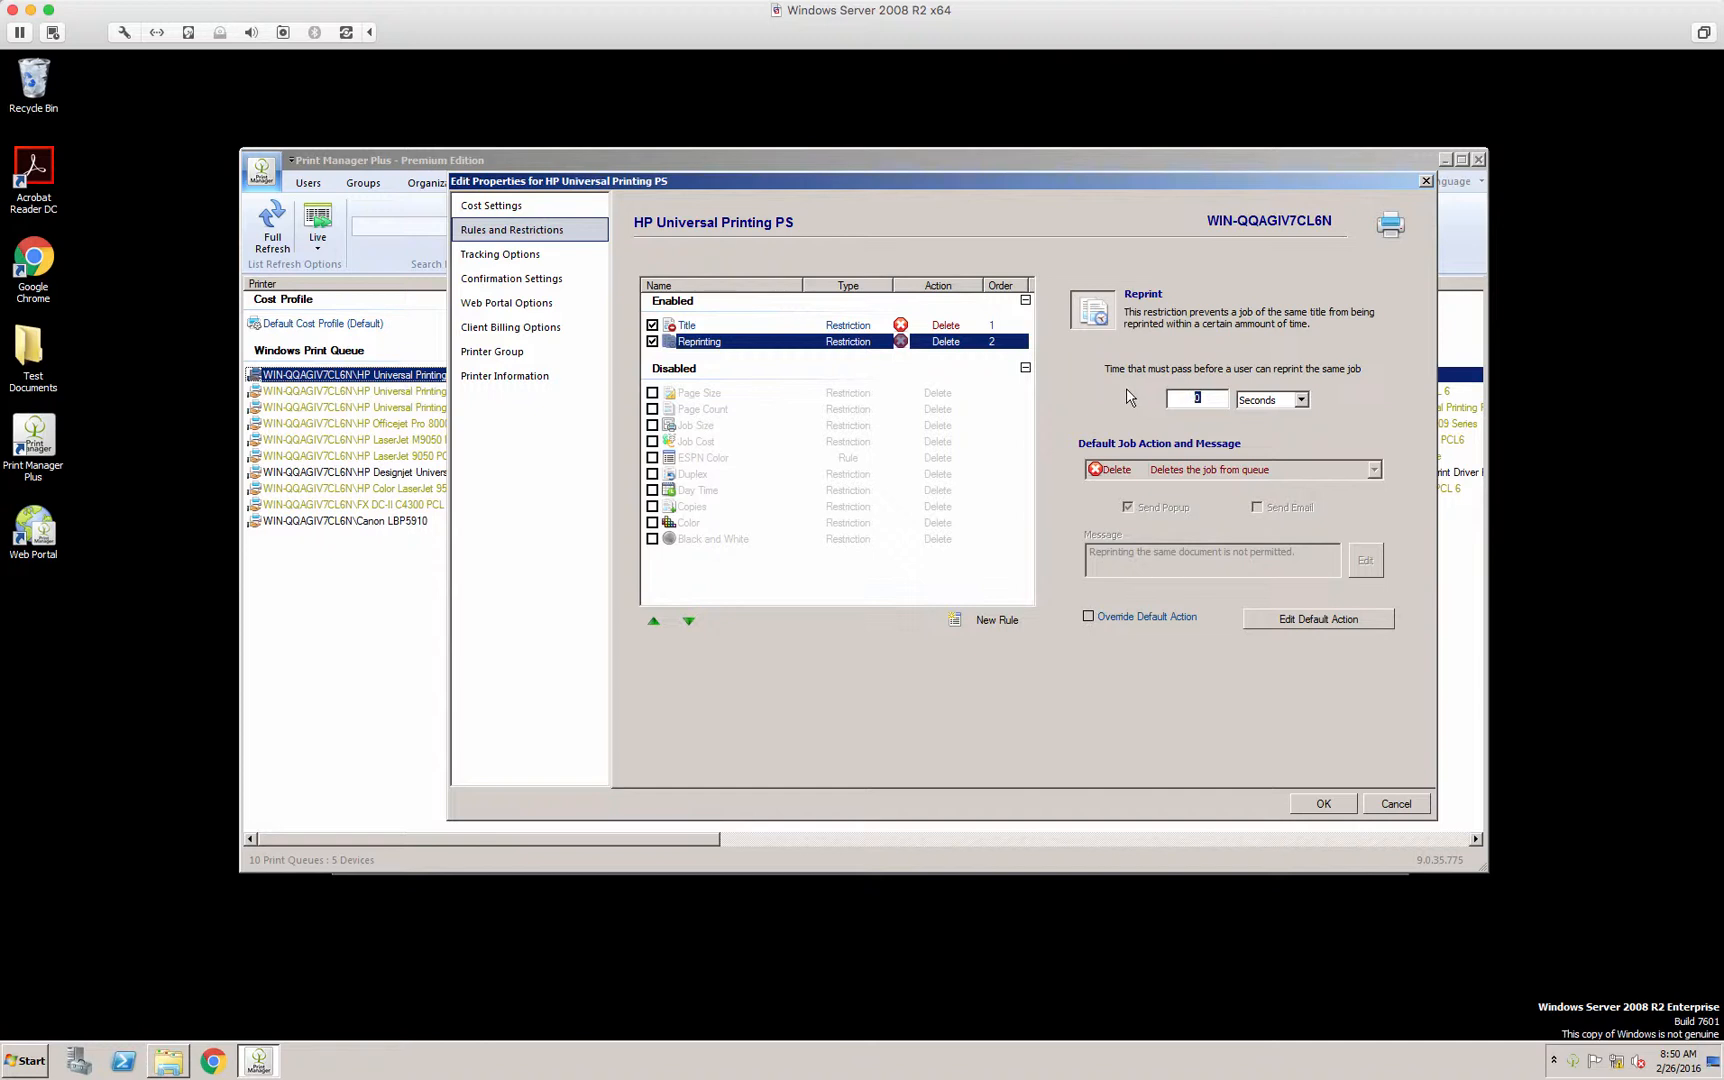
mouse_move(1156, 404)
text(2)
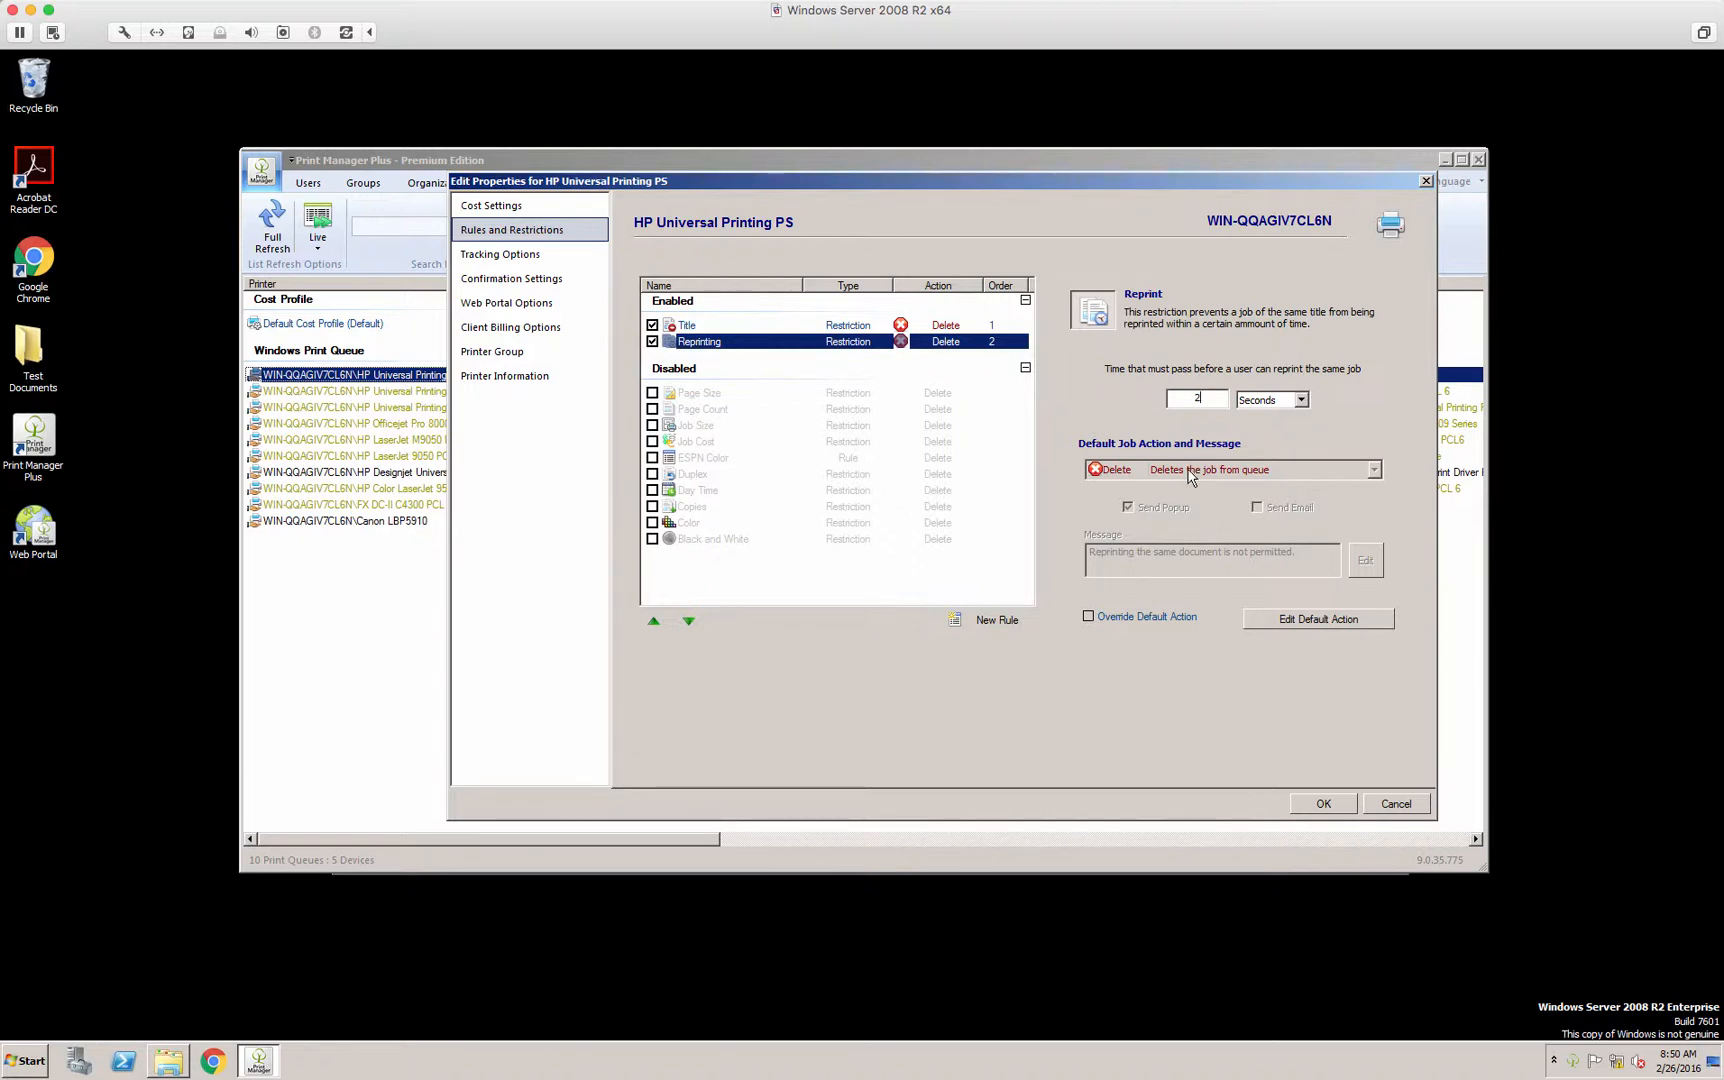
mouse_move(660, 392)
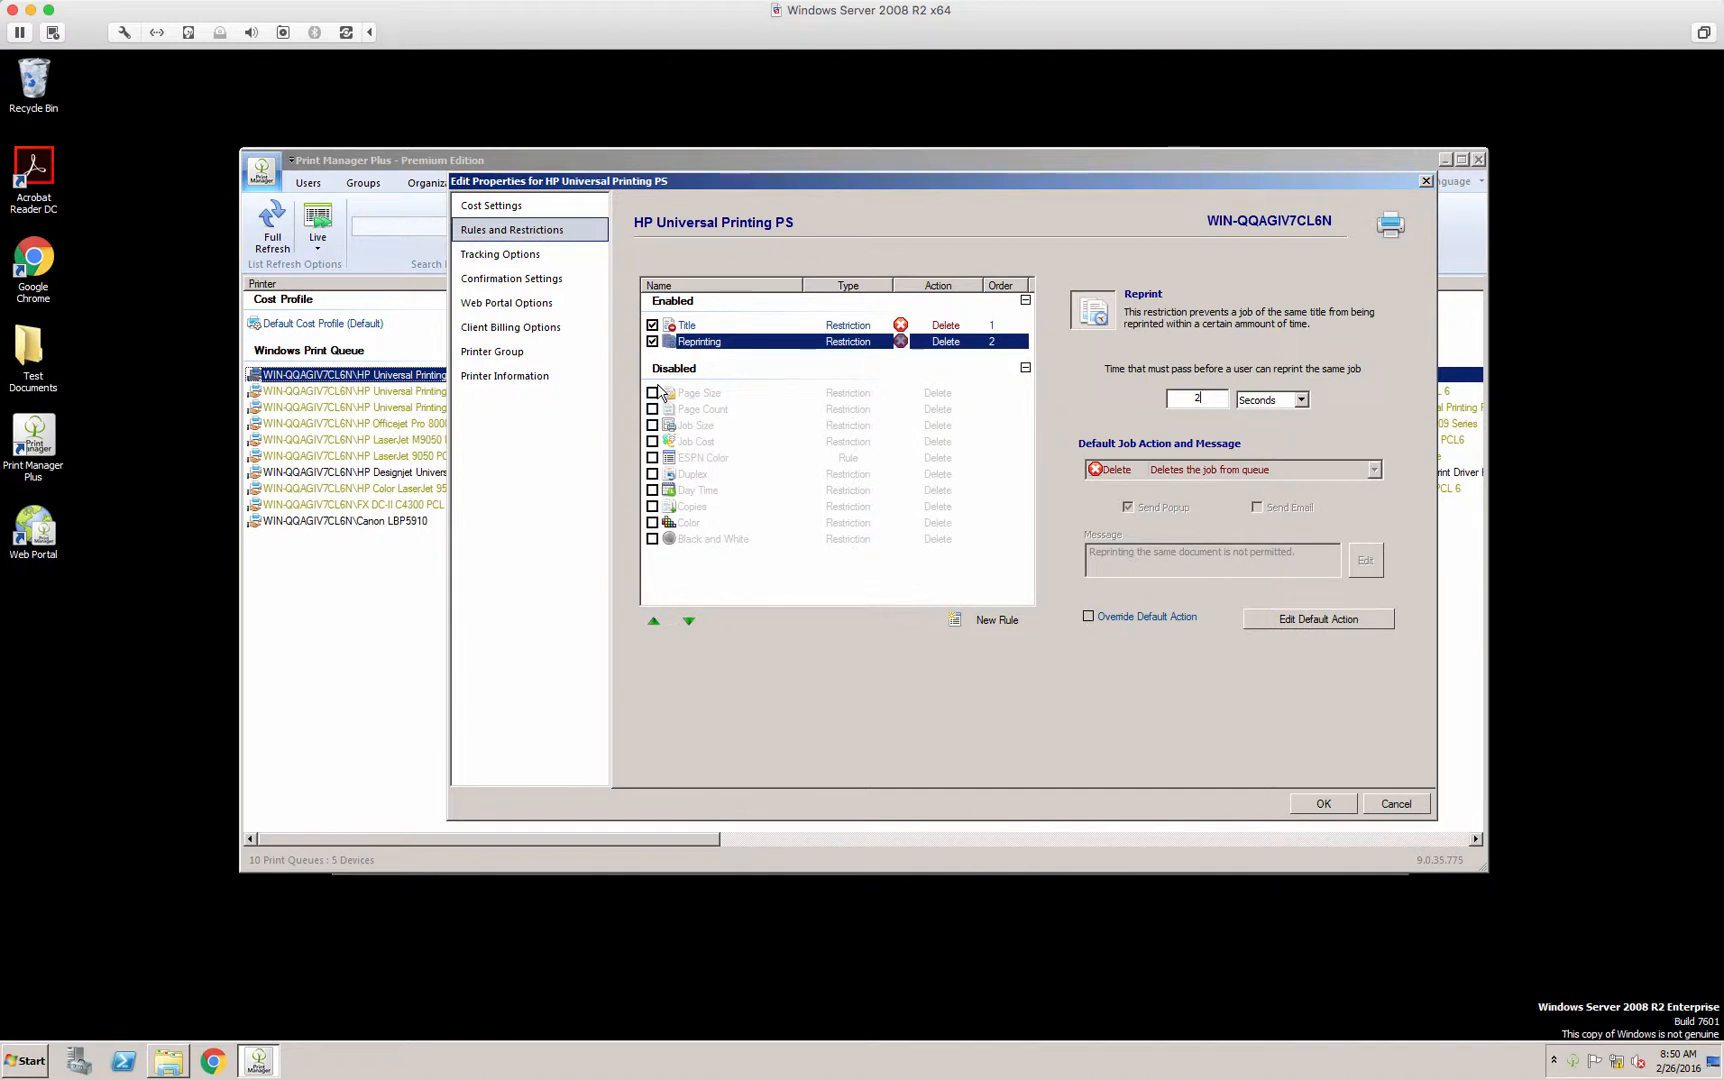
Step: Enable the Page Size restriction and keep it set to Deny the listed page sizes
click(652, 392)
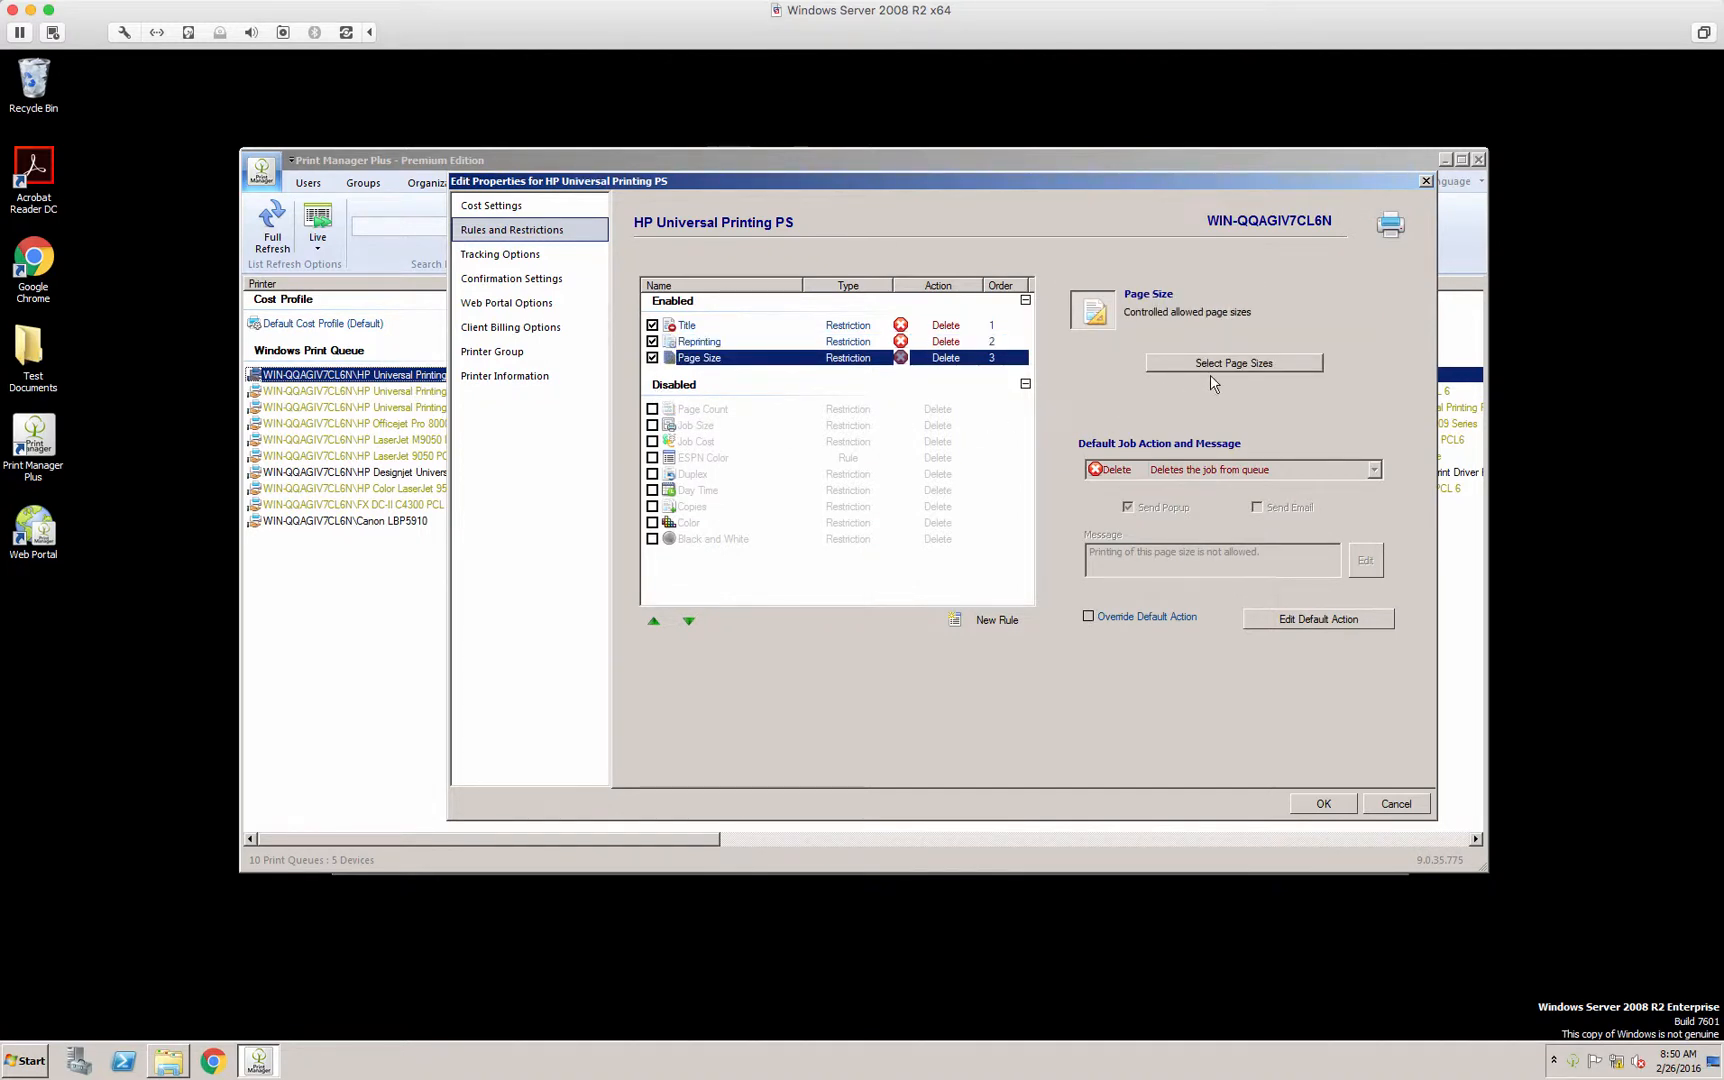
click(1232, 362)
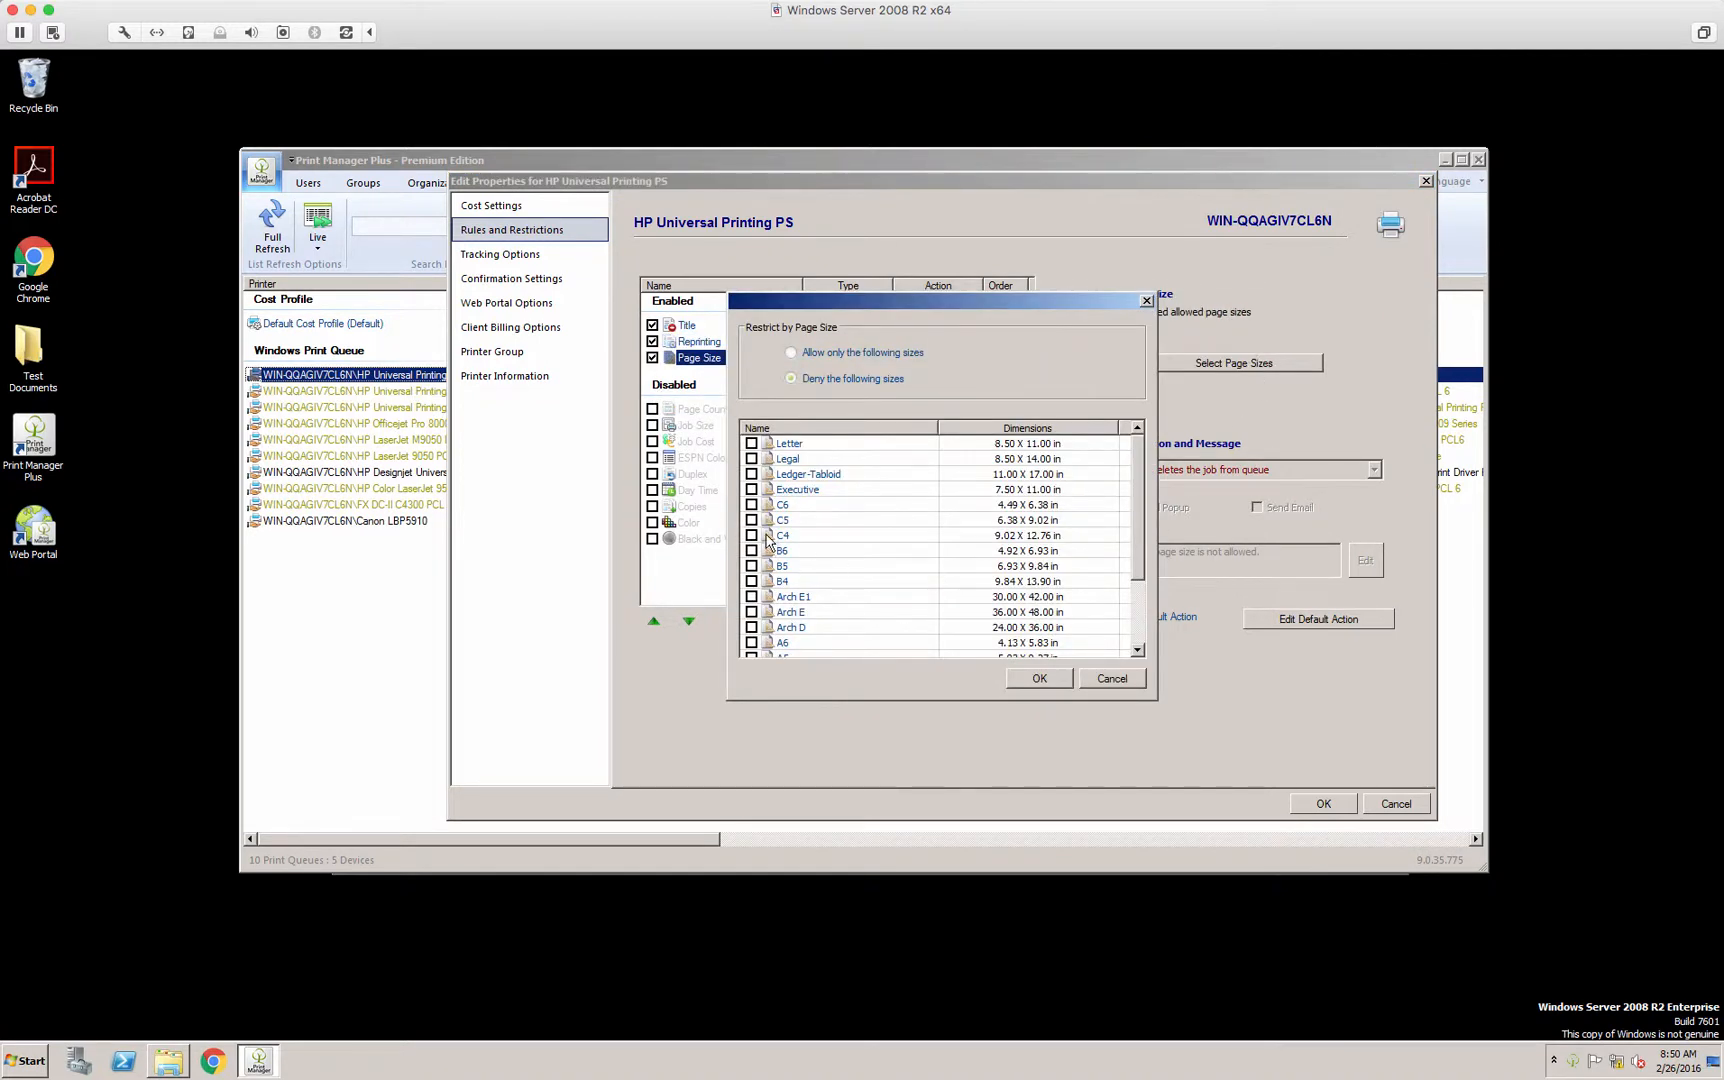
mouse_move(842, 410)
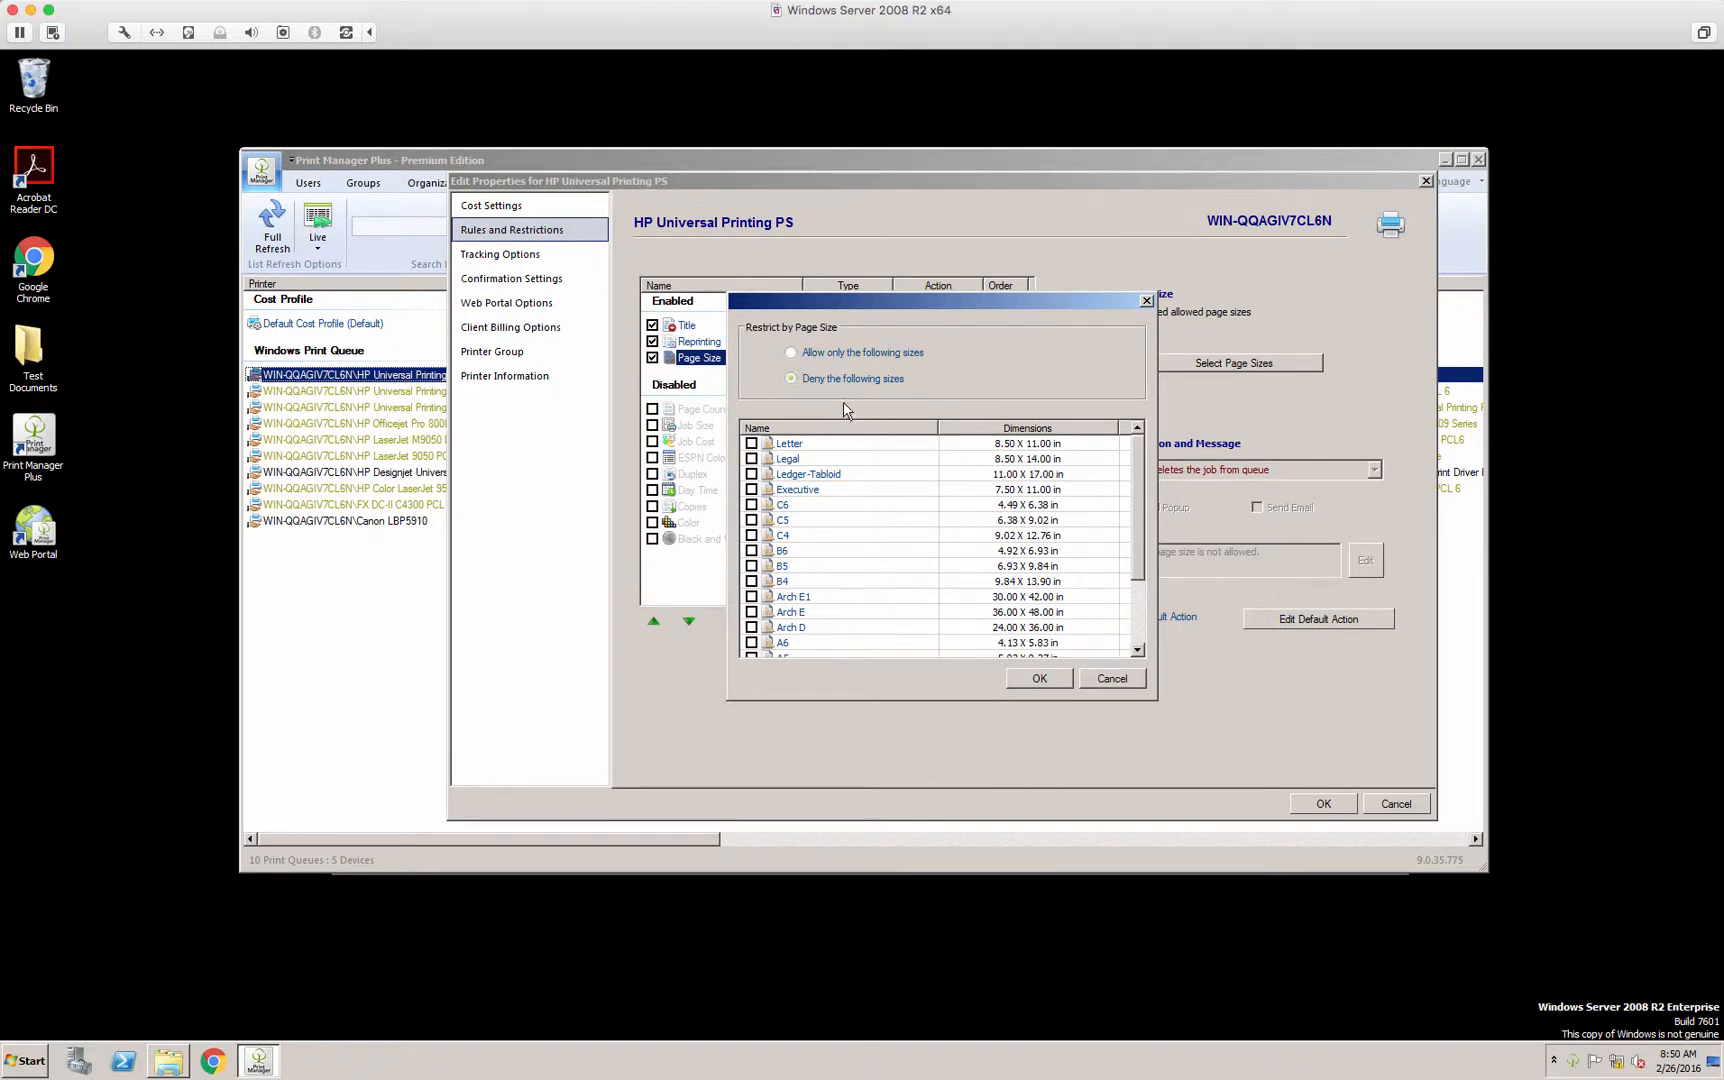
mouse_move(858, 338)
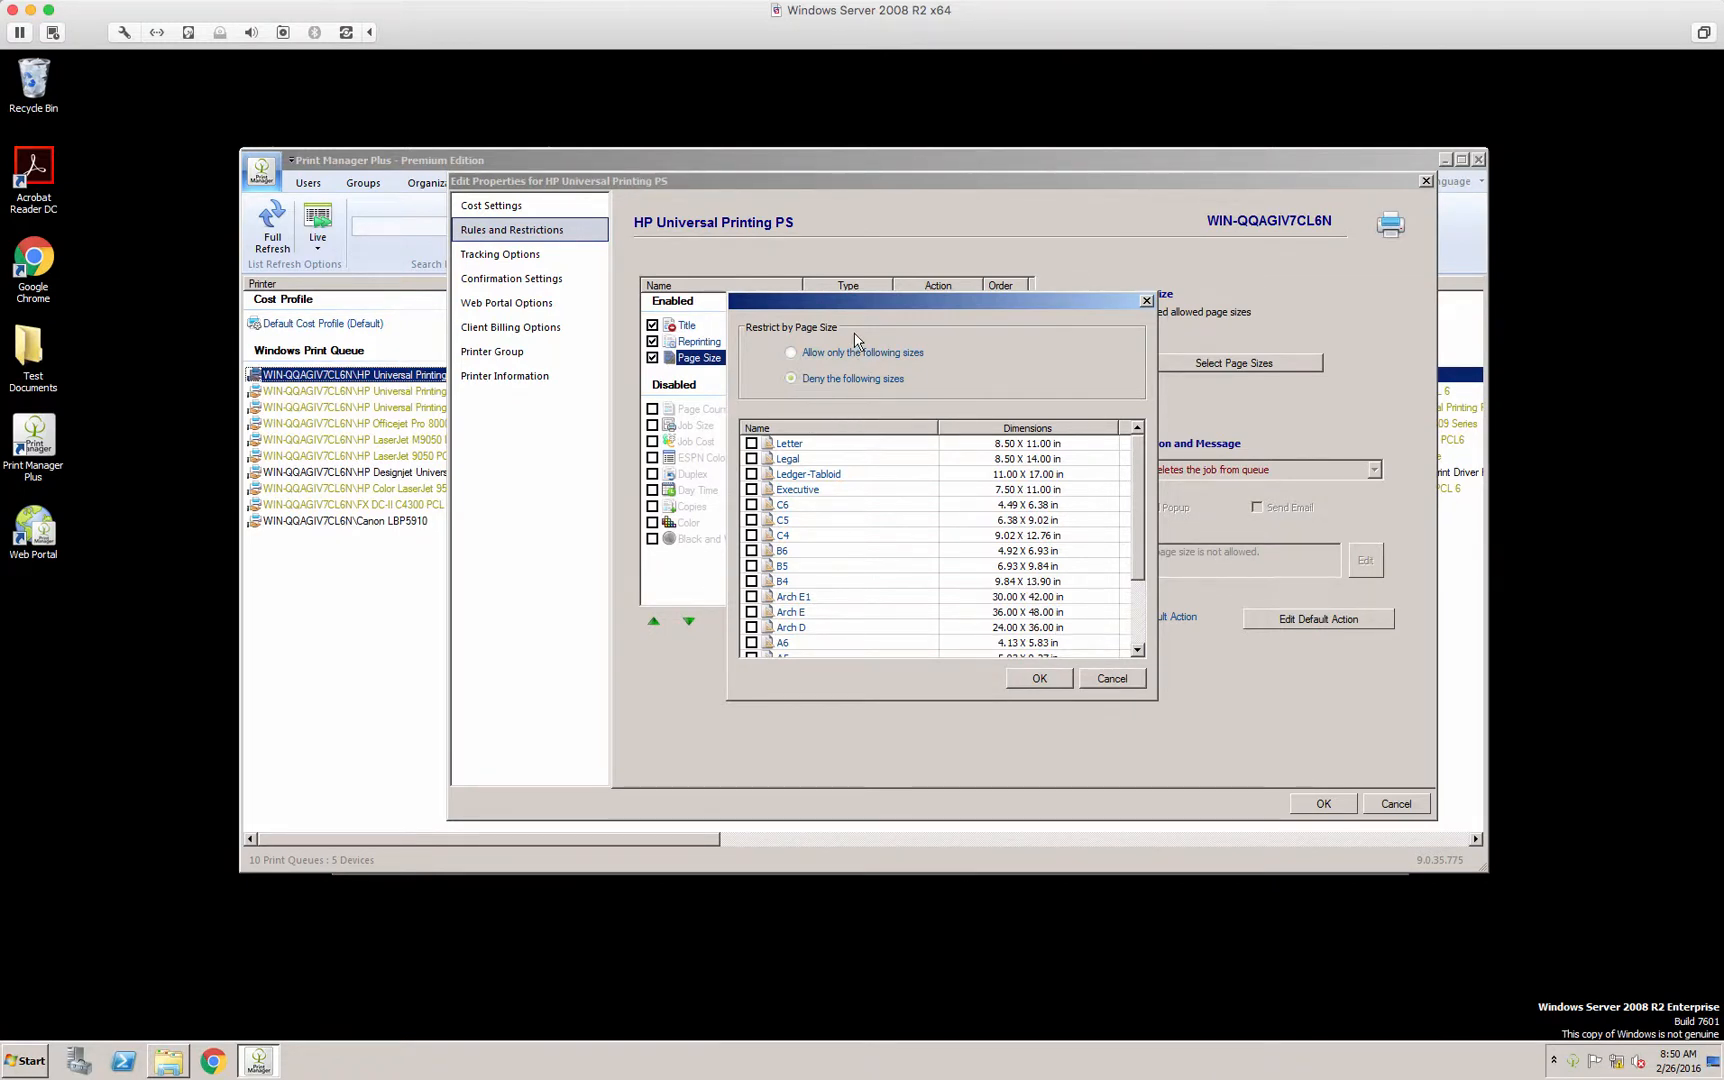
click(790, 352)
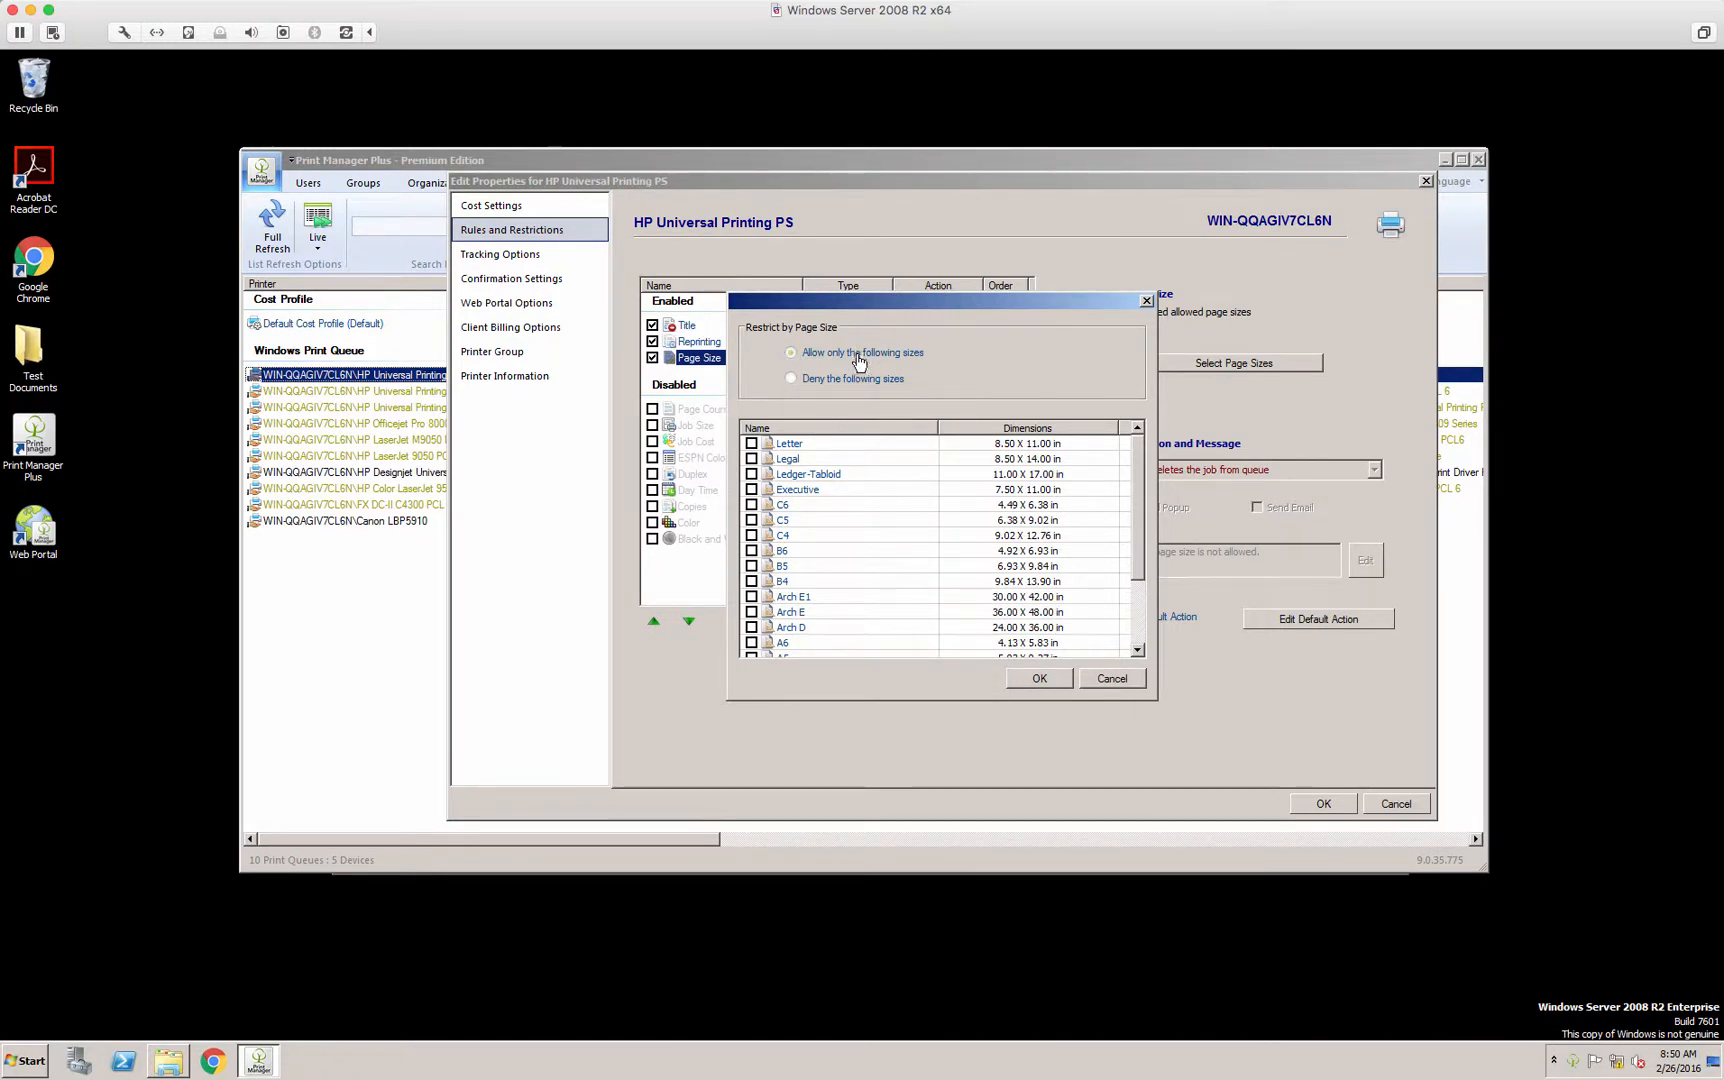
click(790, 378)
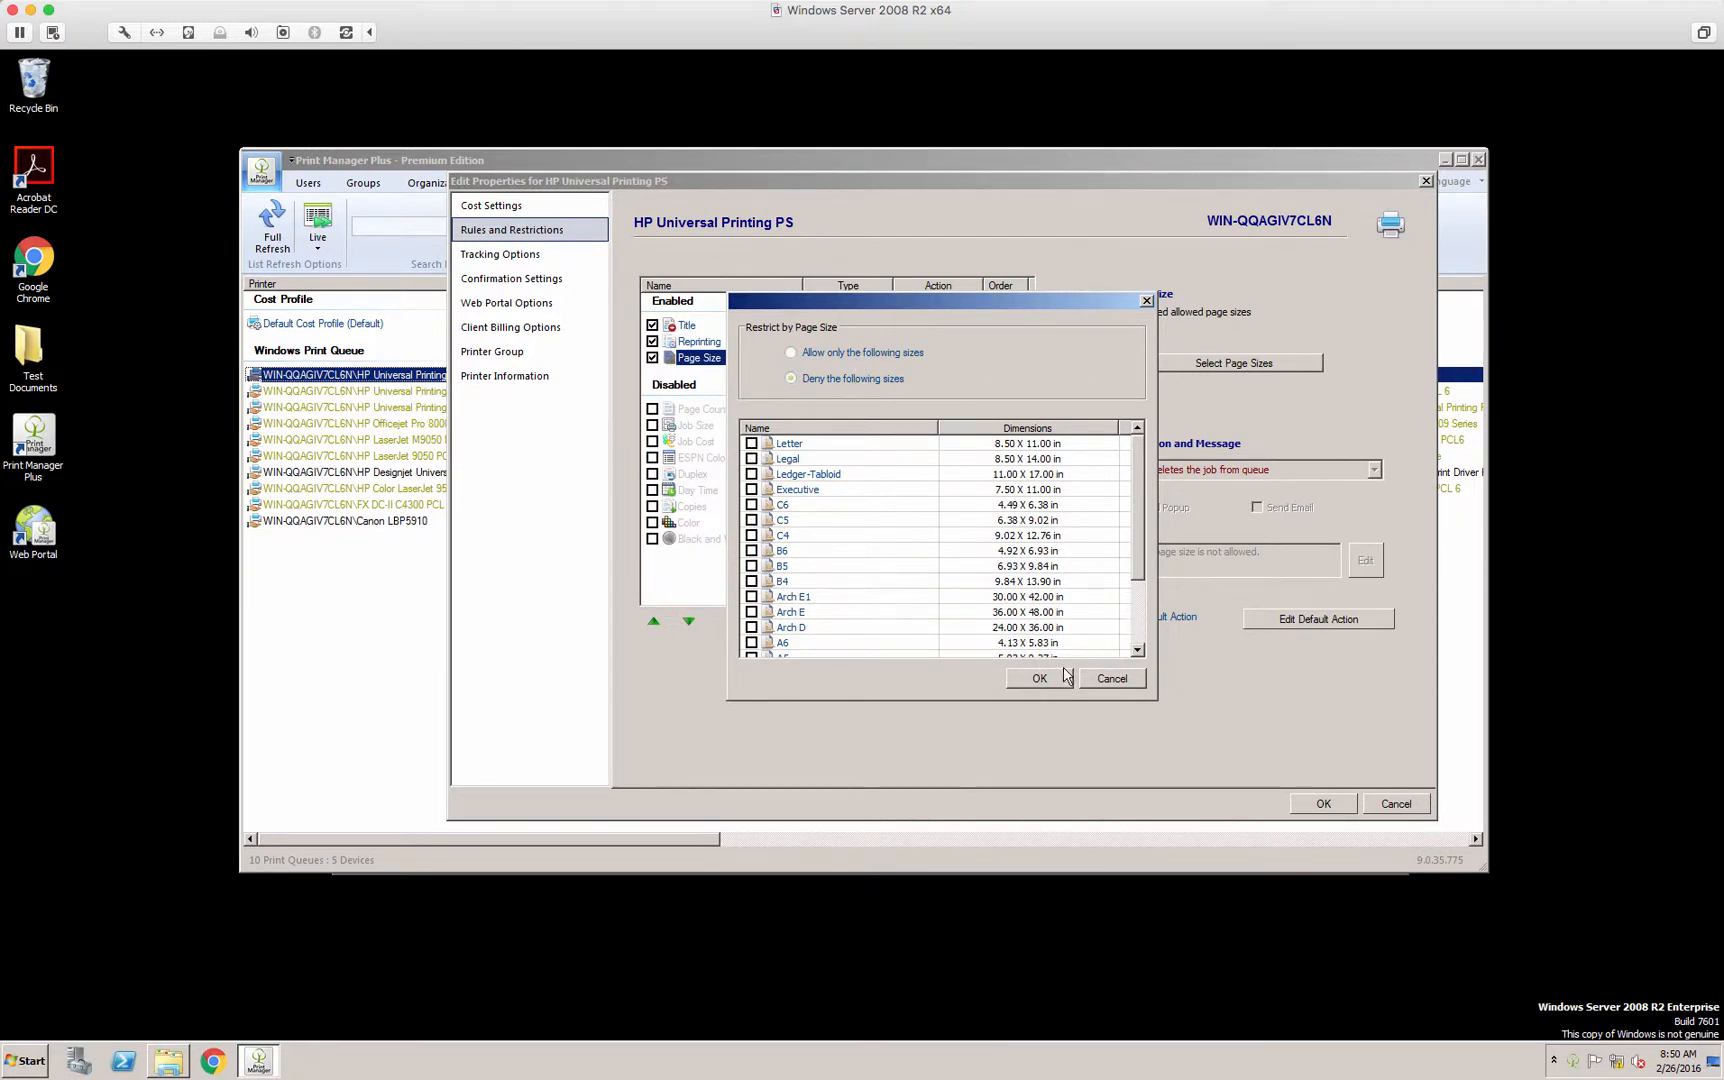
click(1038, 678)
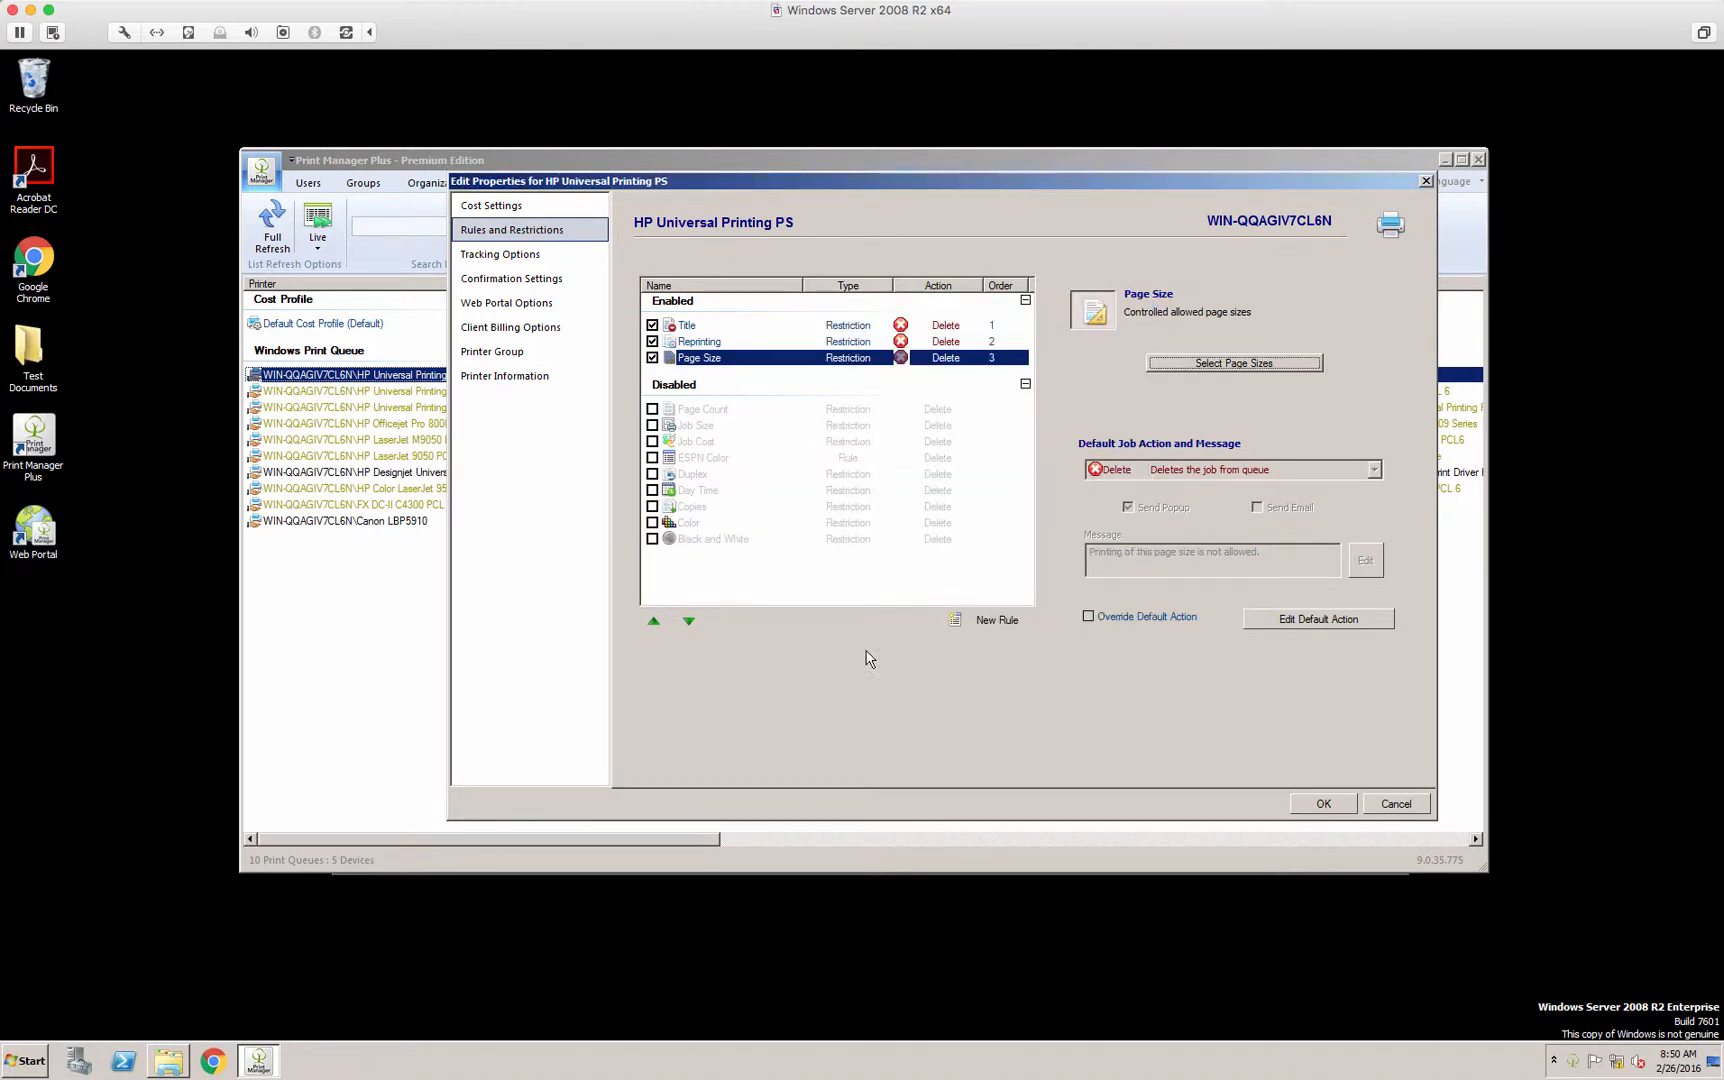
Step: Enable the Page Count restriction with a maximum of 5 pages per job
click(652, 410)
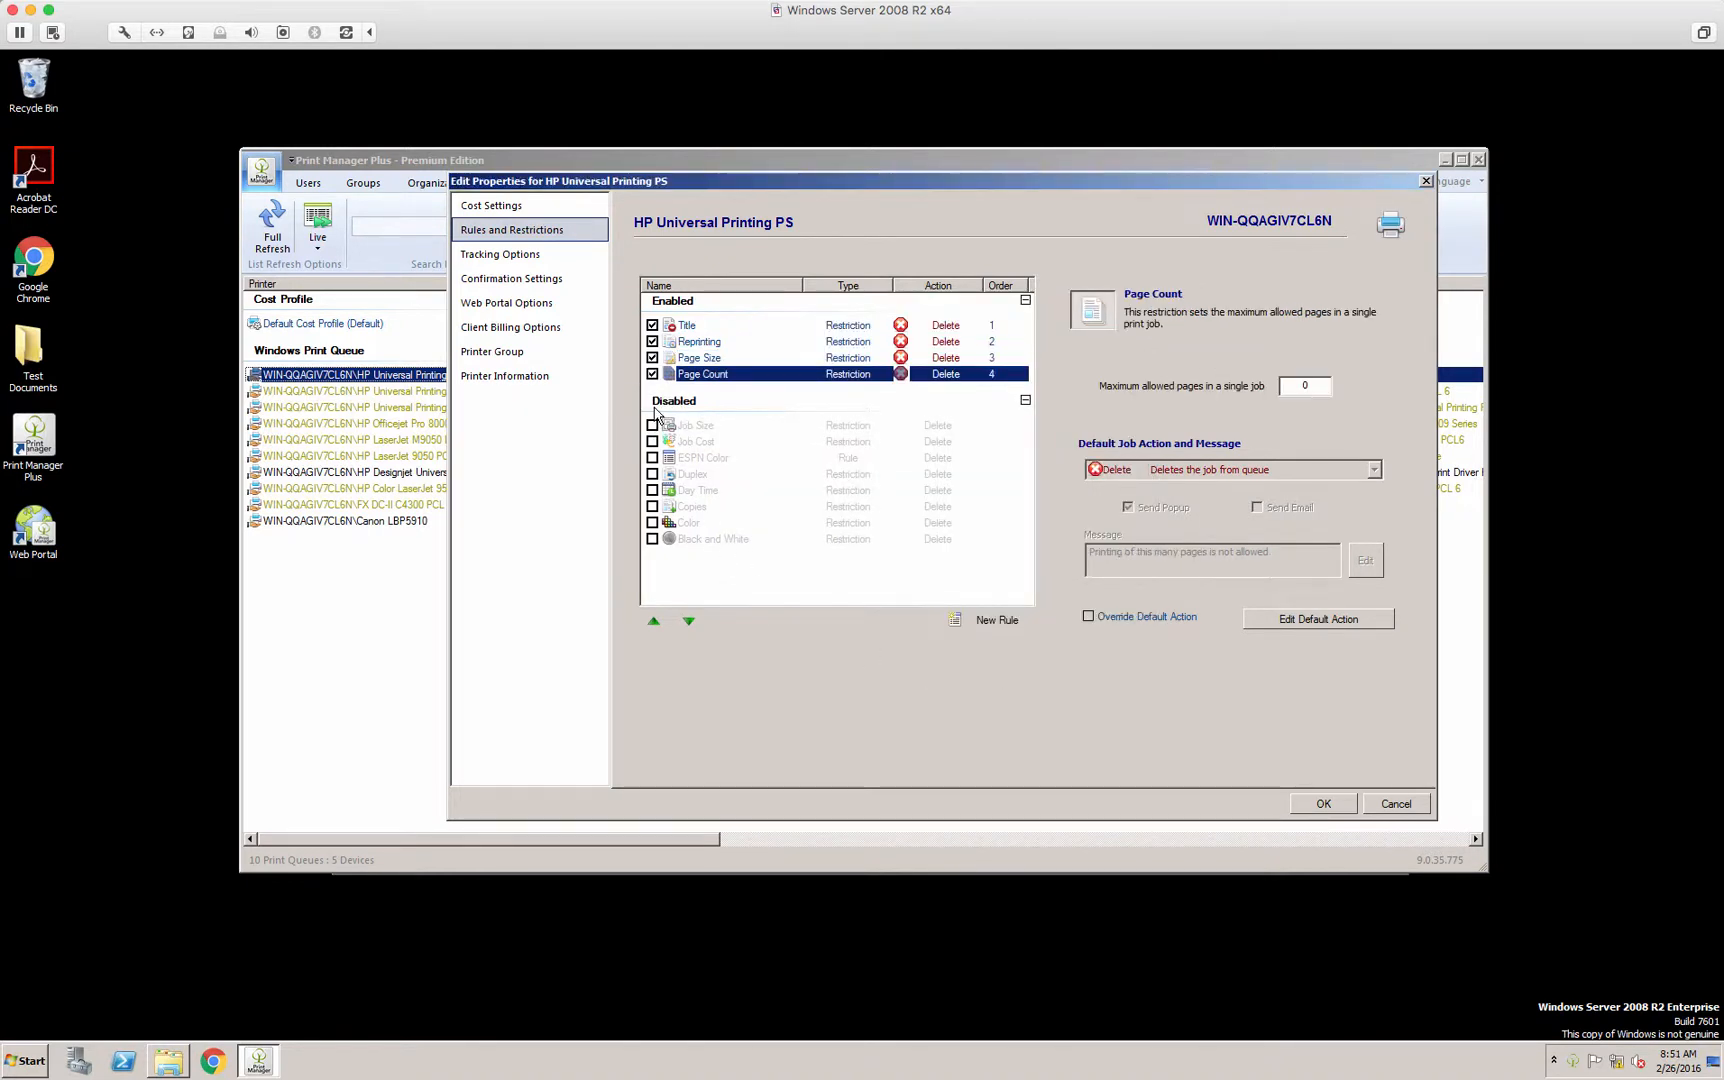
mouse_move(1316, 384)
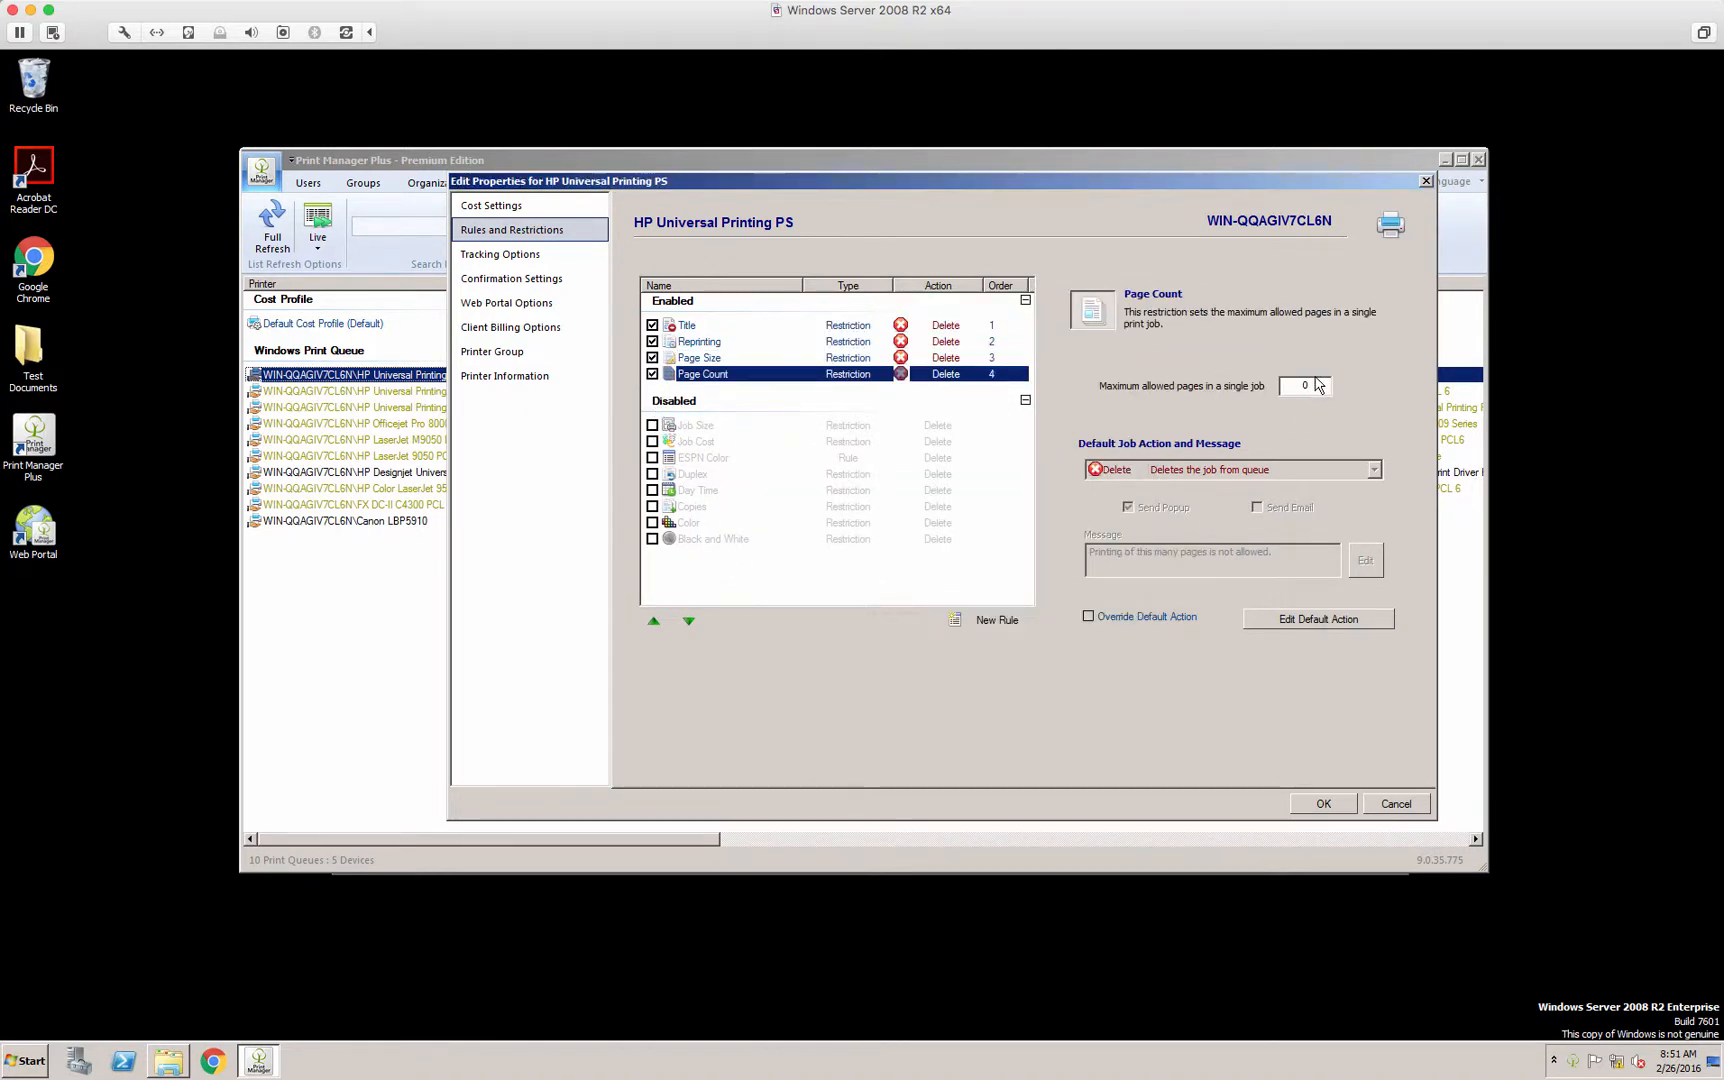
click(1304, 384)
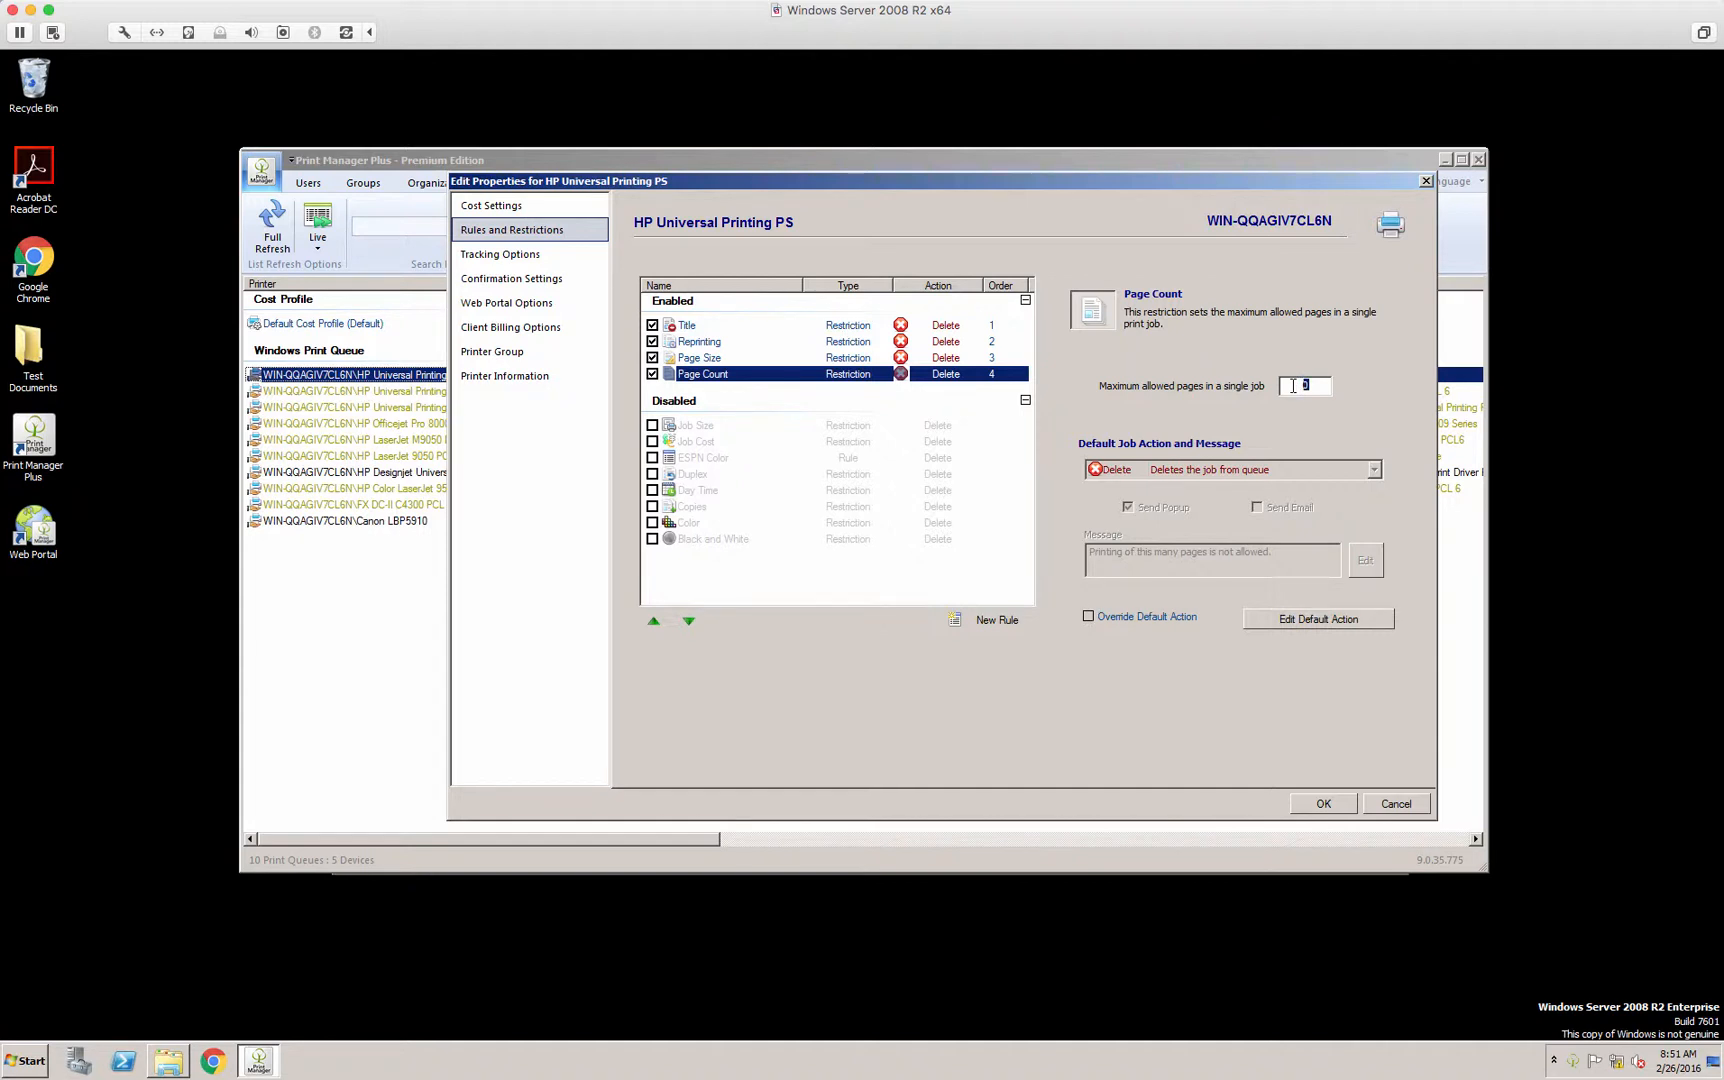
text(5)
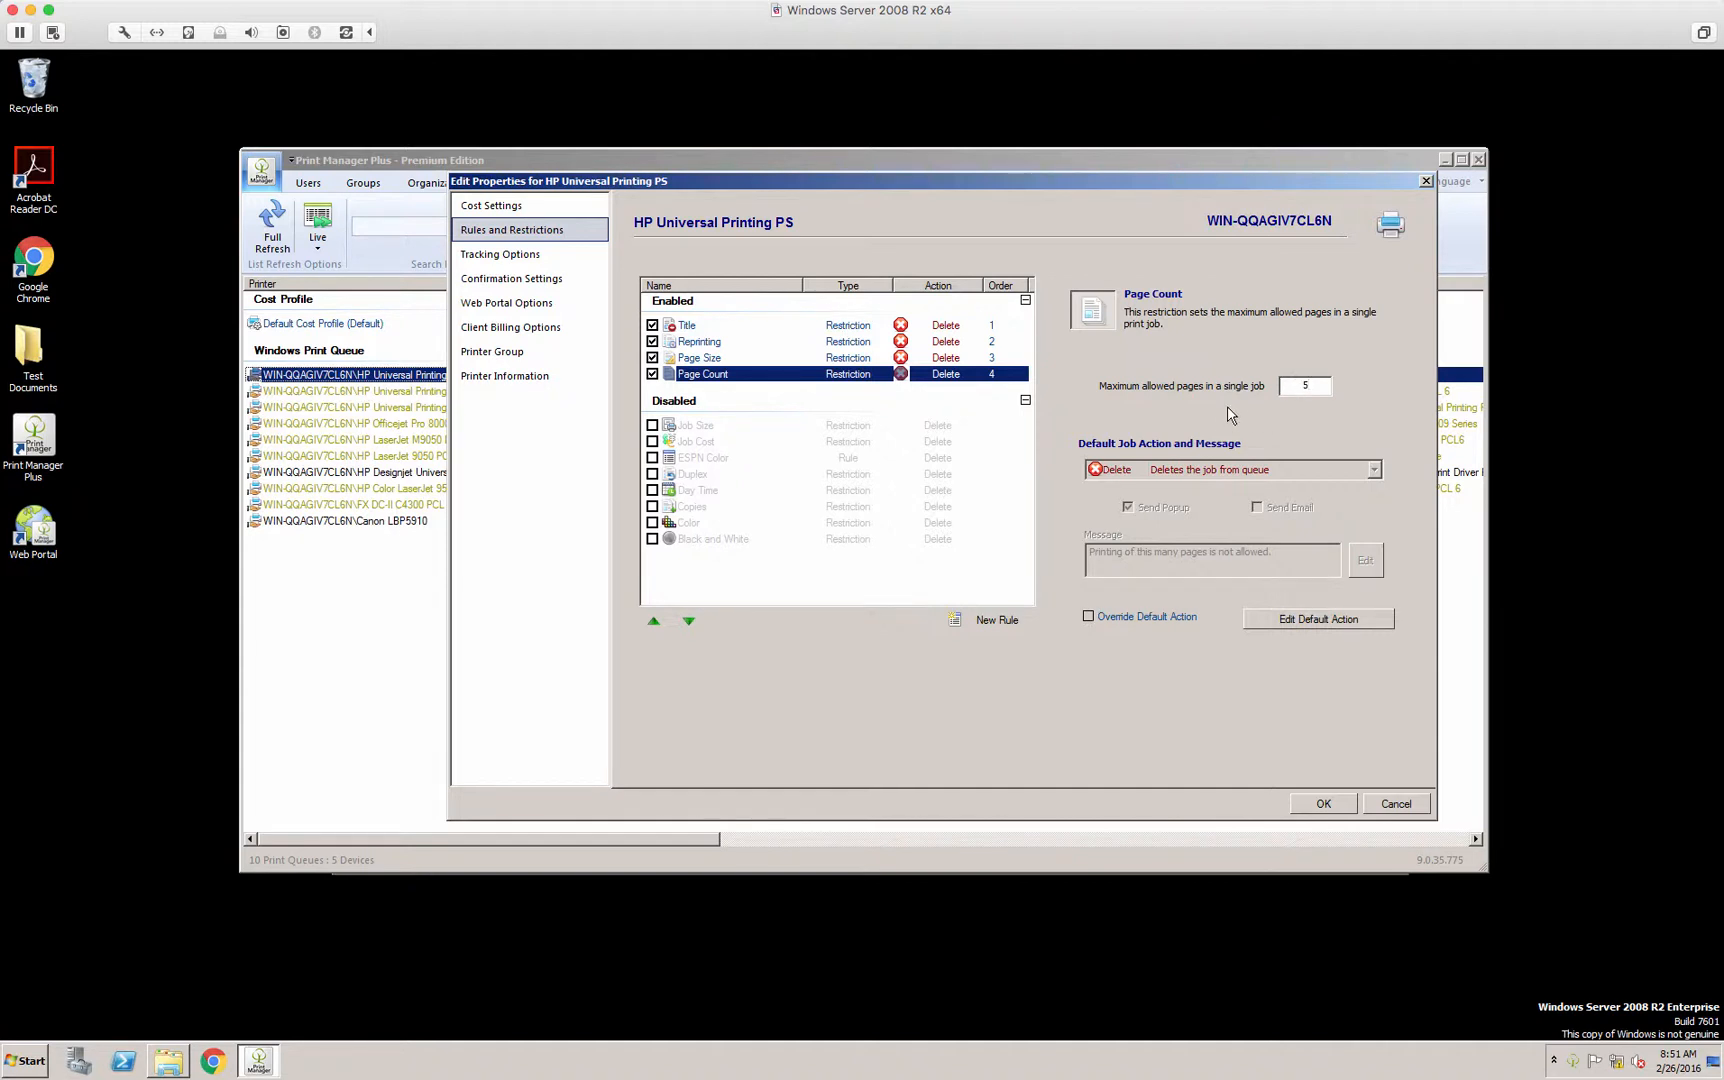
mouse_move(1232, 482)
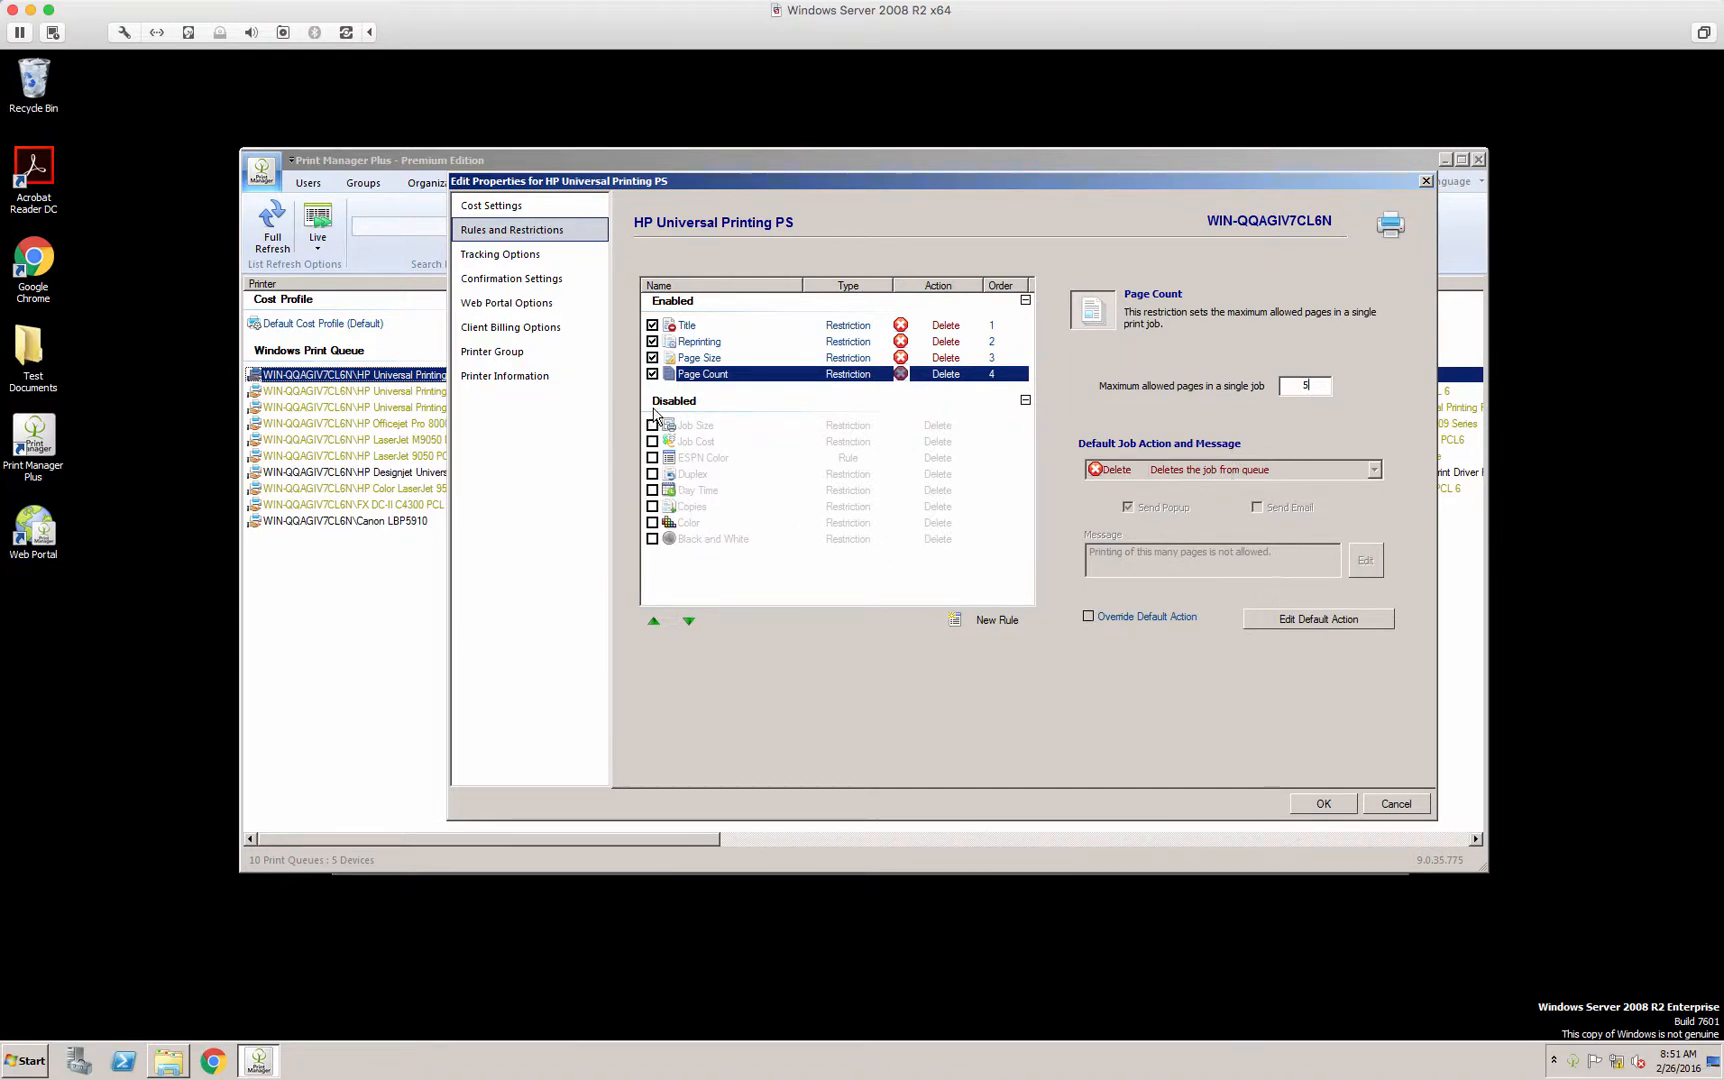
Step: Enable the Job Size restriction in Bytes and the Job Cost restriction
click(652, 424)
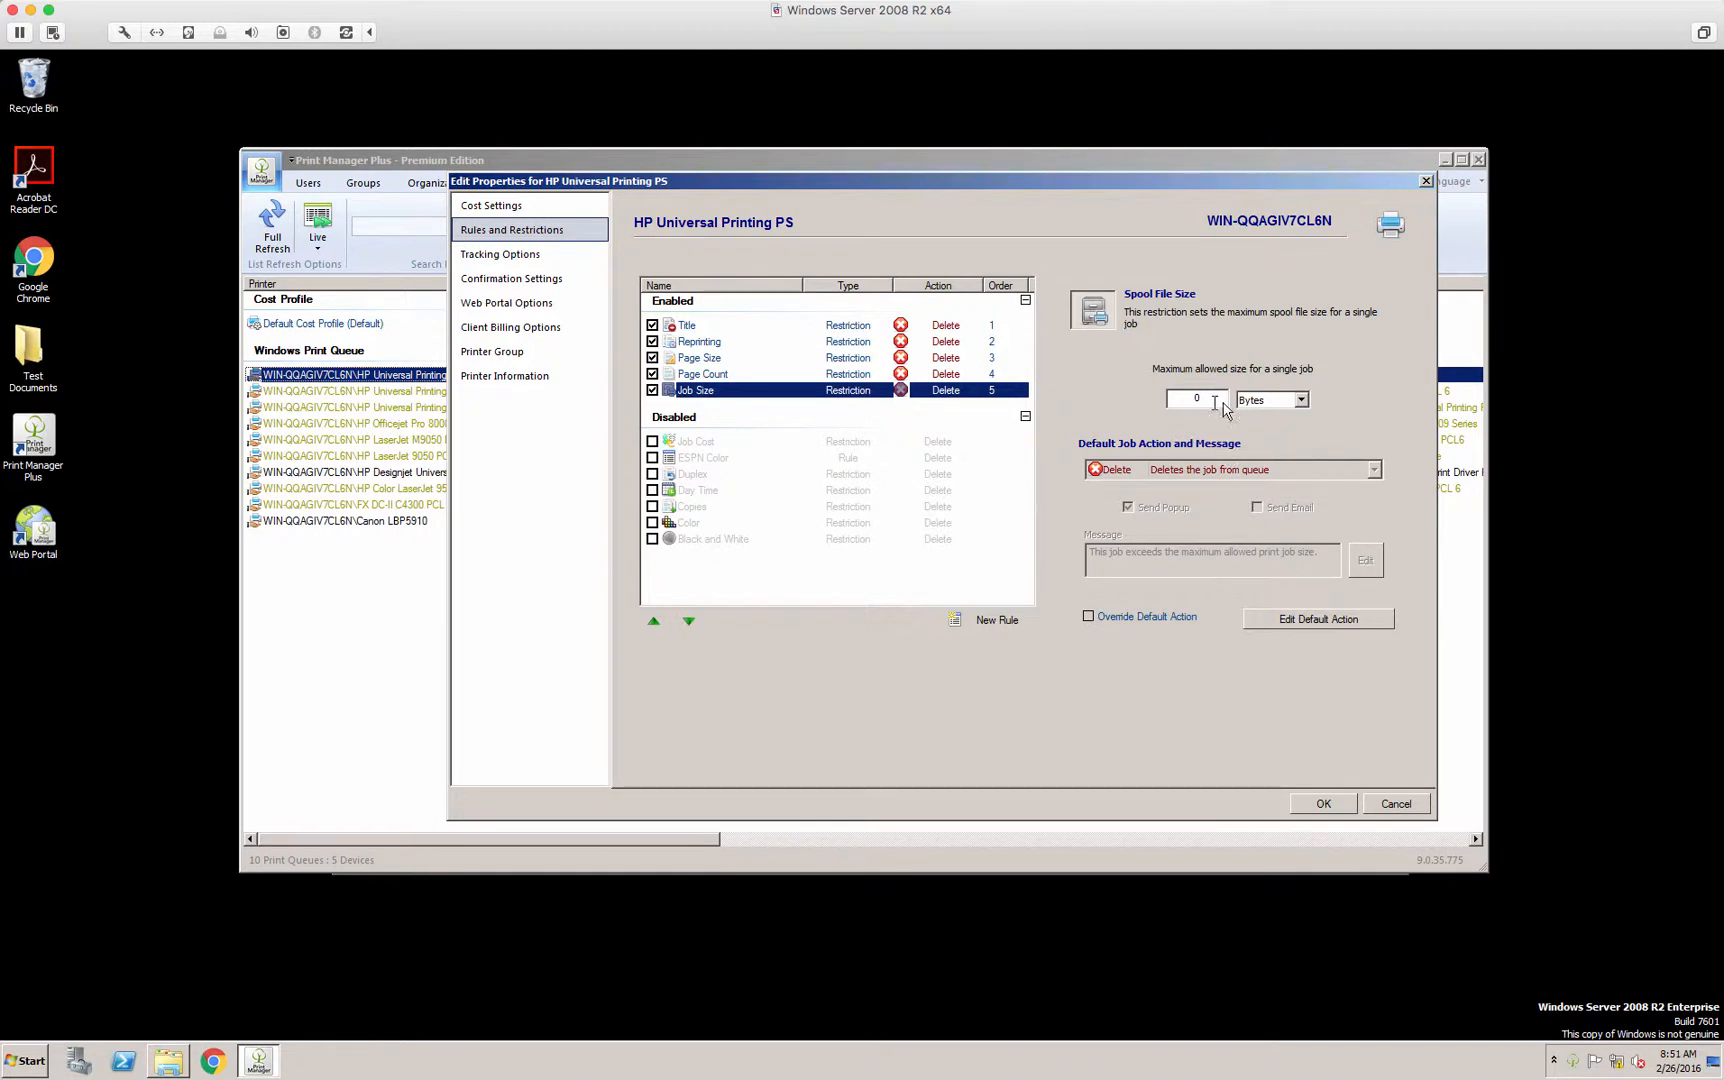
click(1302, 400)
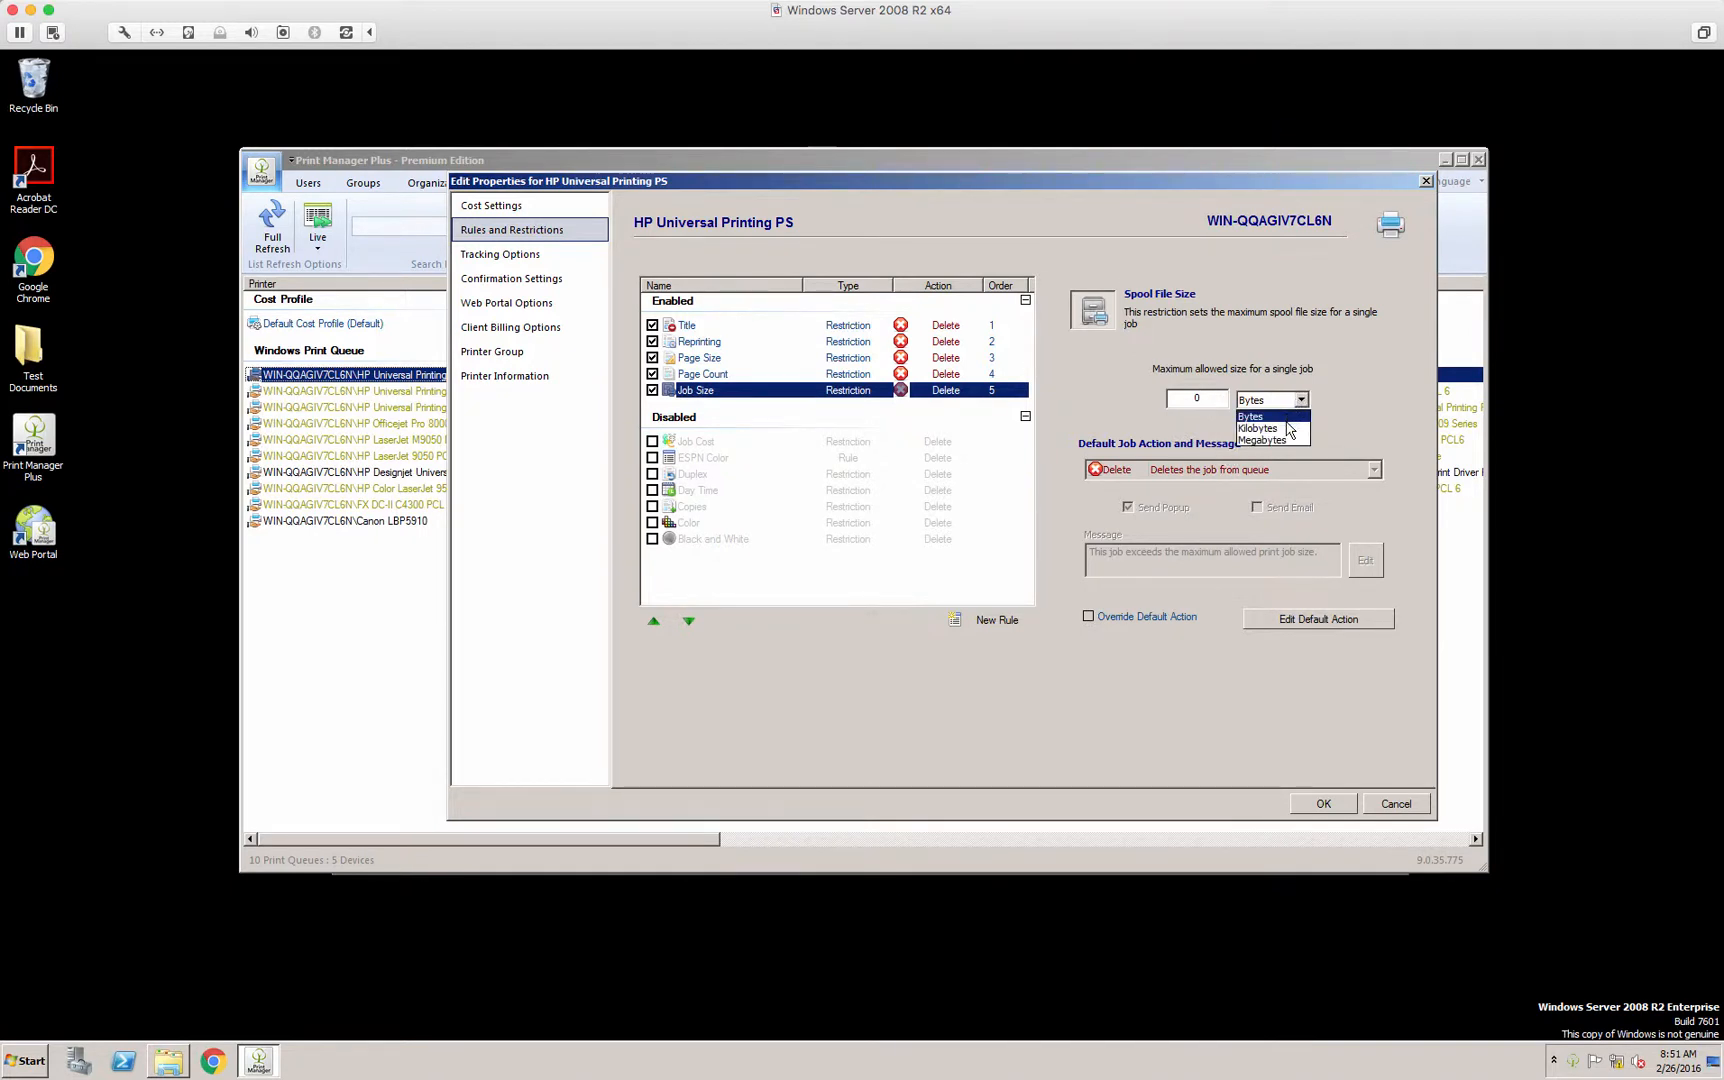
click(1250, 416)
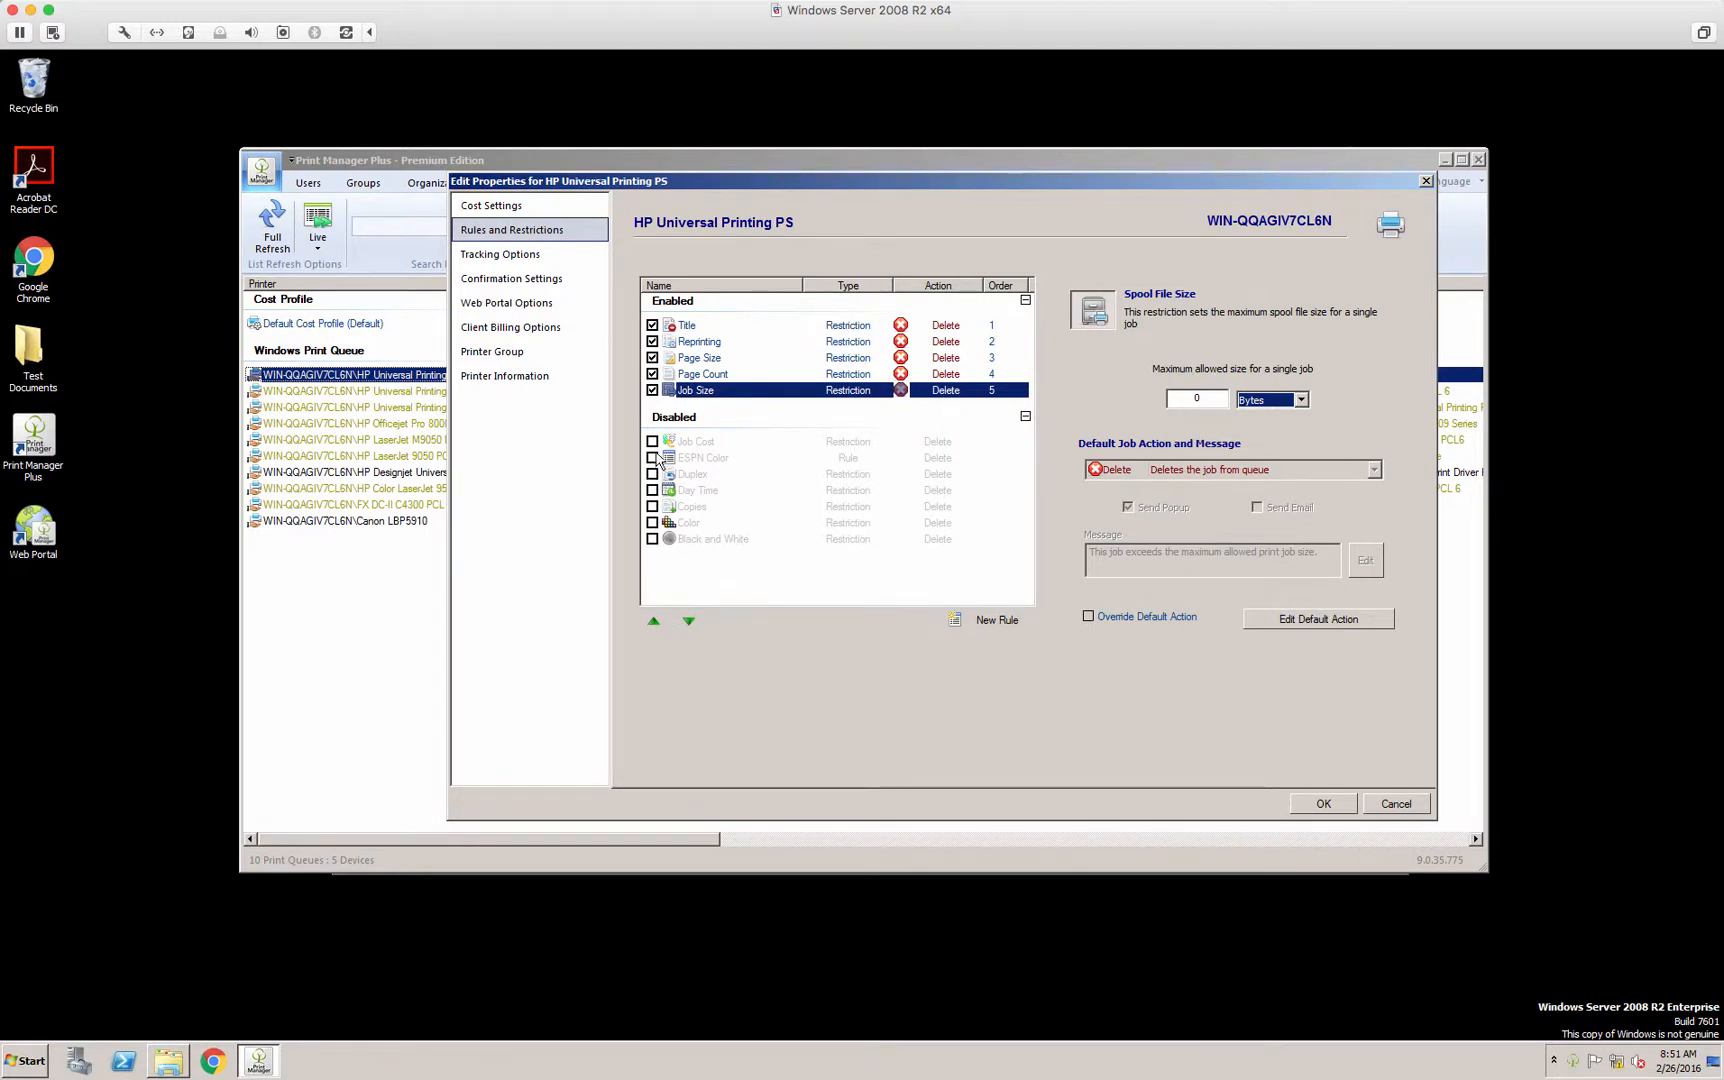
click(652, 442)
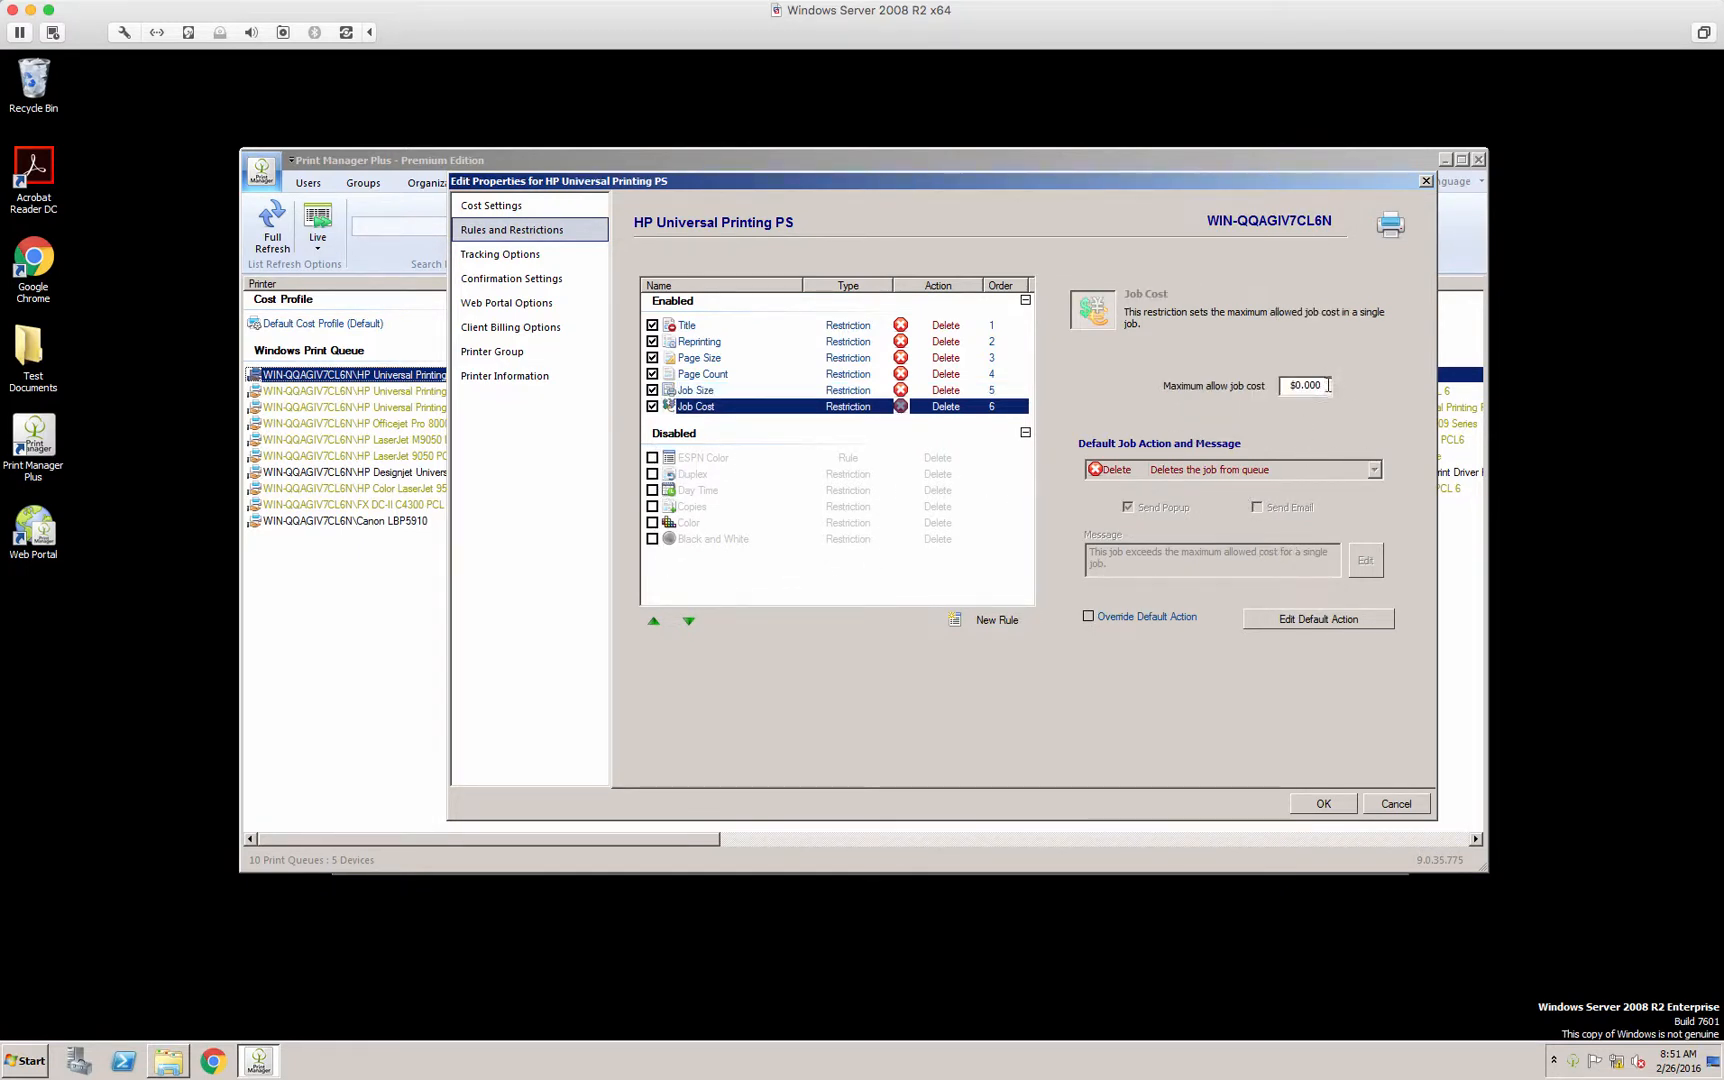
Step: Set the maximum allowed cost of a single job to $2.000
triple_click(1302, 384)
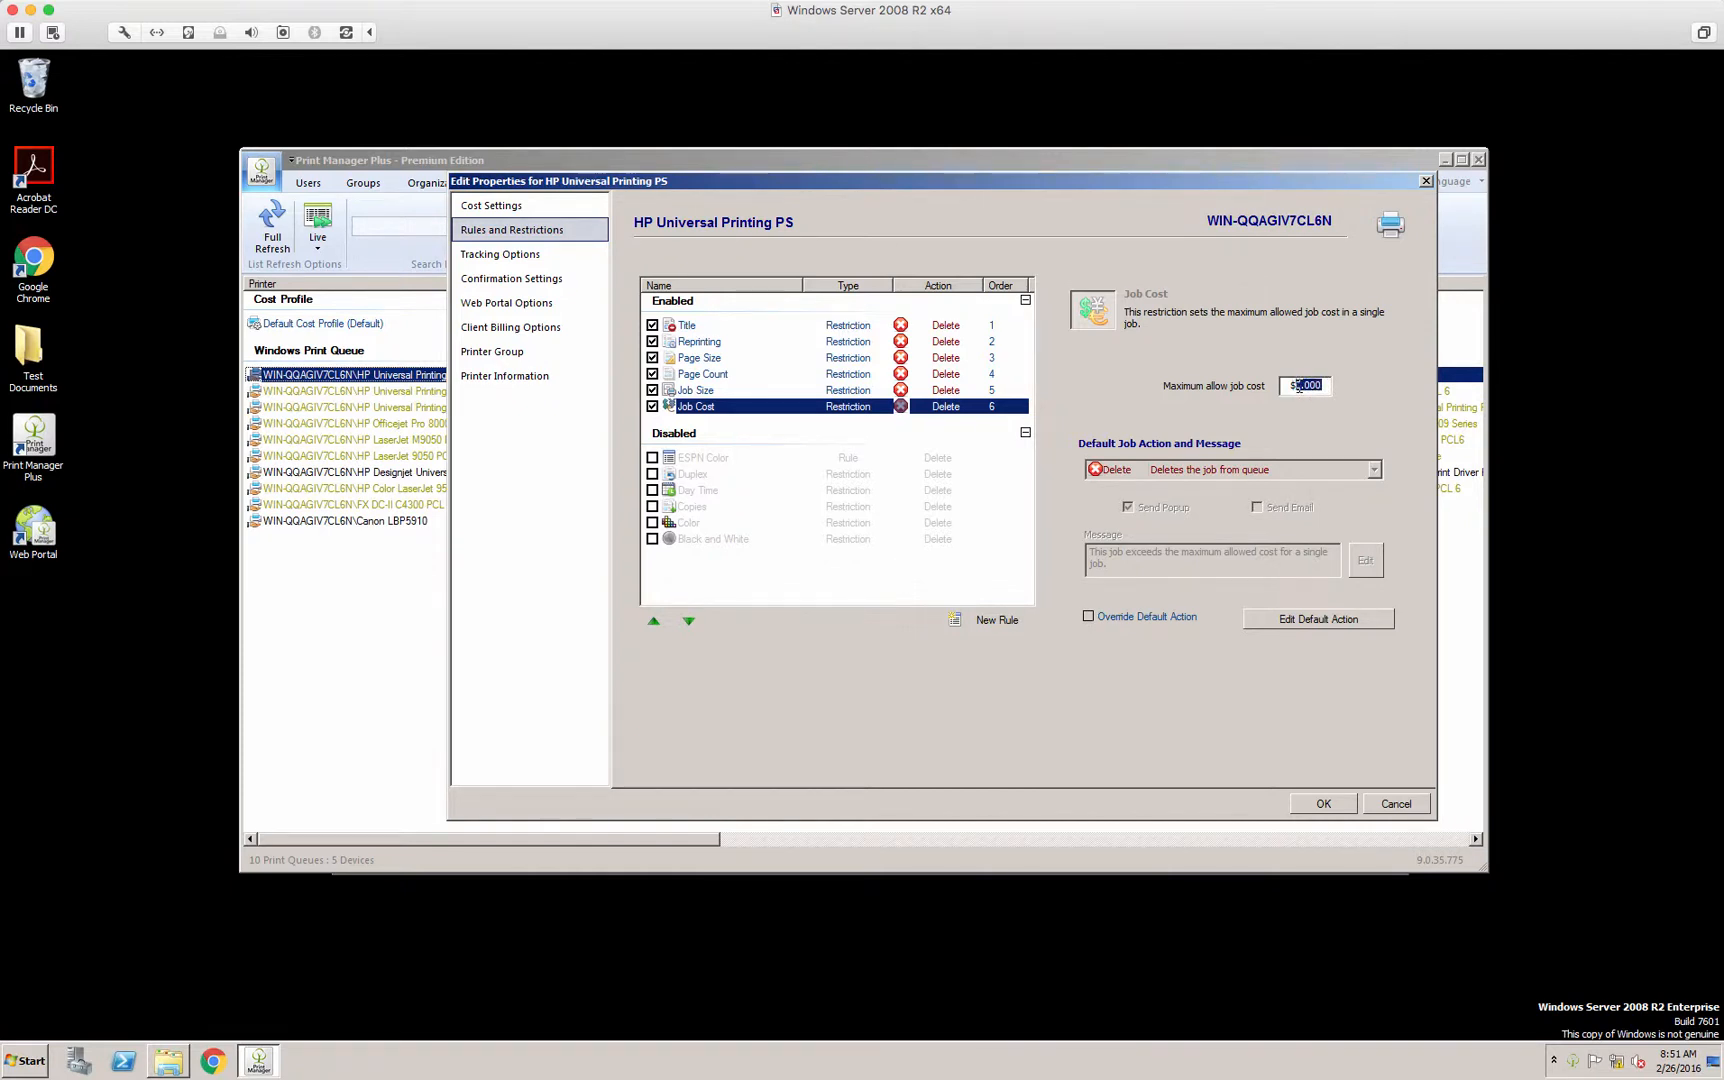
text(2.000)
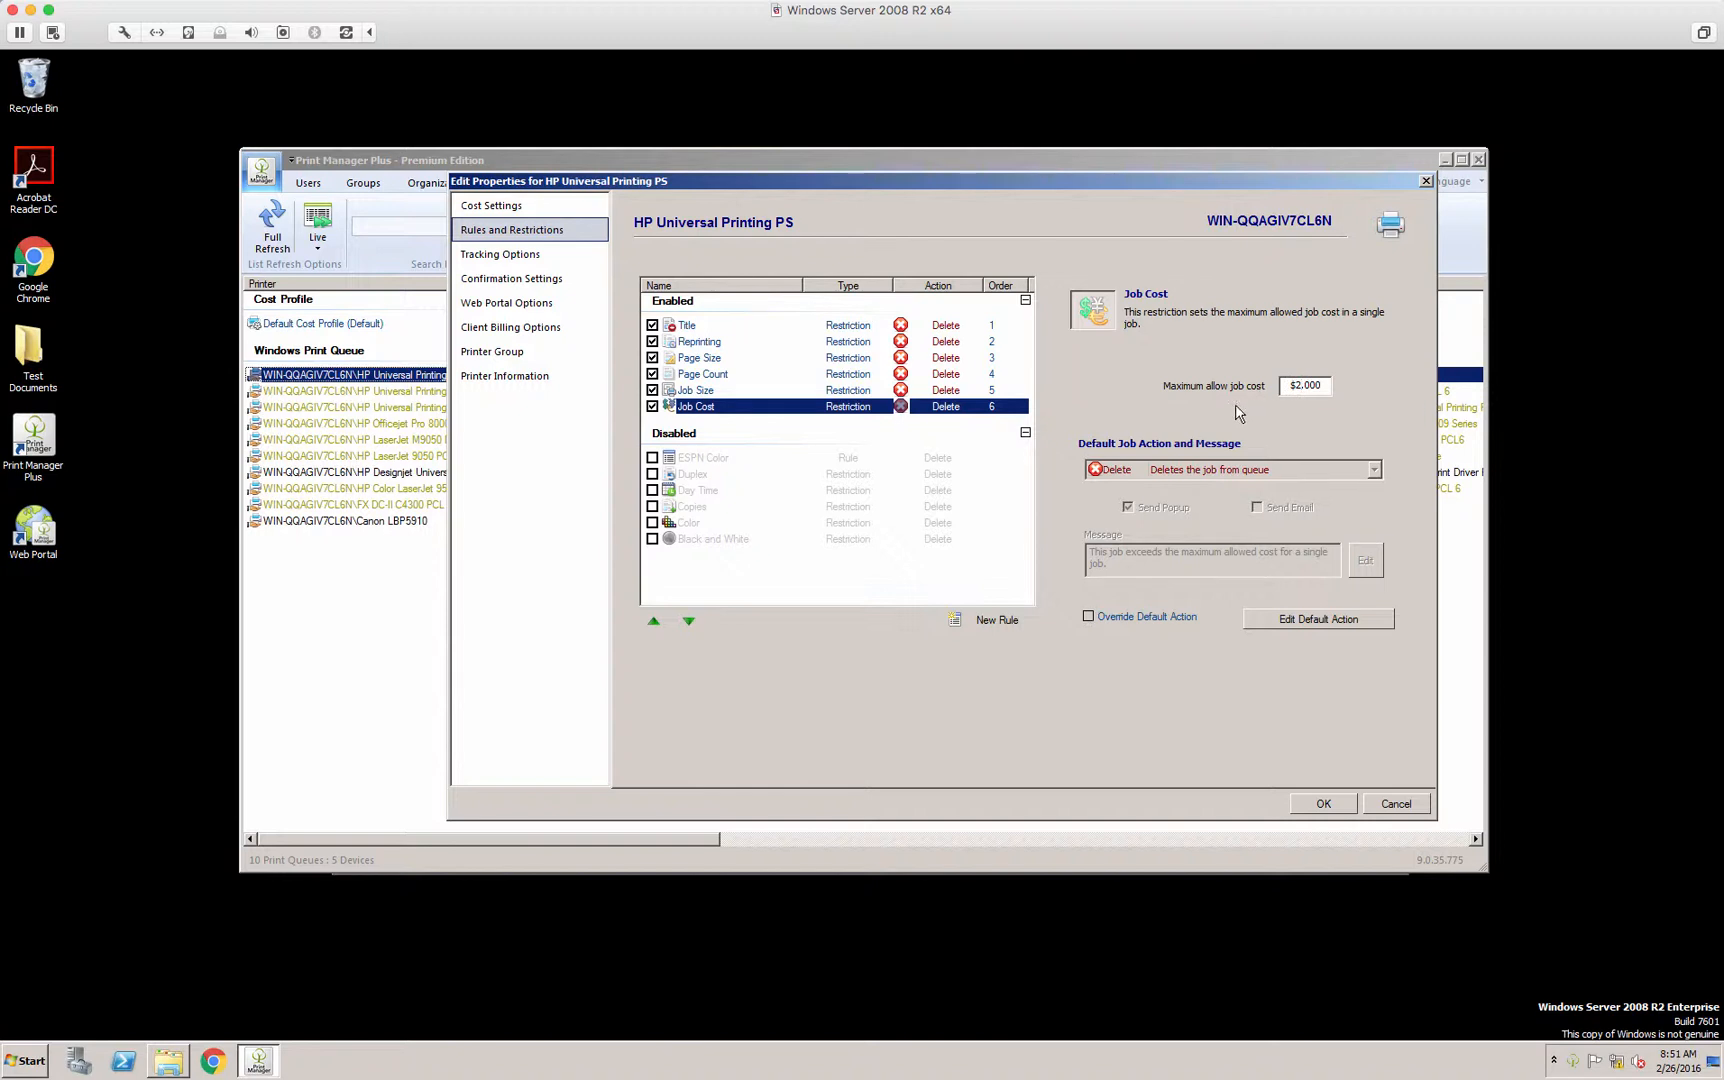
mouse_move(886, 516)
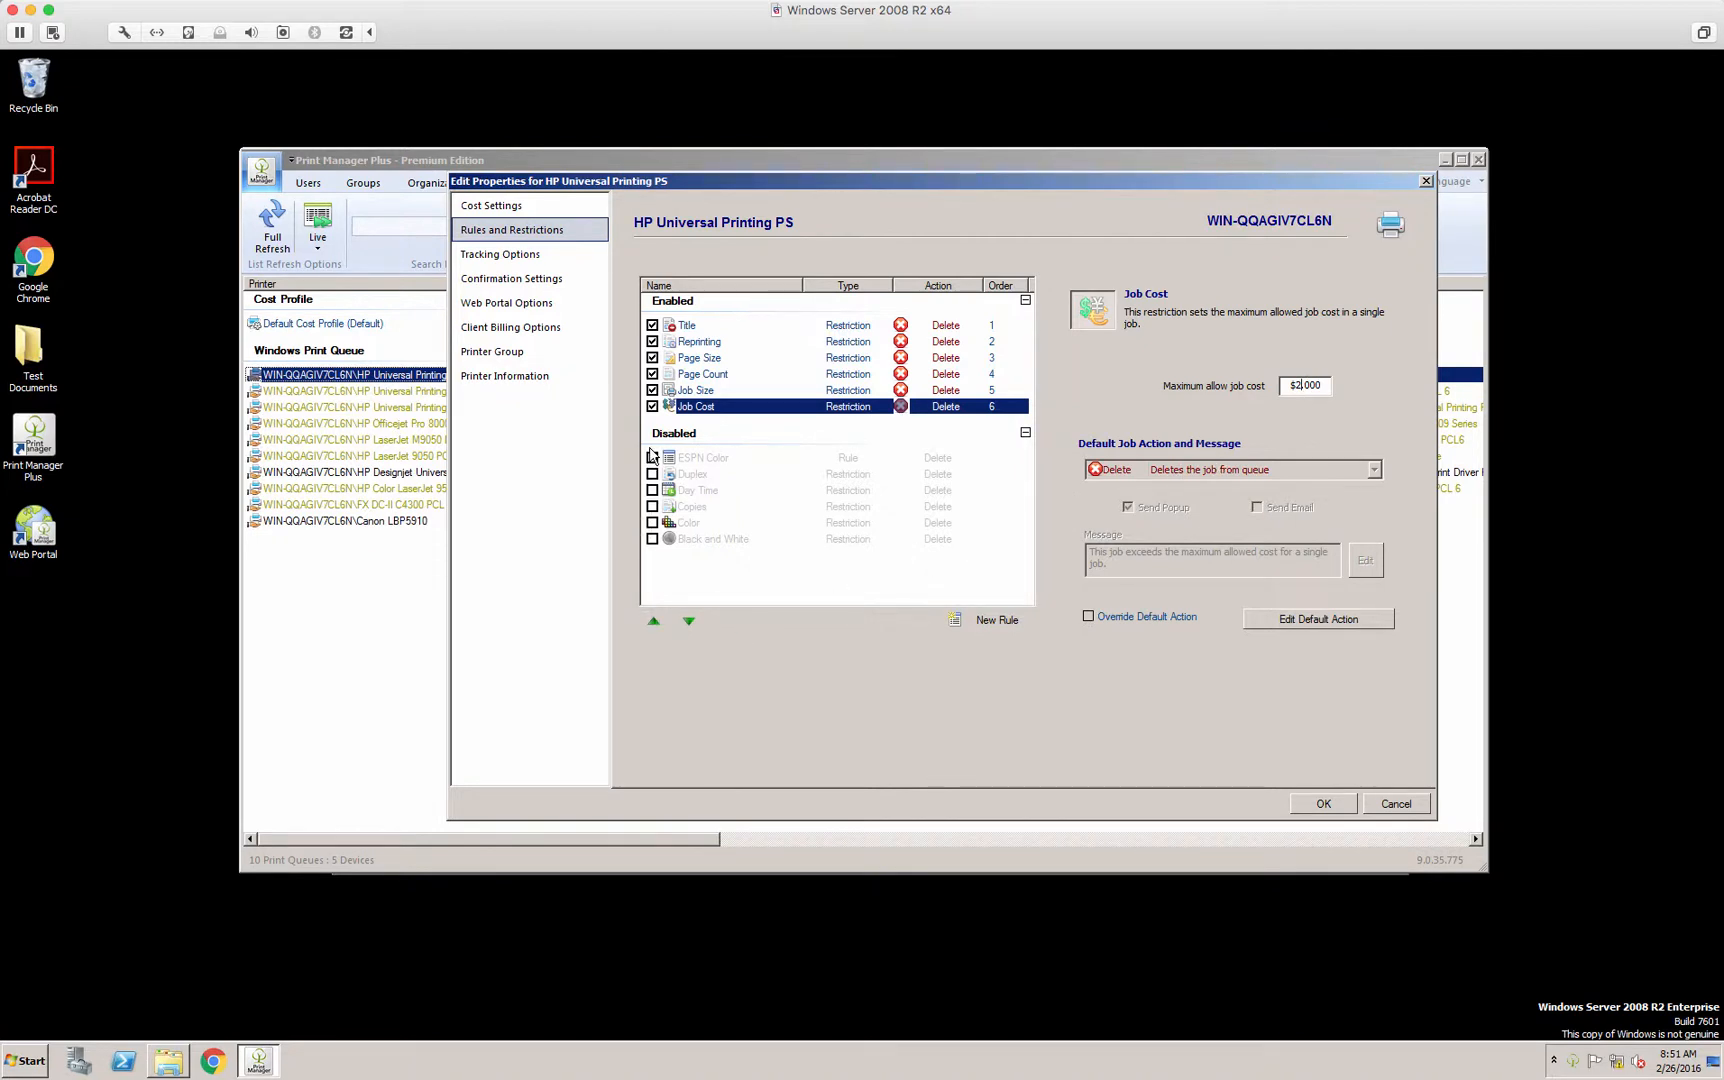
Step: Enable the Duplex restriction to restrict simplex jobs, and enable the Day Time restriction
click(650, 474)
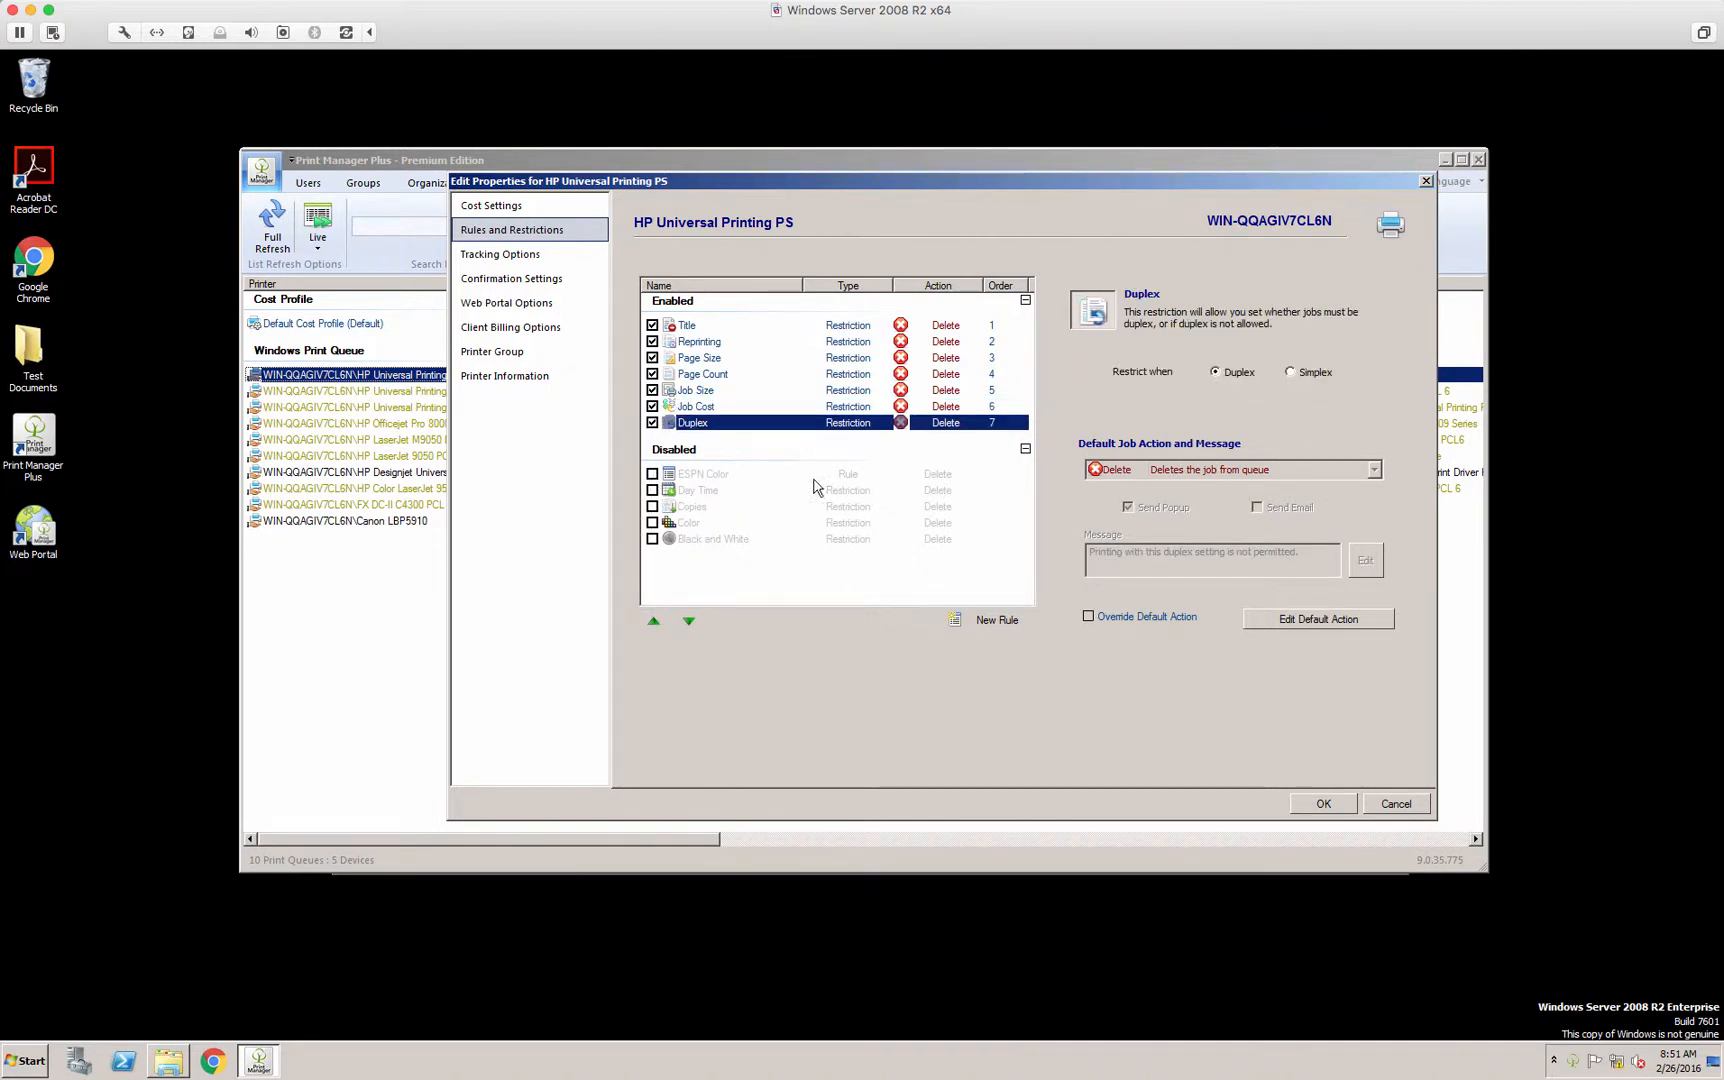
mouse_move(1224, 318)
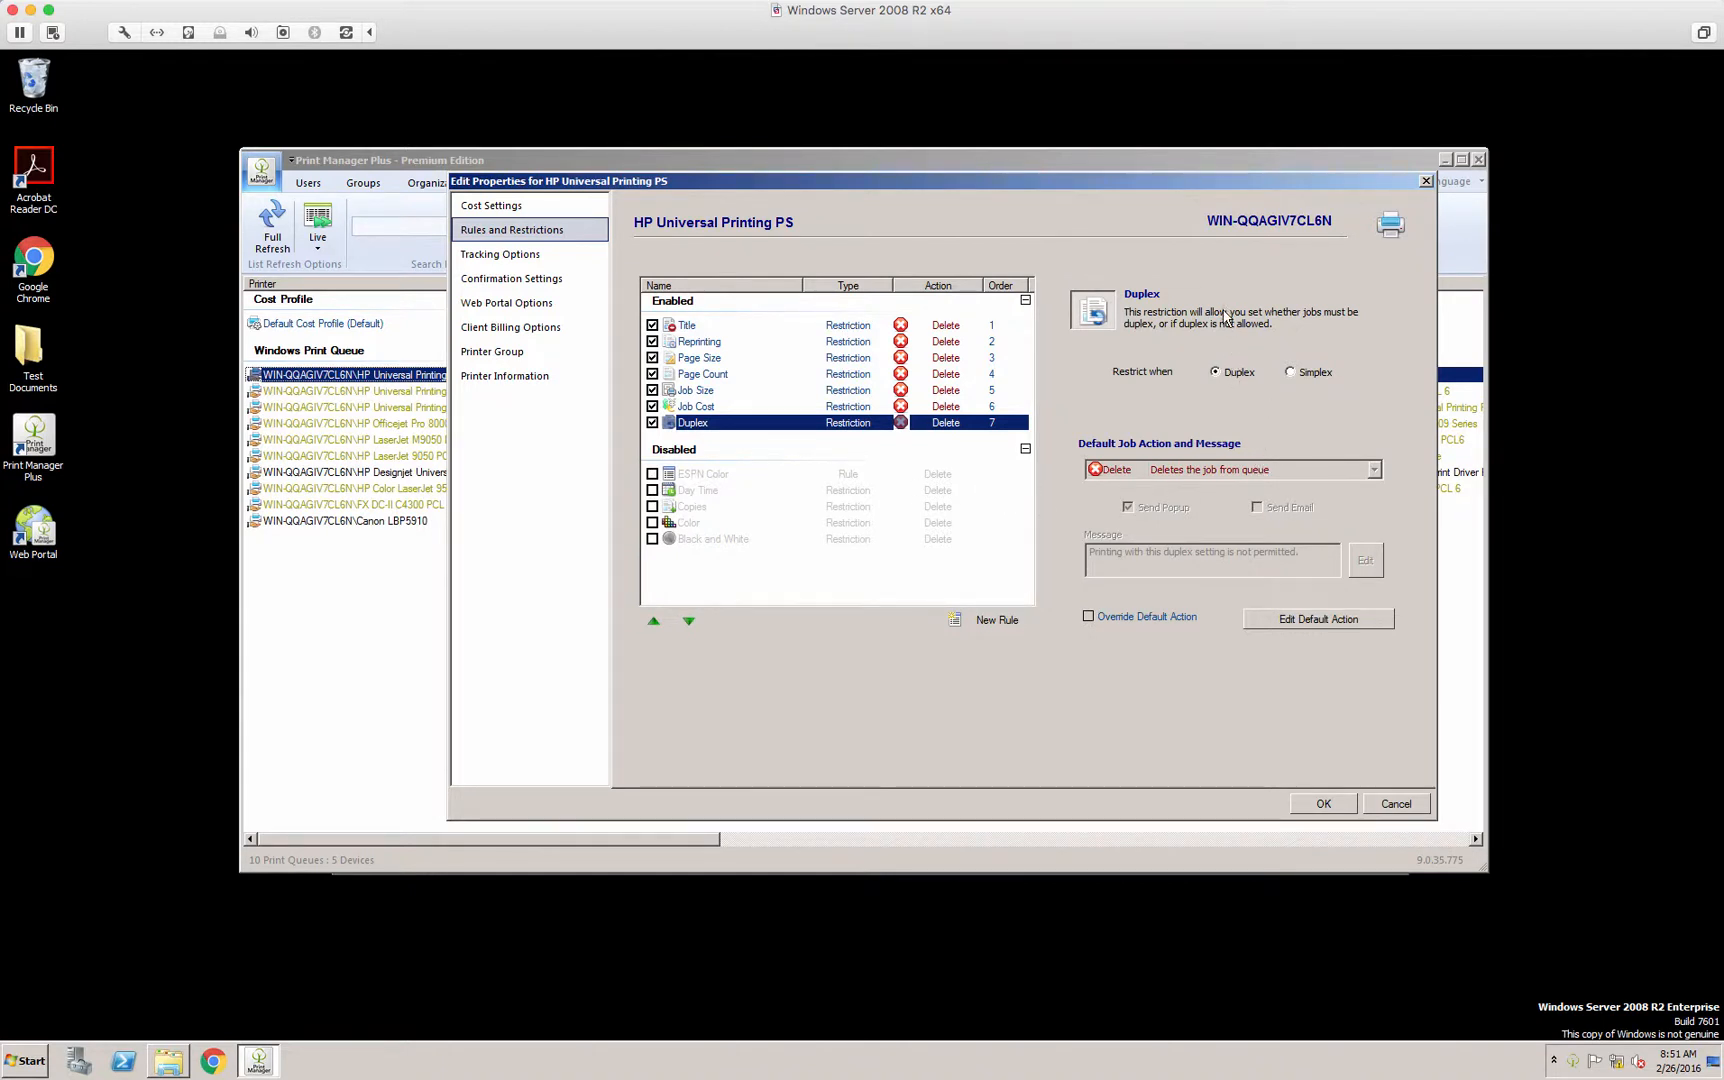
mouse_move(1222, 404)
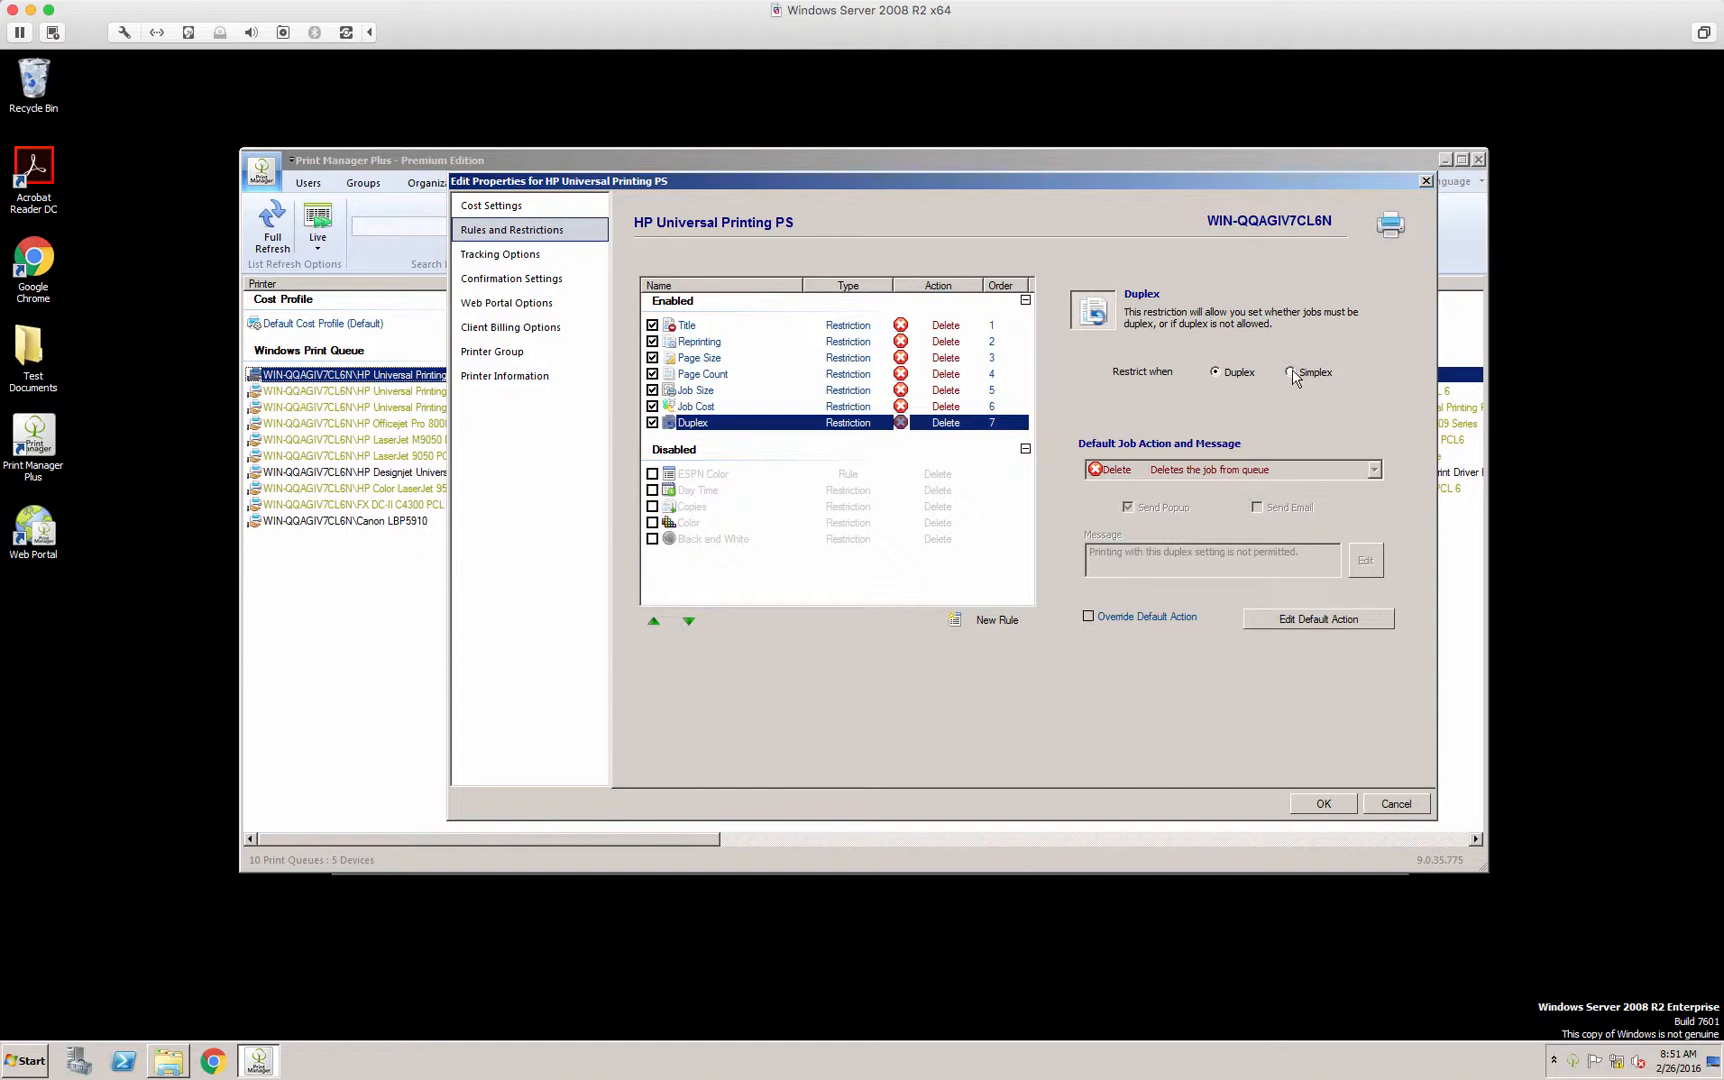
click(1292, 372)
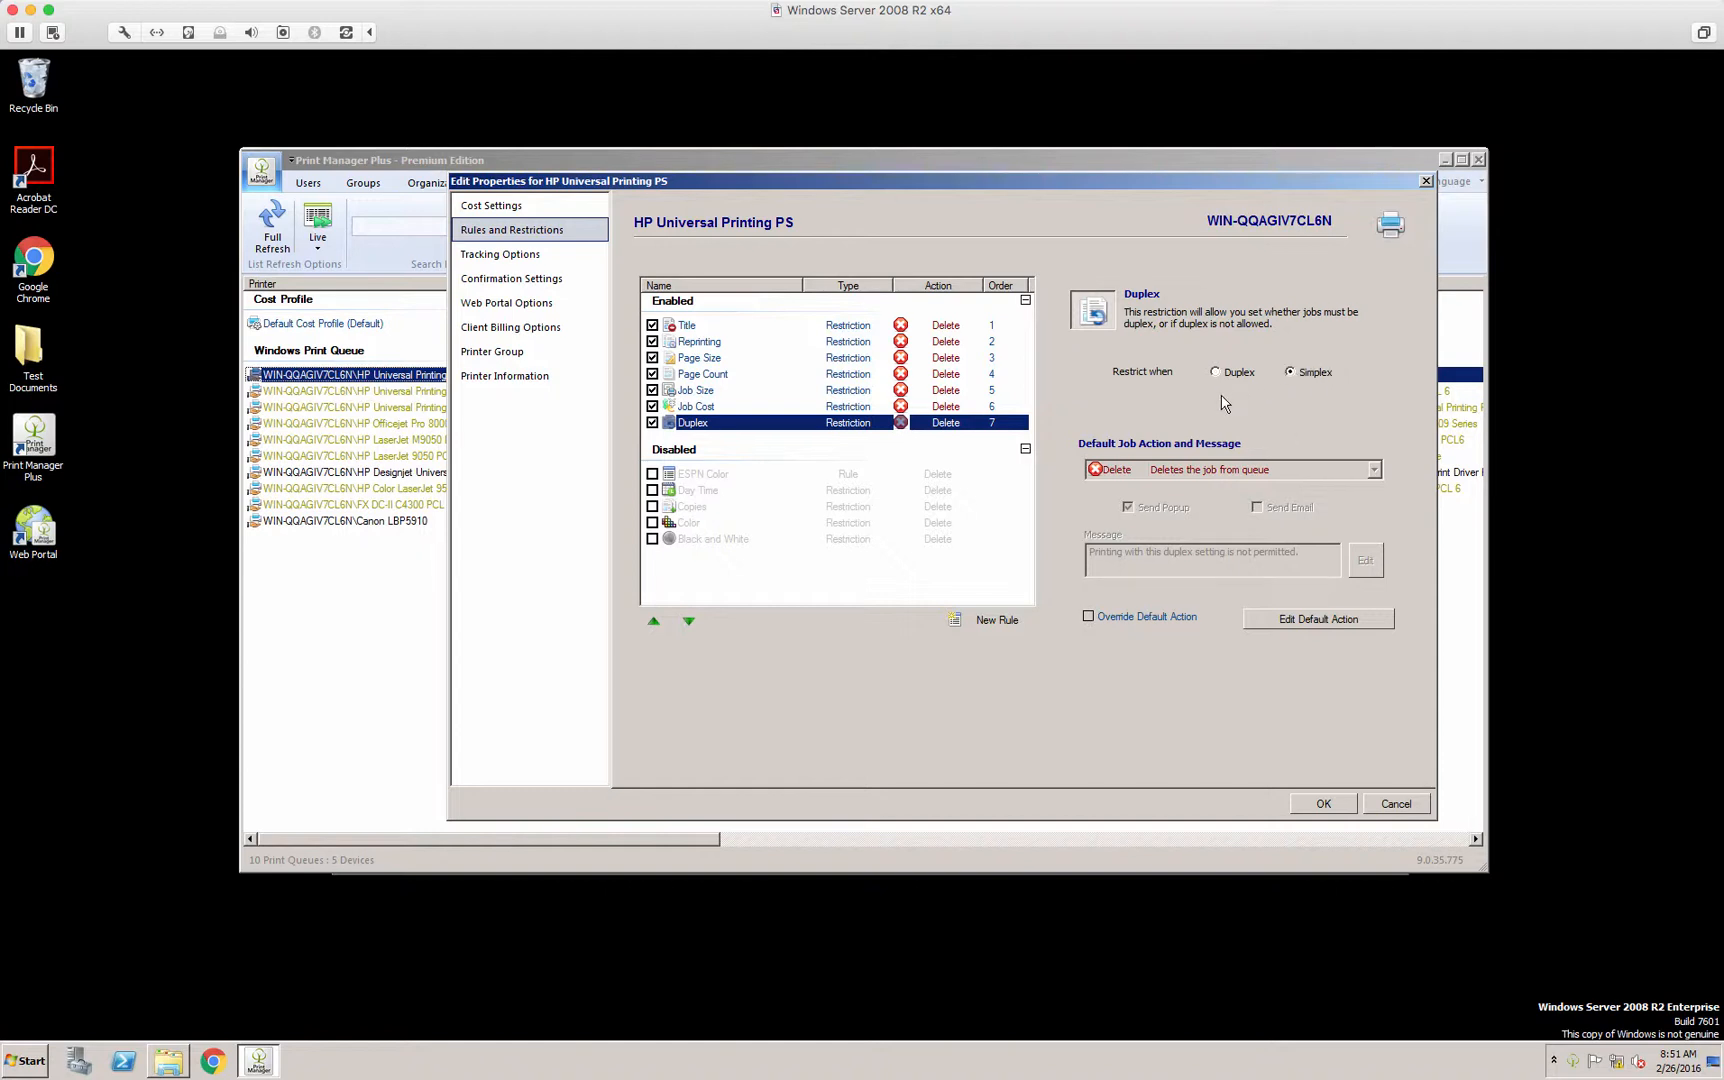
mouse_move(616, 556)
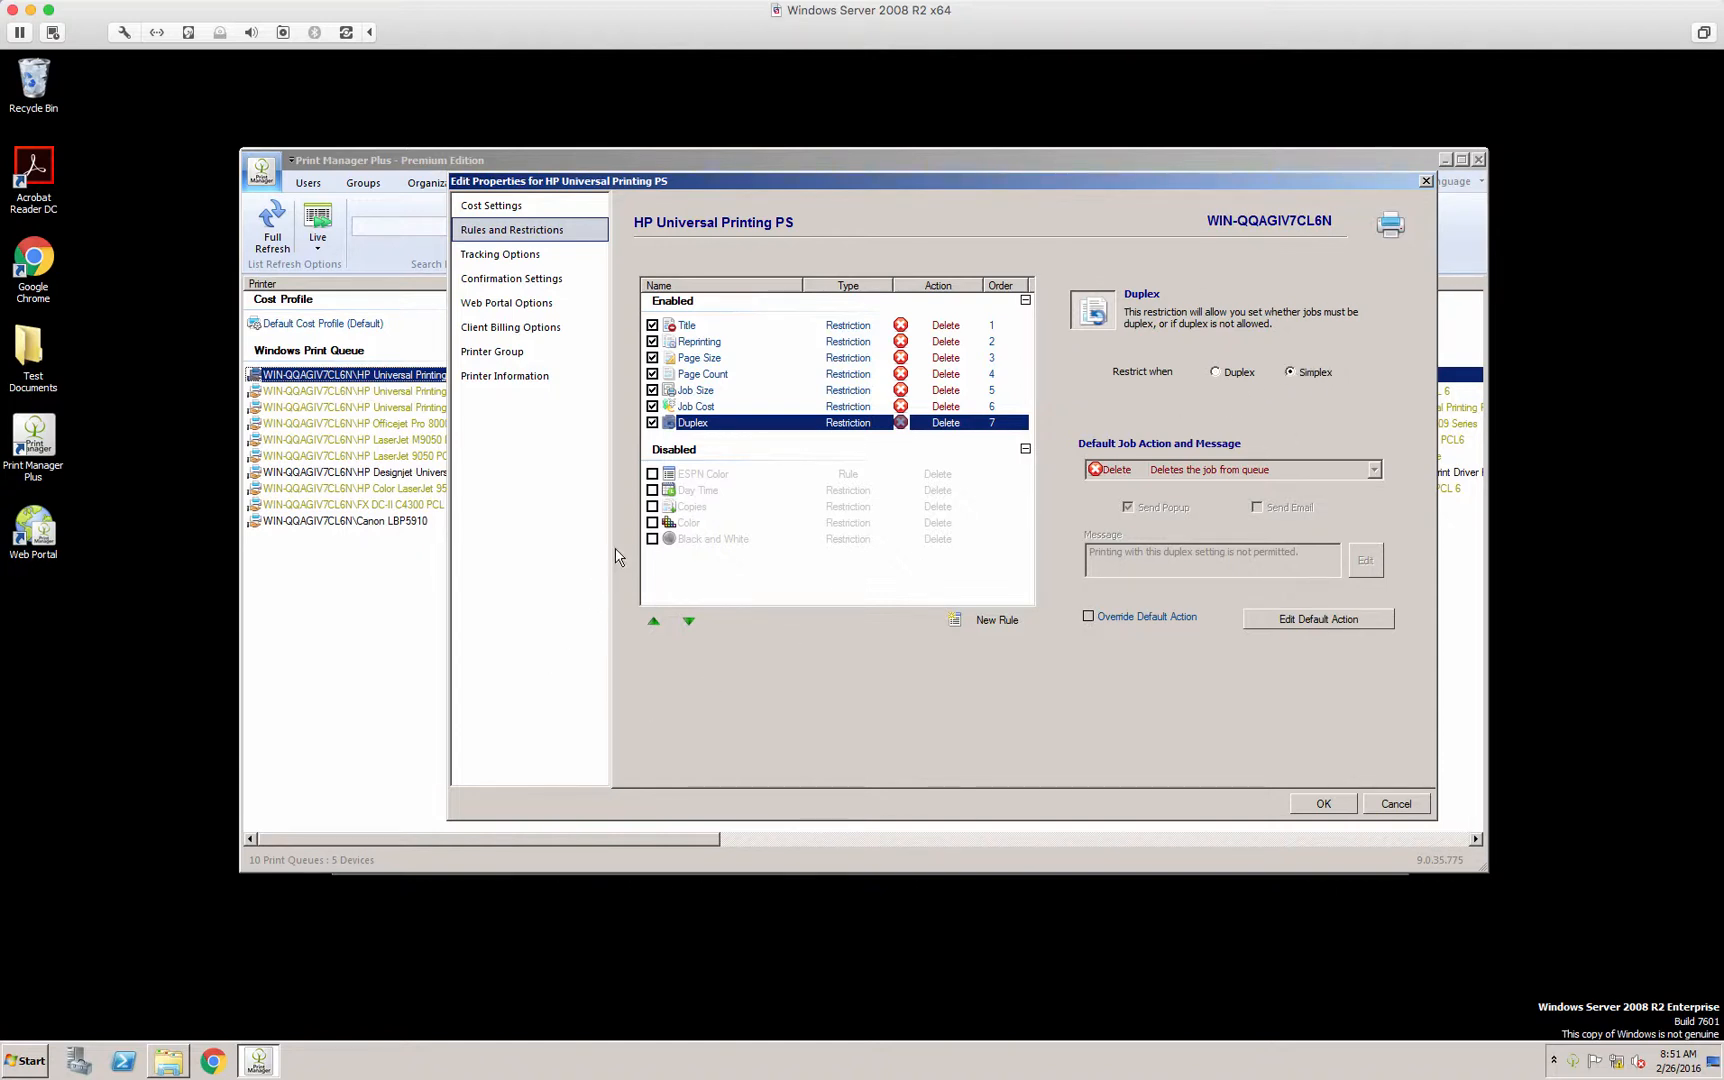
click(652, 490)
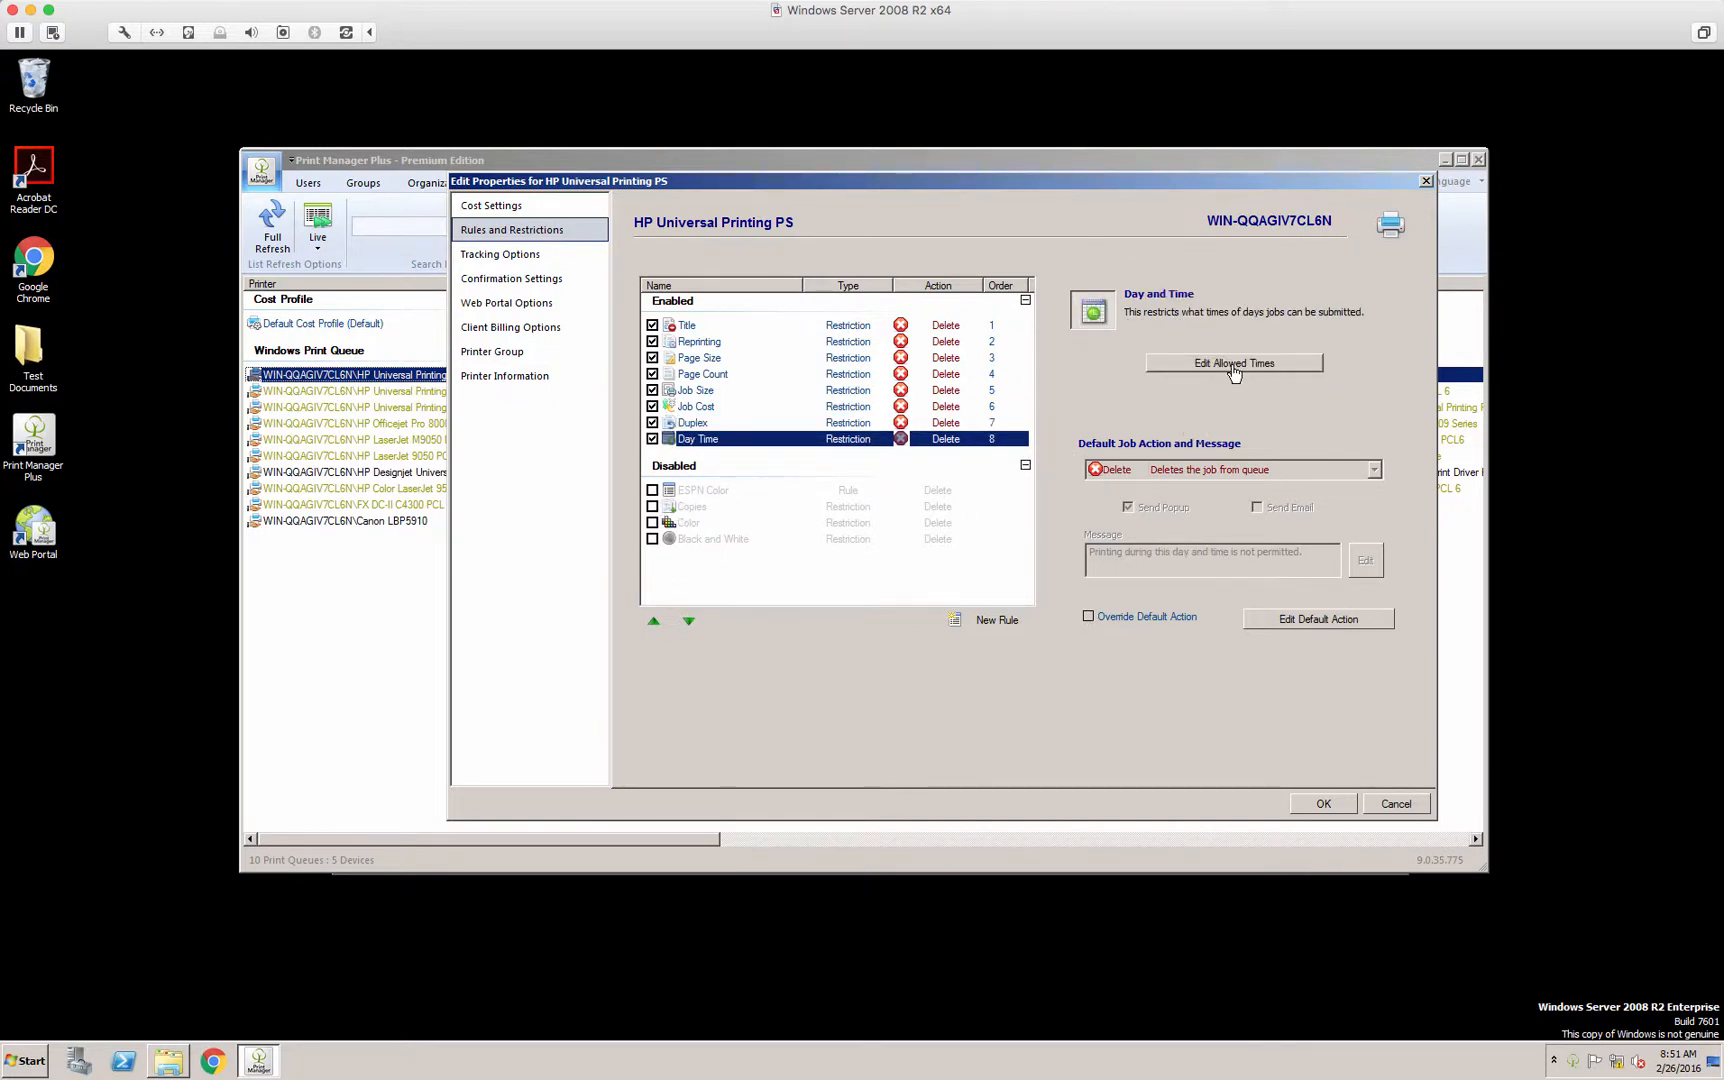
Step: Allow printing only on Monday from 8:00:00 AM to 5:59:59 PM under Day Time
click(1234, 362)
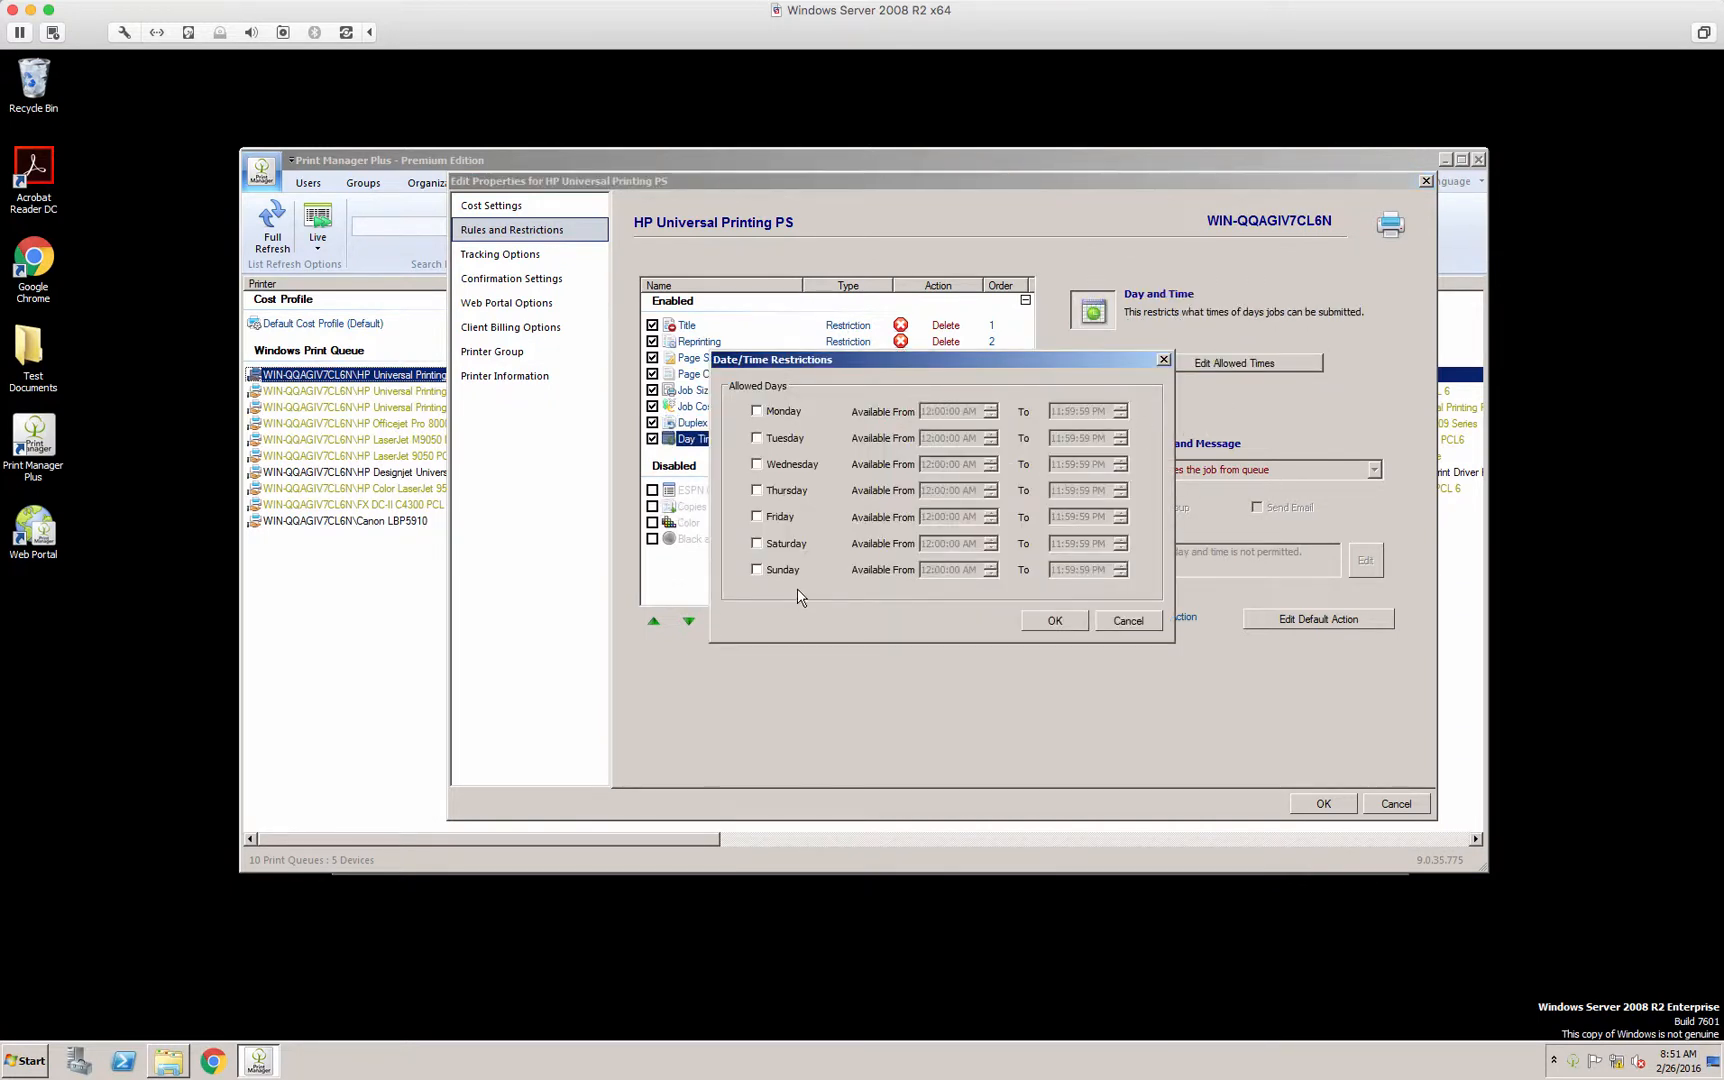
click(756, 410)
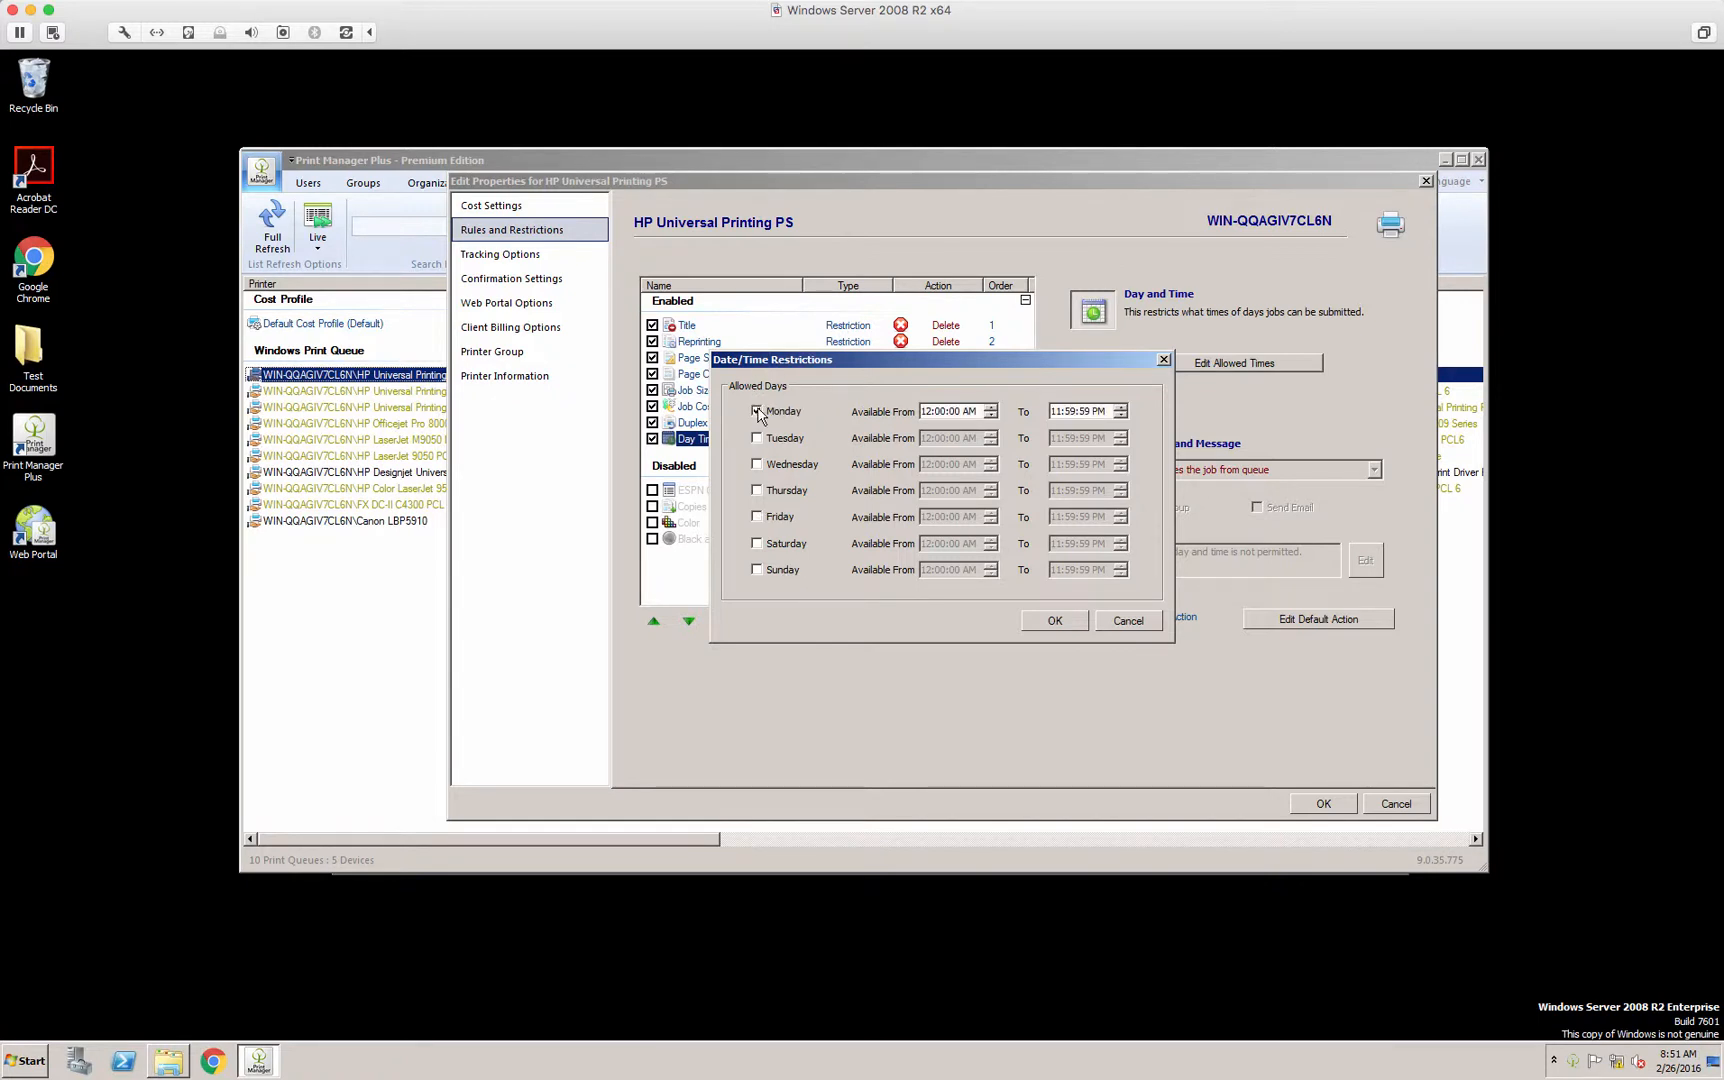
click(756, 410)
text(8)
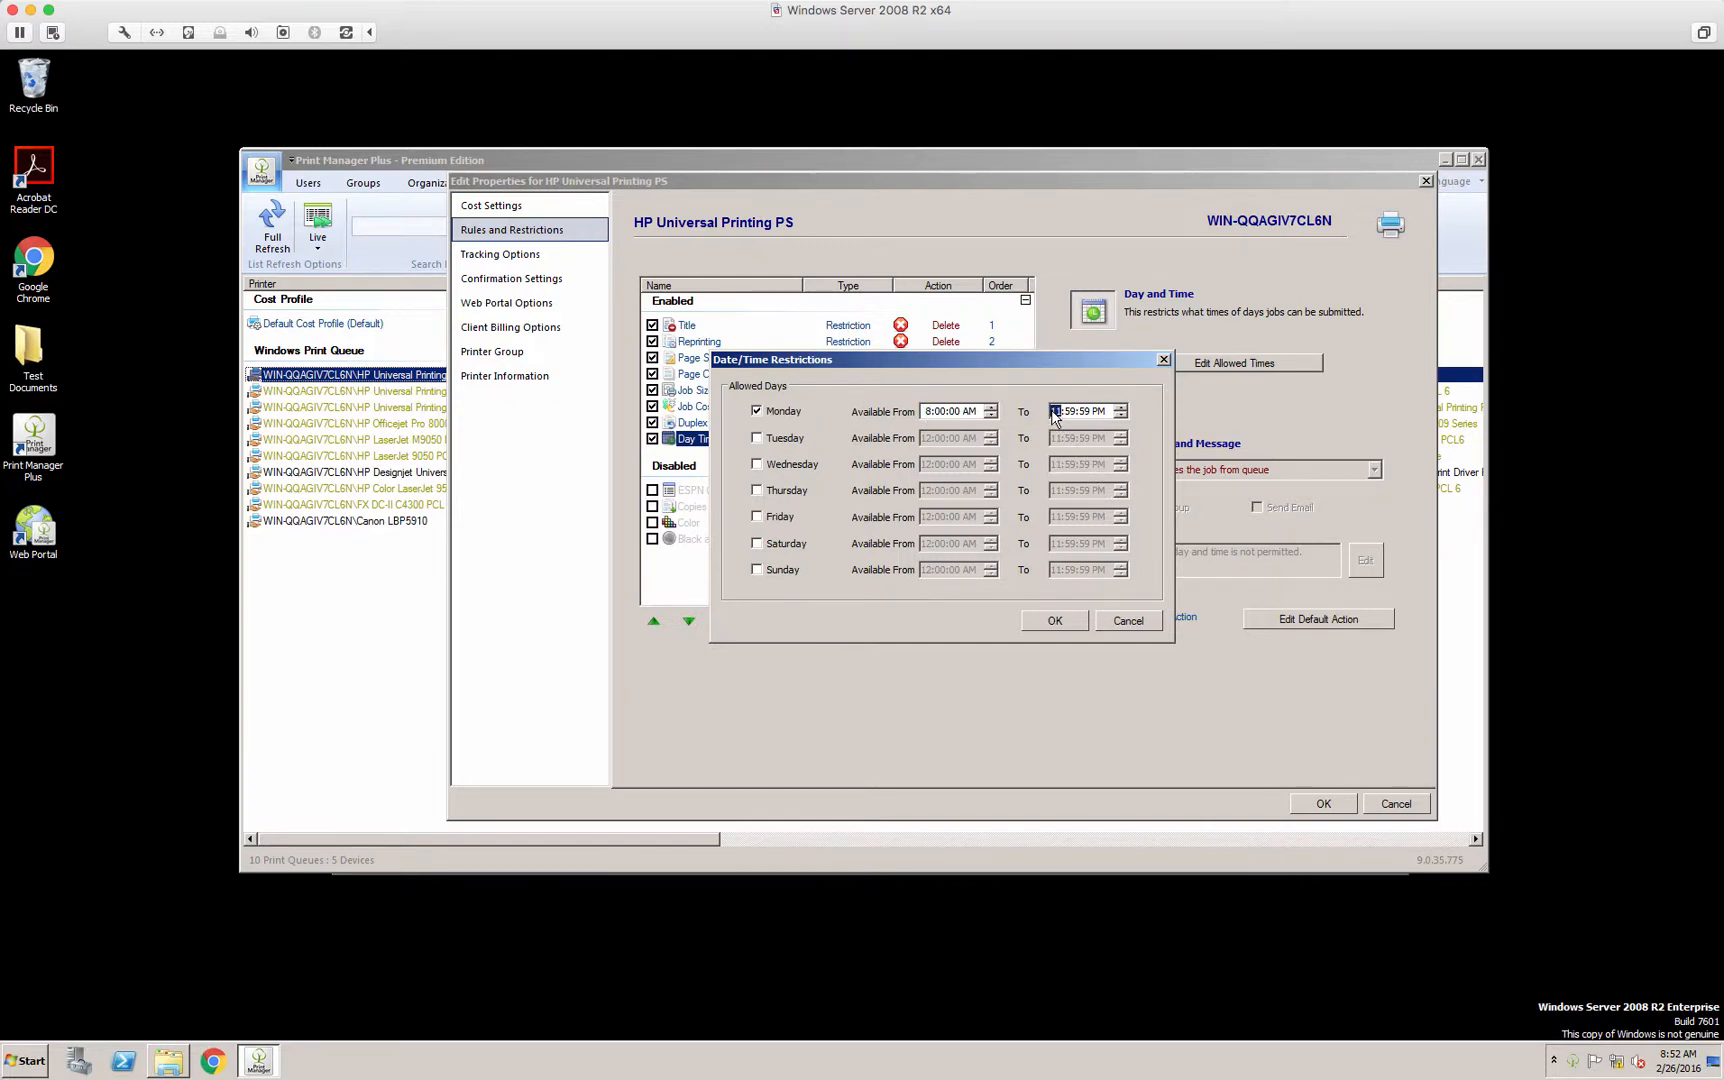
click(1120, 414)
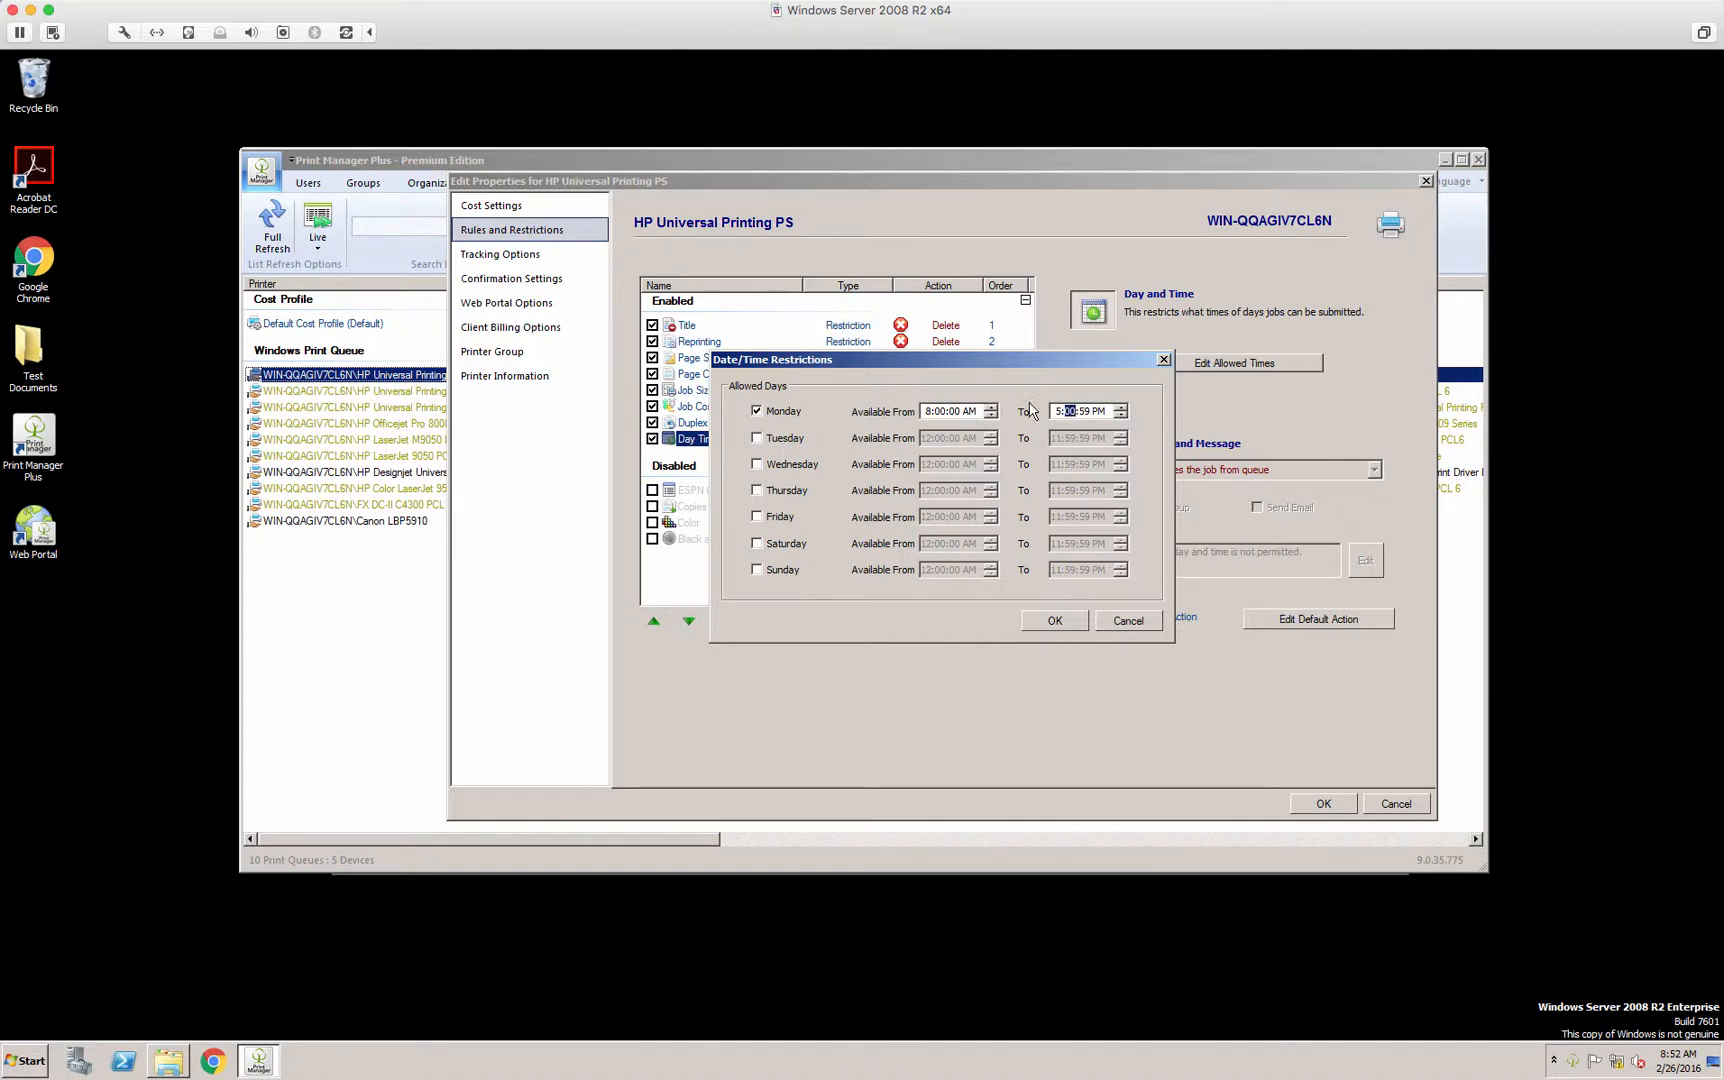
mouse_move(1080, 636)
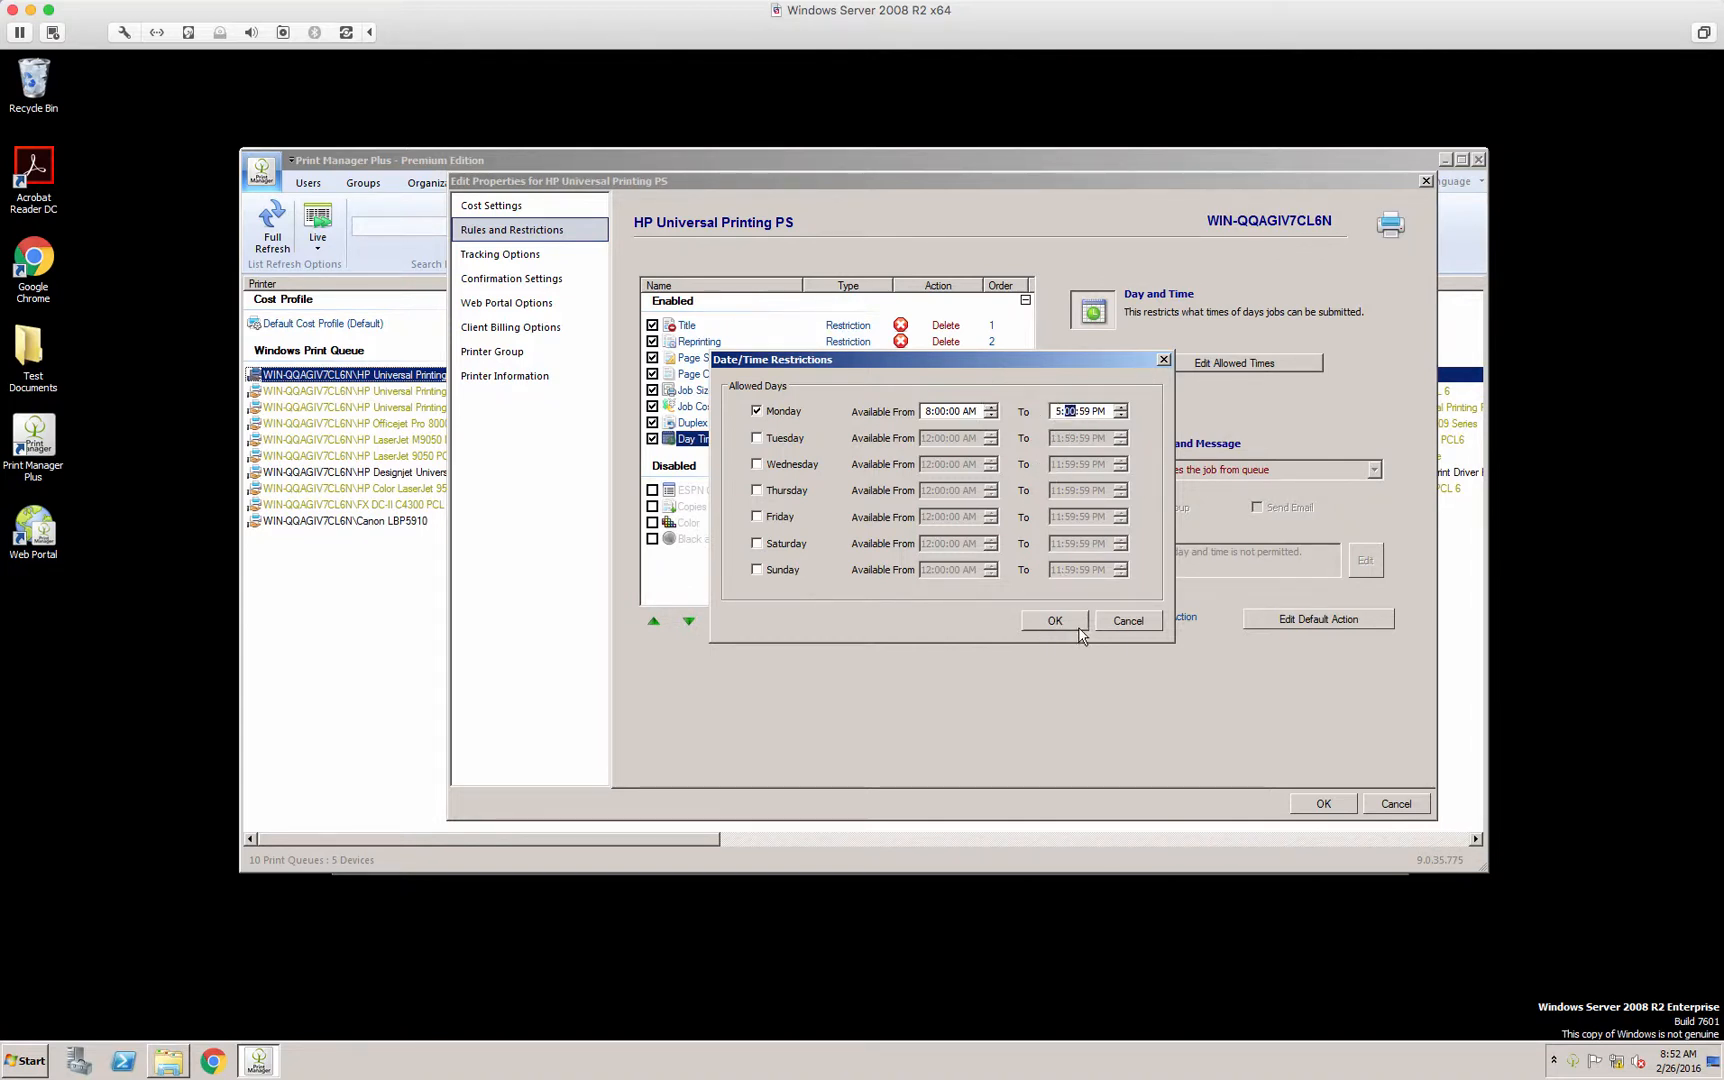
click(1052, 620)
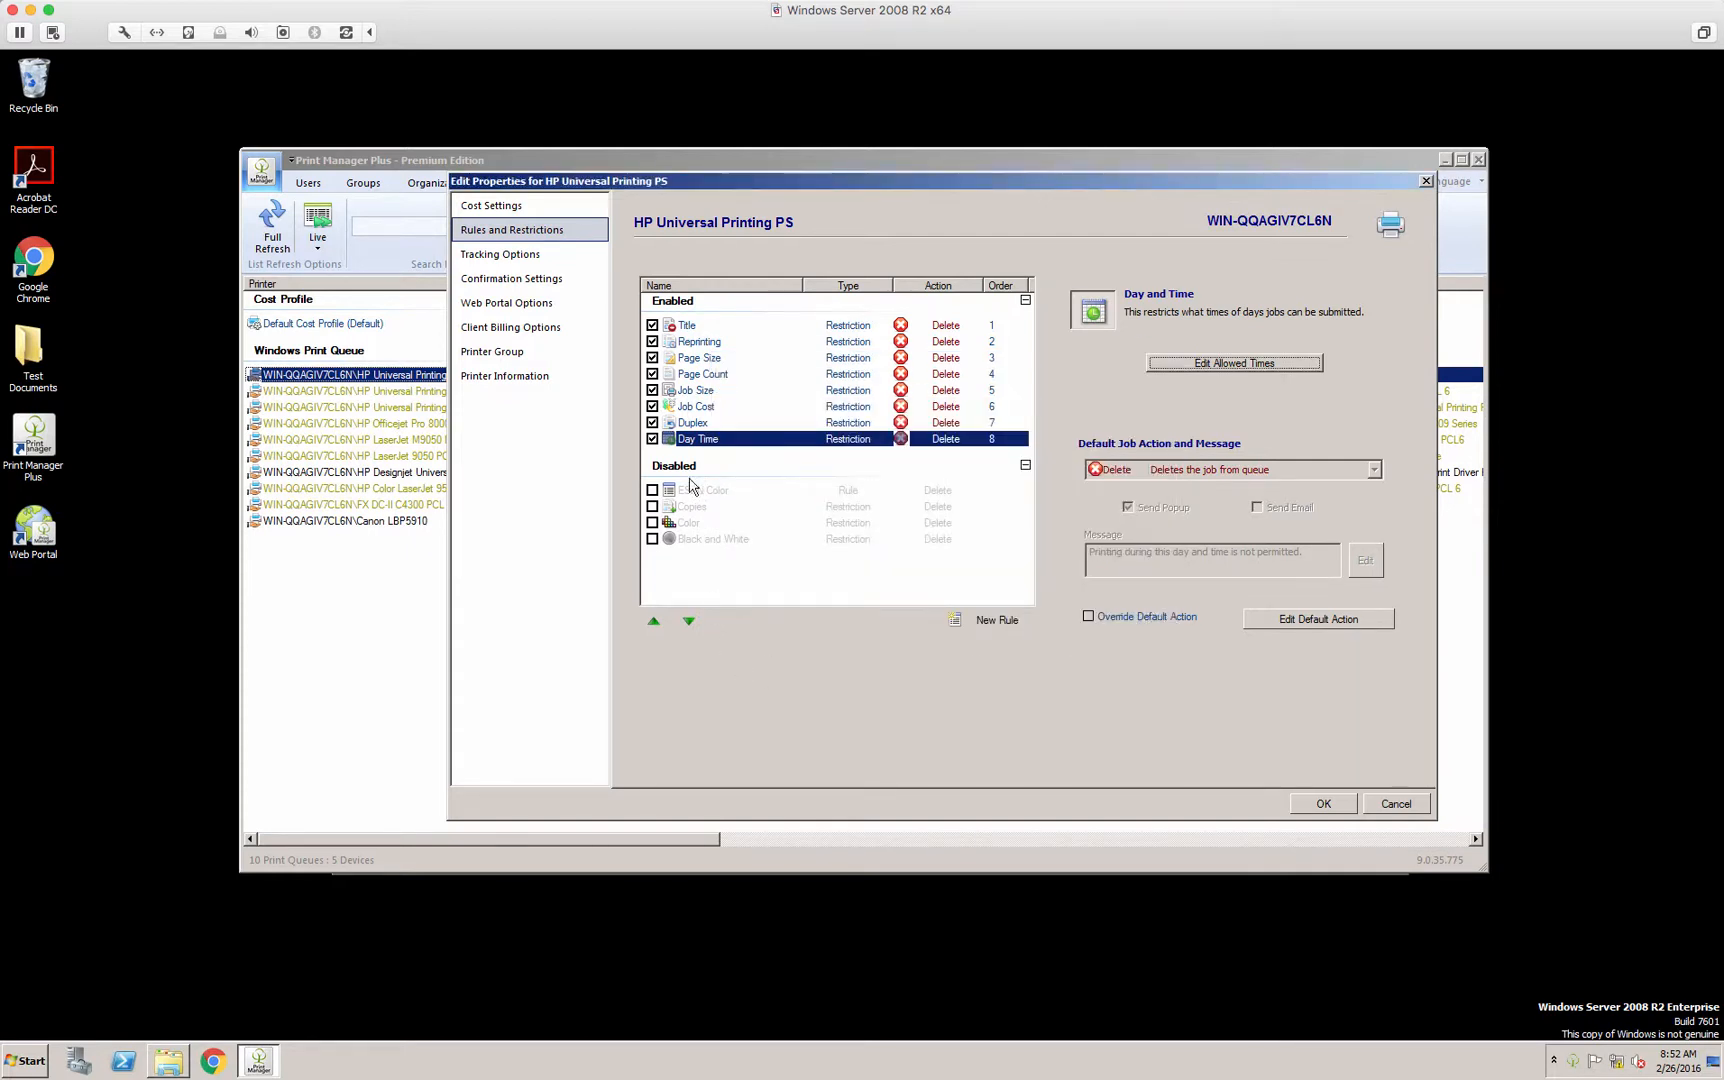
Step: Enable the Copies restriction with a maximum allowed copy count of 2
click(652, 506)
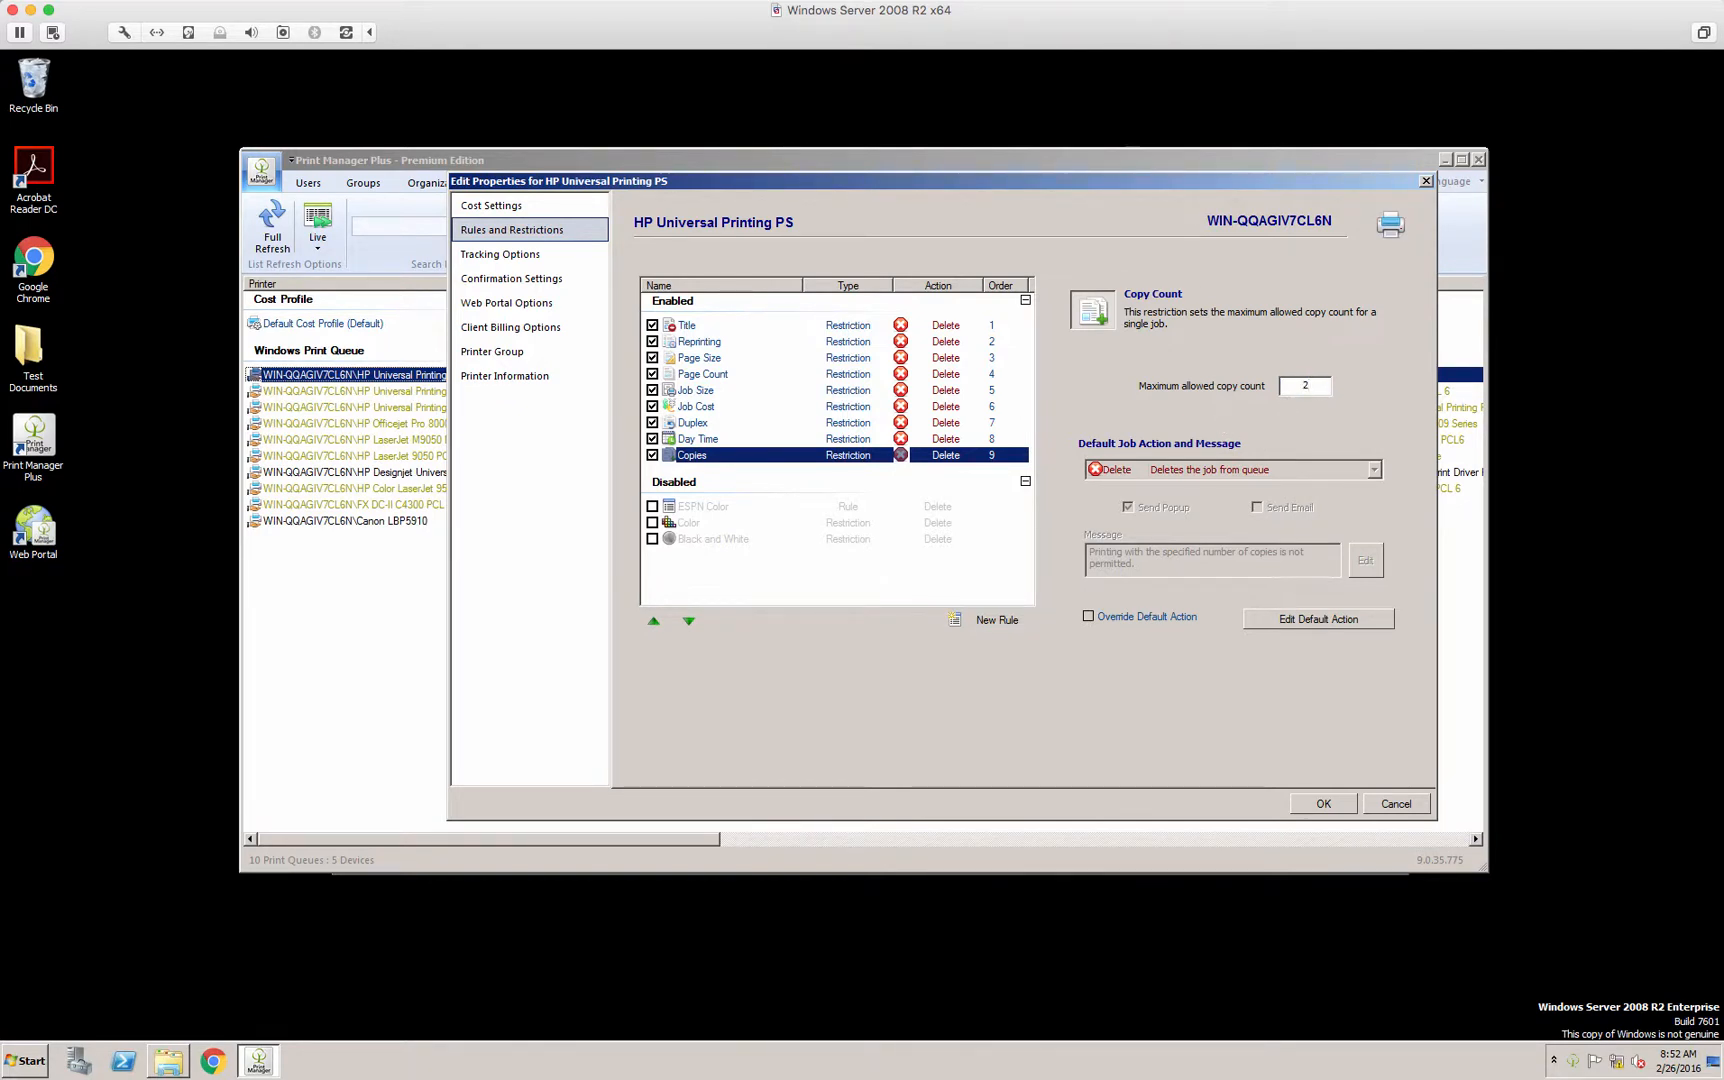
mouse_move(732, 702)
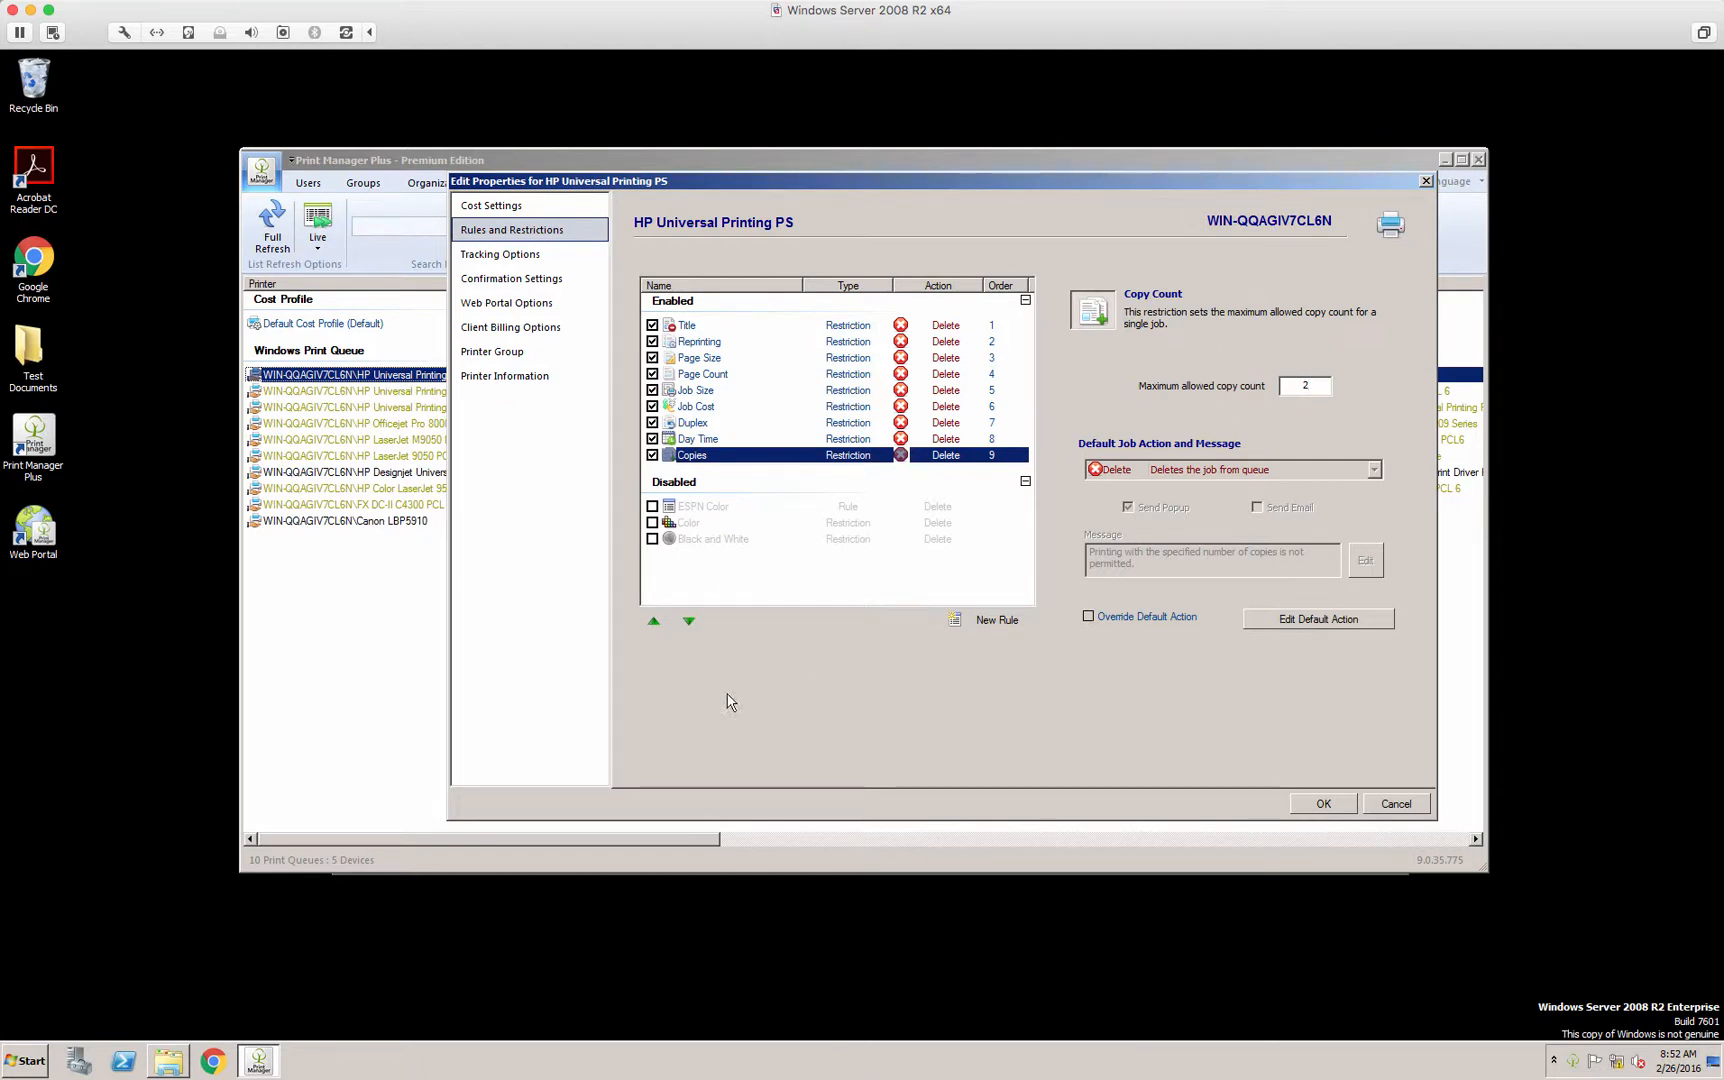
Step: Enable the Color and Black and White restrictions and review each one's settings
click(652, 522)
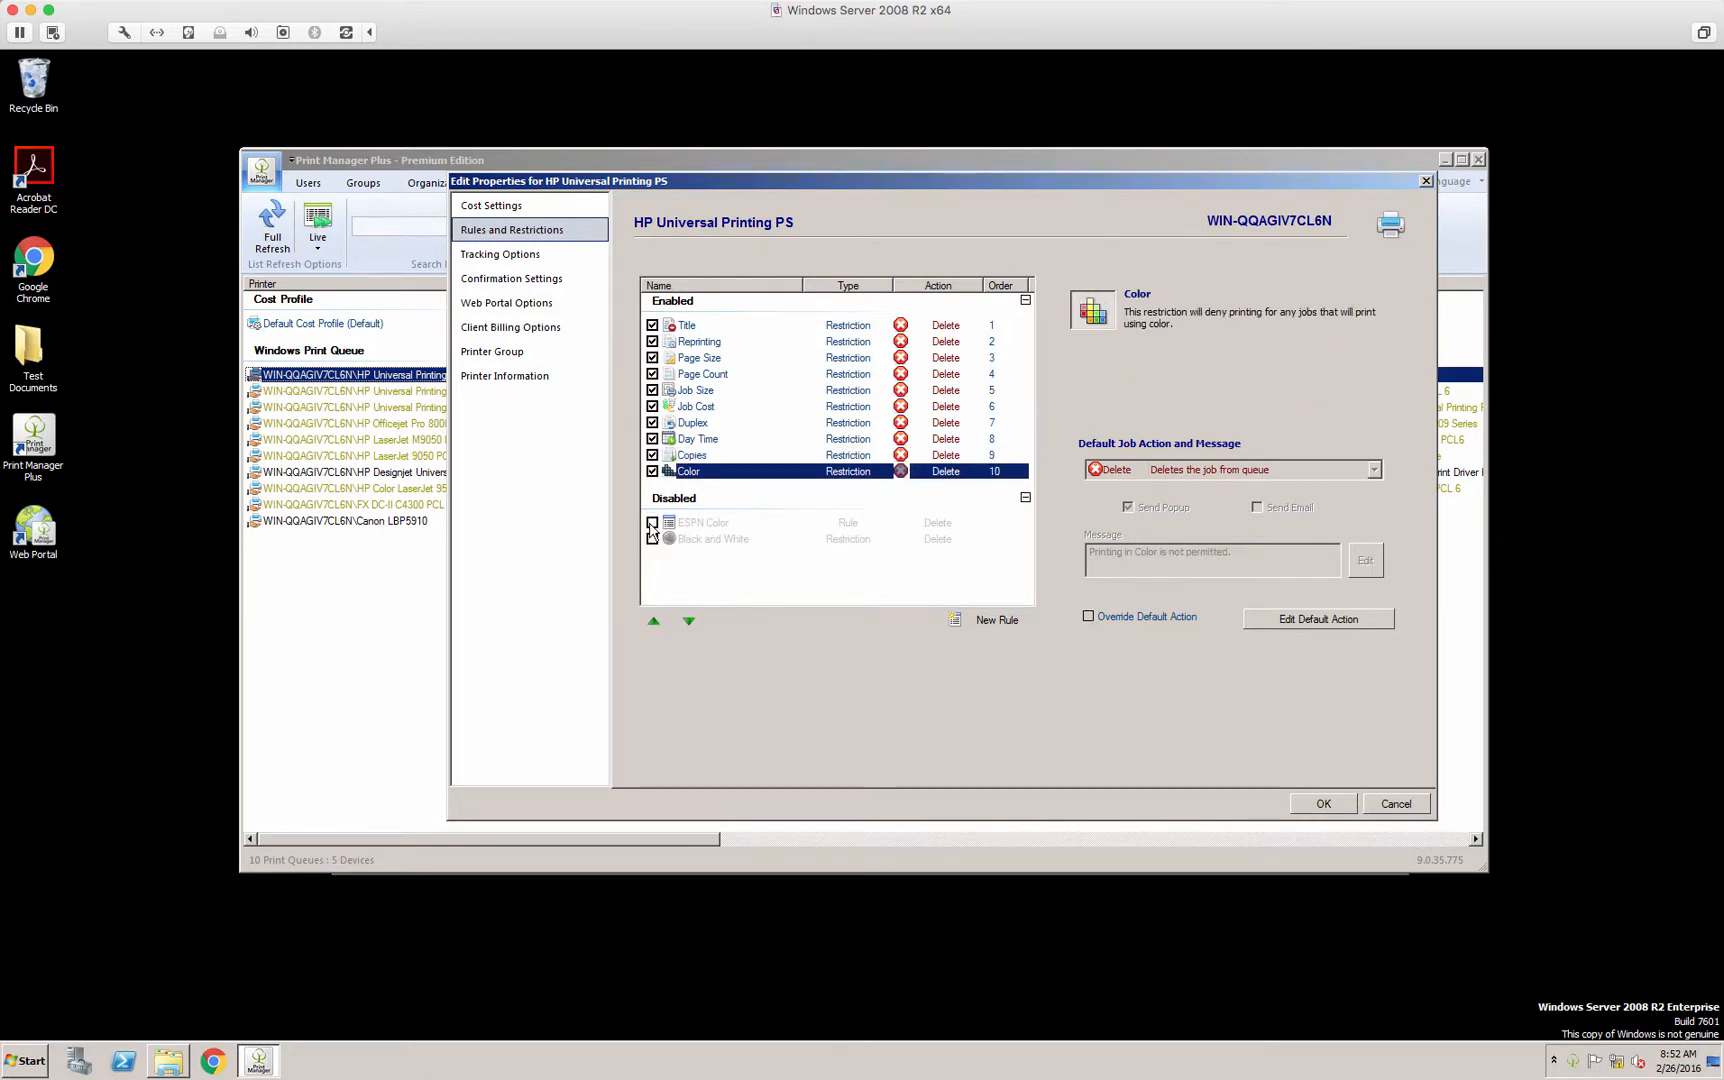
click(652, 538)
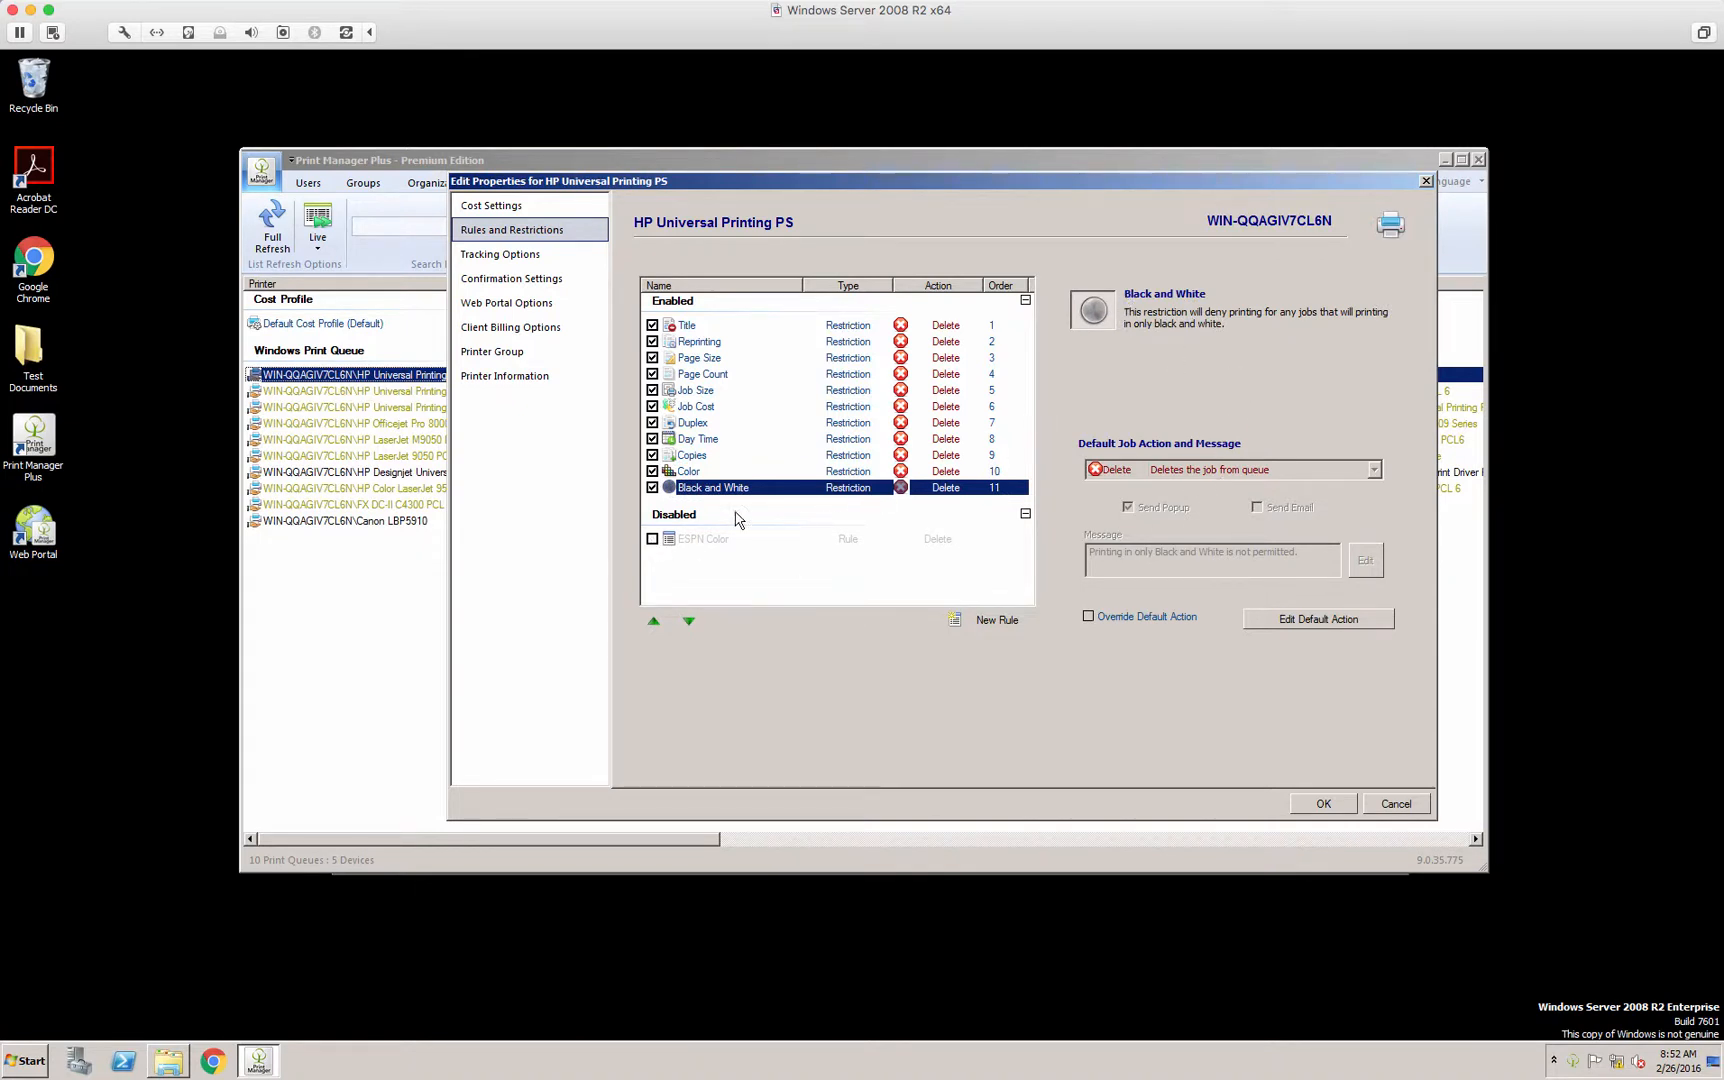
click(688, 470)
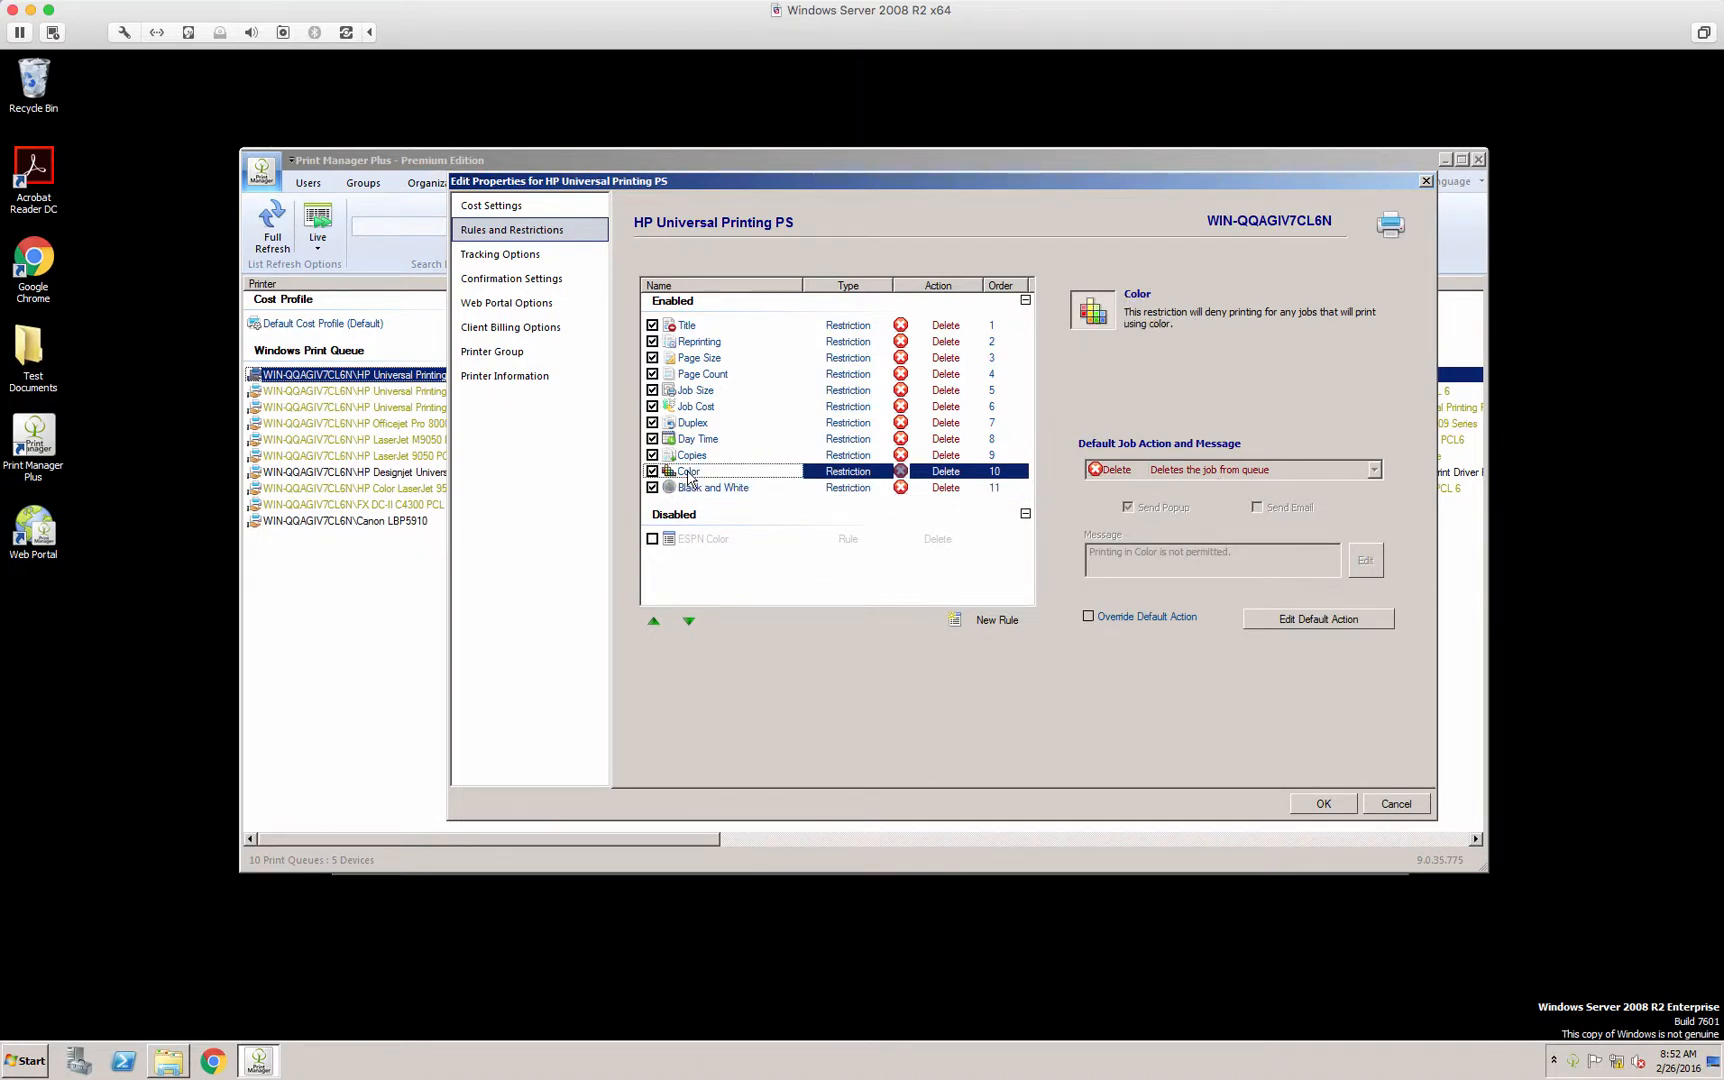
click(714, 488)
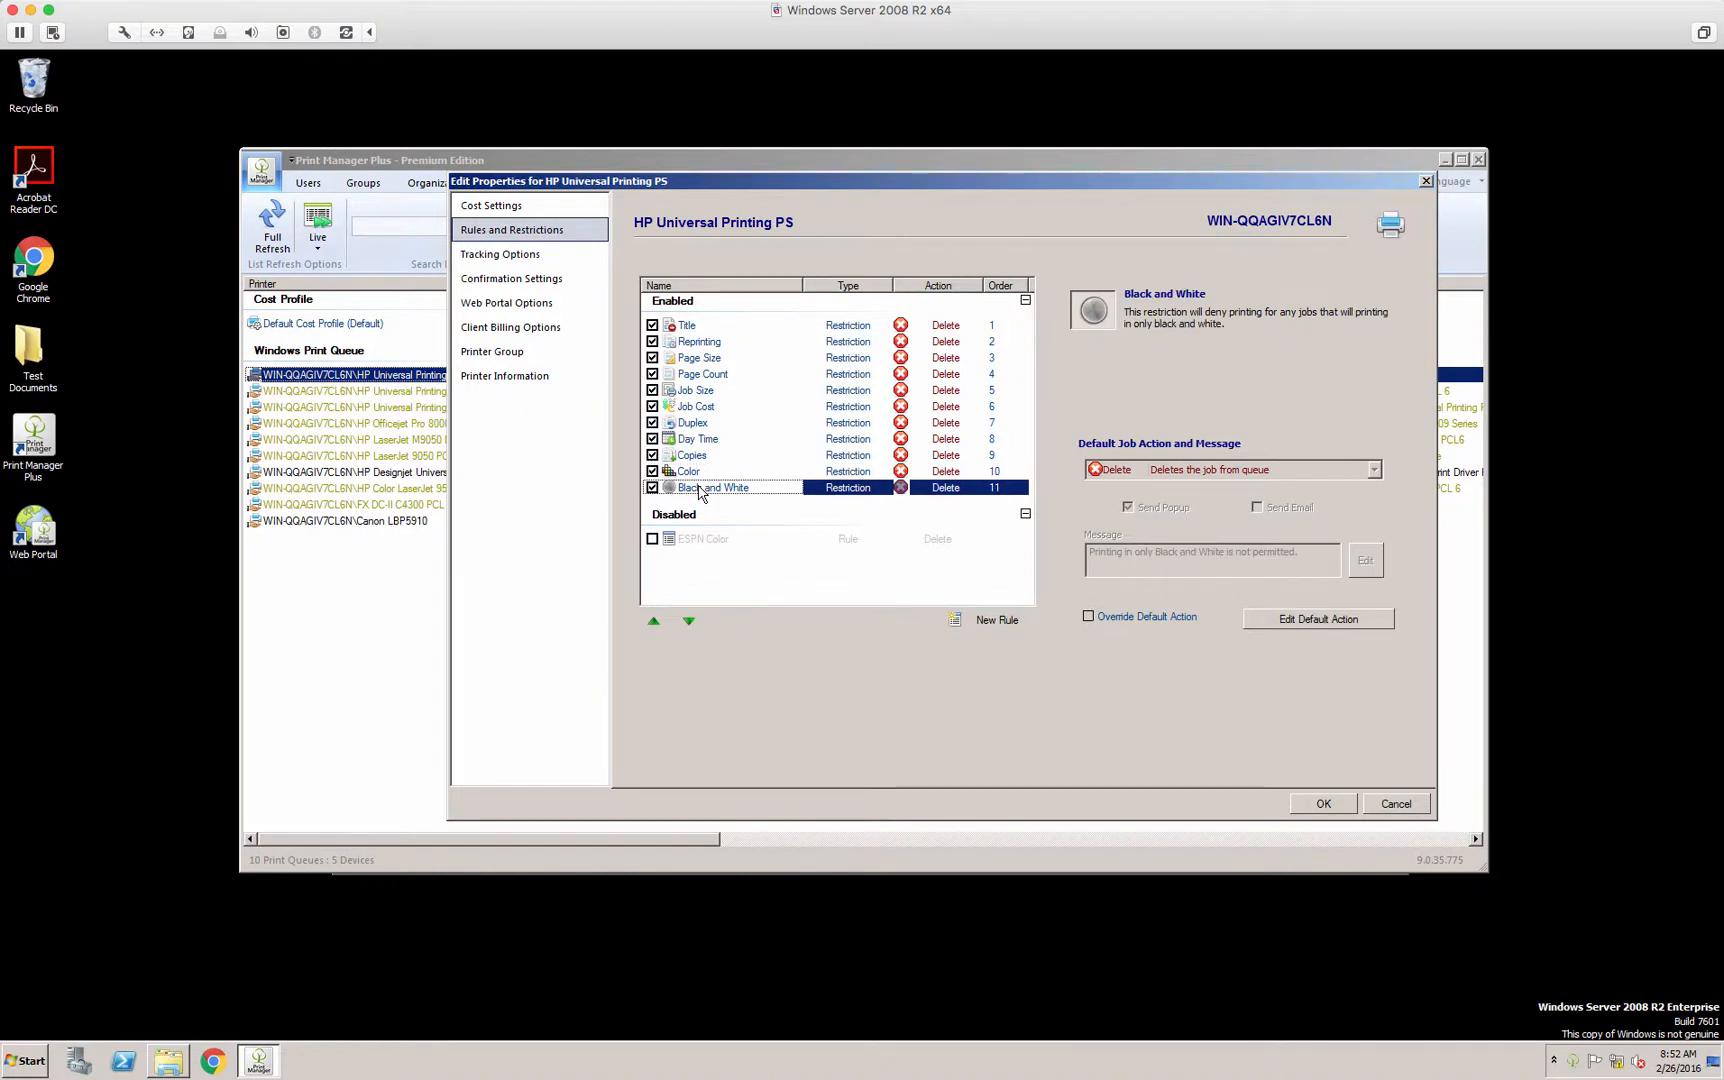
mouse_move(768, 548)
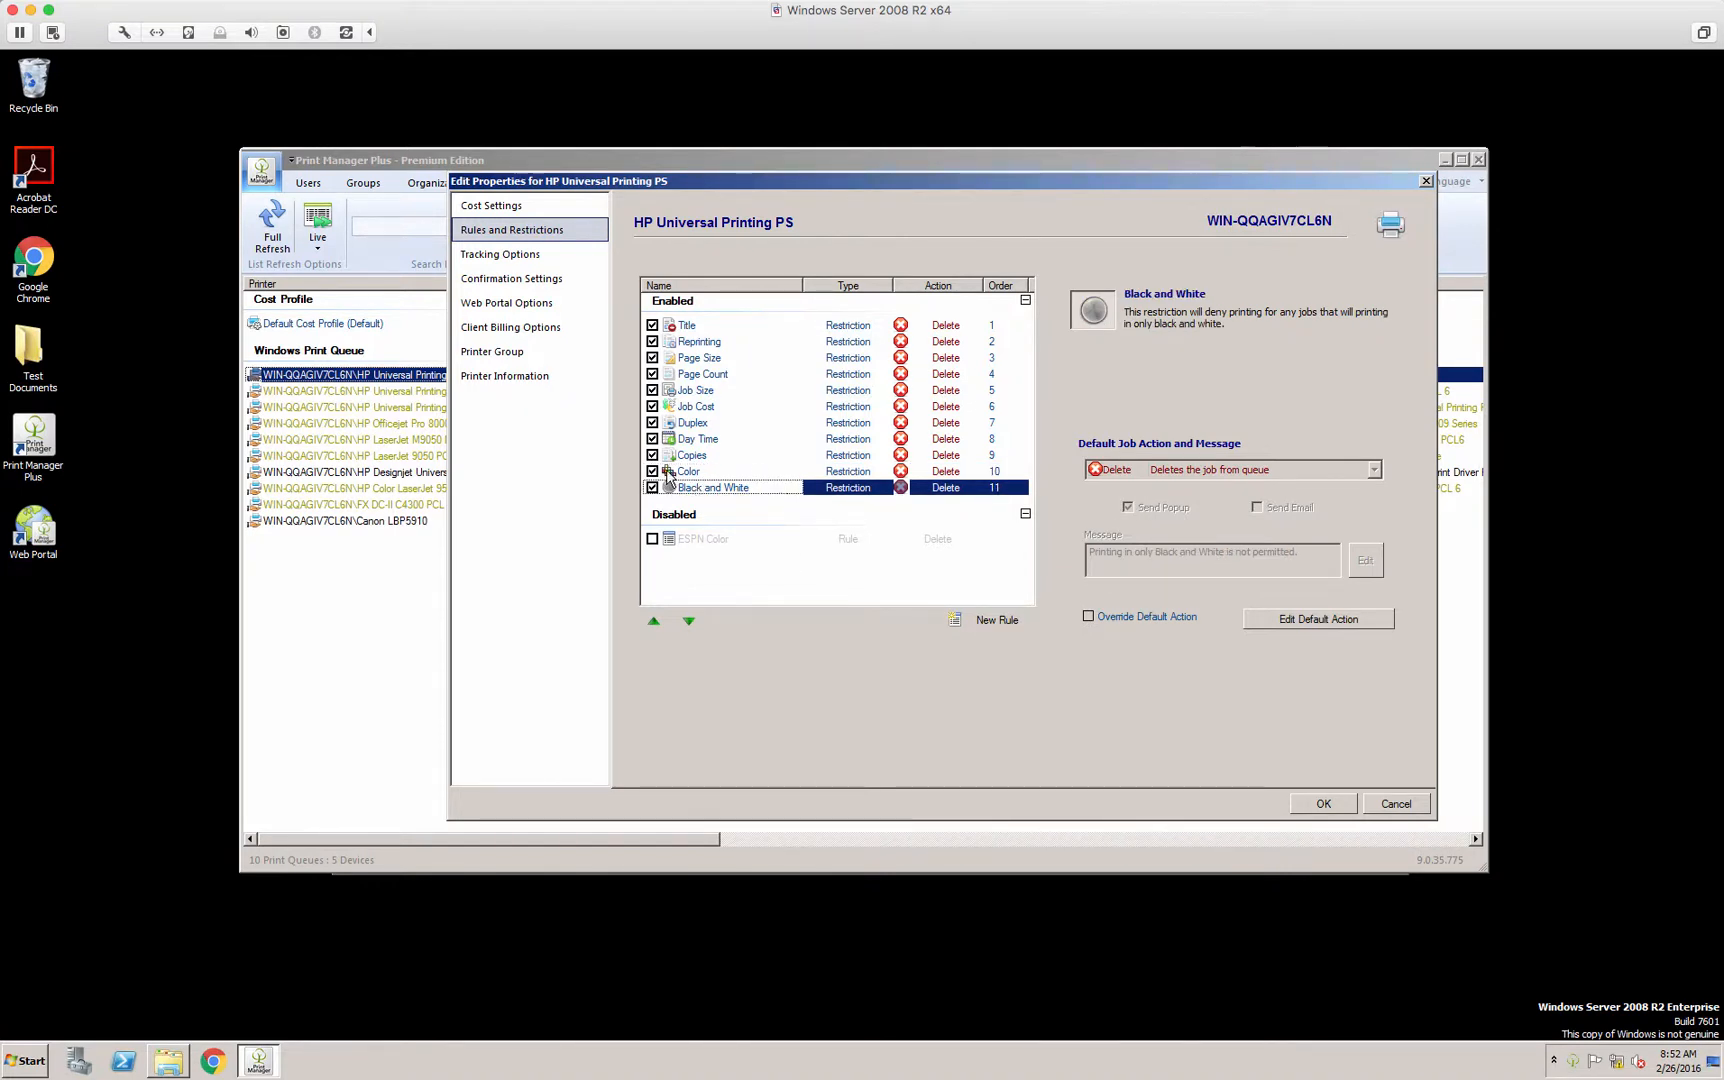
mouse_move(690, 330)
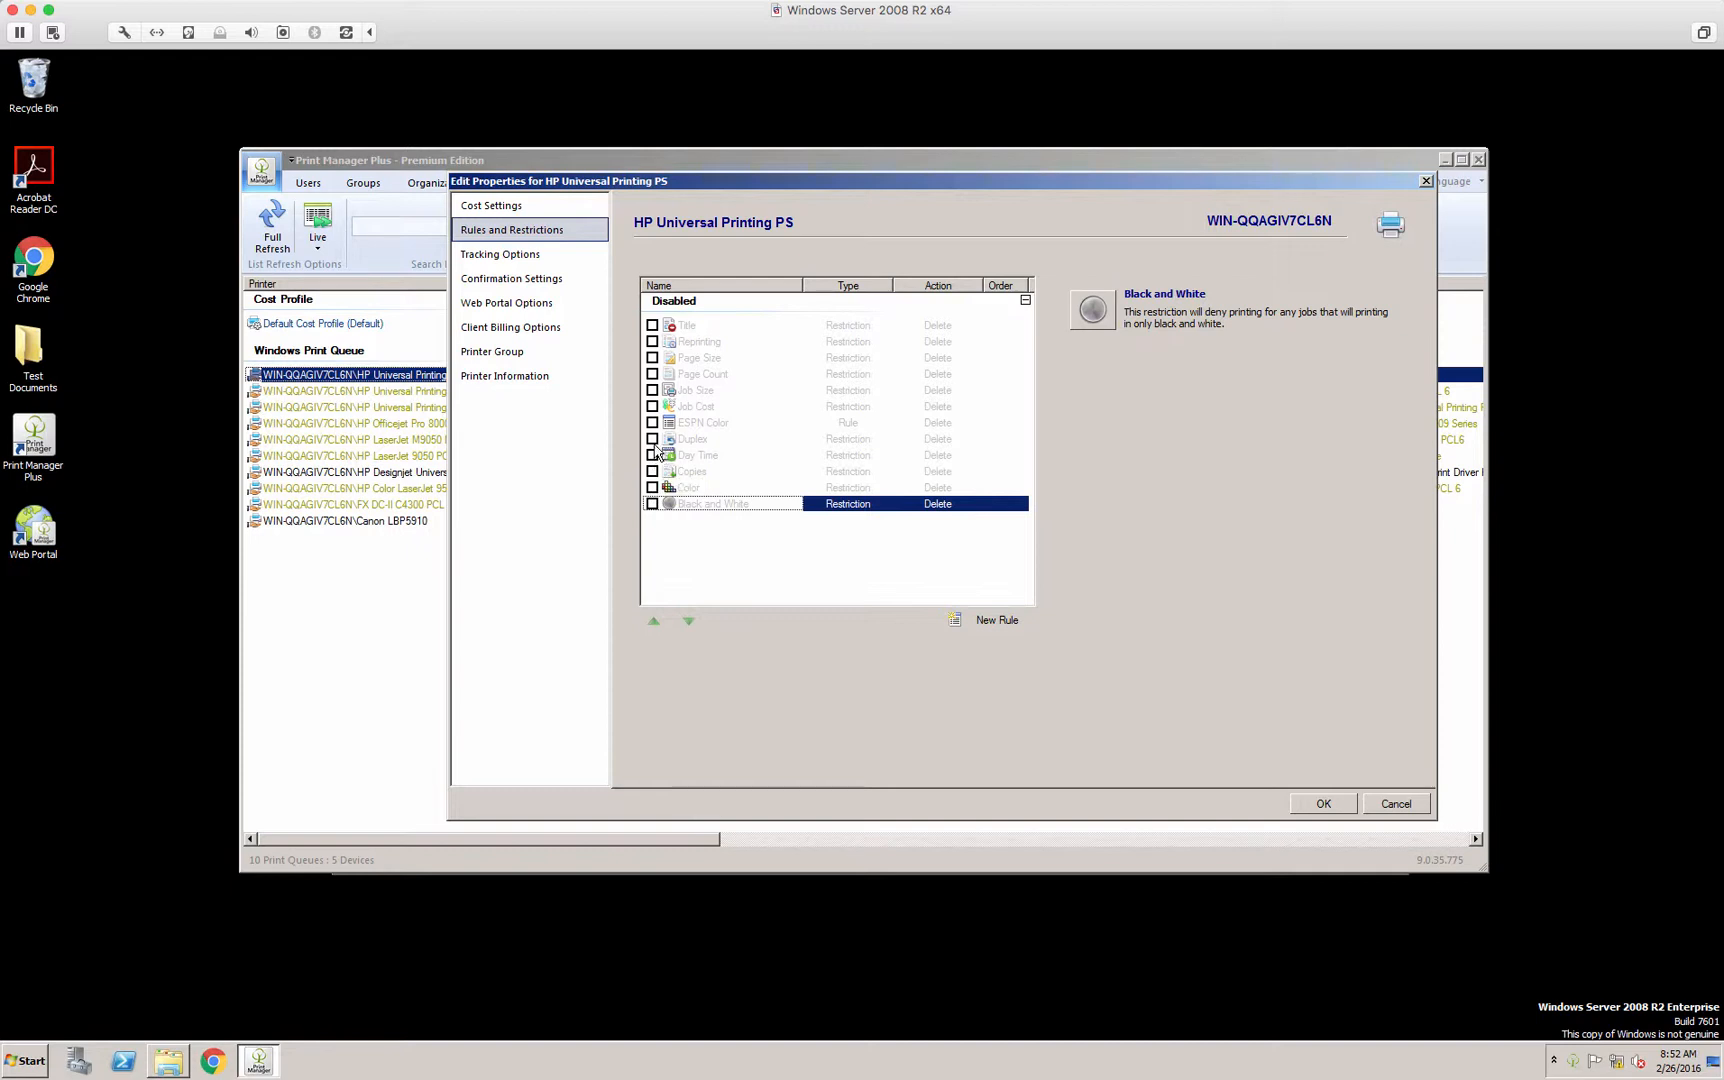
Step: Enable the ESPN Color custom rule as the only active rule
click(650, 422)
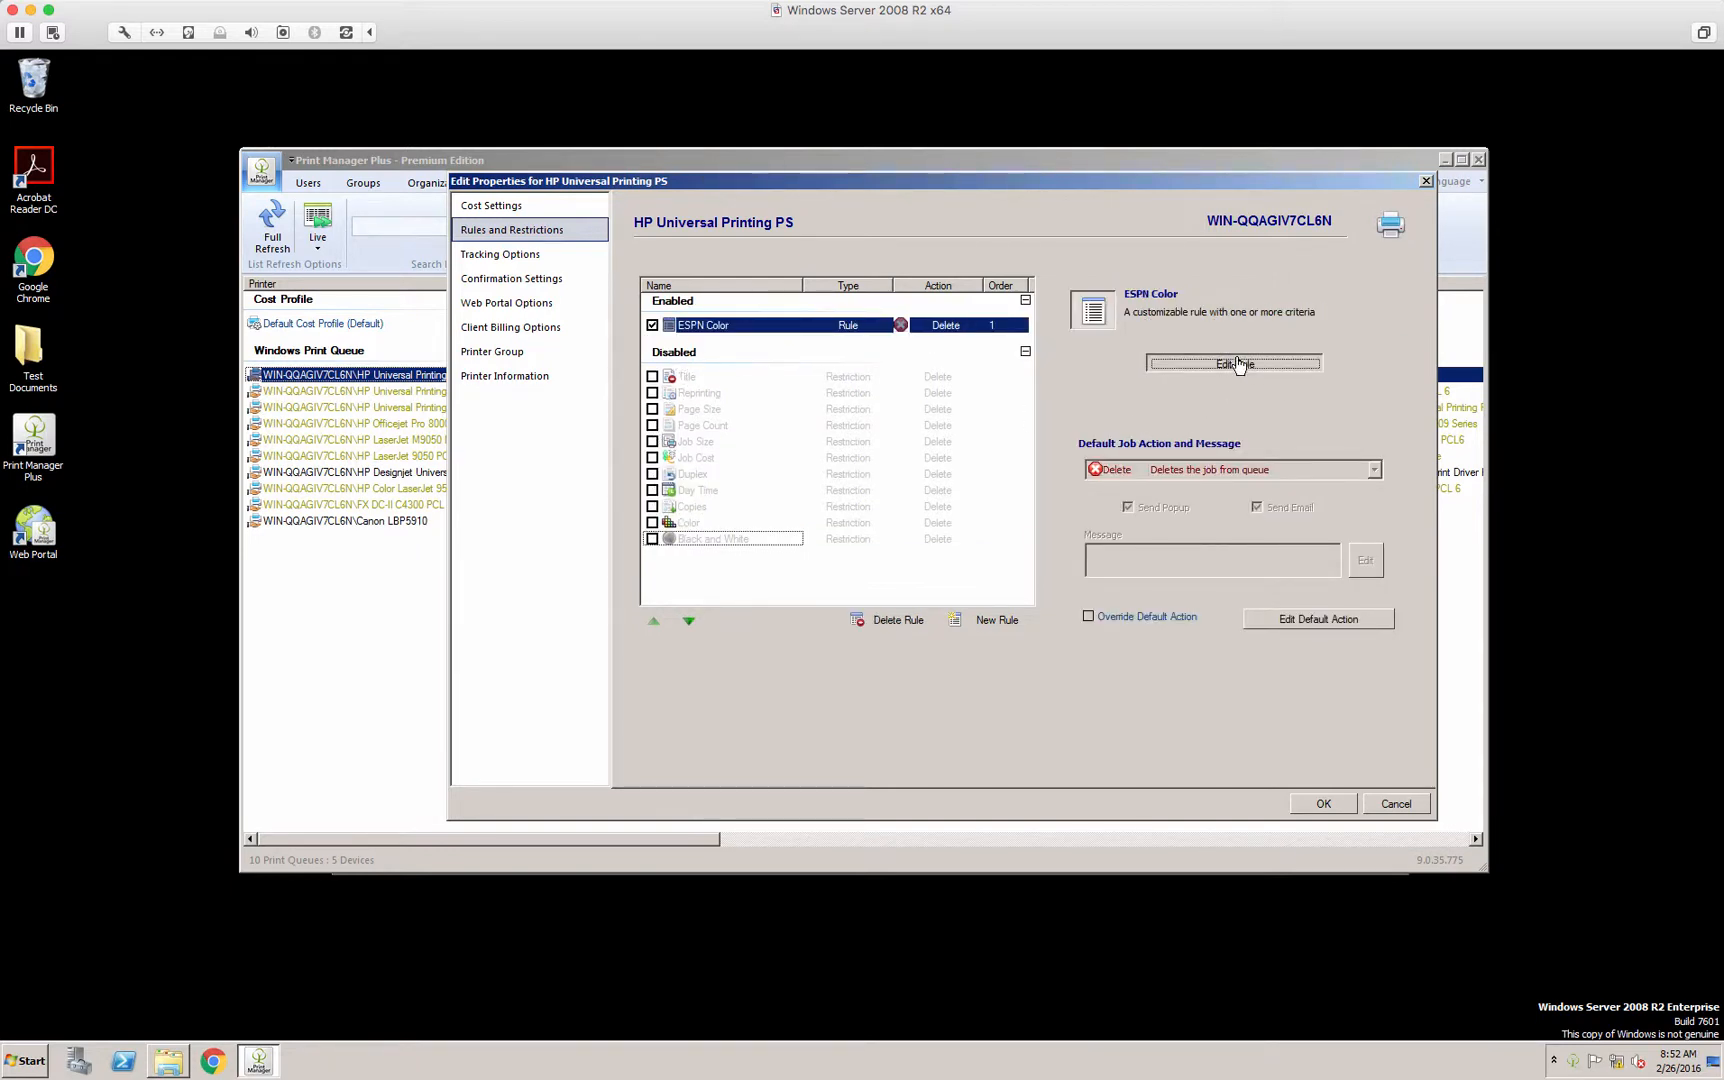
Step: Add Color alongside Title as ESPN Color rule criteria, leaving the apply-when condition at None
click(1234, 362)
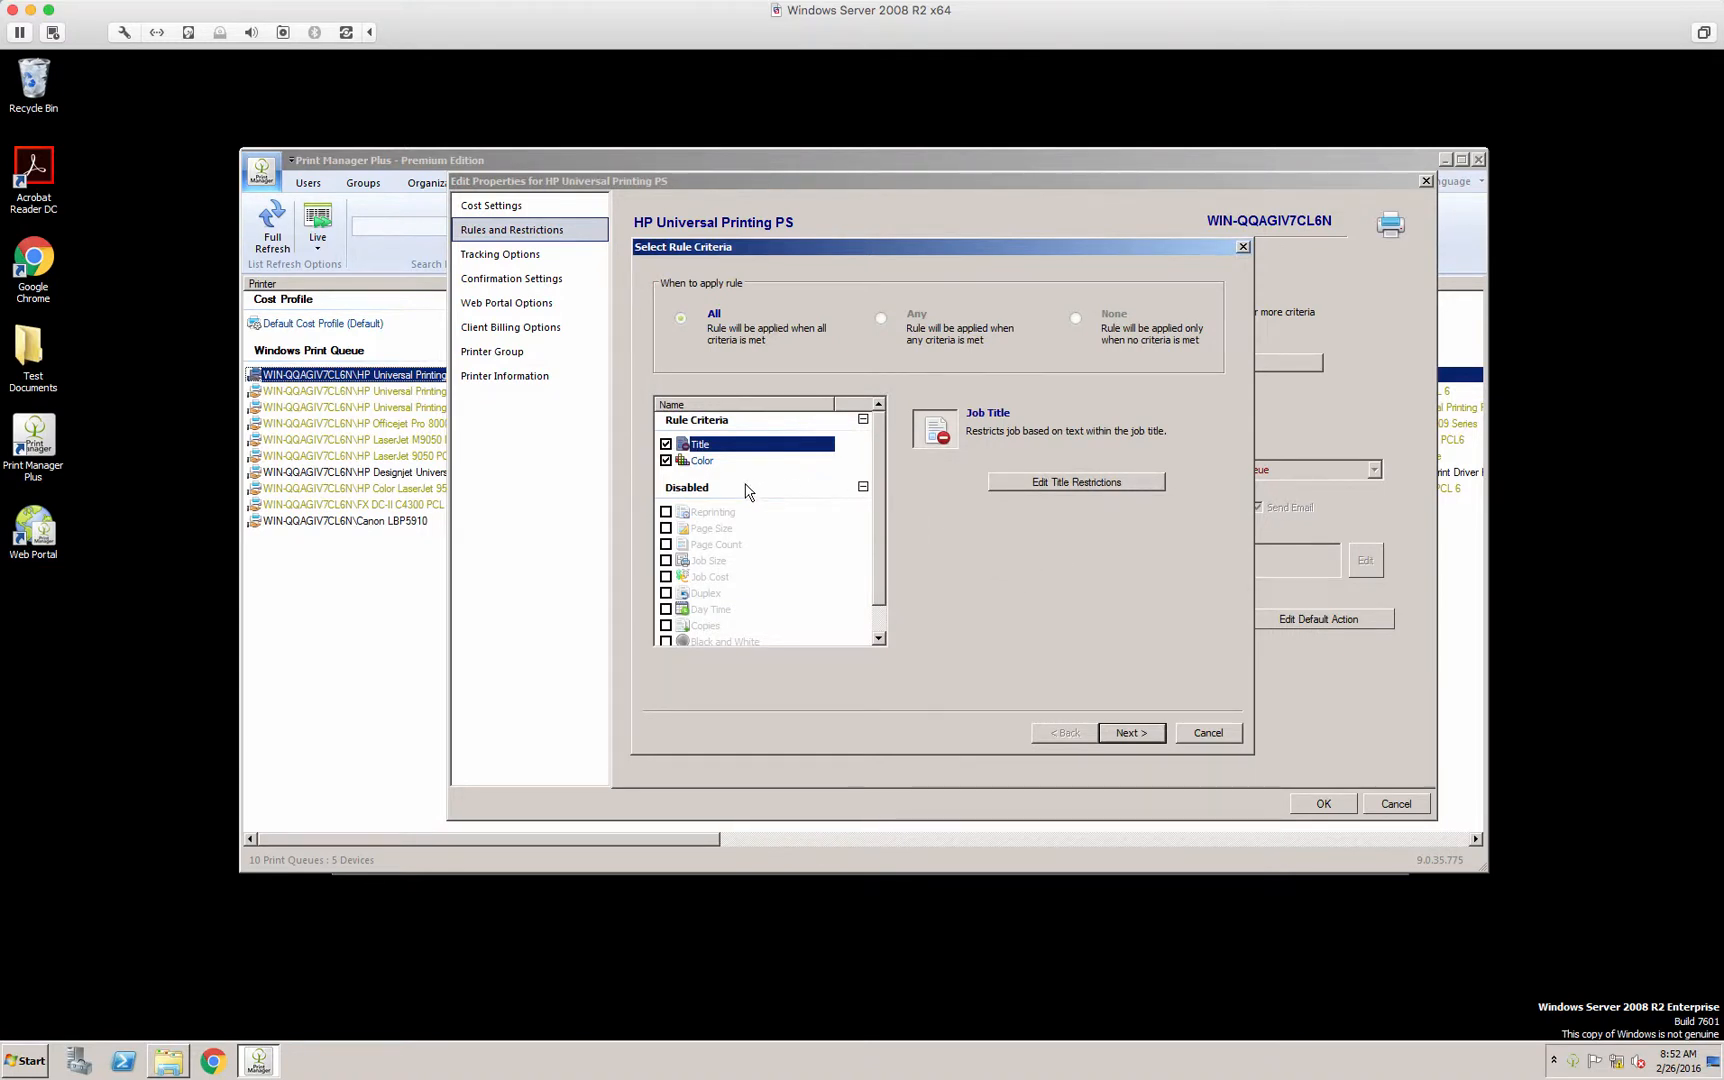
mouse_move(722, 448)
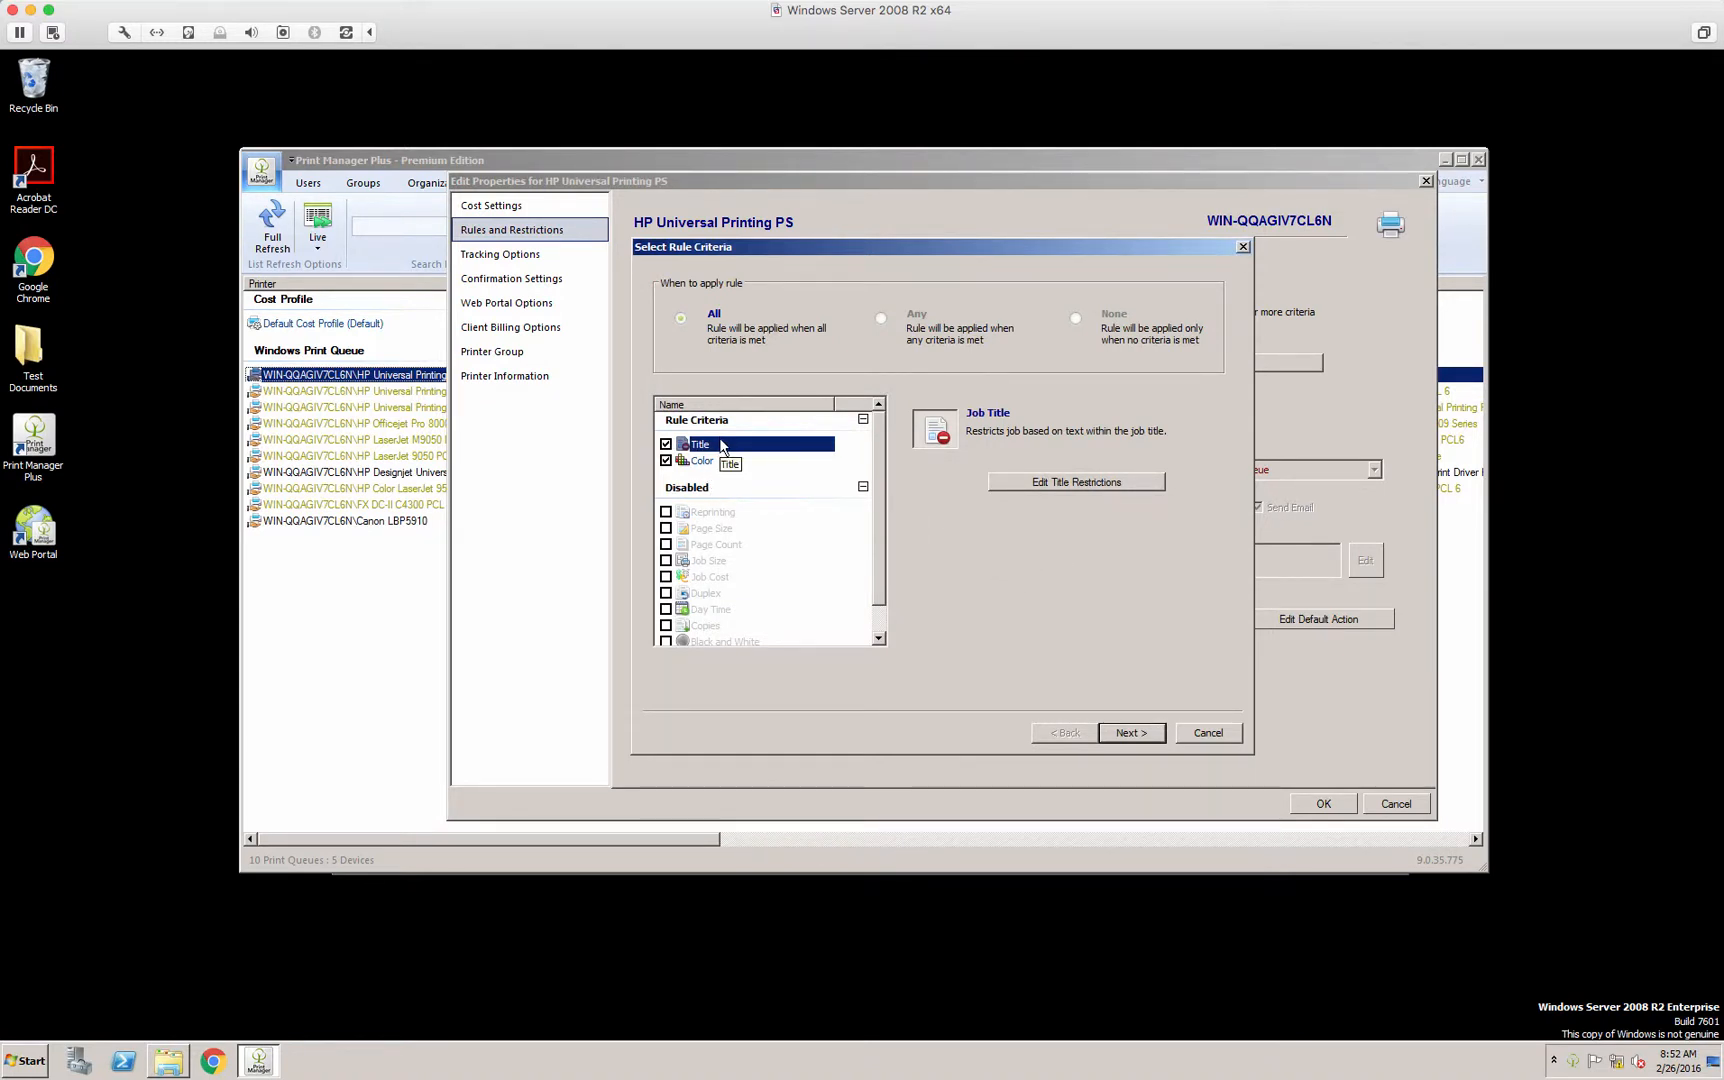
click(1074, 482)
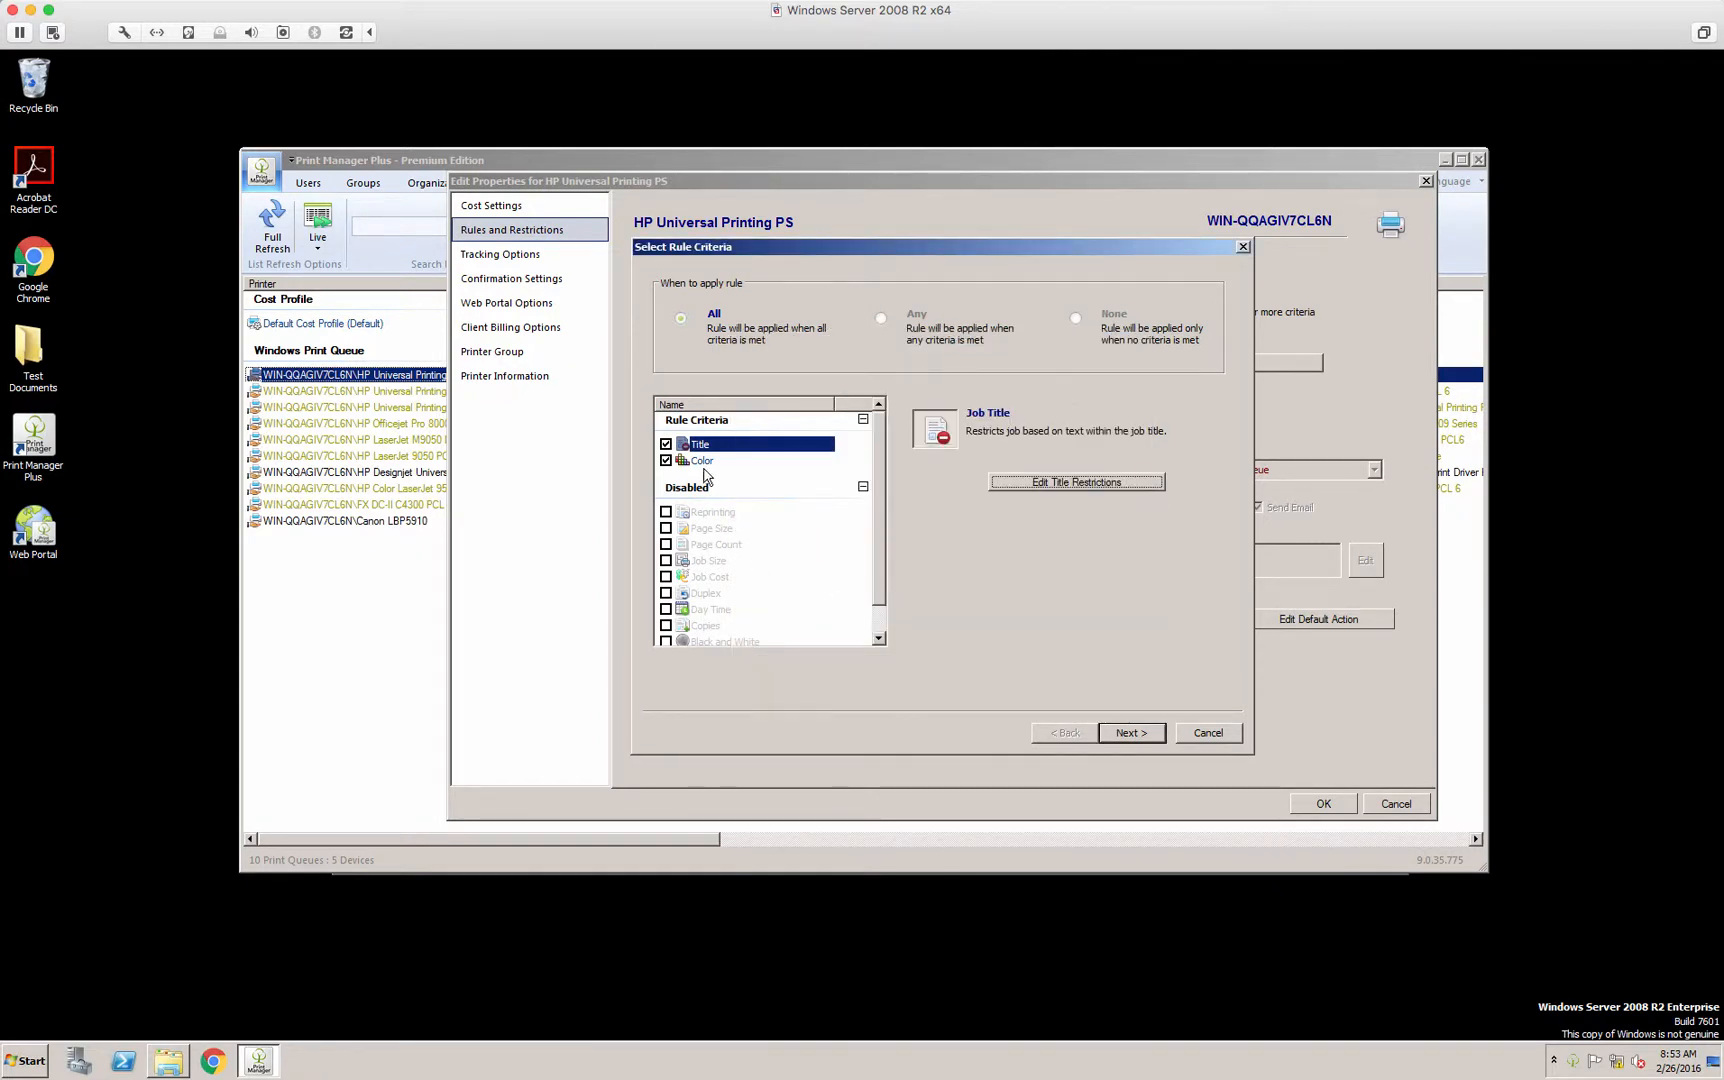
click(700, 460)
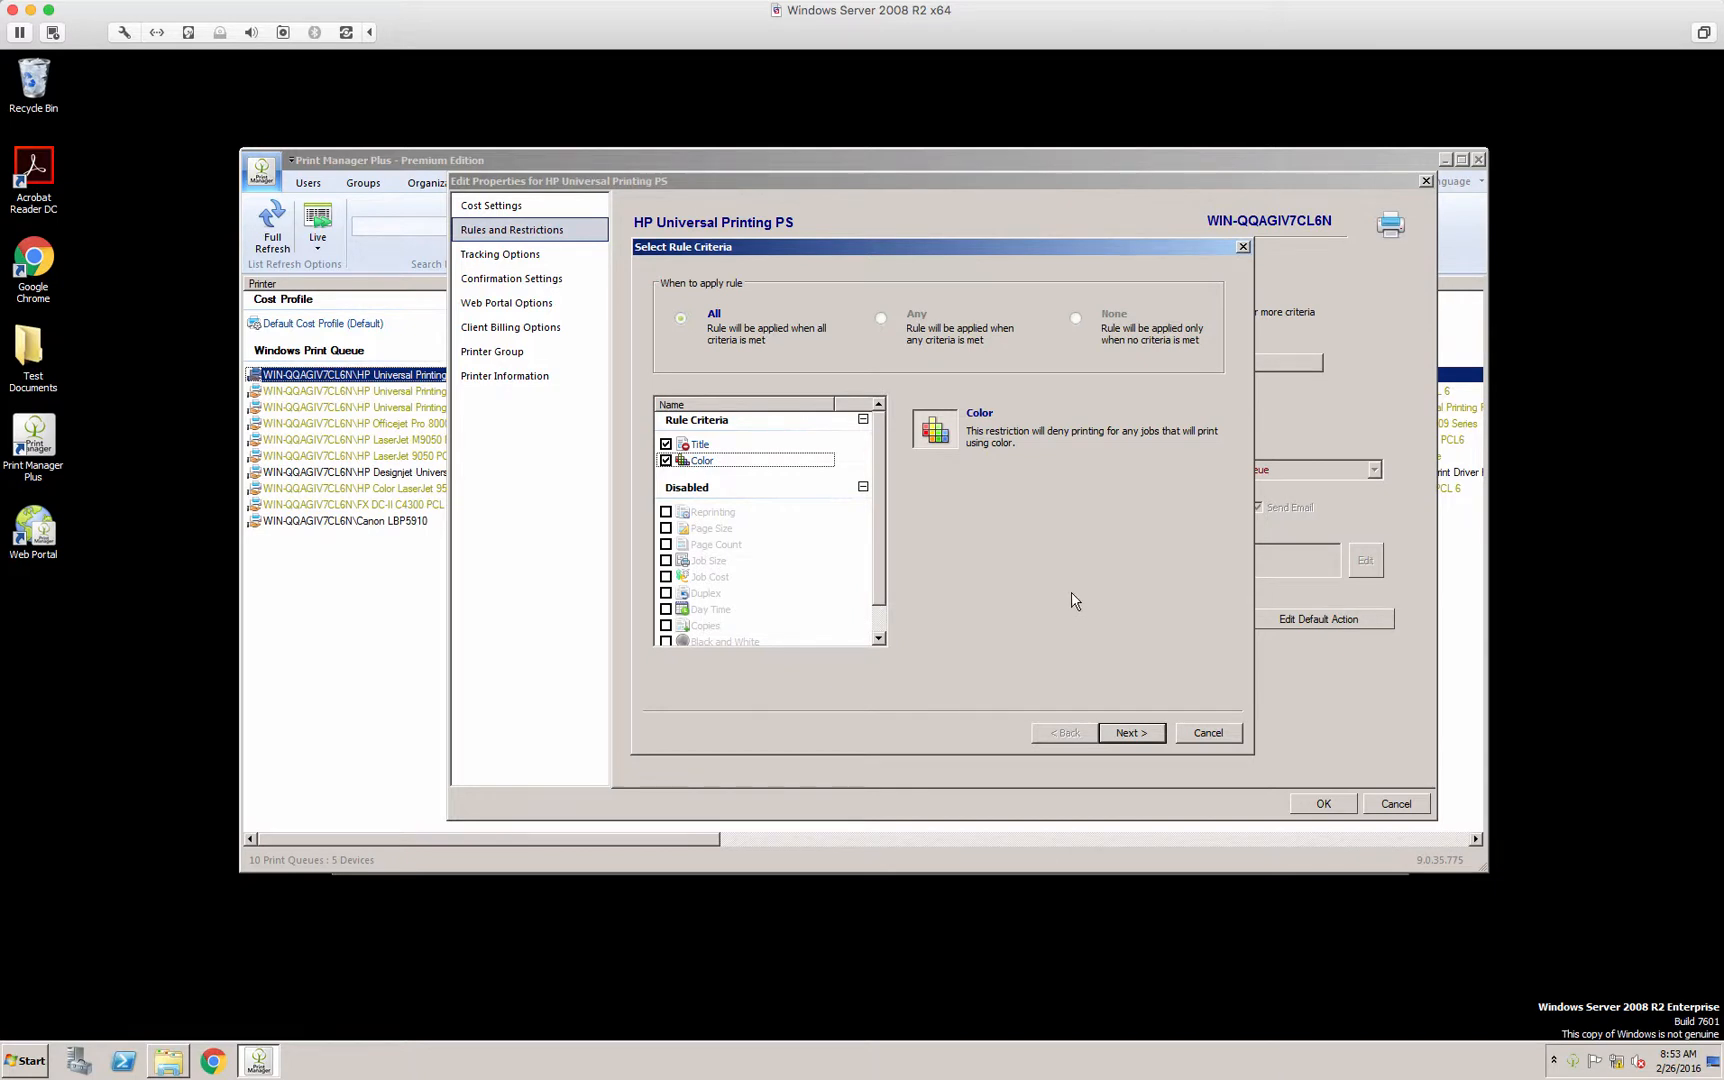
mouse_move(1000, 600)
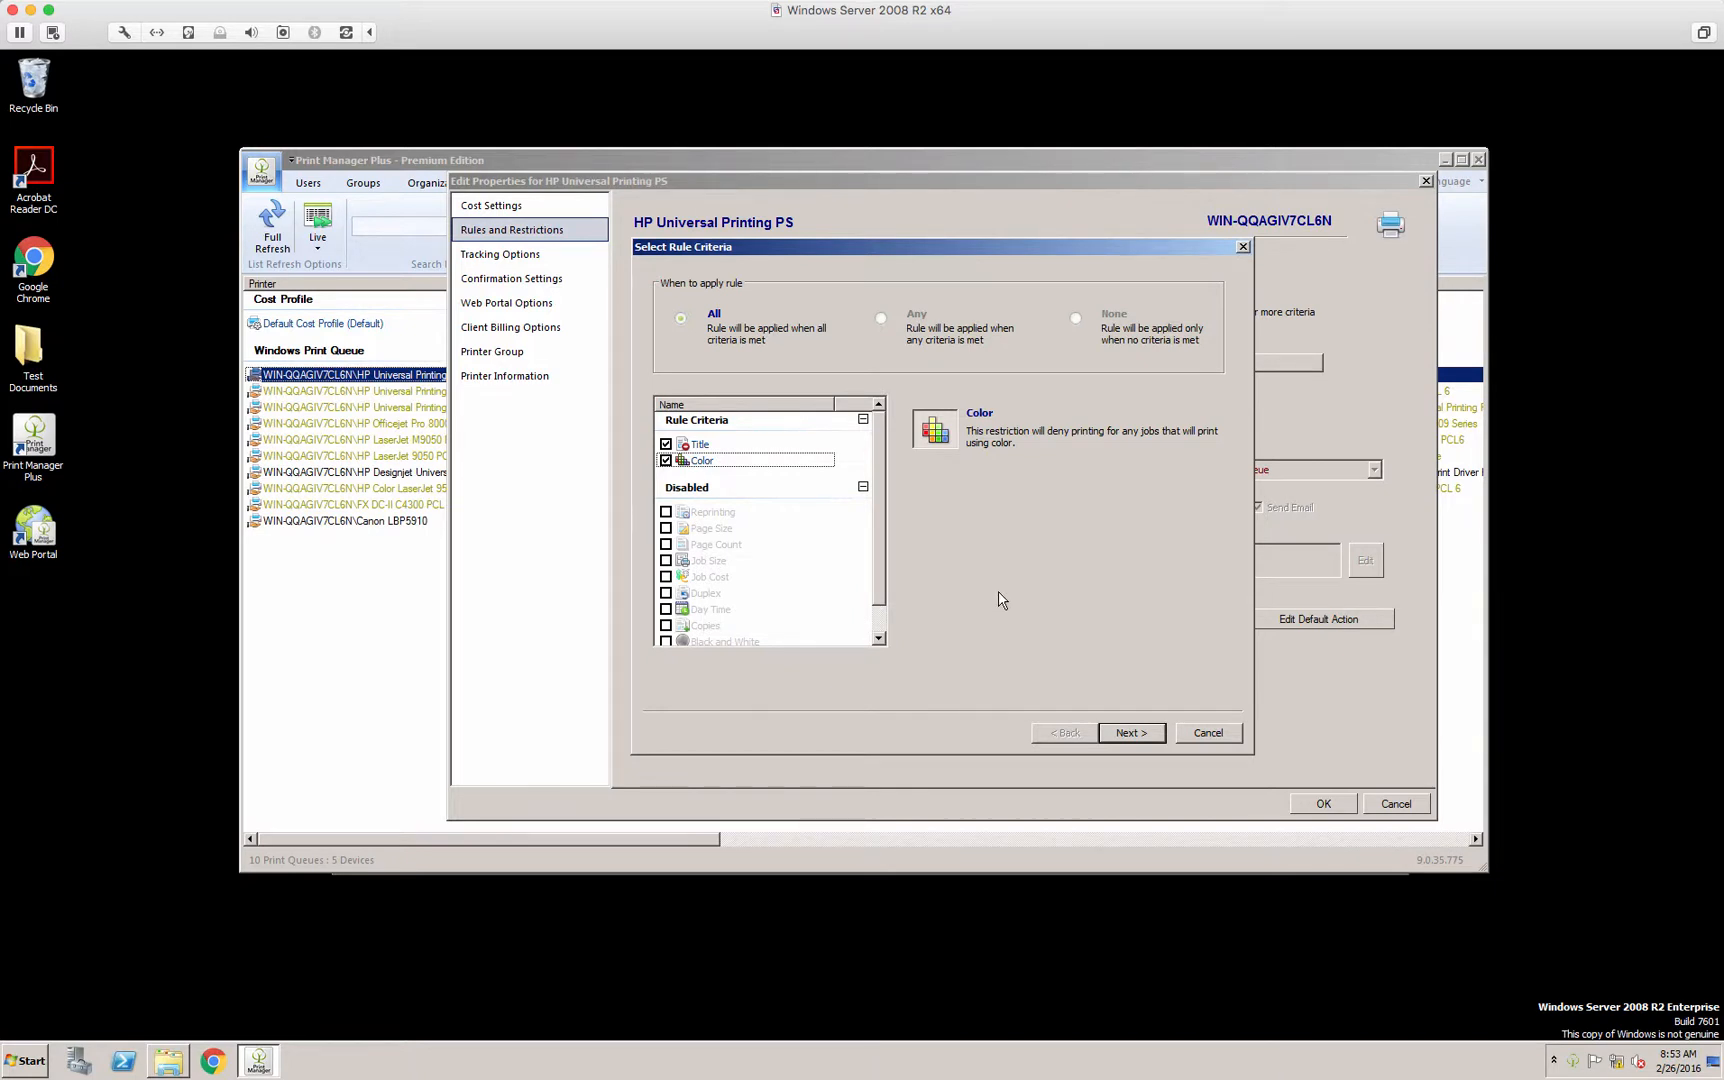
mouse_move(728, 360)
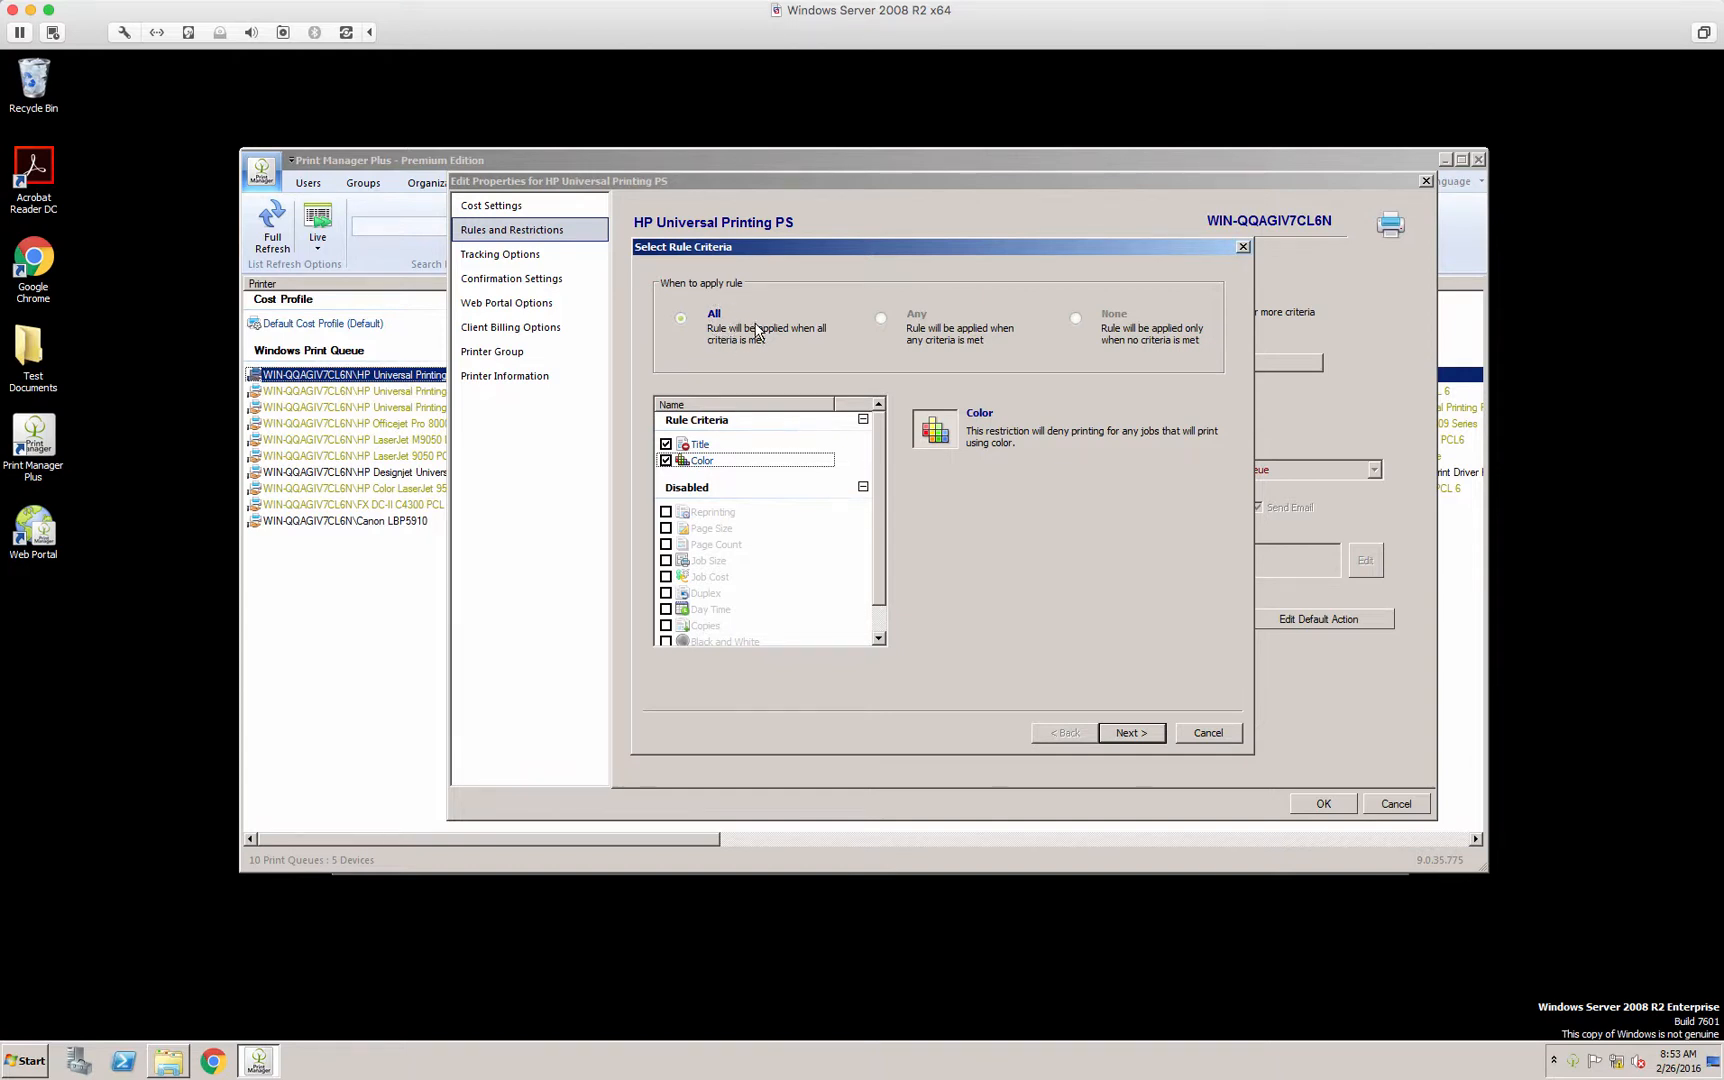
mouse_move(872, 342)
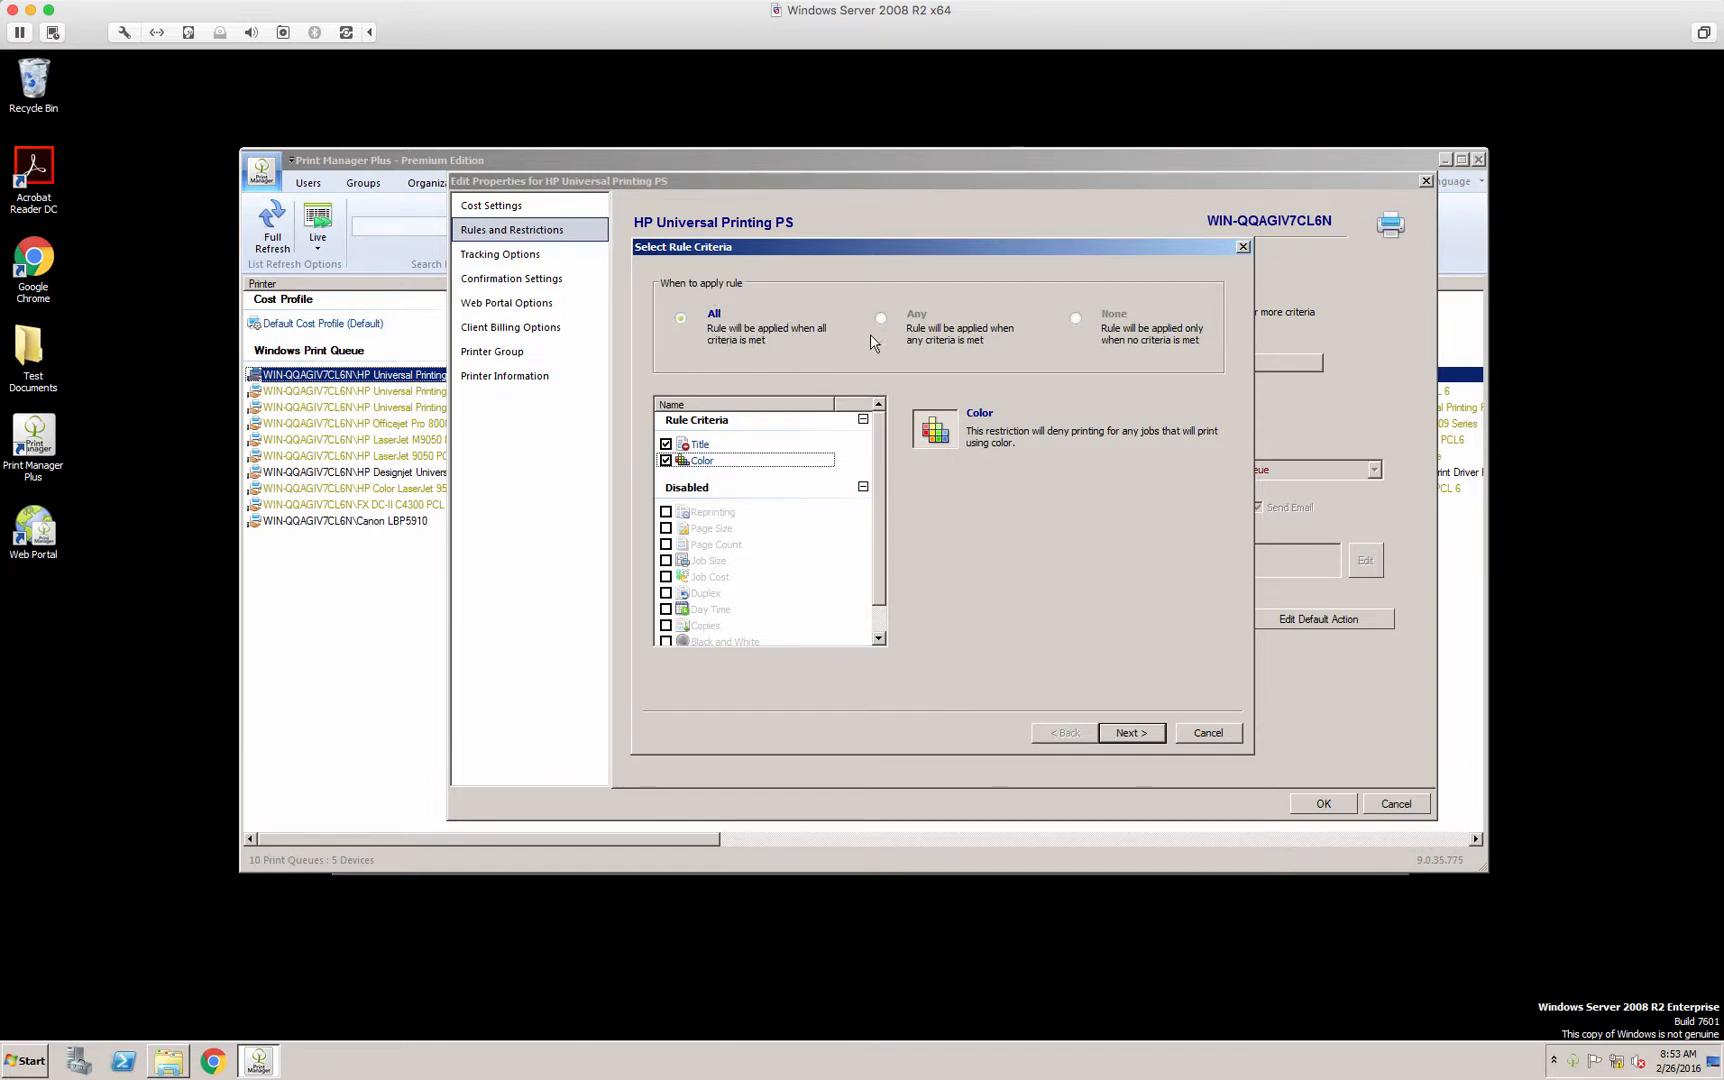
click(880, 318)
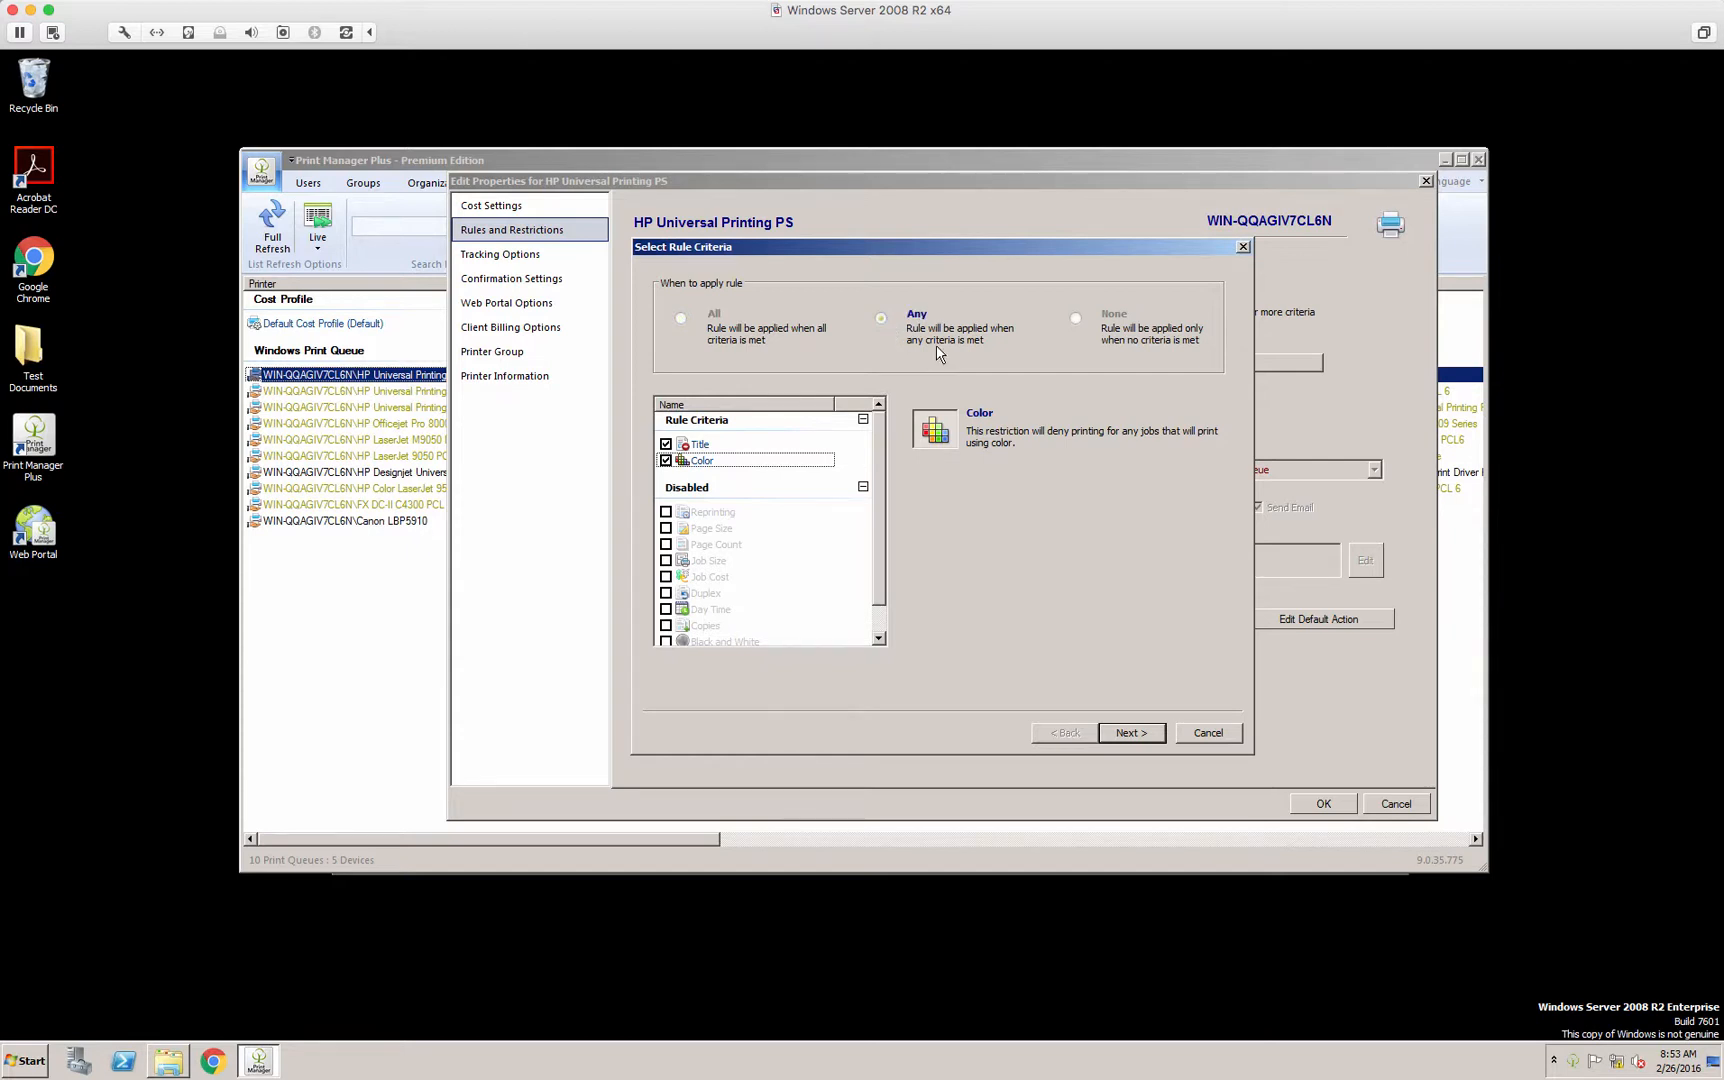
mouse_move(1064, 354)
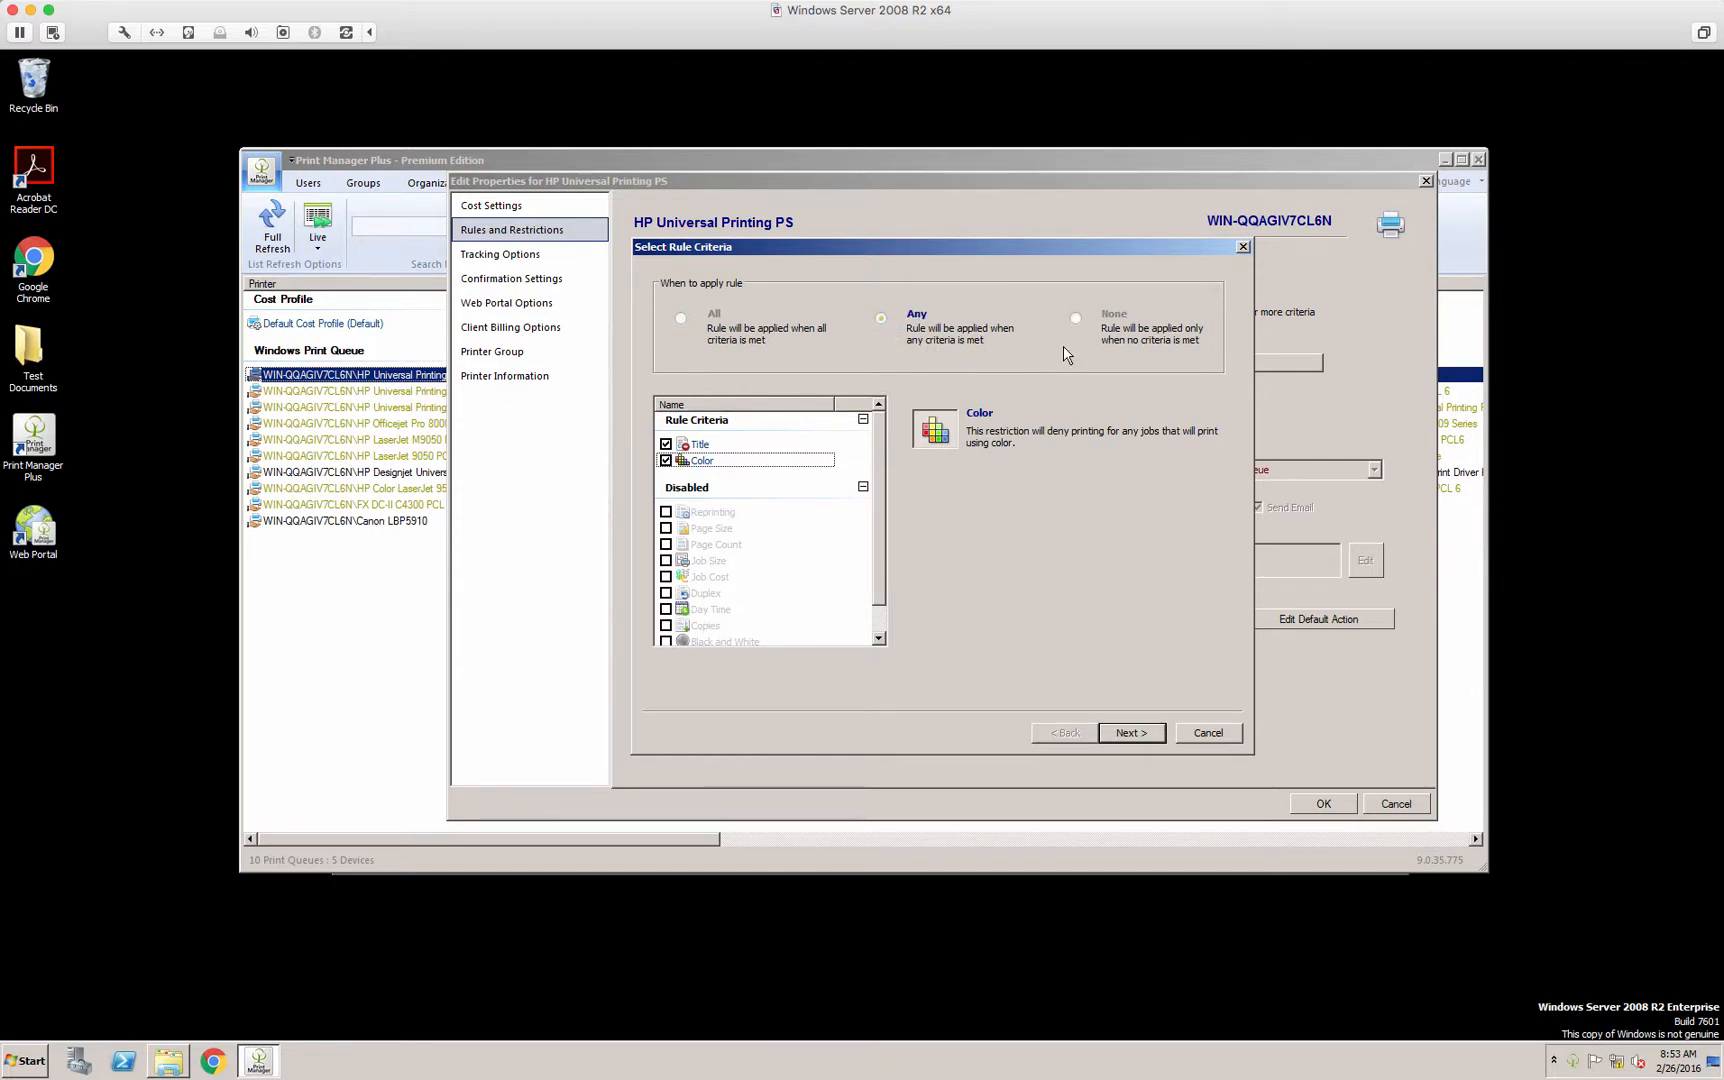
click(1076, 318)
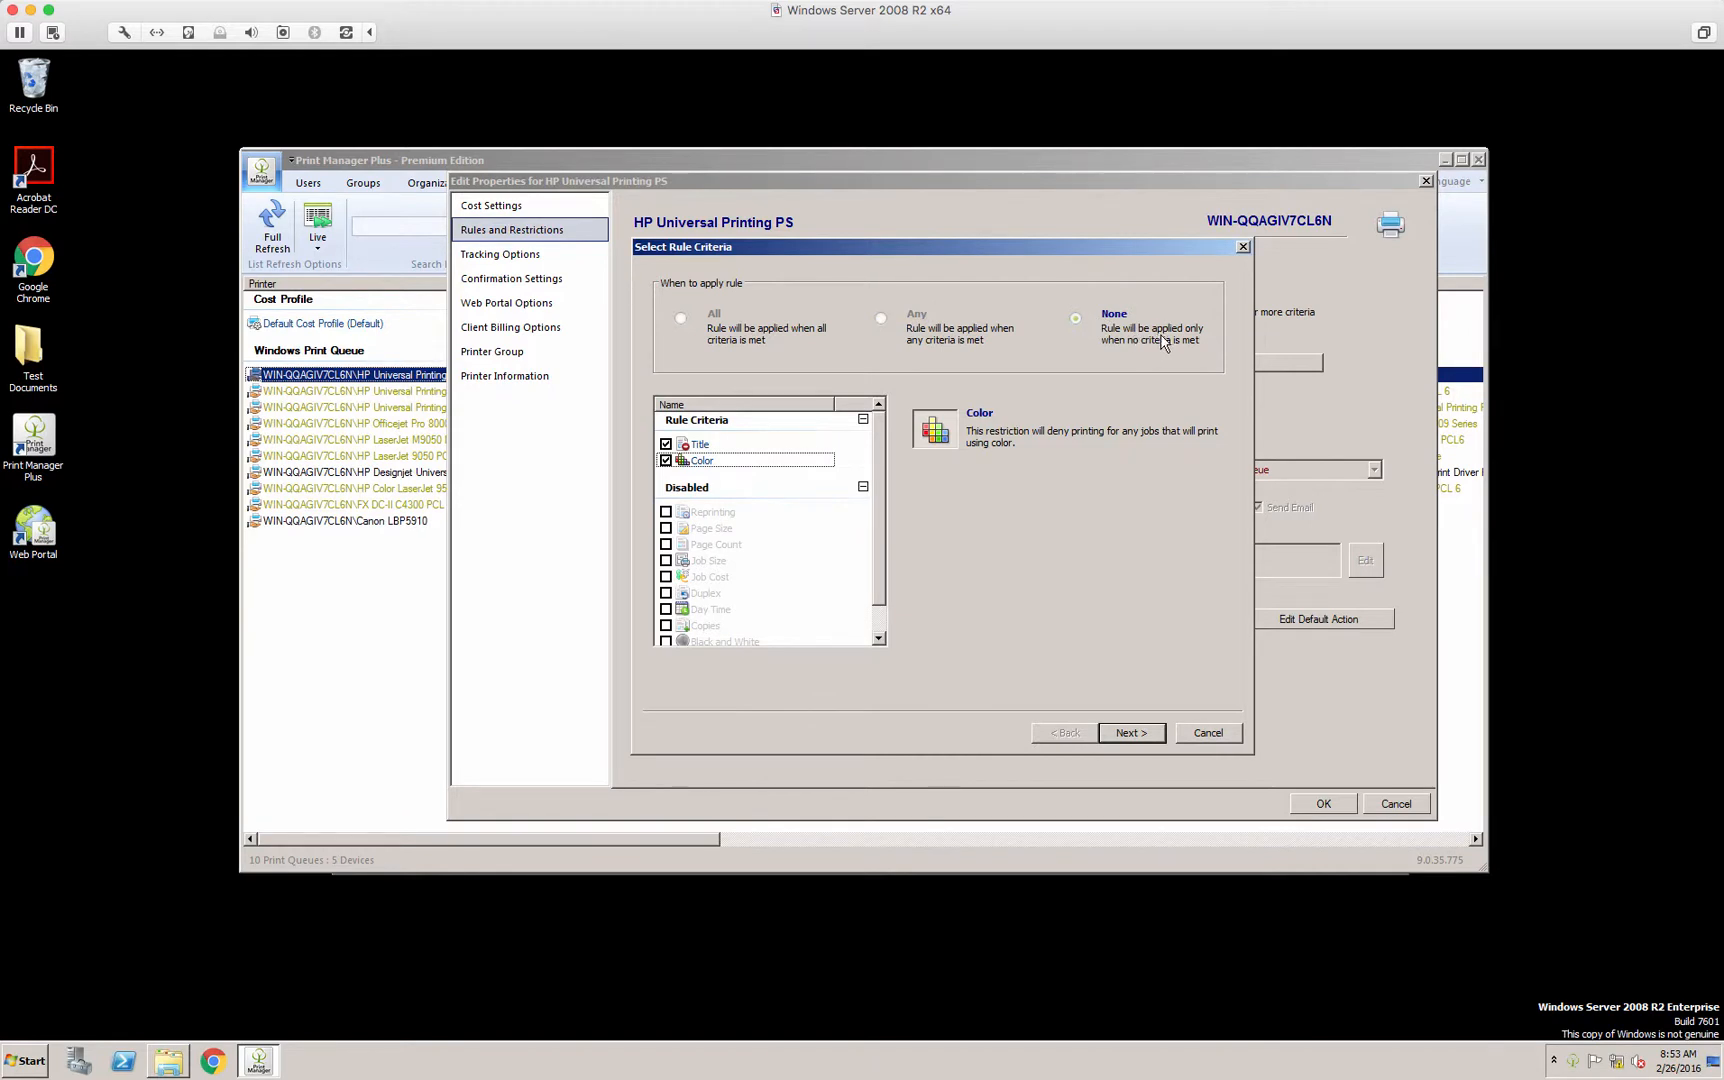
mouse_move(1024, 590)
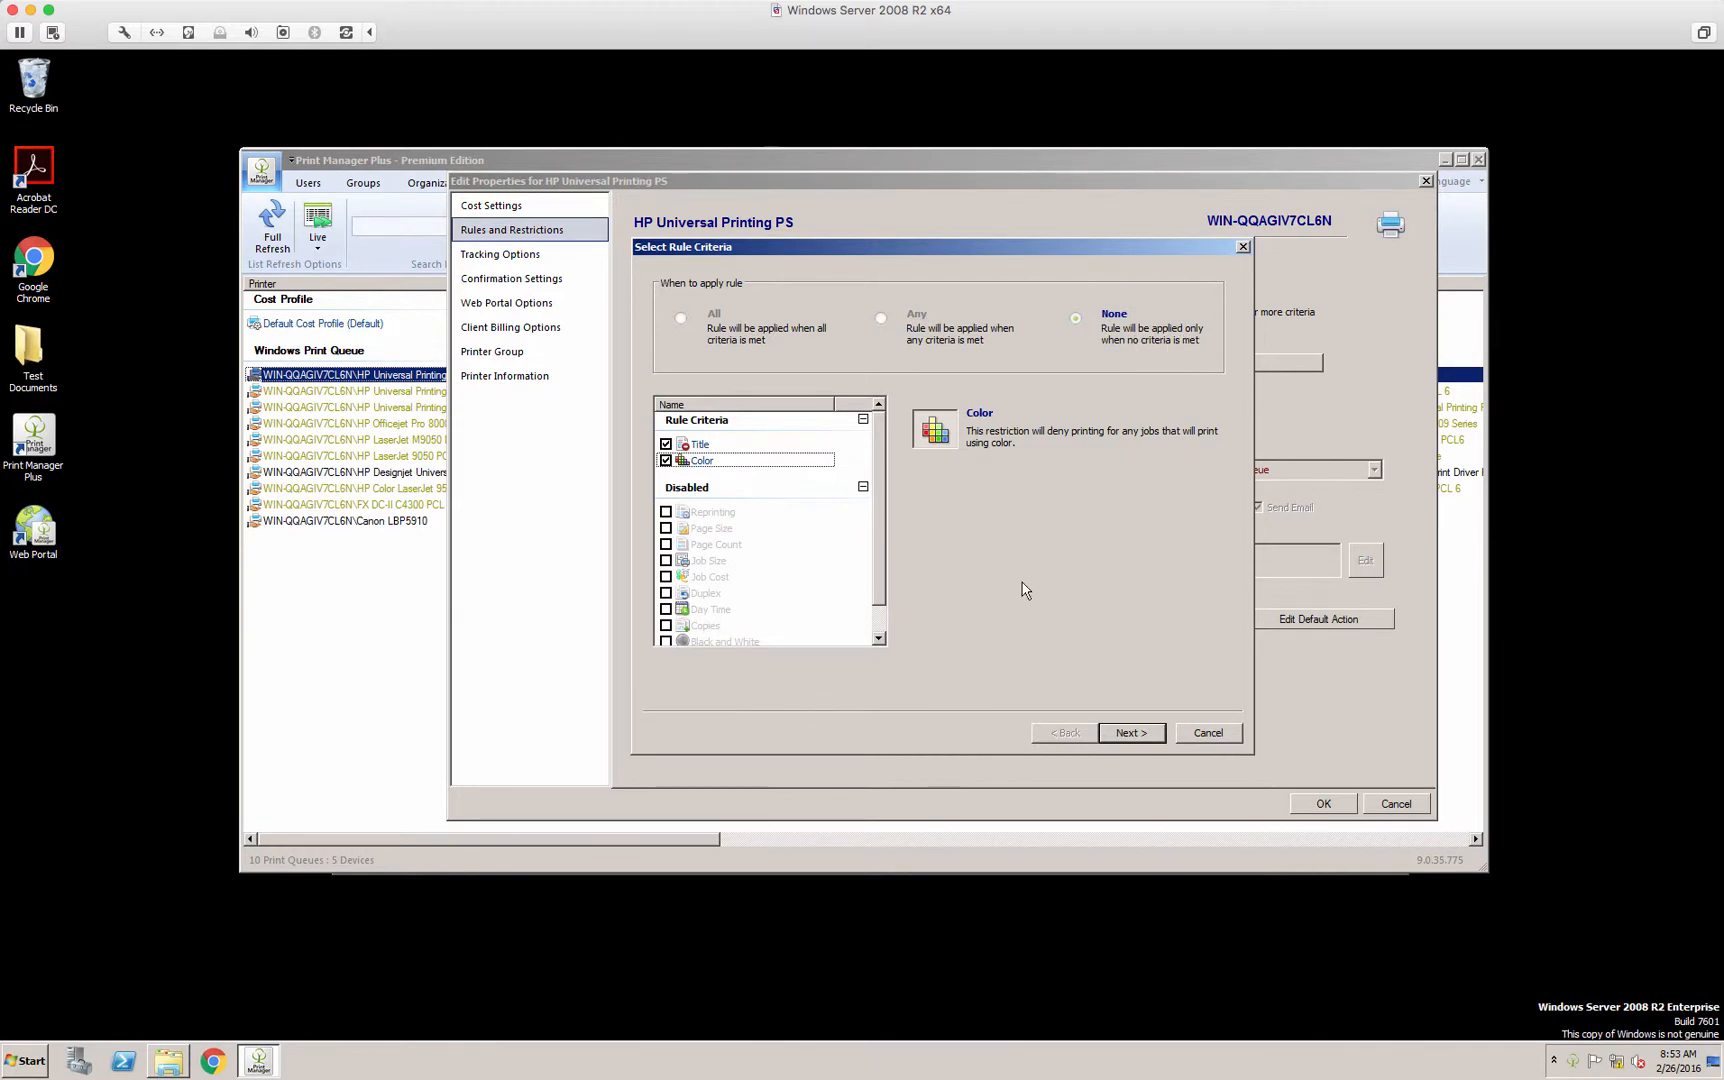
mouse_move(876, 464)
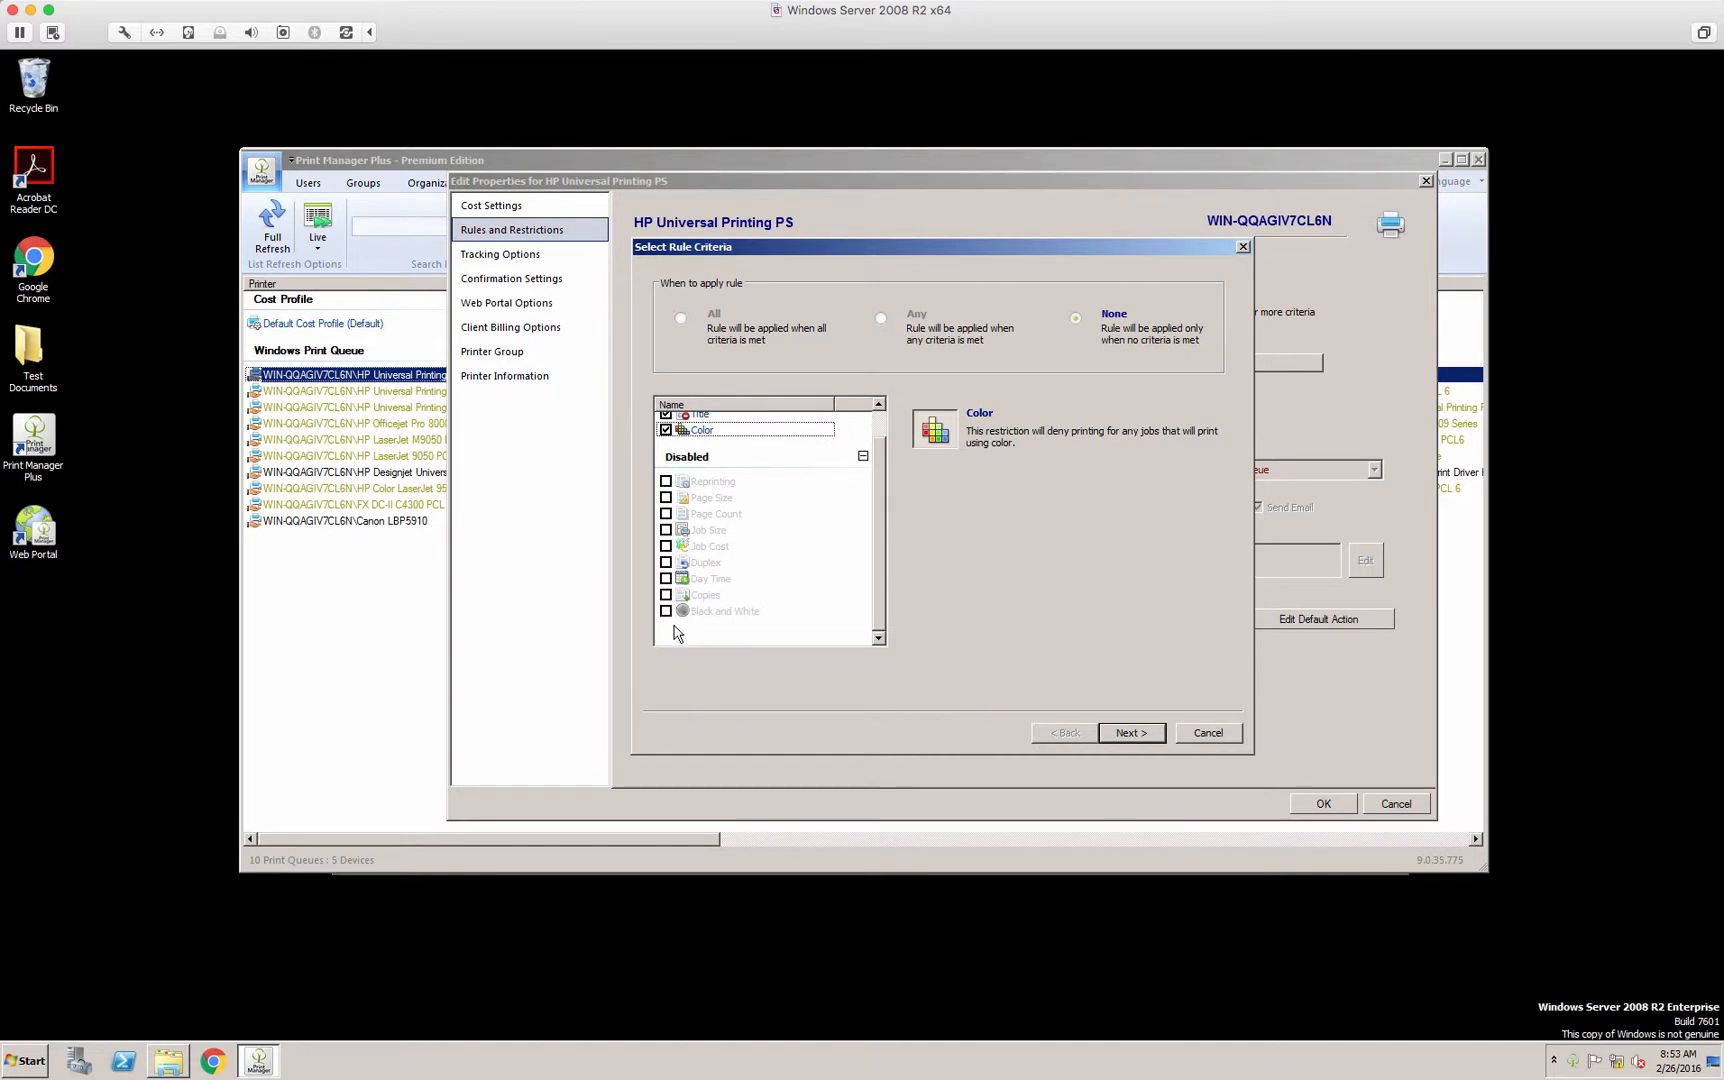
mouse_move(1170, 730)
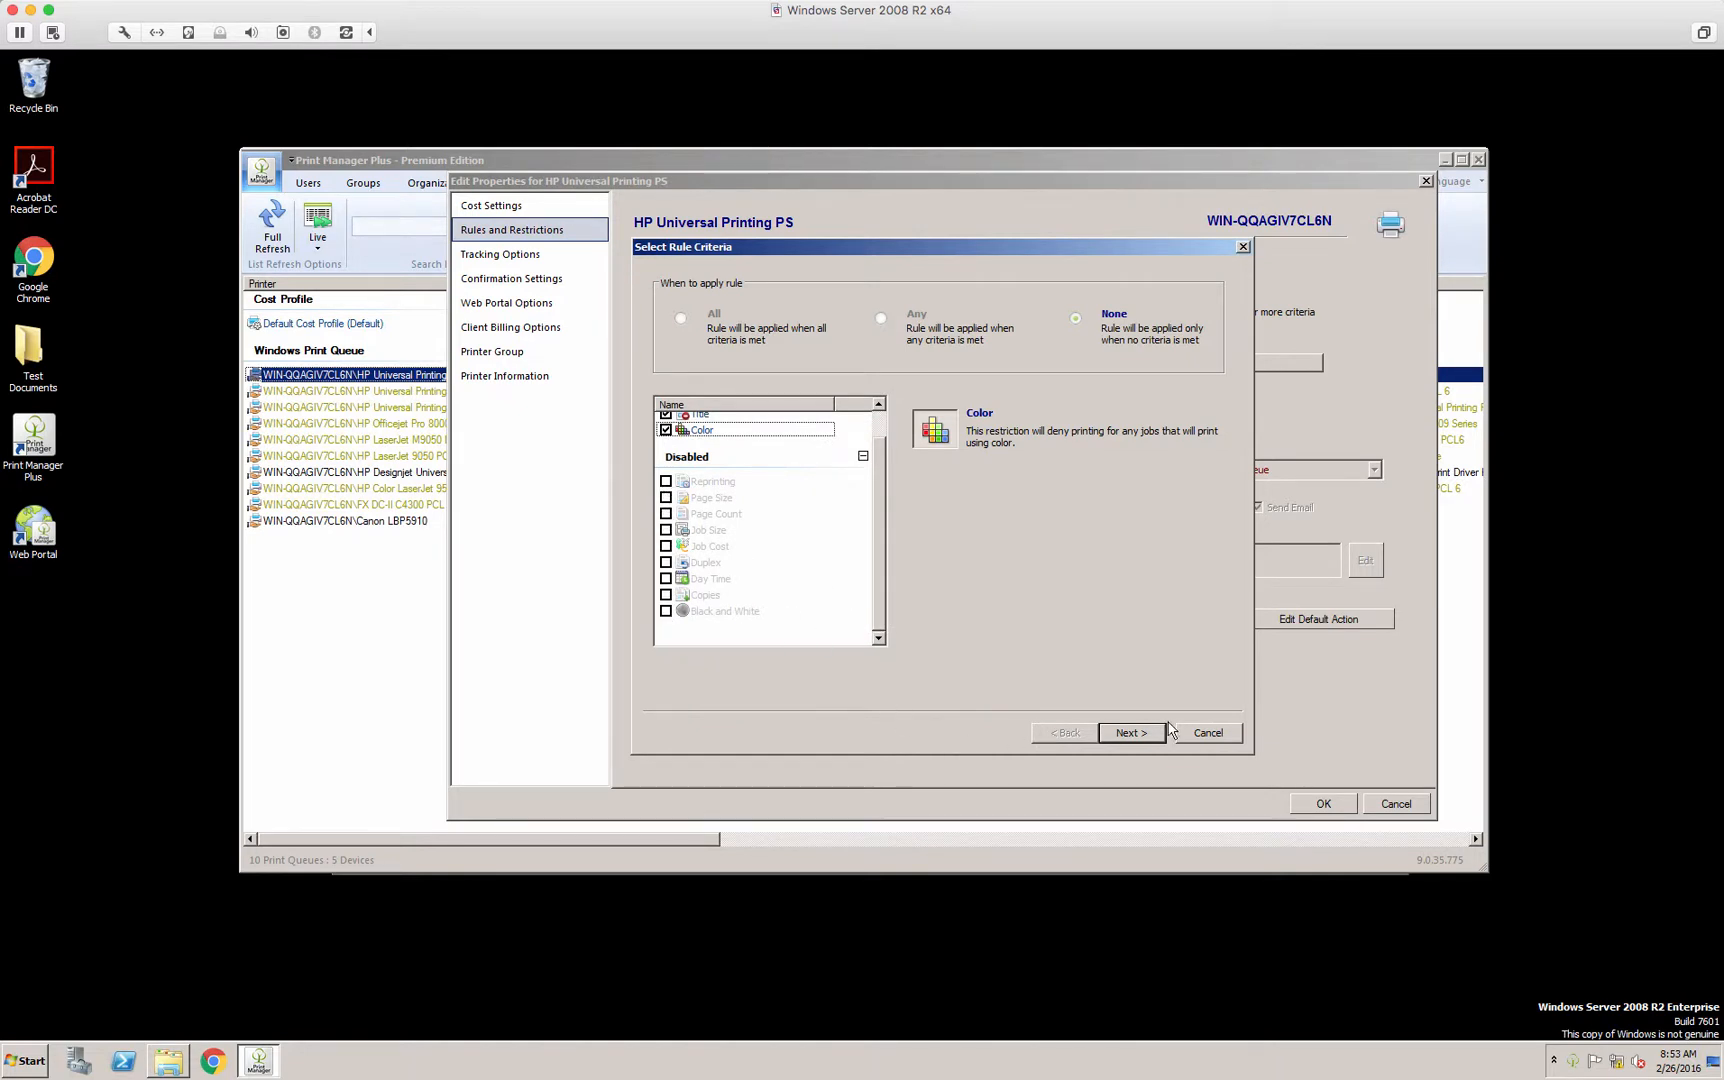
Step: Keep the job action as Delete with user popup, user email and admin email, spool file copy off
click(1130, 732)
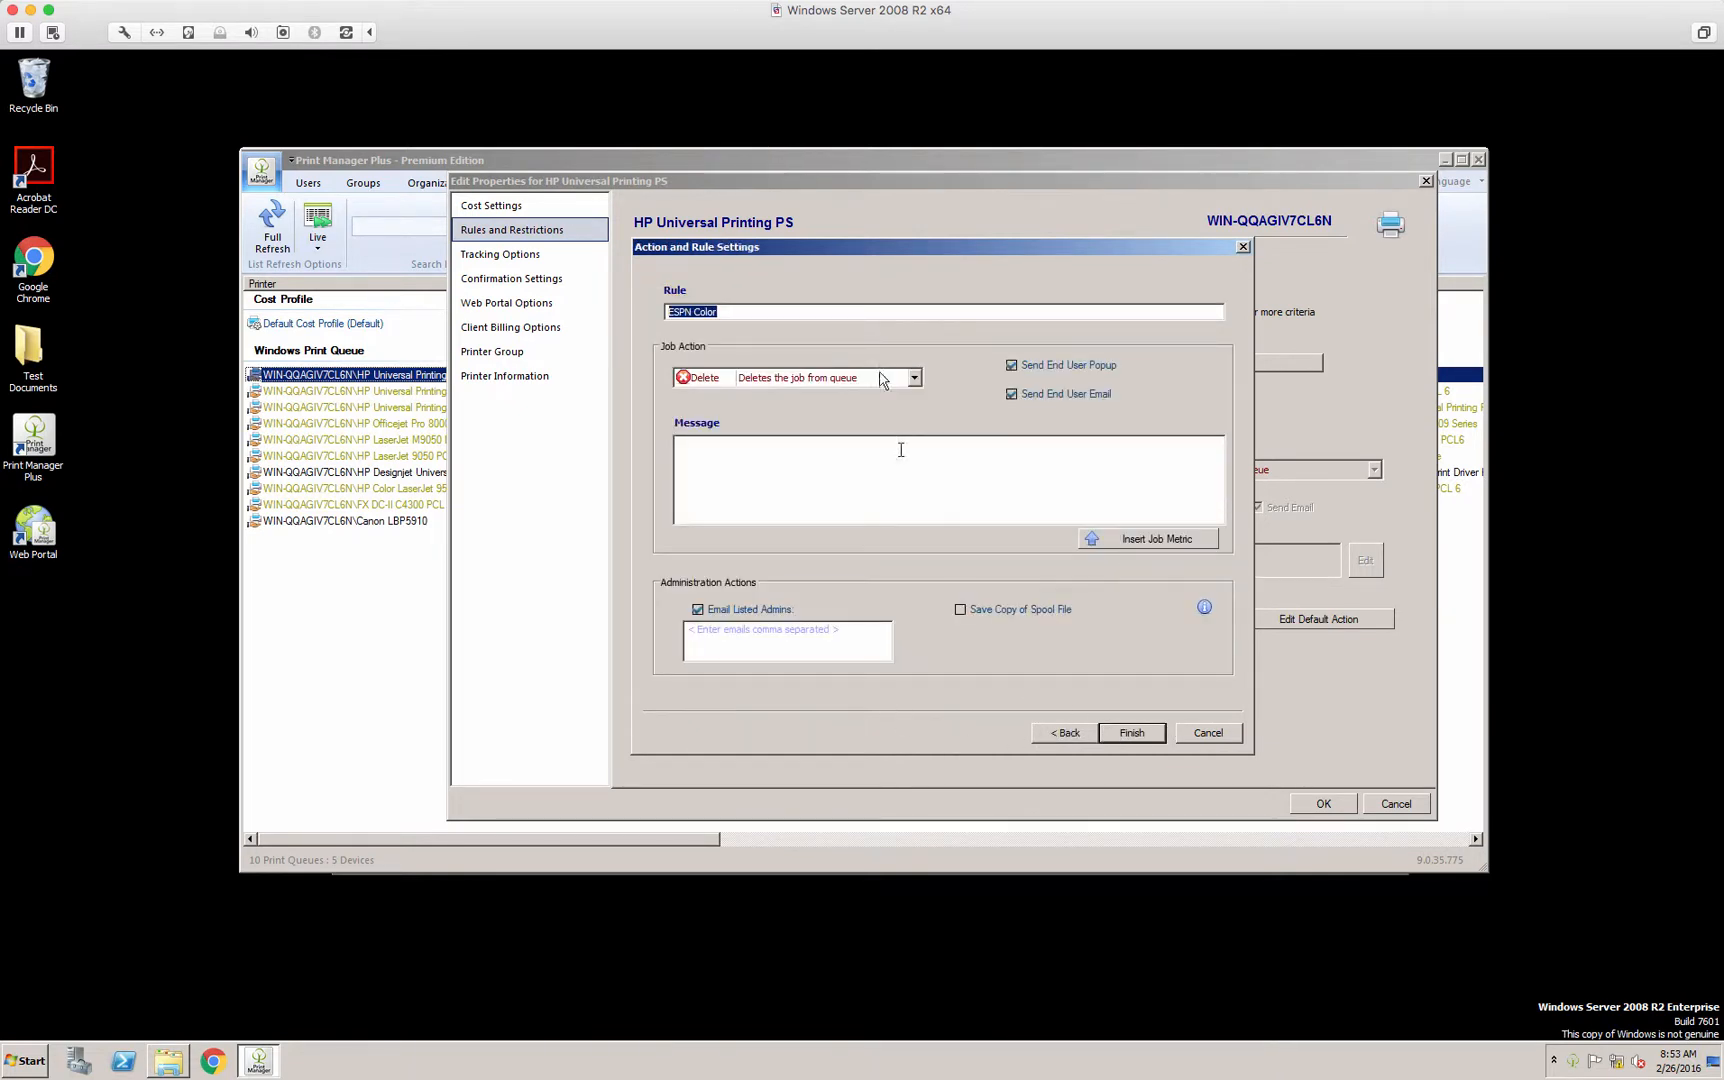
click(912, 378)
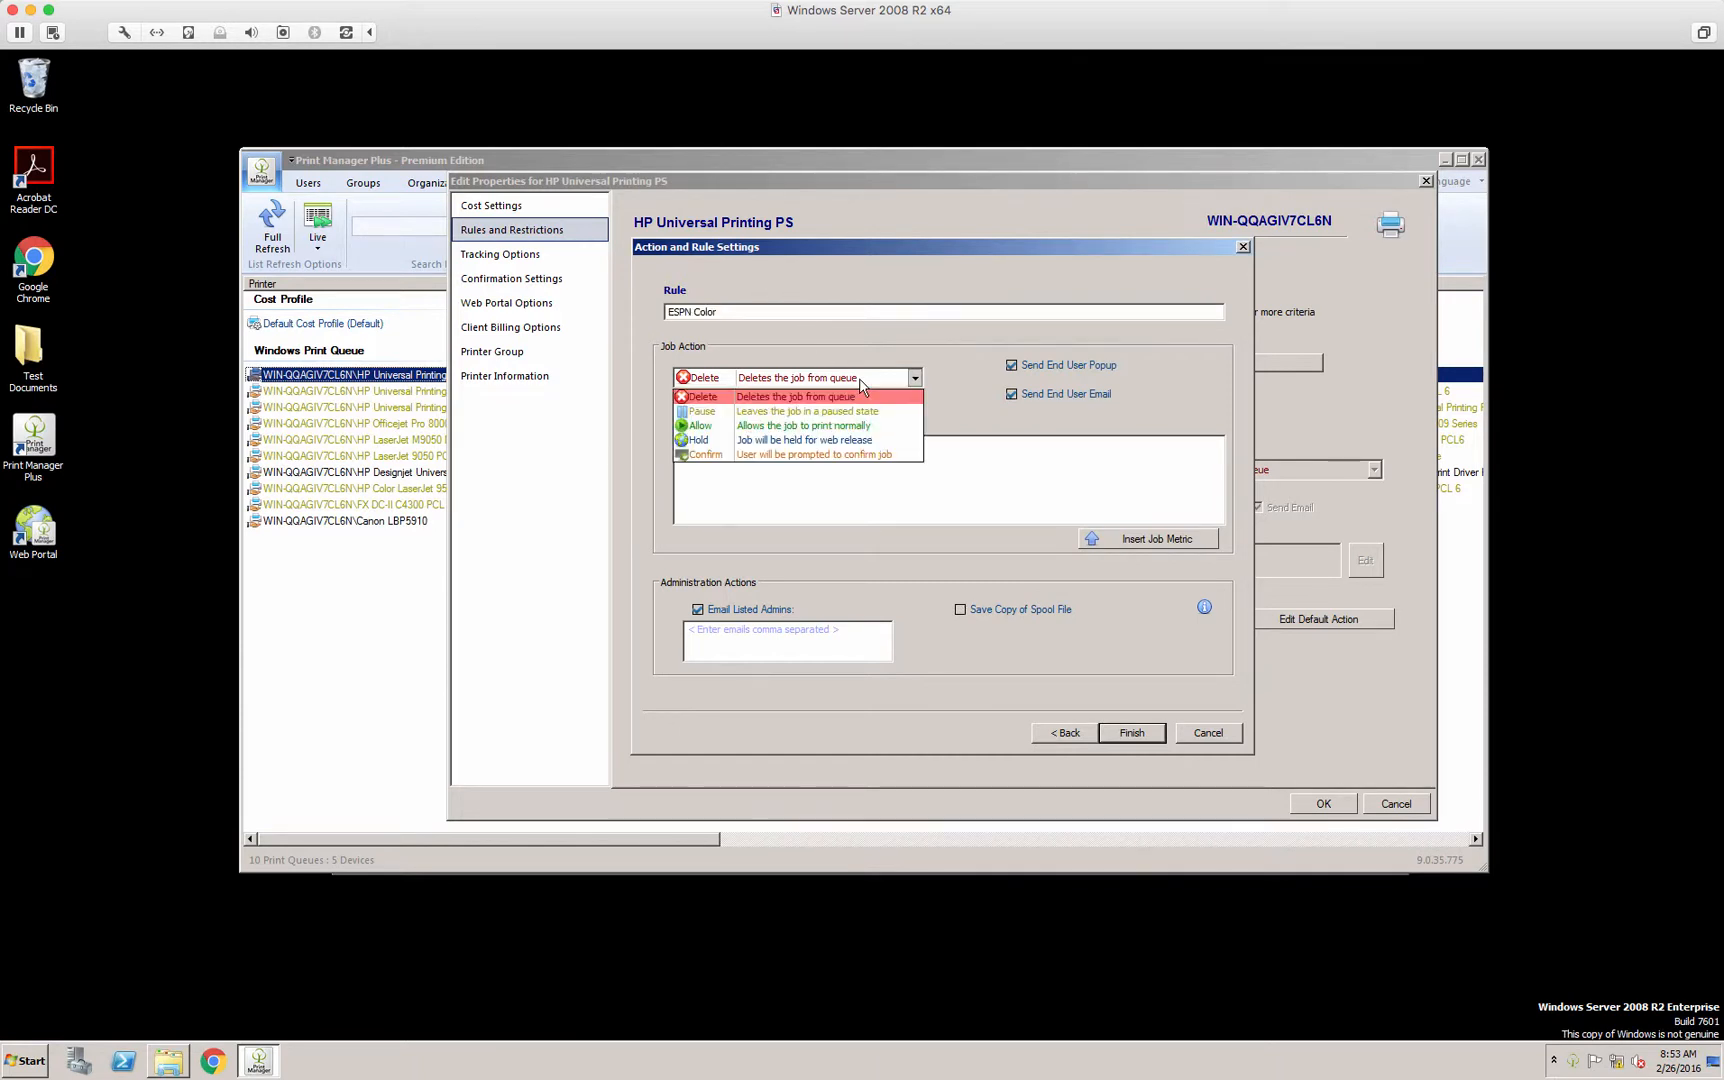
mouse_move(860, 378)
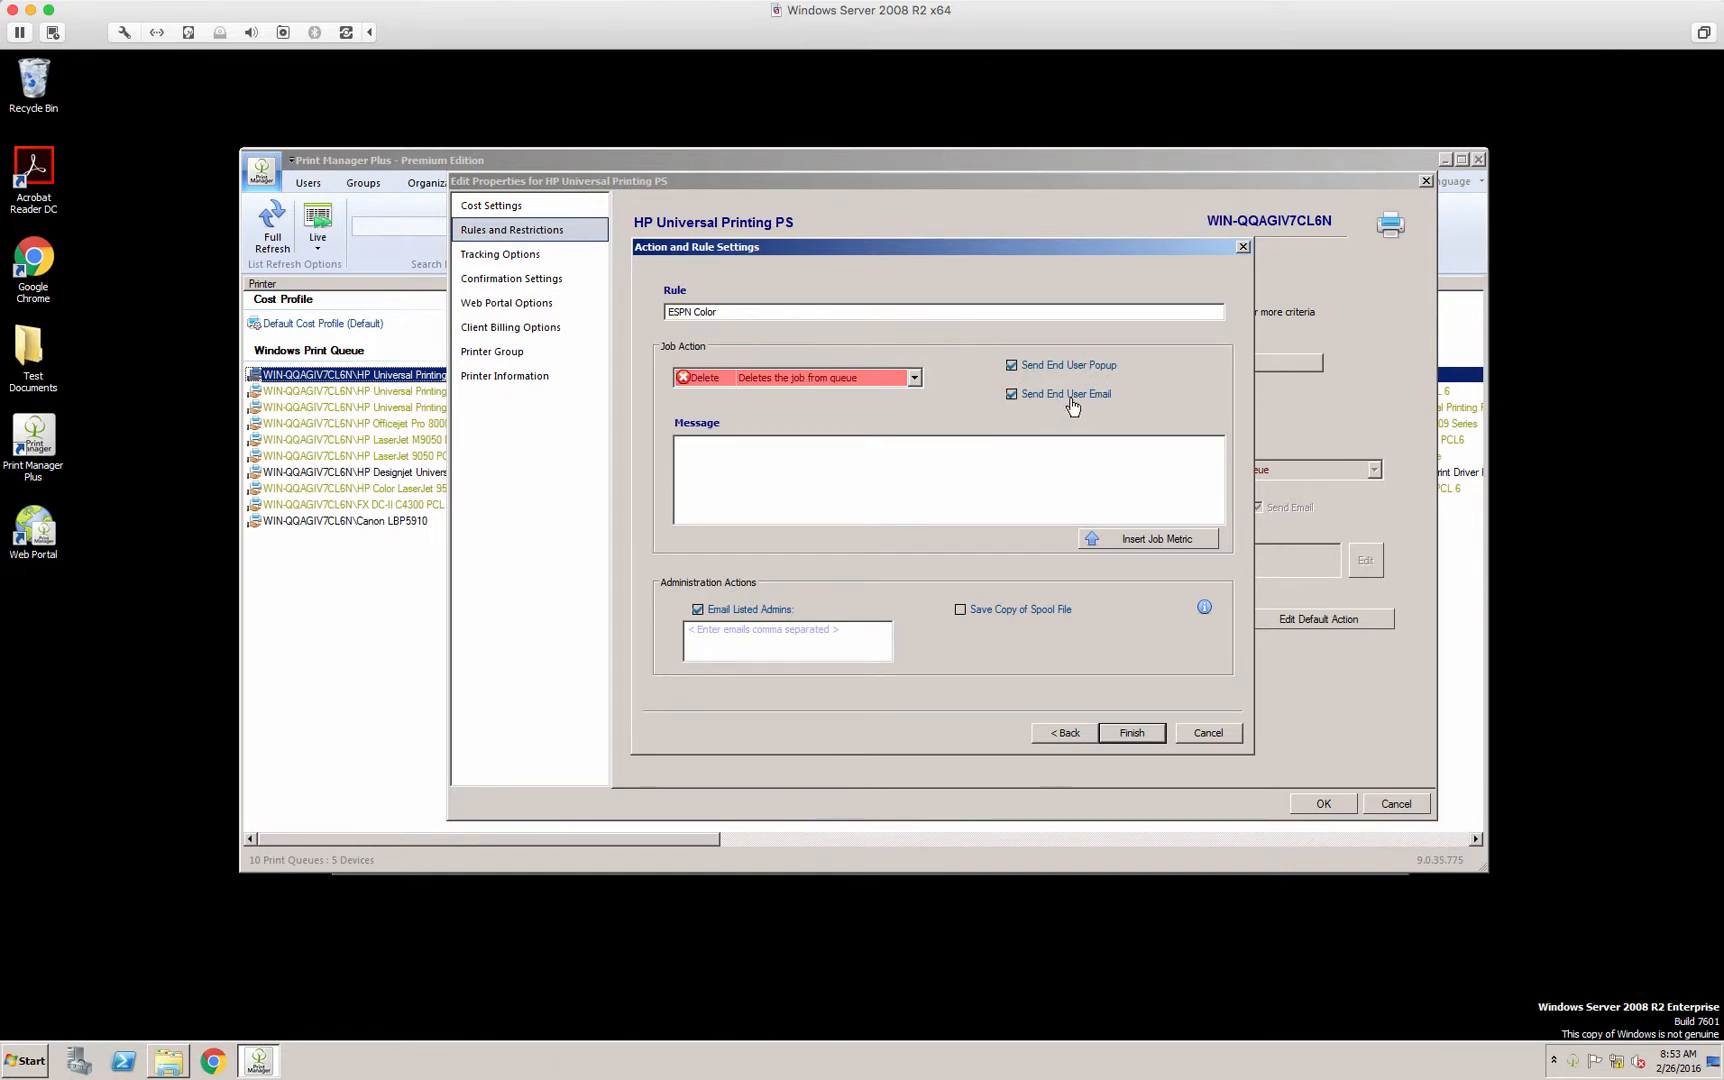
mouse_move(828, 628)
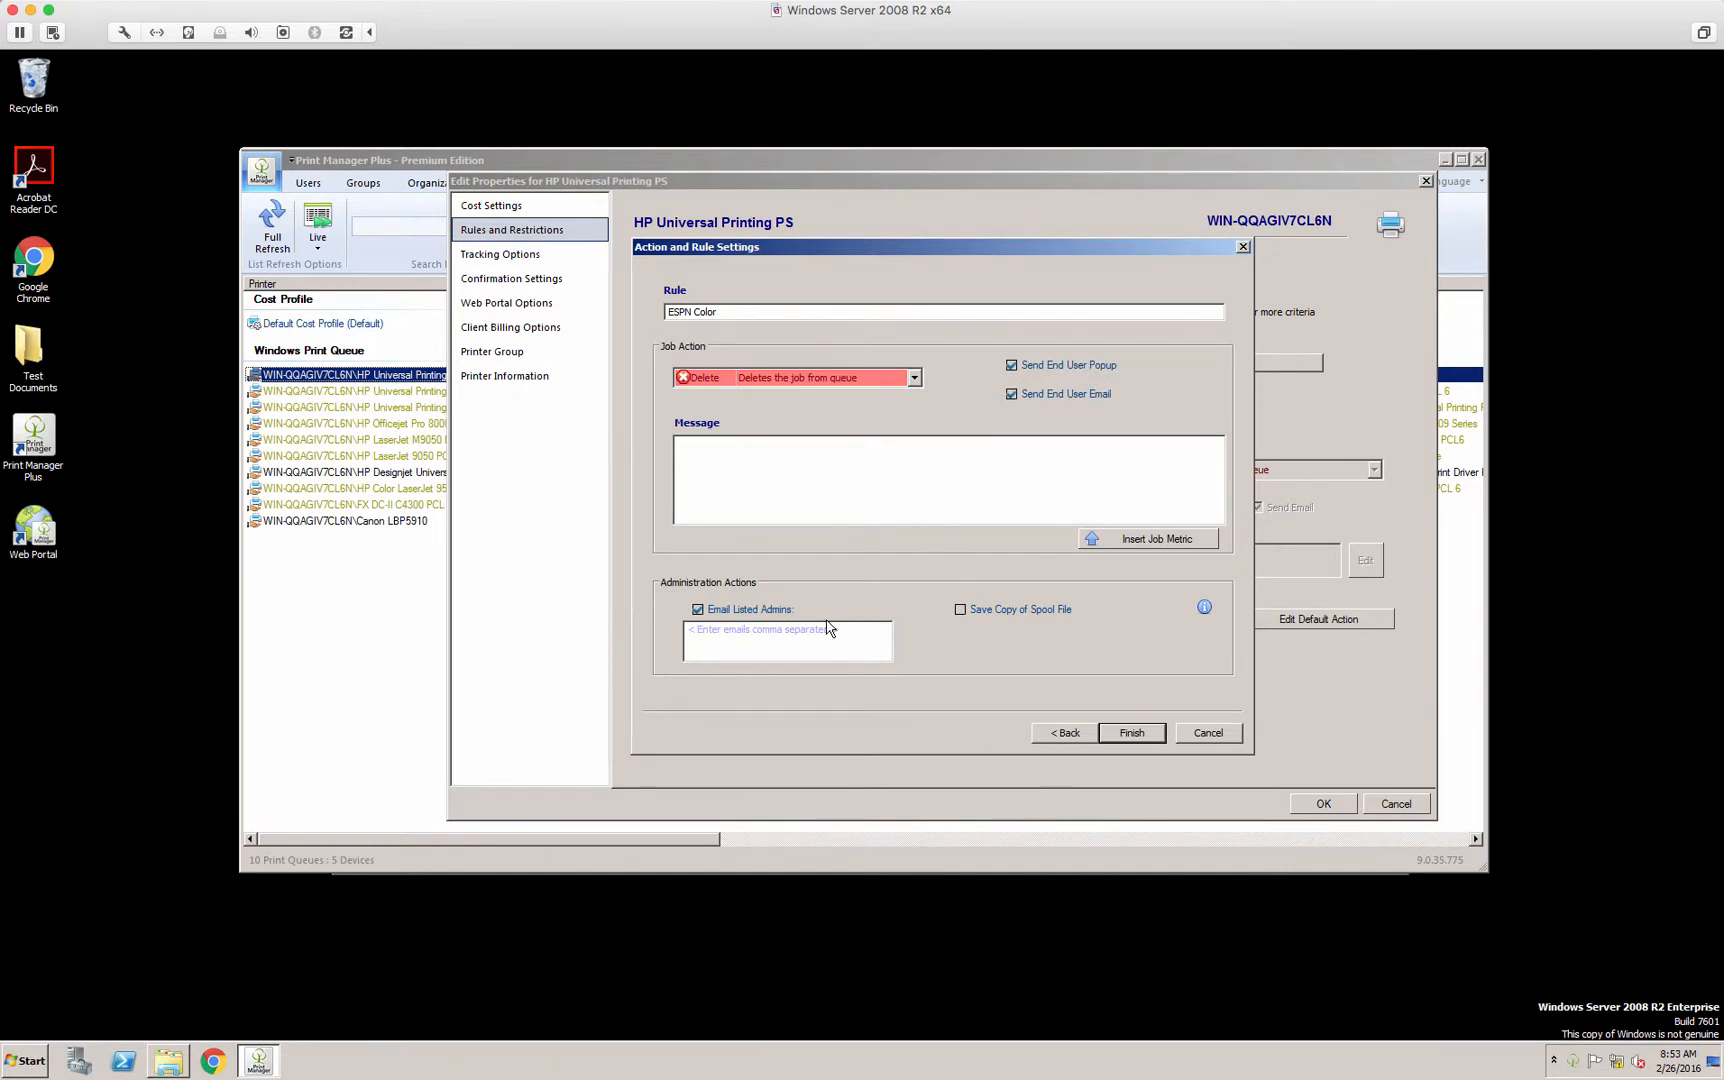
click(786, 640)
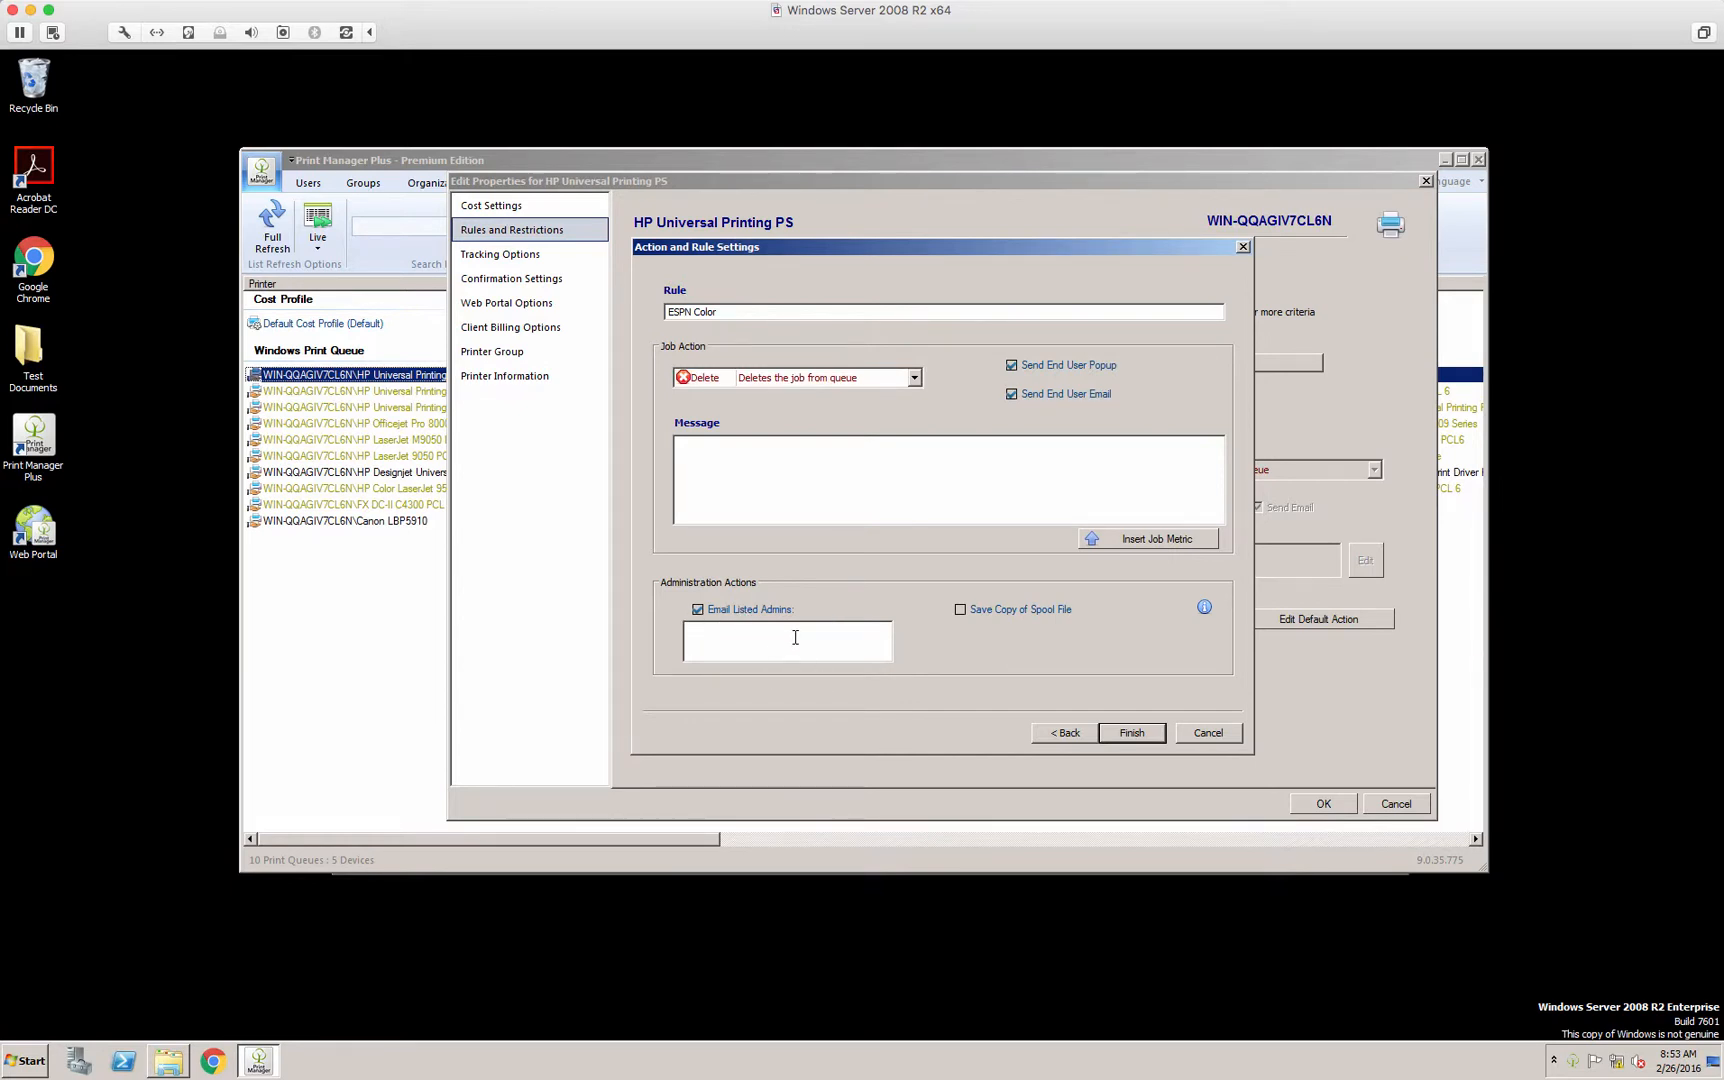
mouse_move(976, 636)
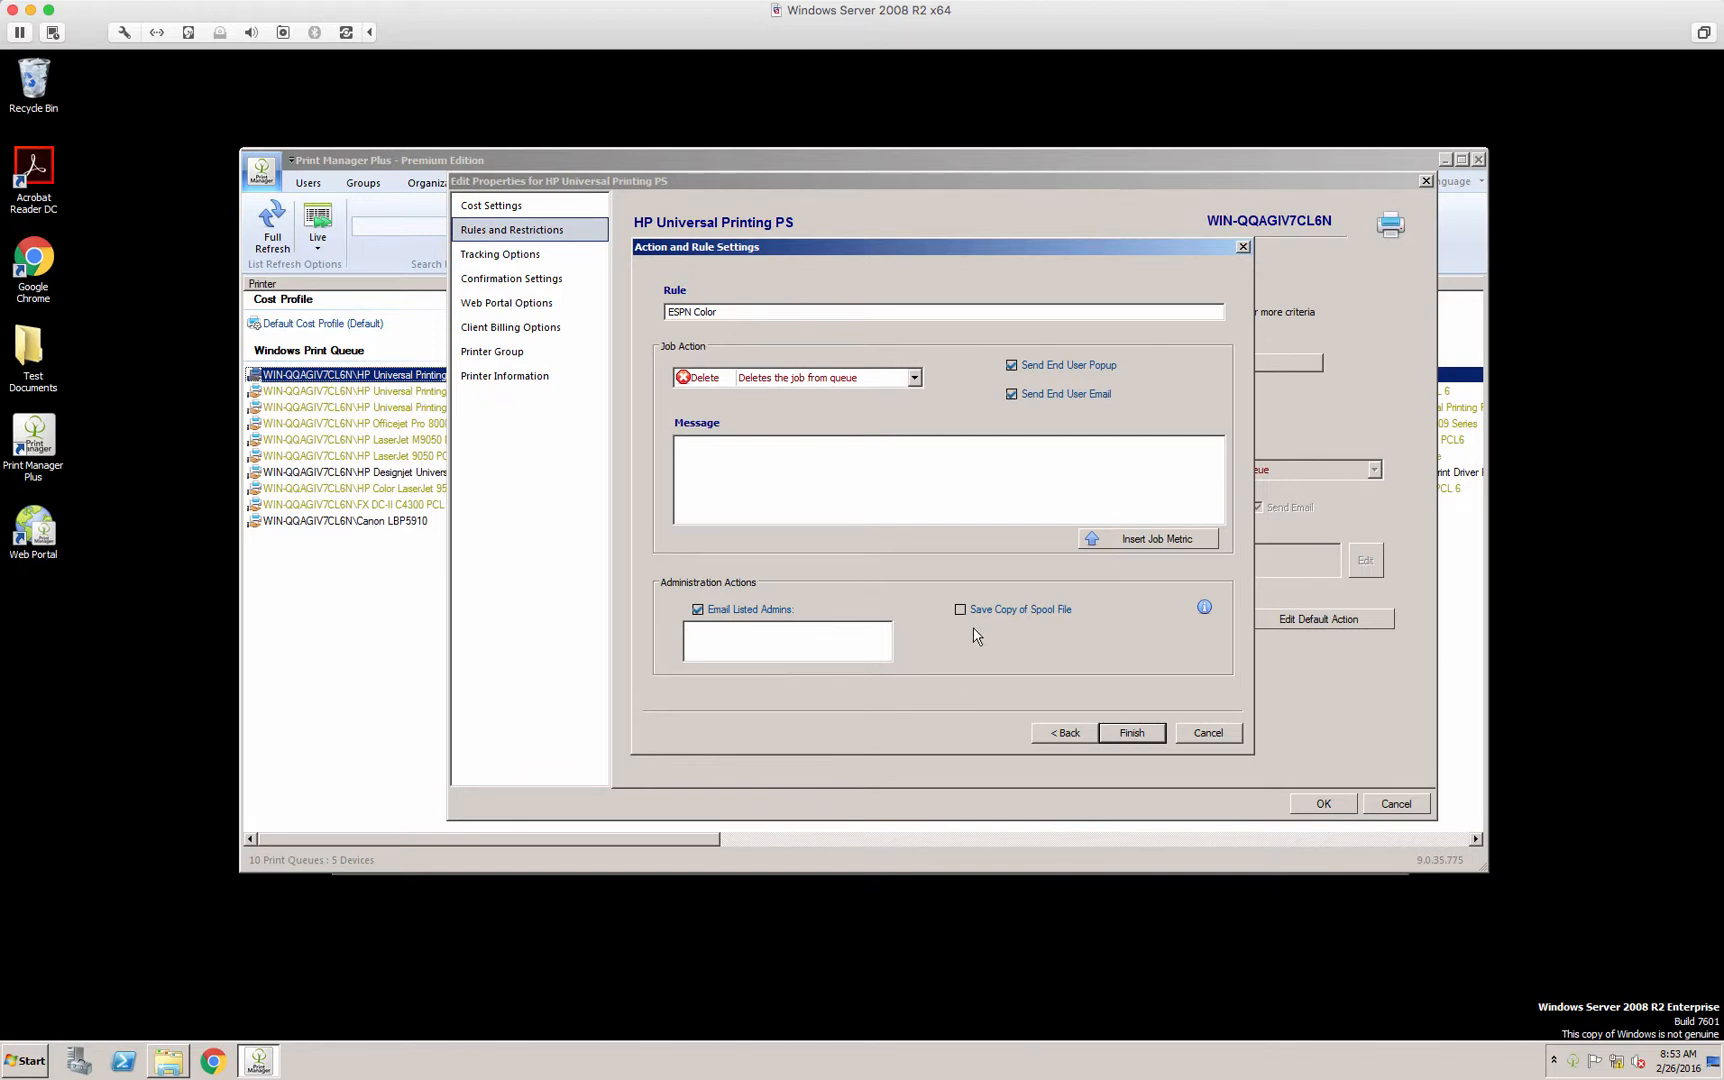
mouse_move(998, 620)
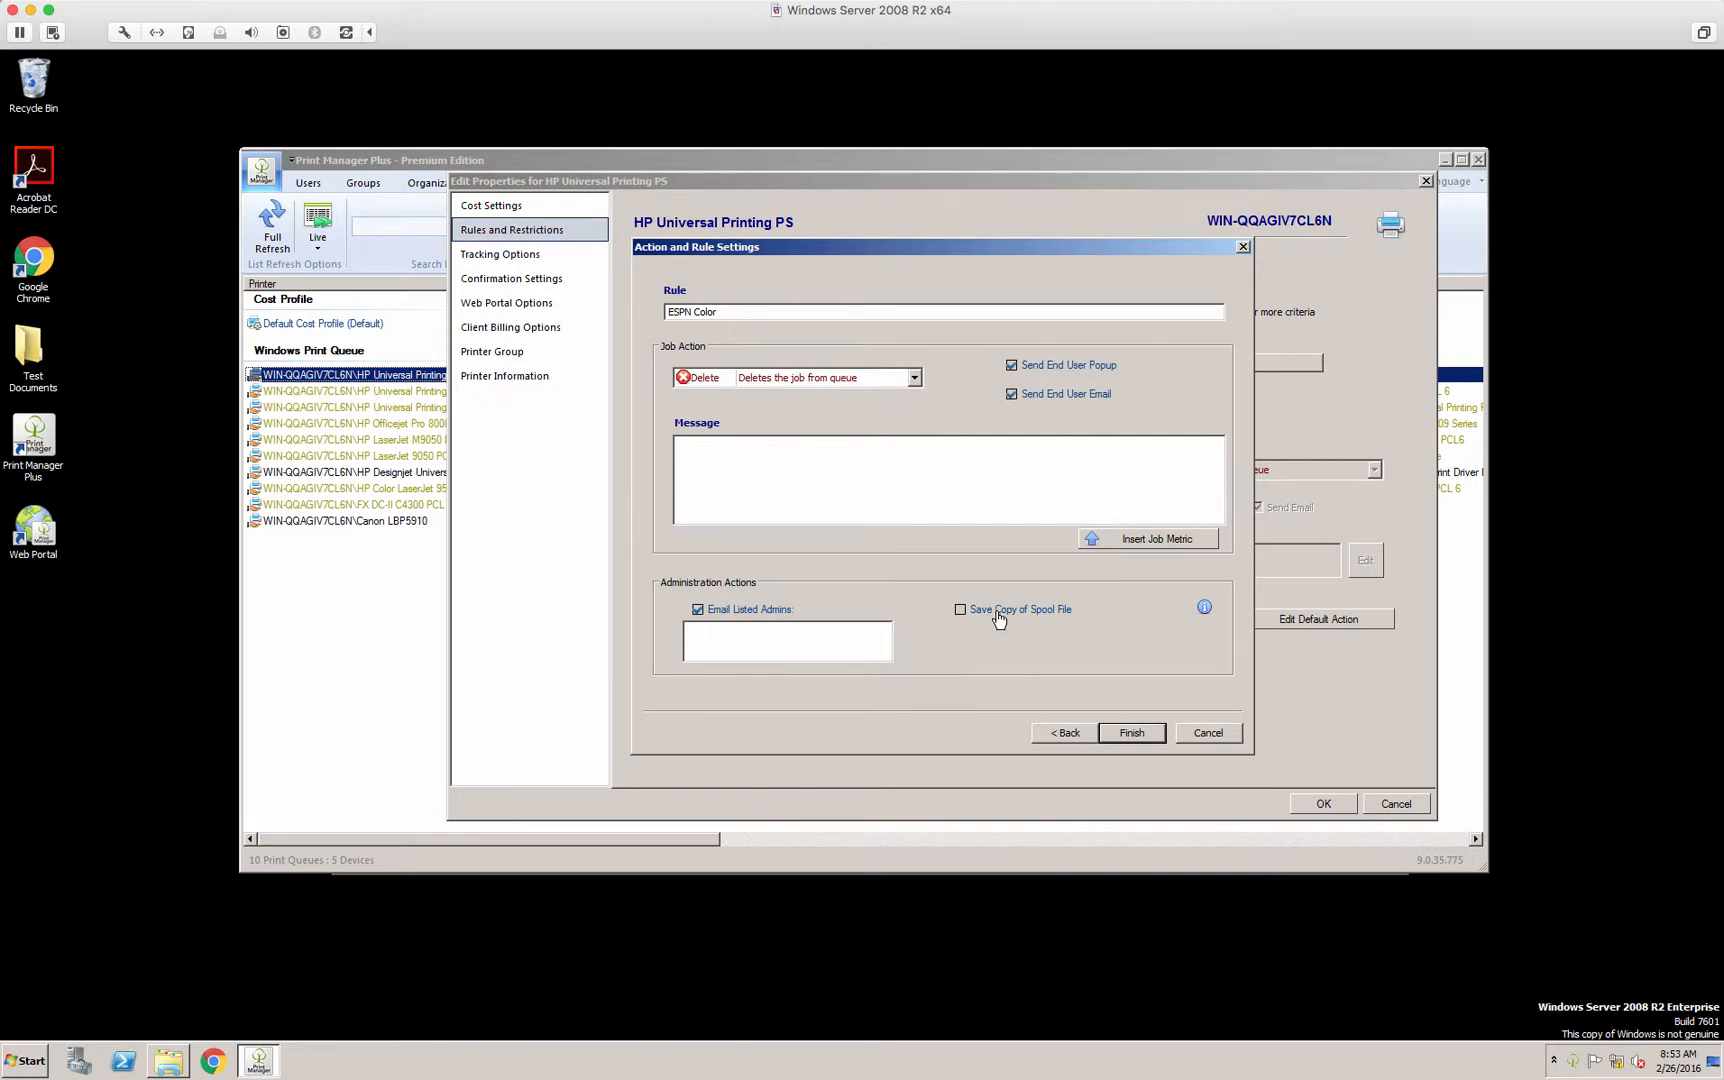
click(960, 610)
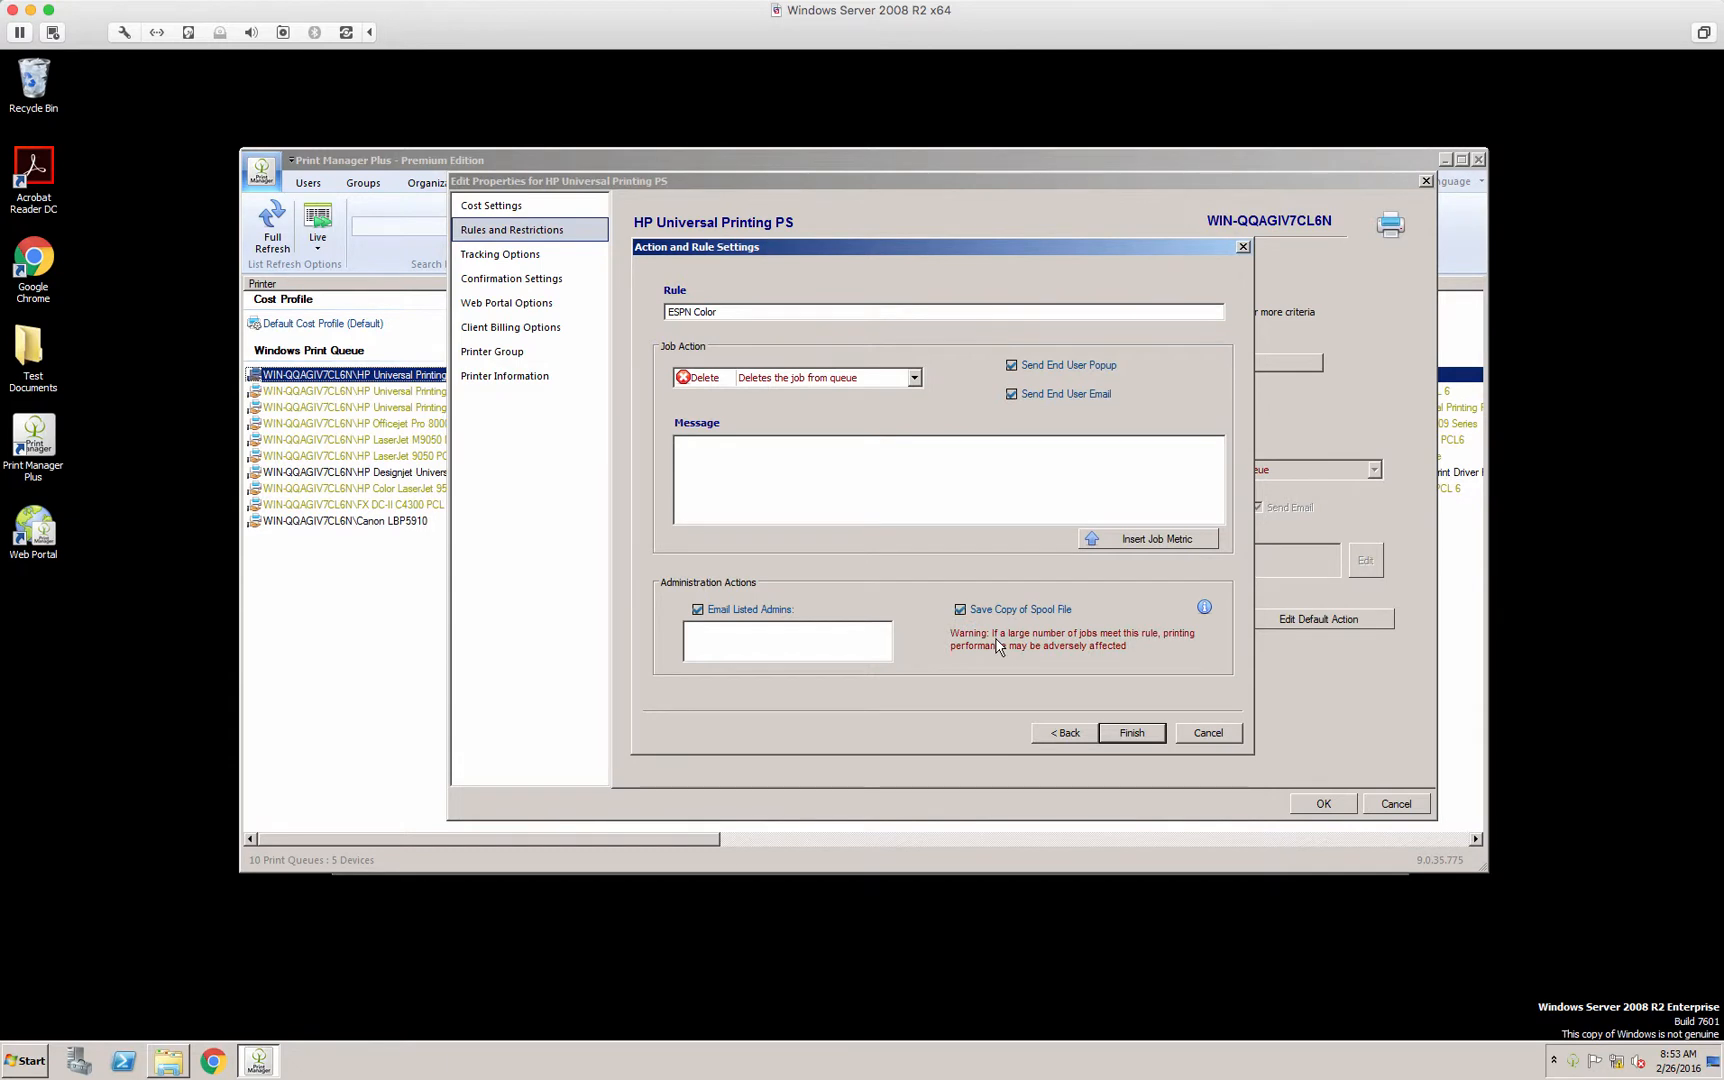
click(960, 610)
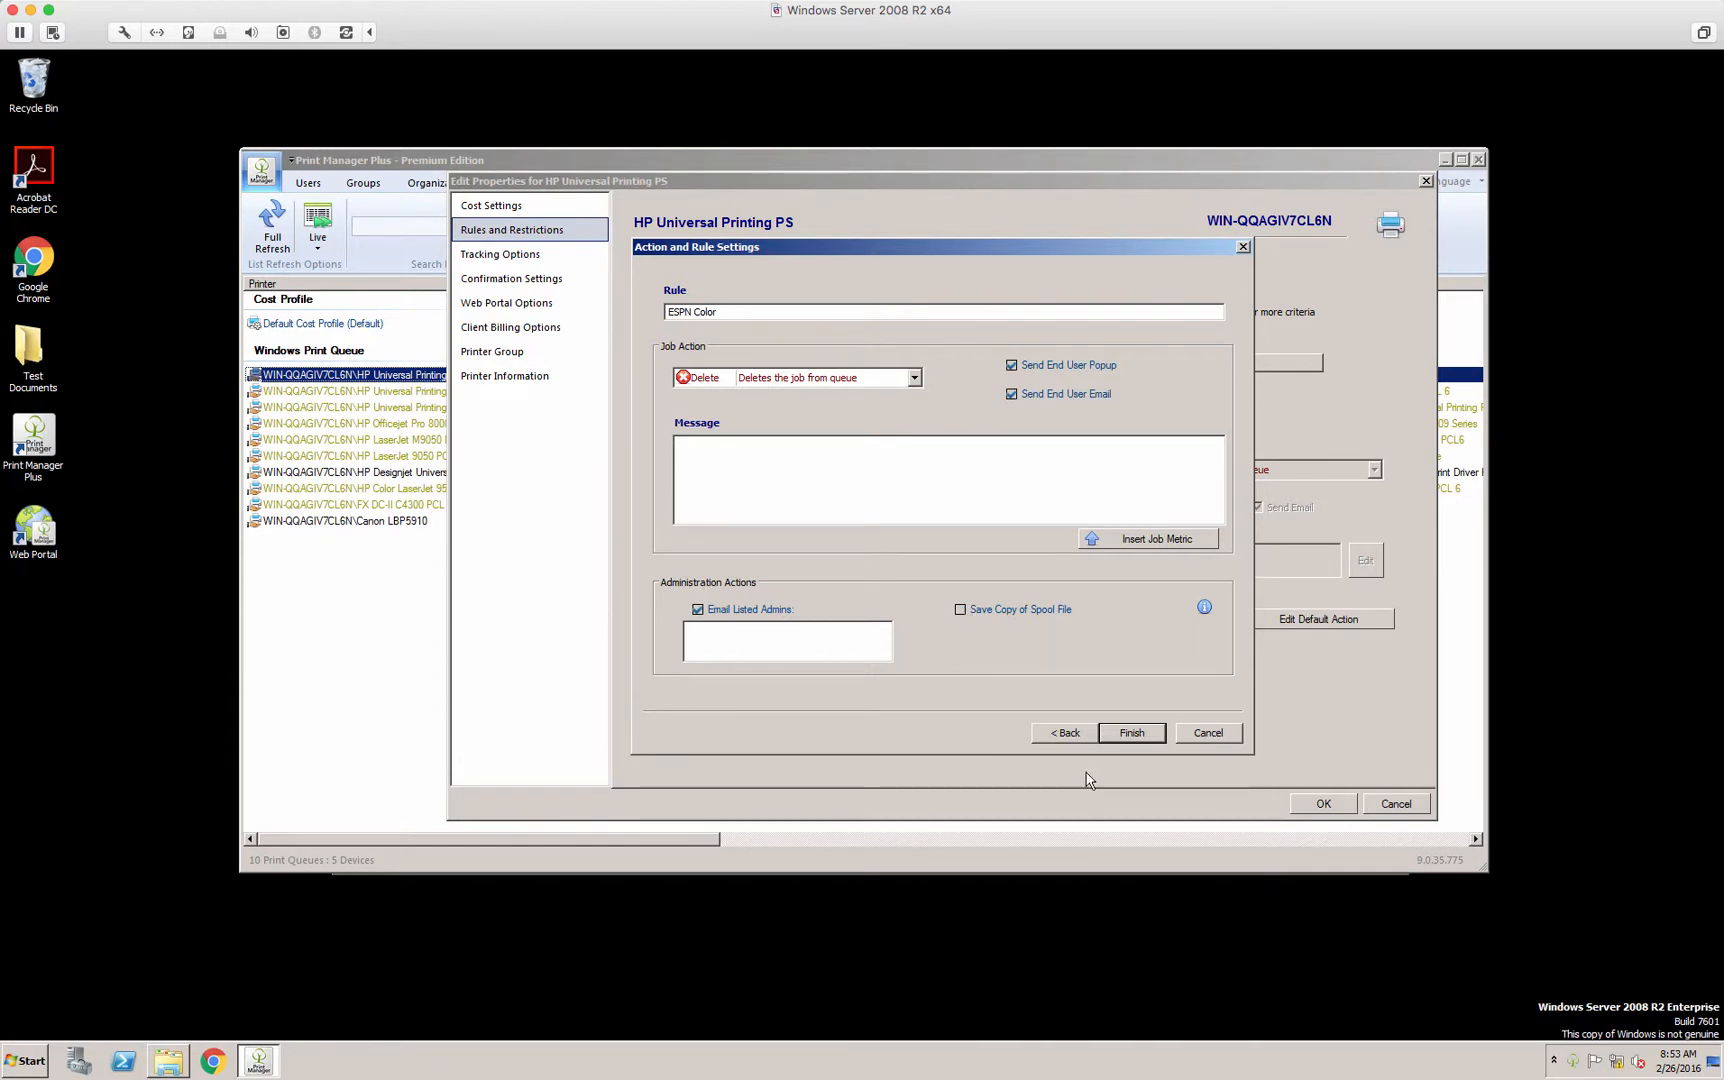
Step: Finish the ESPN Color rule and save the HP Universal Printing PS properties
click(1130, 732)
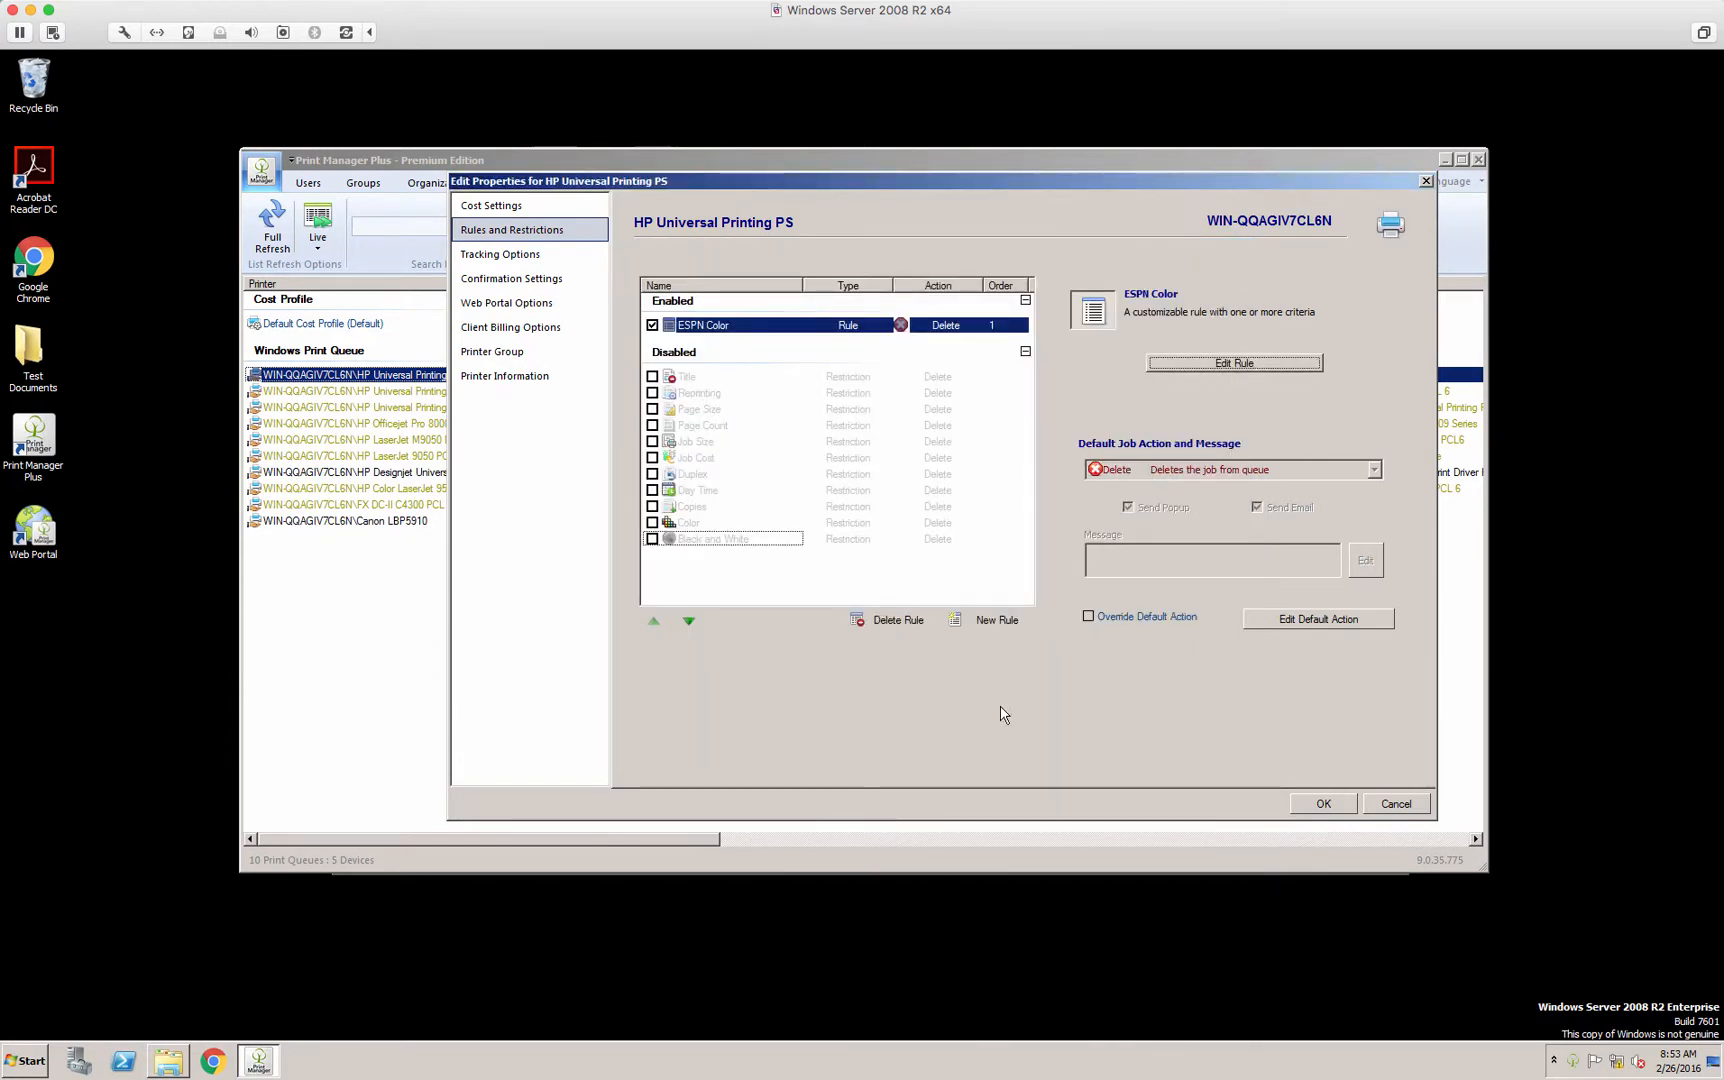
mouse_move(1342, 840)
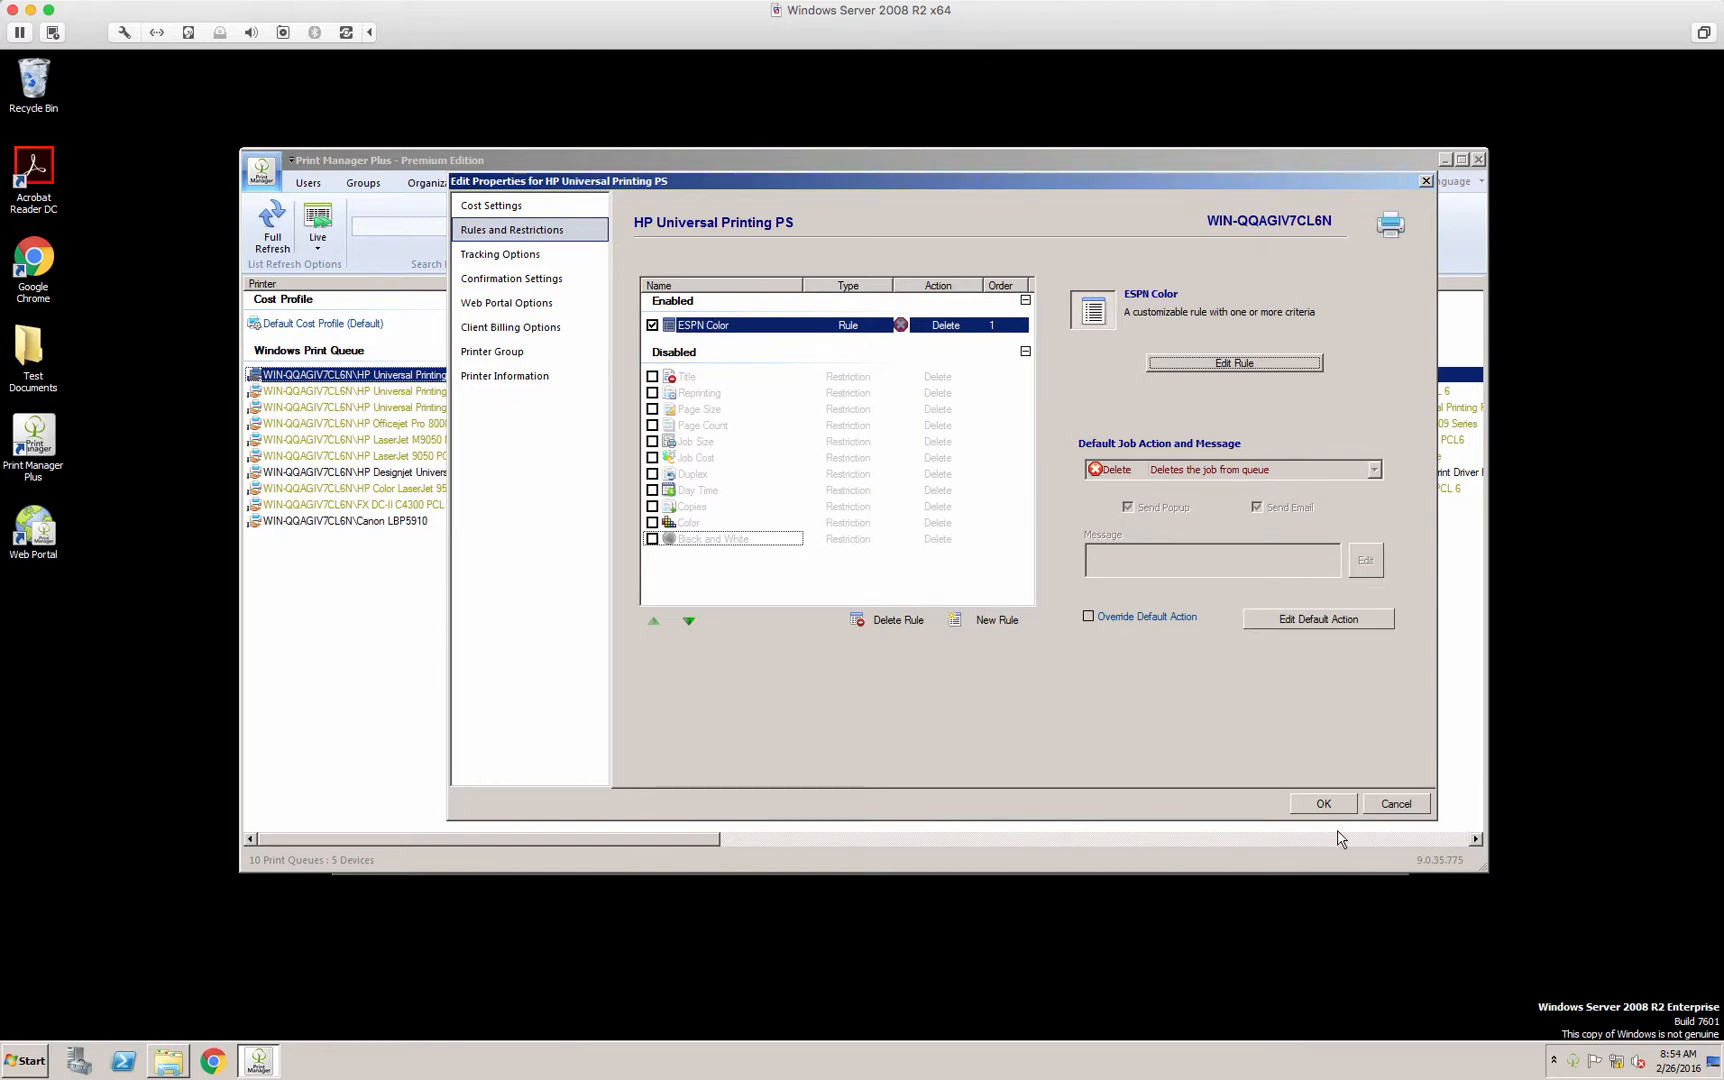
click(1322, 802)
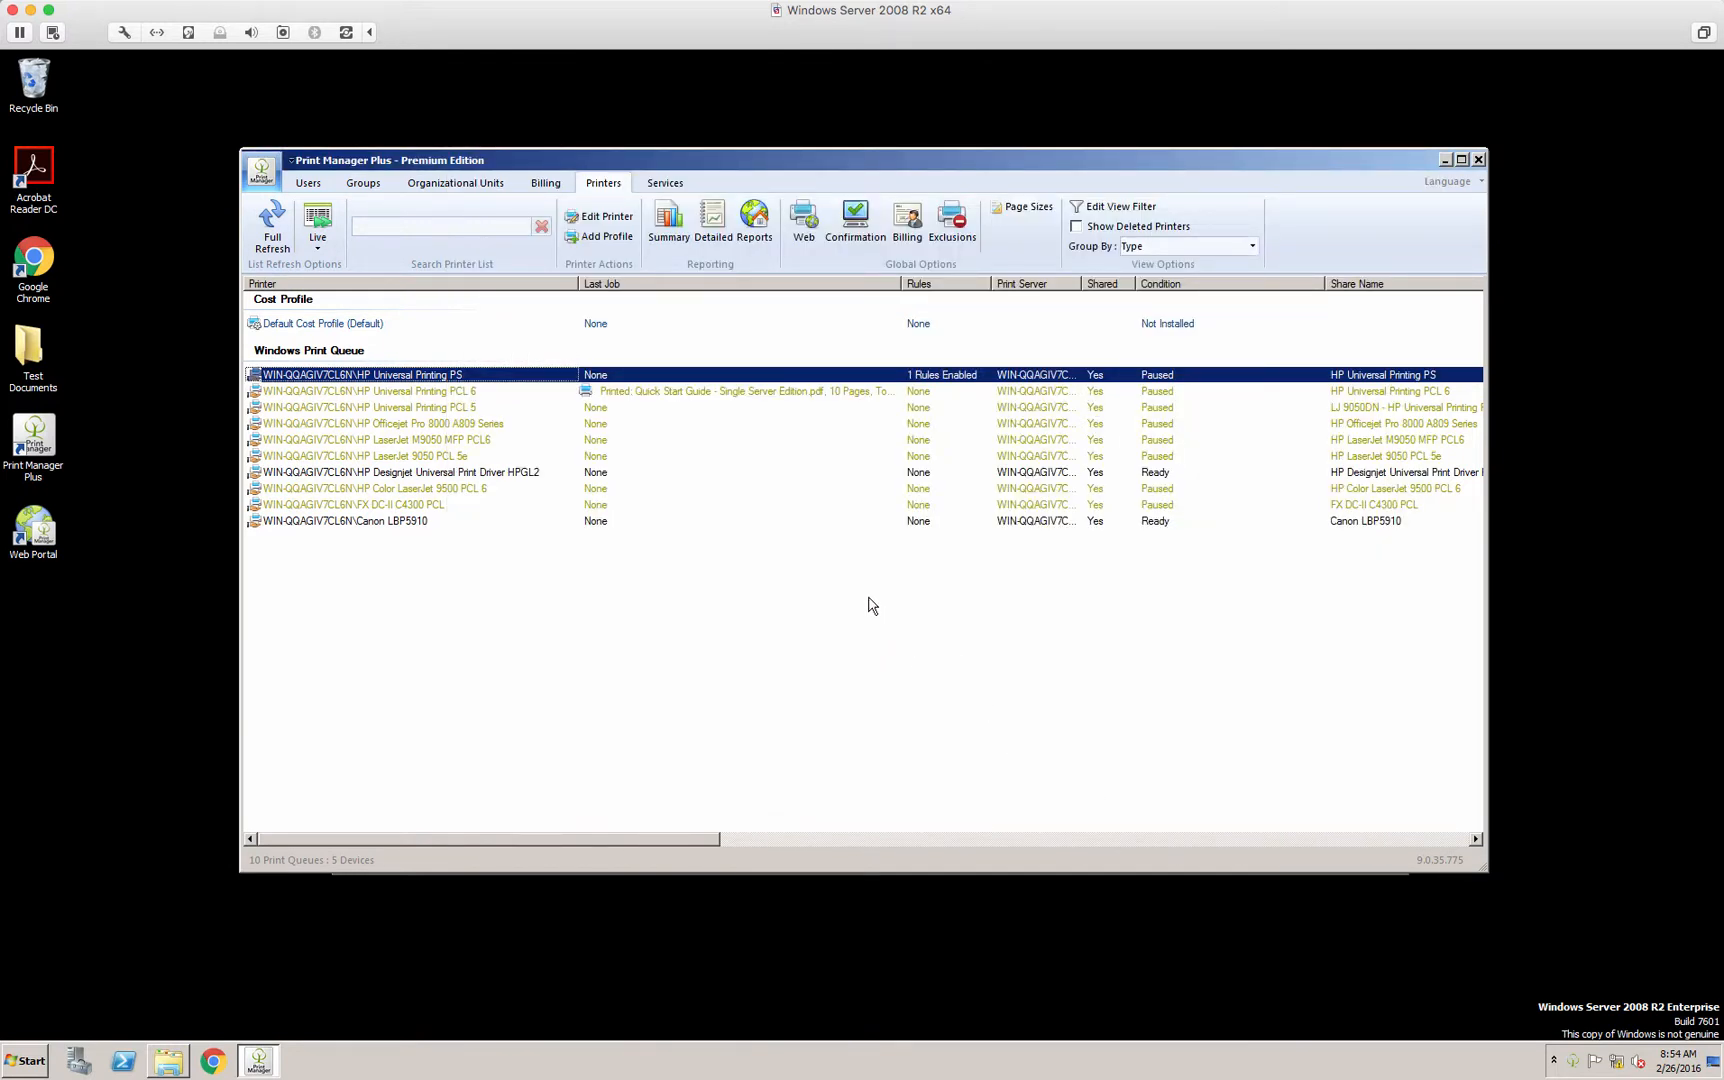
mouse_move(838, 556)
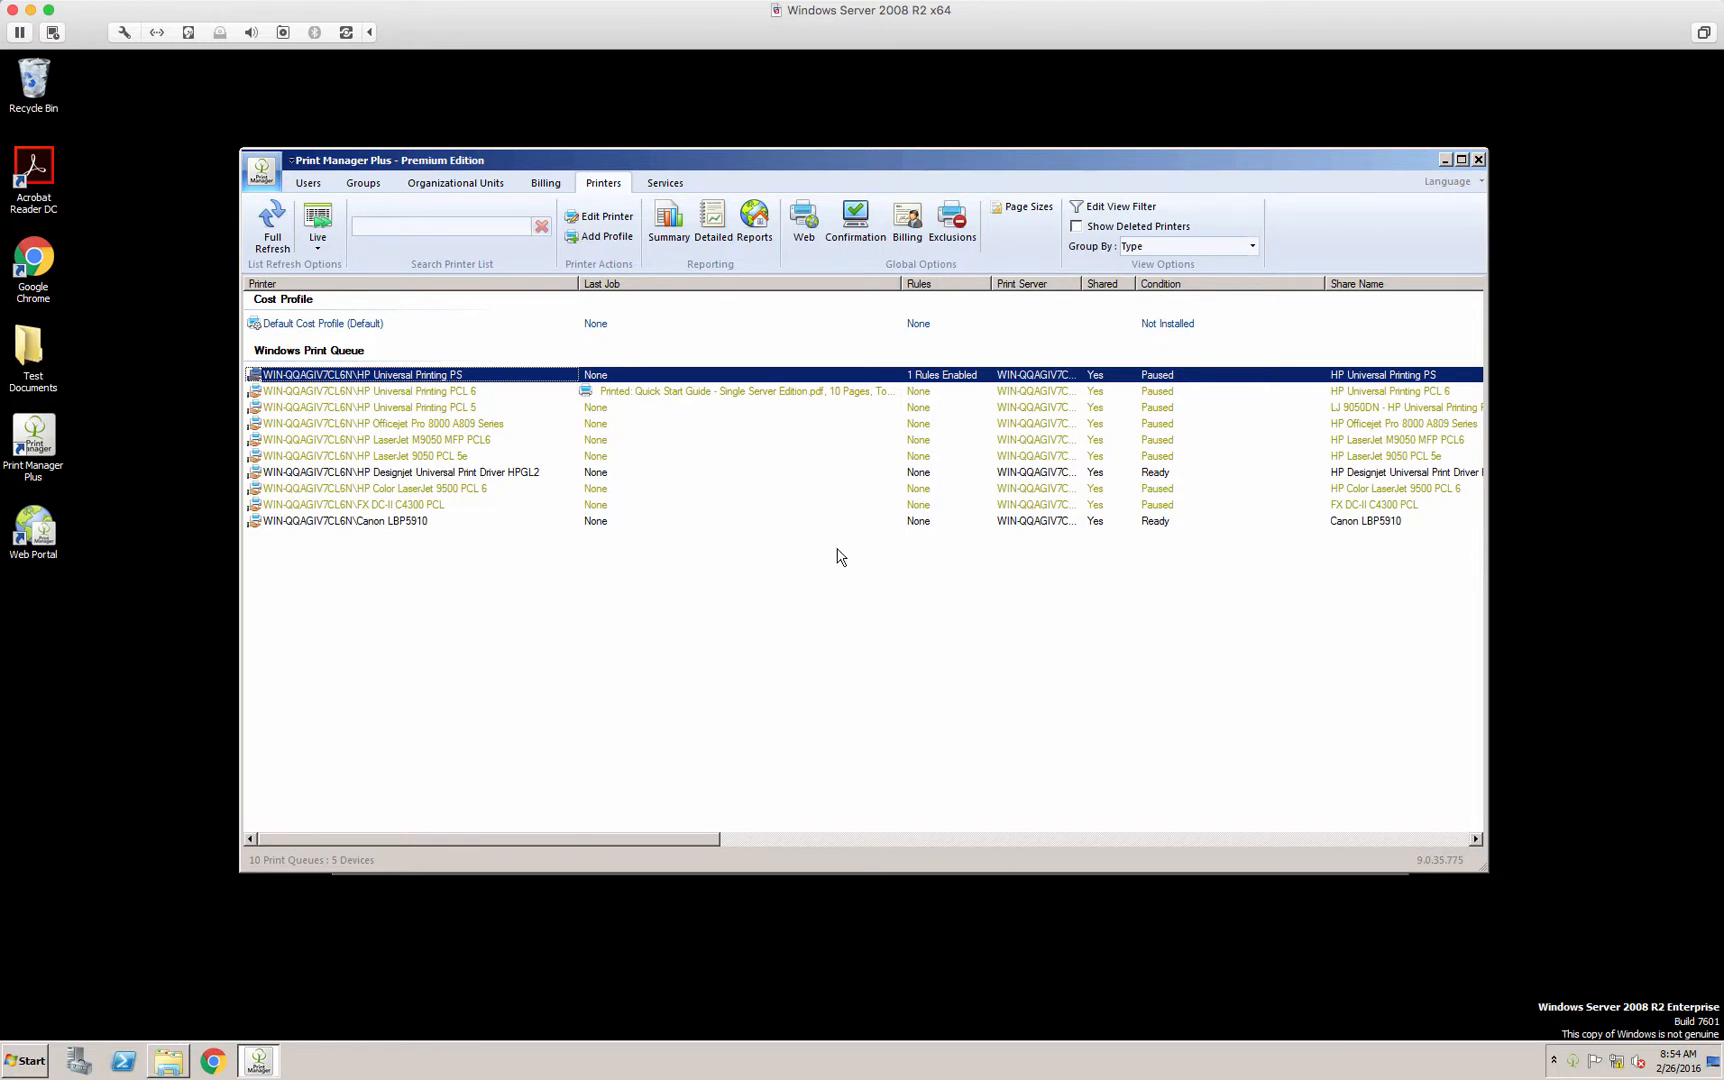
mouse_move(808, 564)
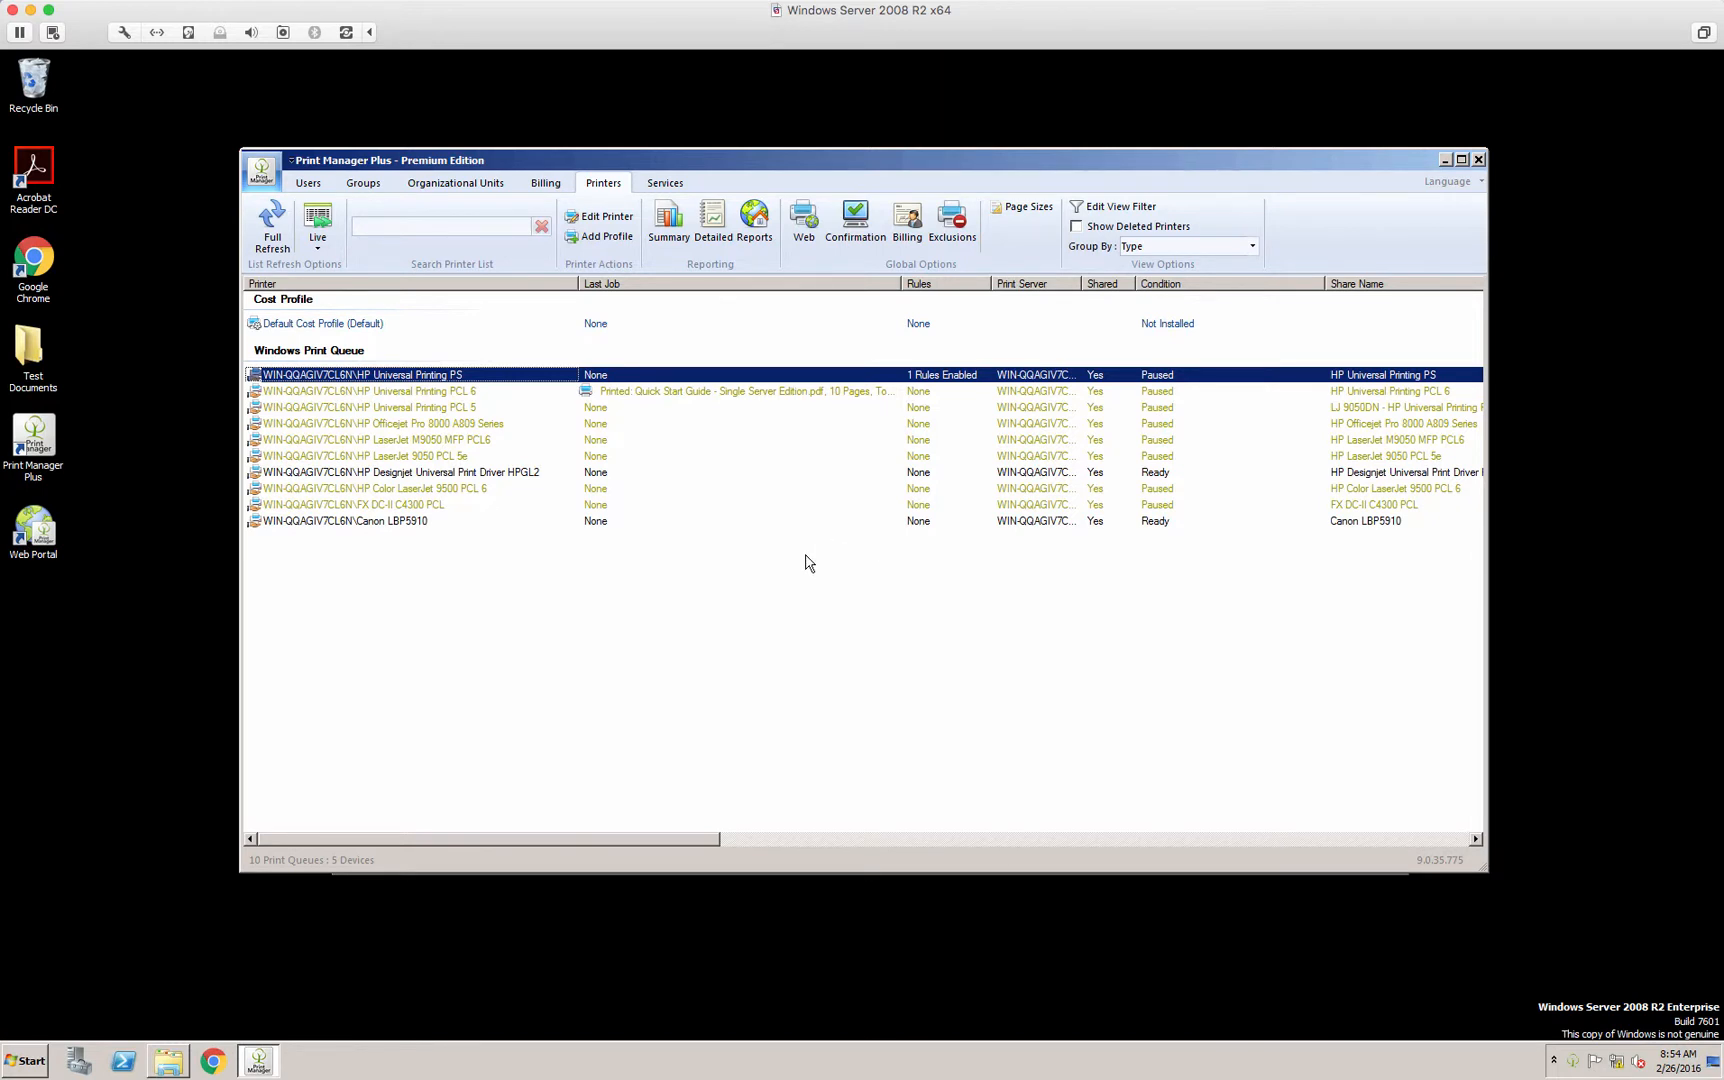
mouse_move(858, 356)
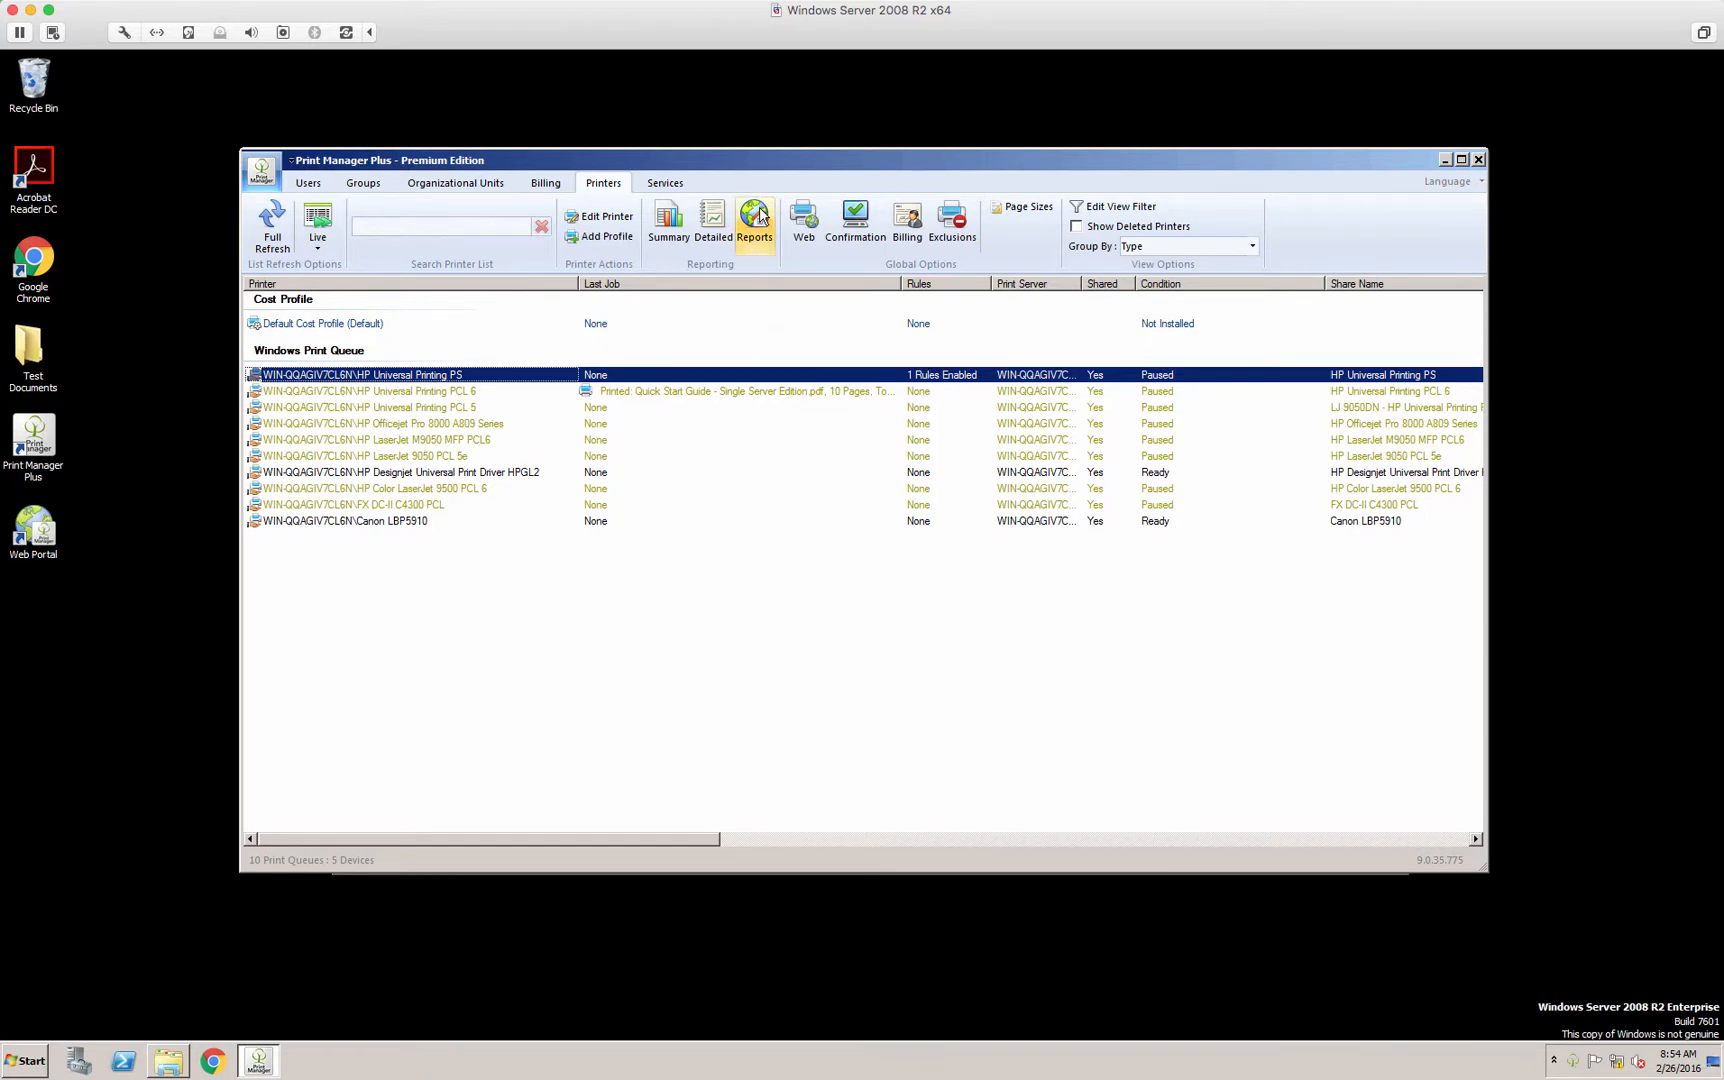
mouse_move(808, 598)
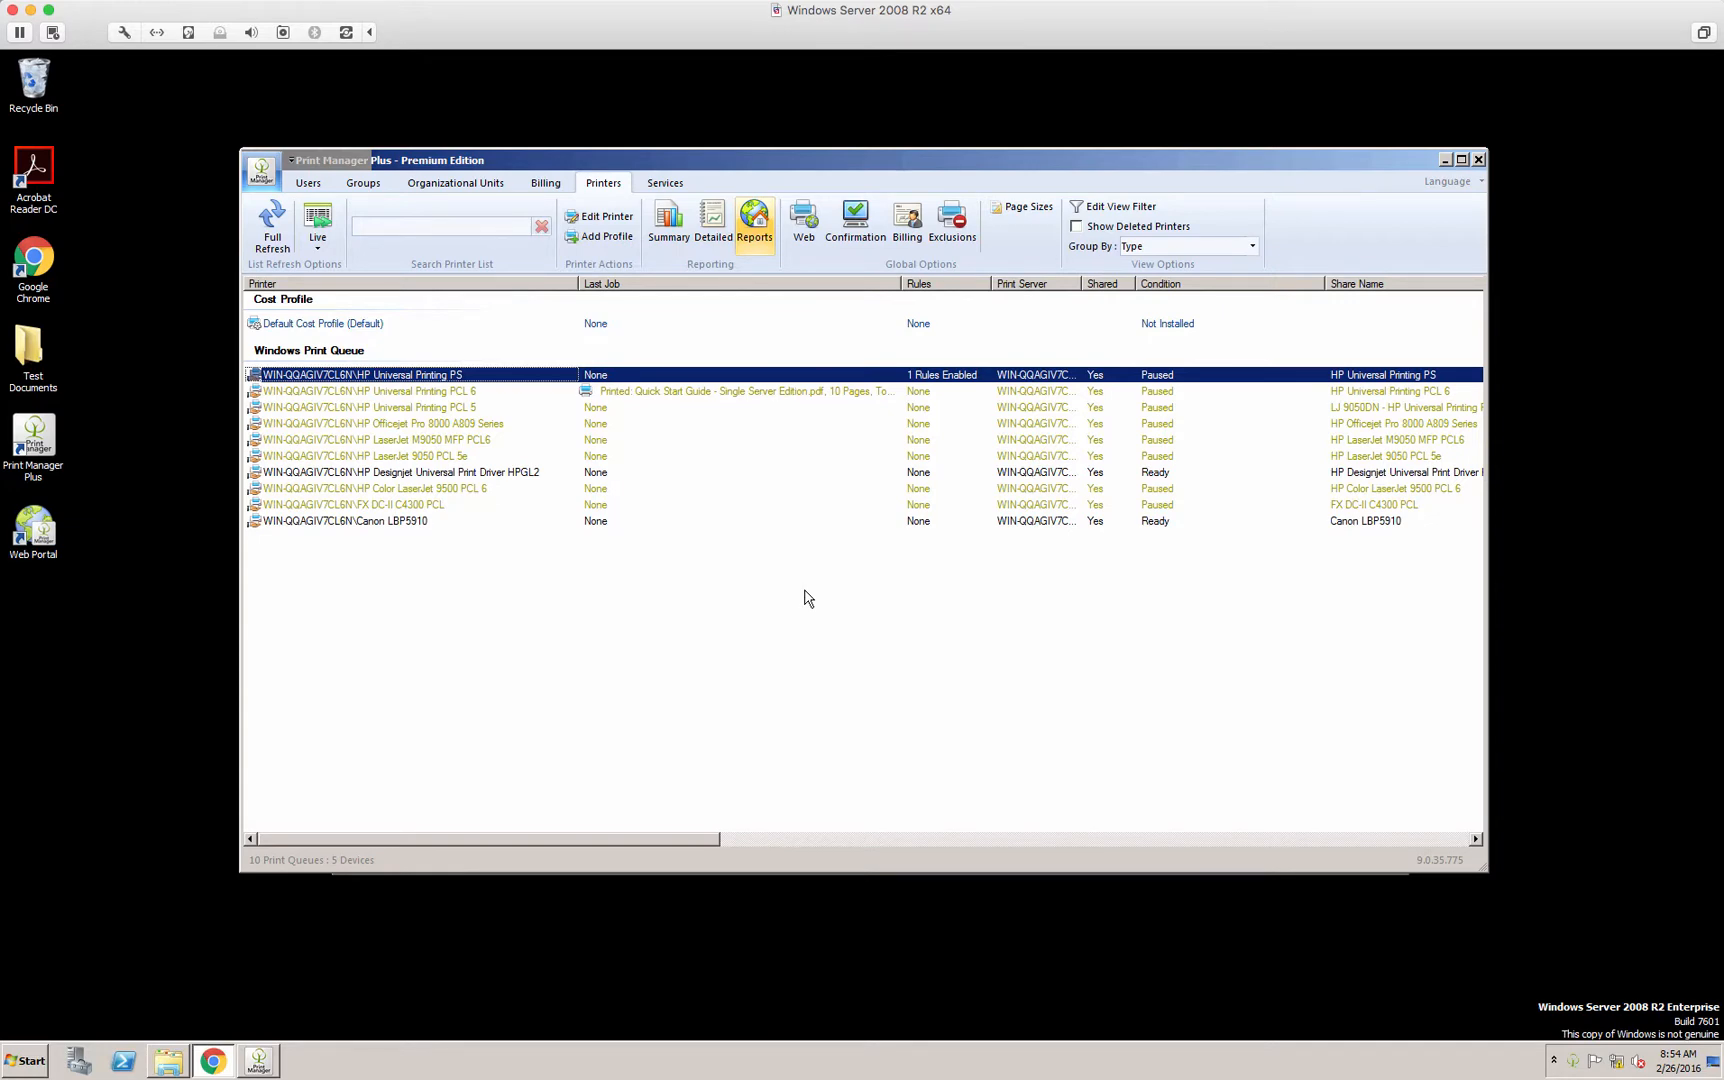
Step: Launch Detailed Reports and log in to the web portal as administrator
click(804, 220)
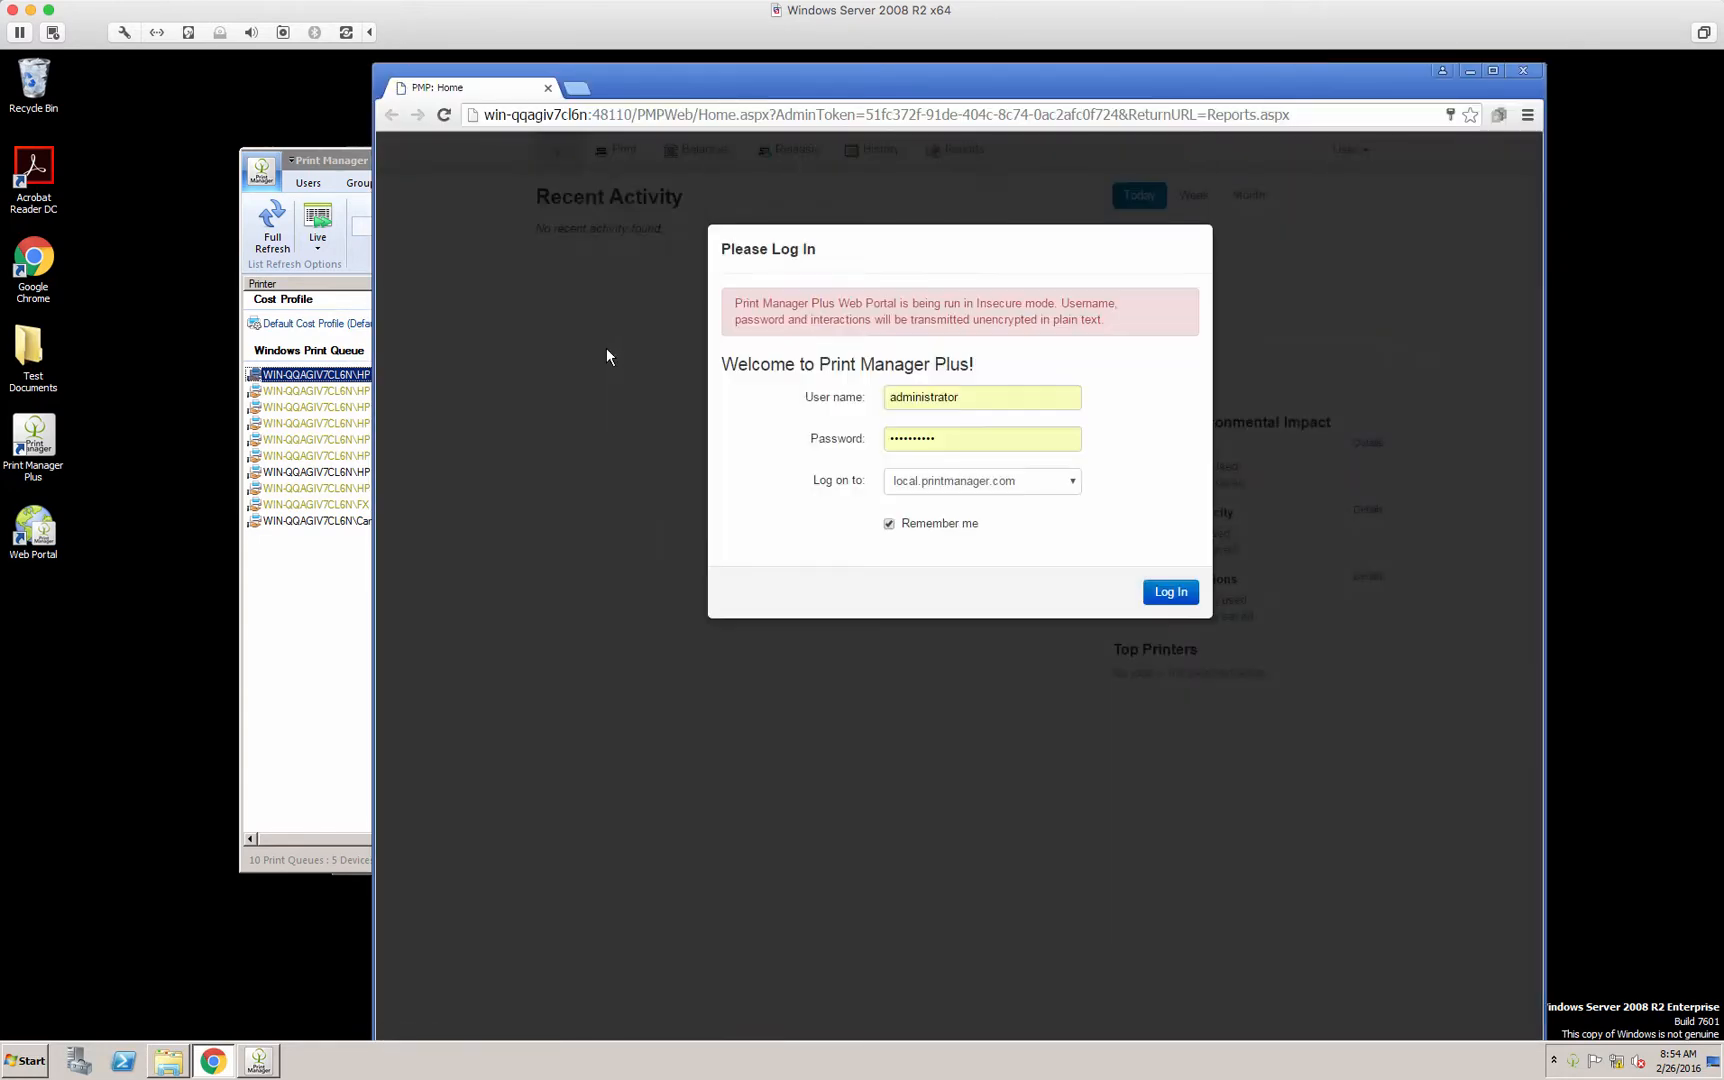
click(1168, 592)
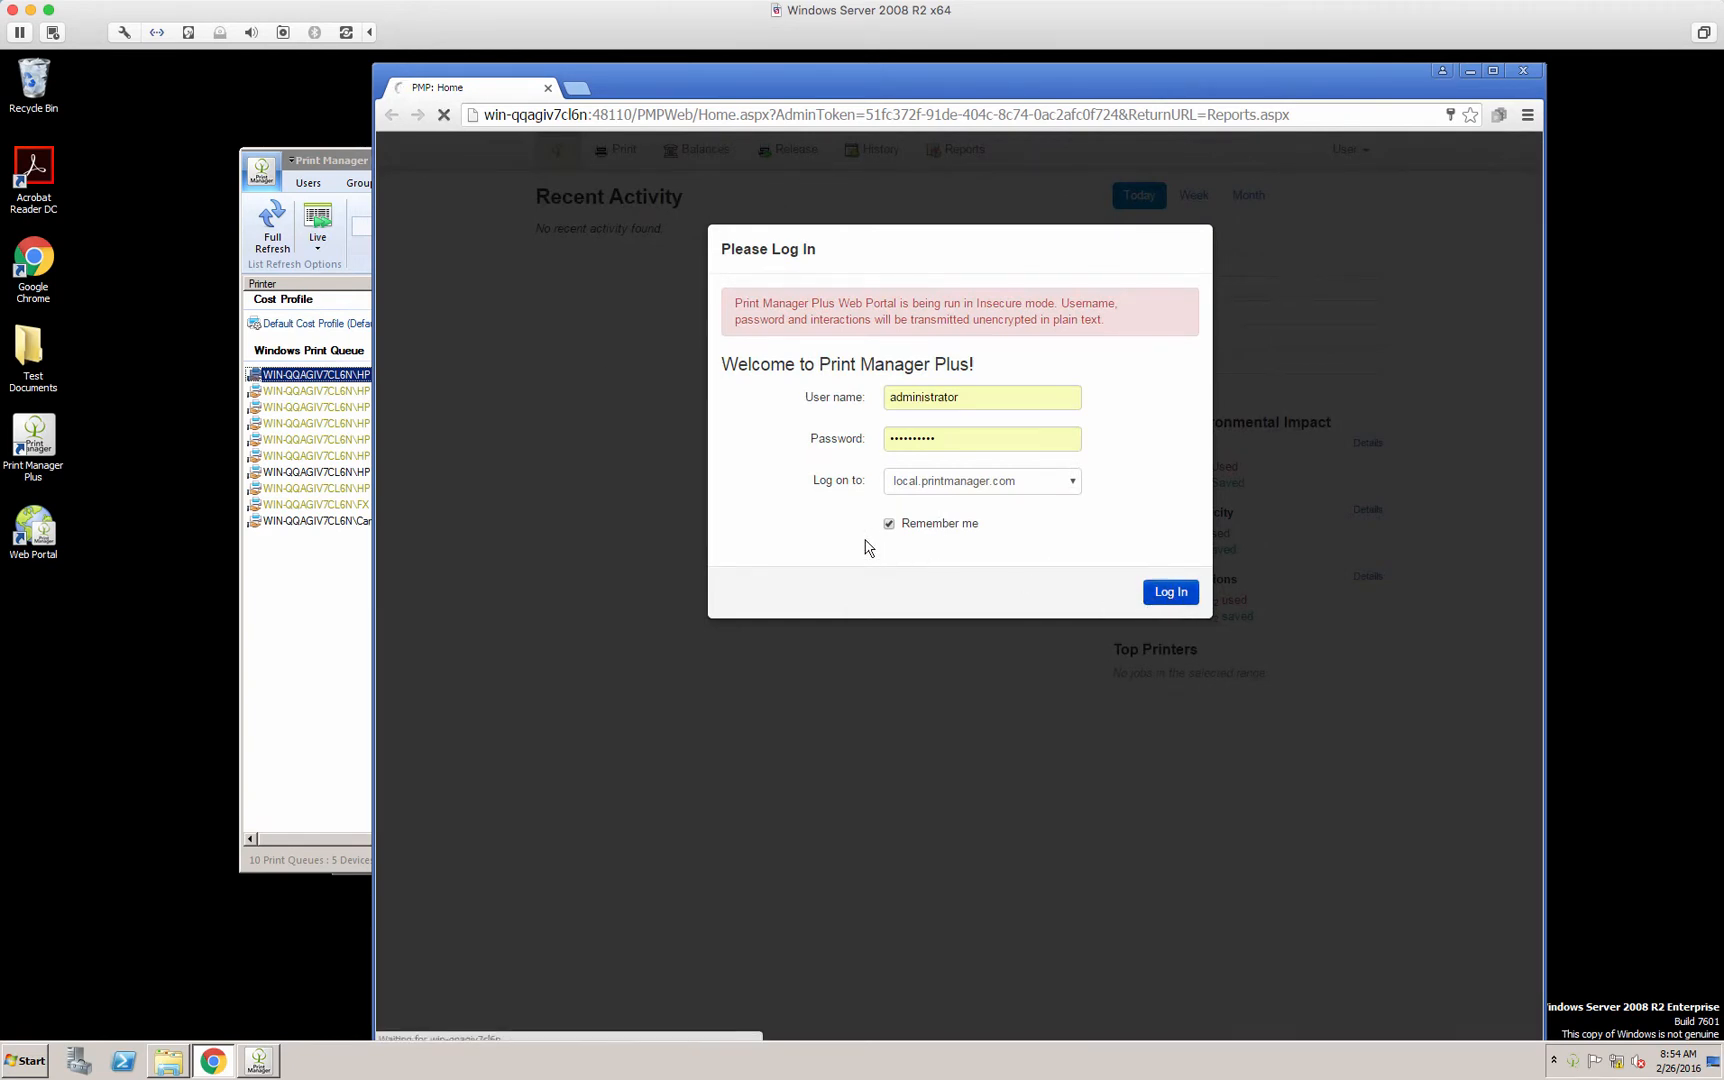
click(1168, 592)
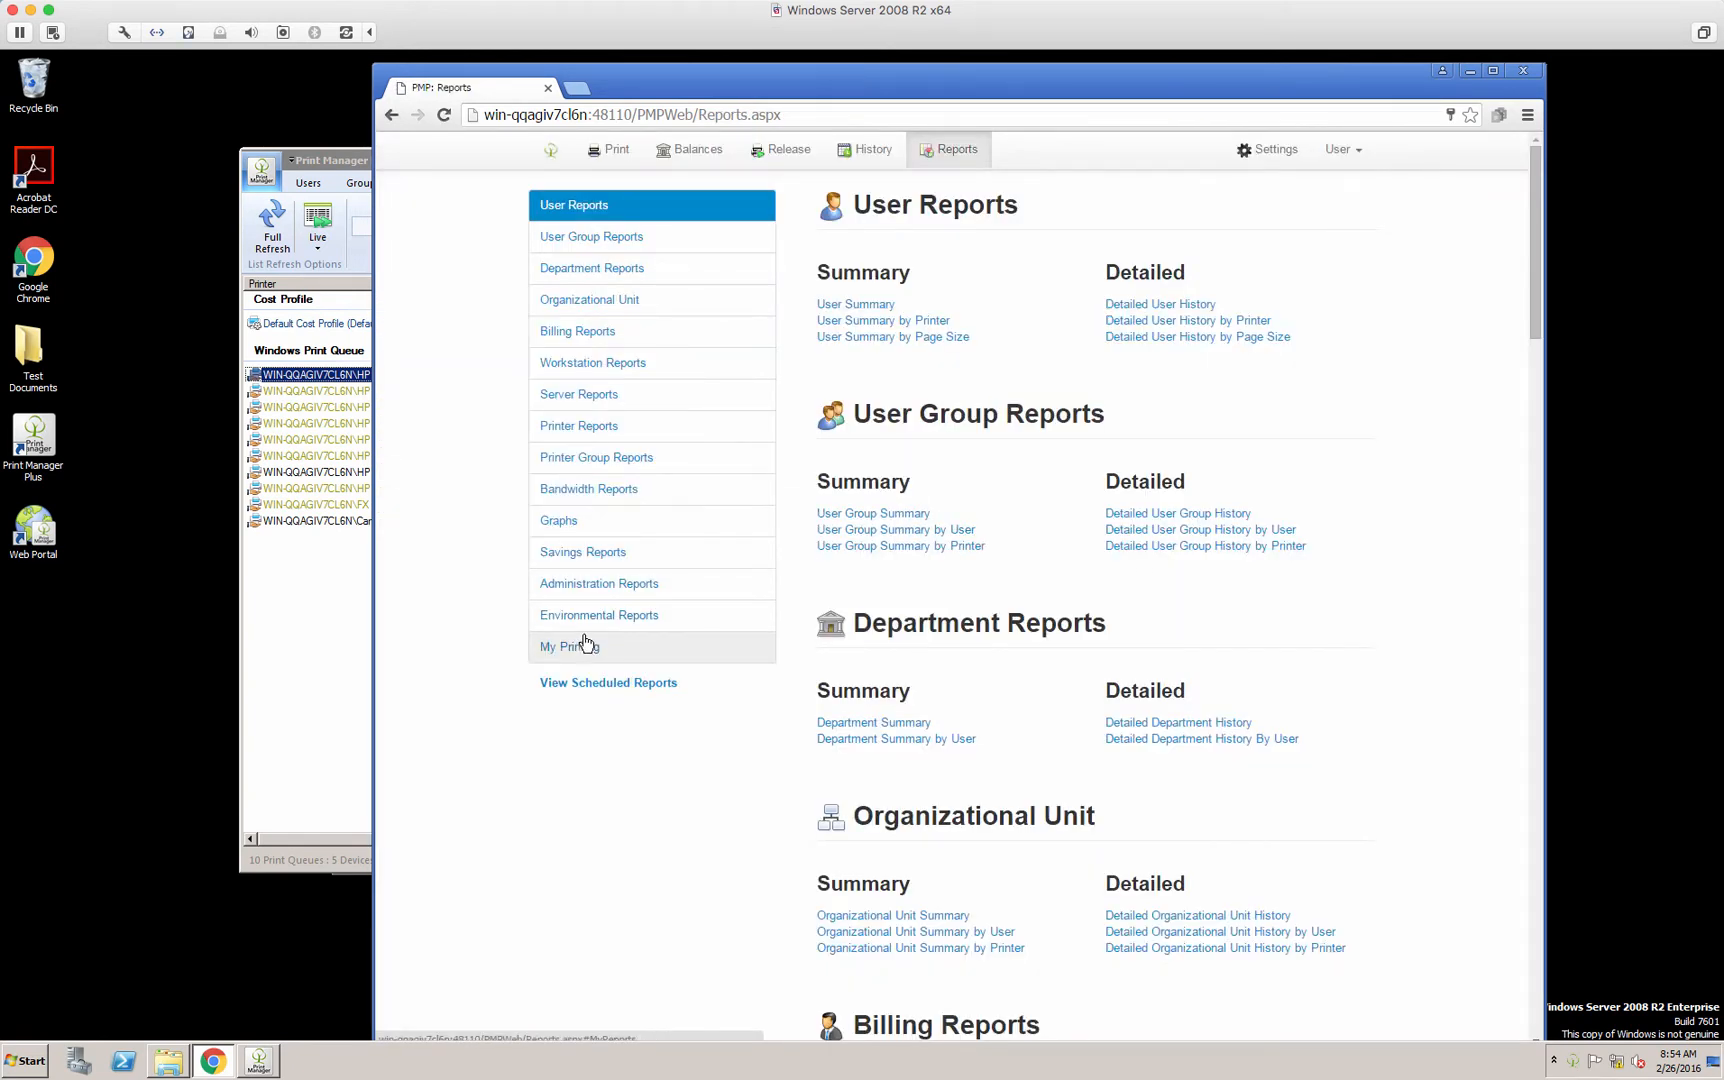
mouse_move(624, 532)
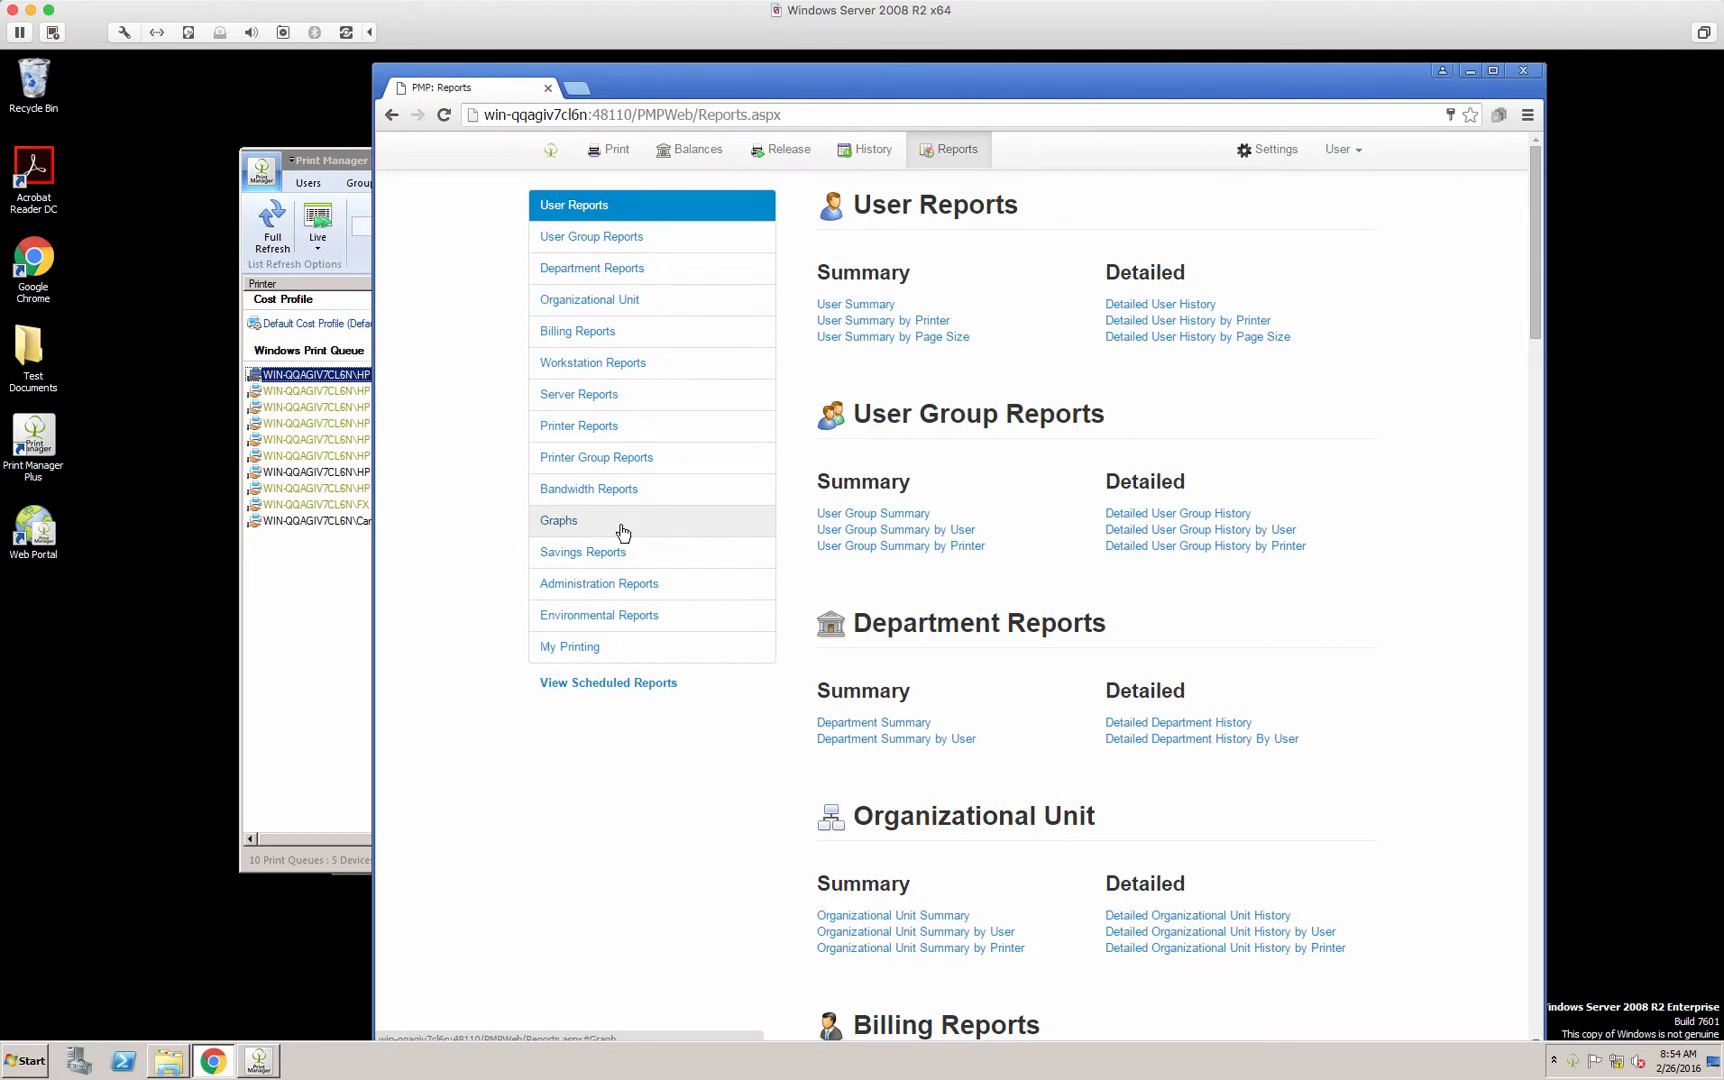
Step: Show the Savings Reports section with its summary and detailed report links
click(582, 552)
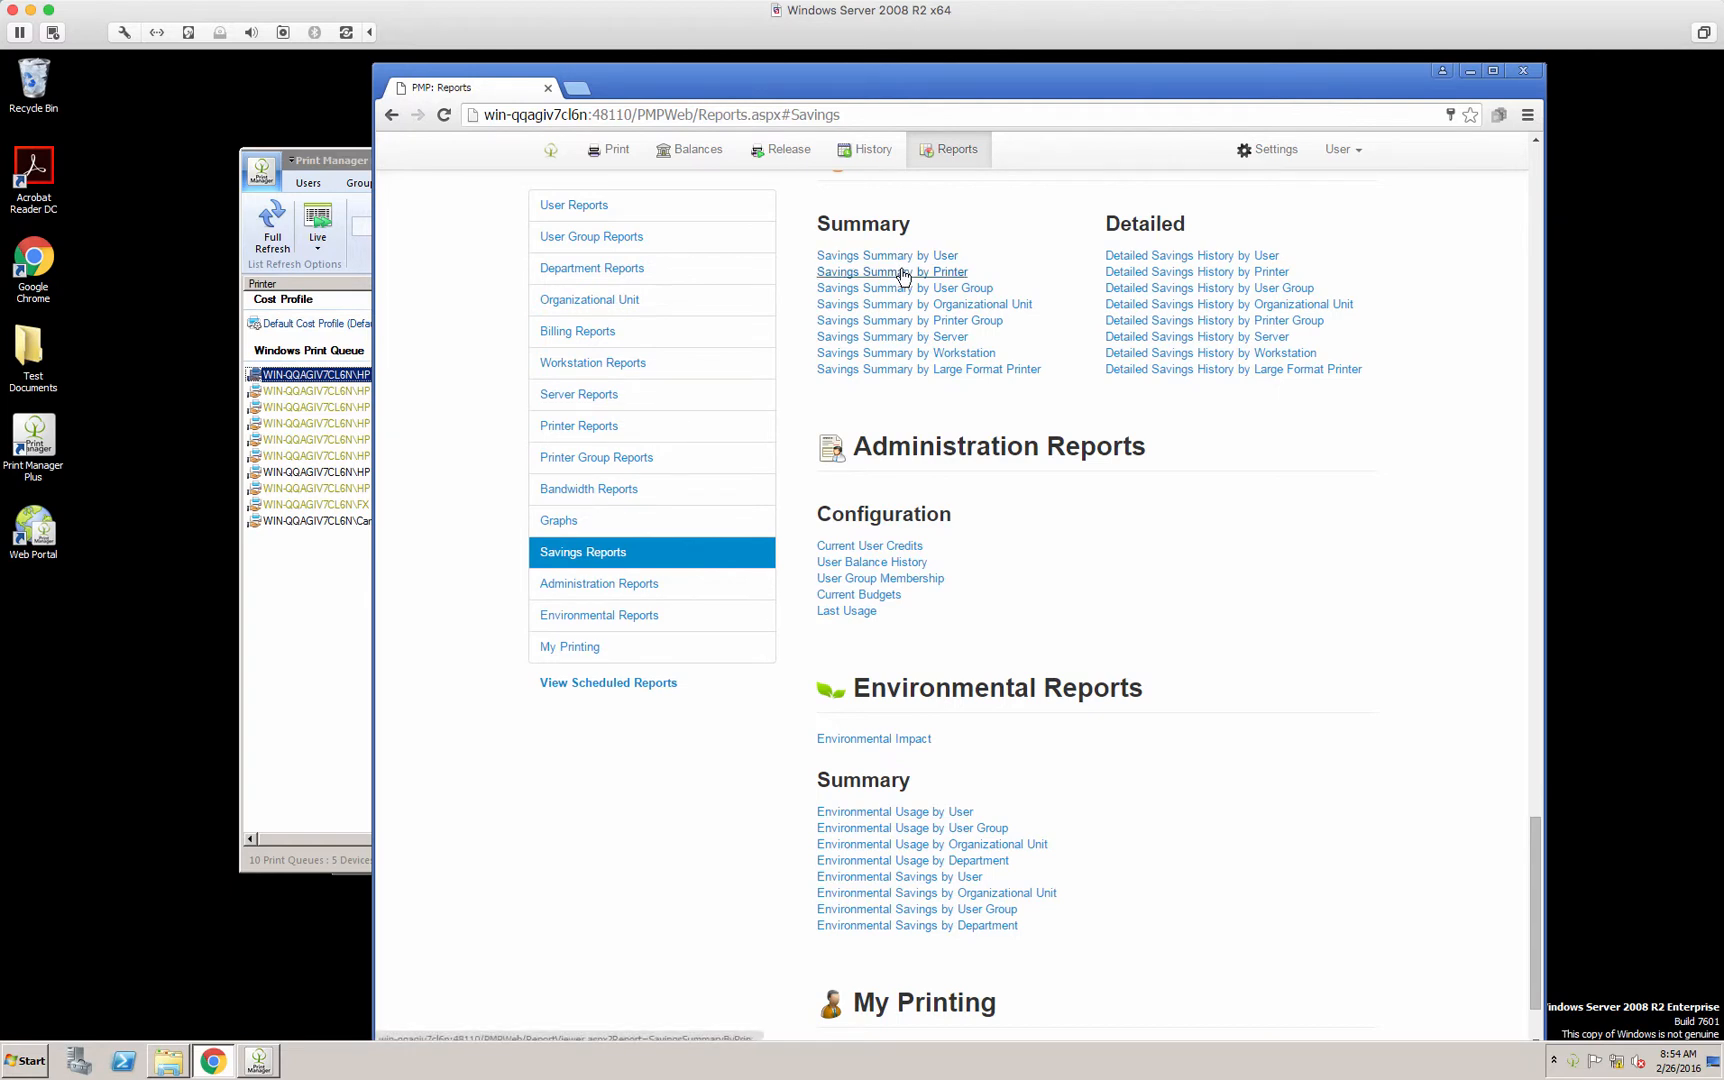
mouse_move(902, 310)
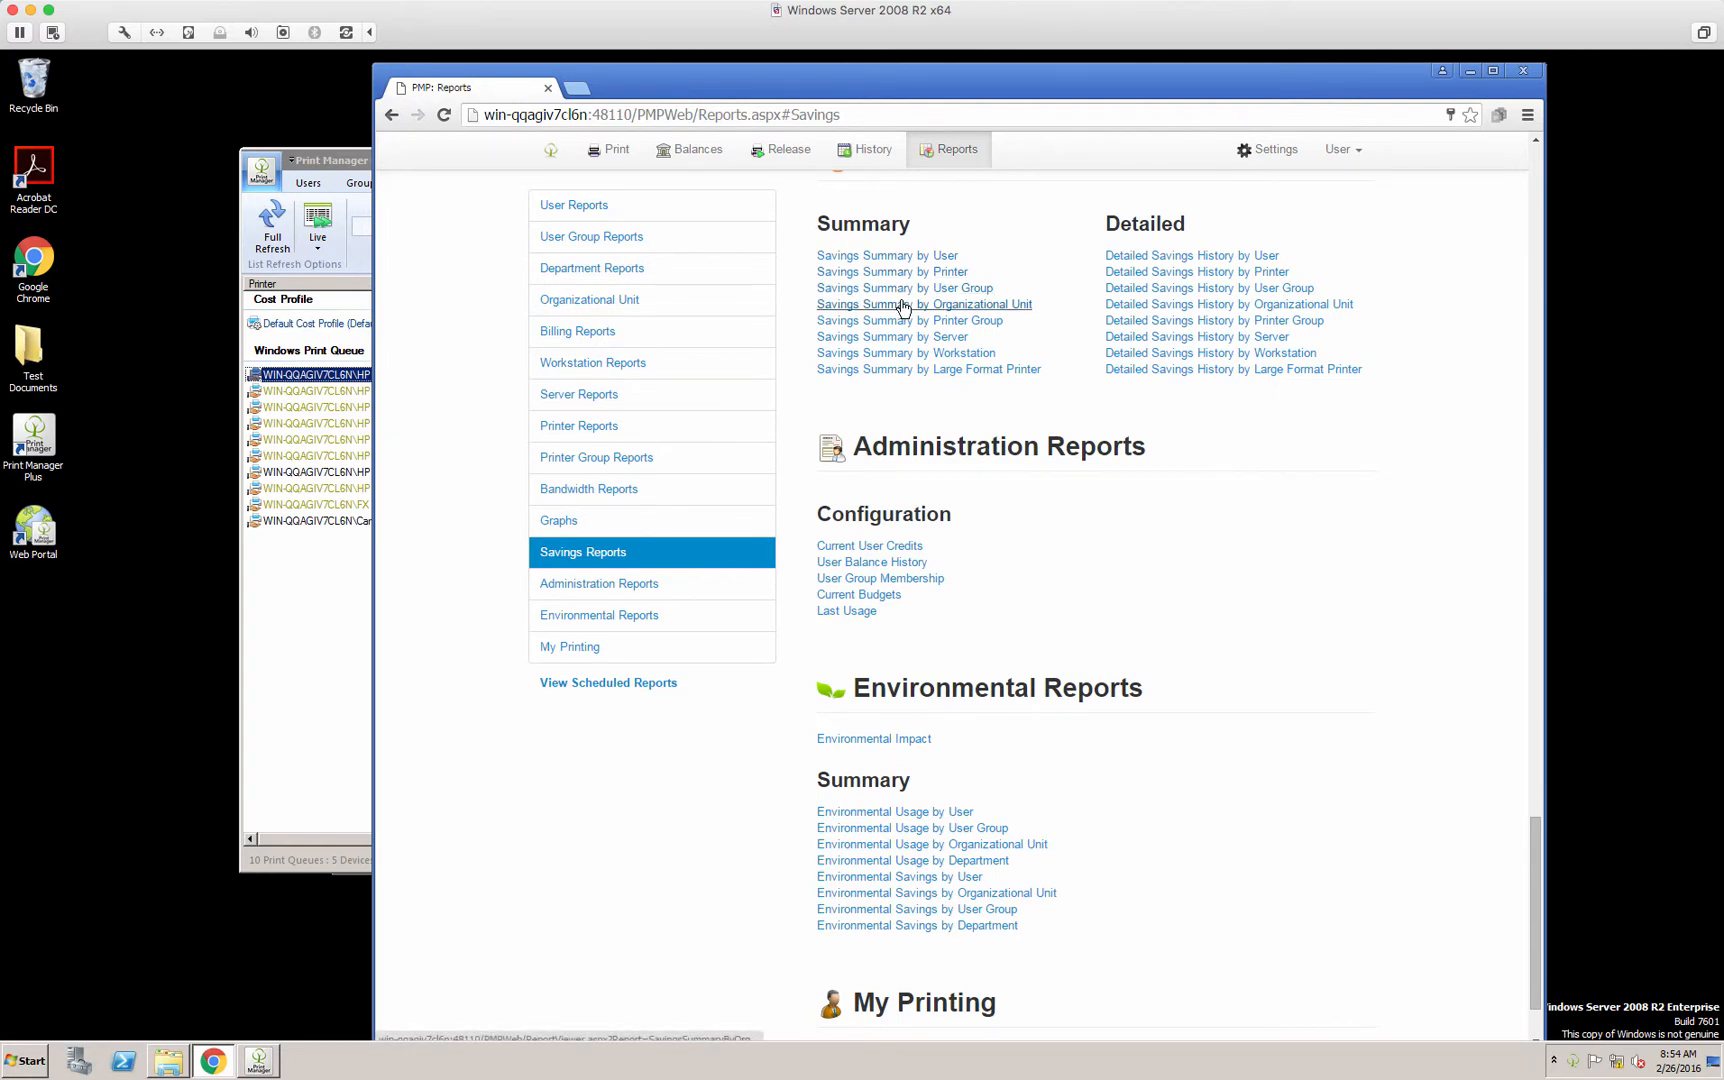
mouse_move(898, 320)
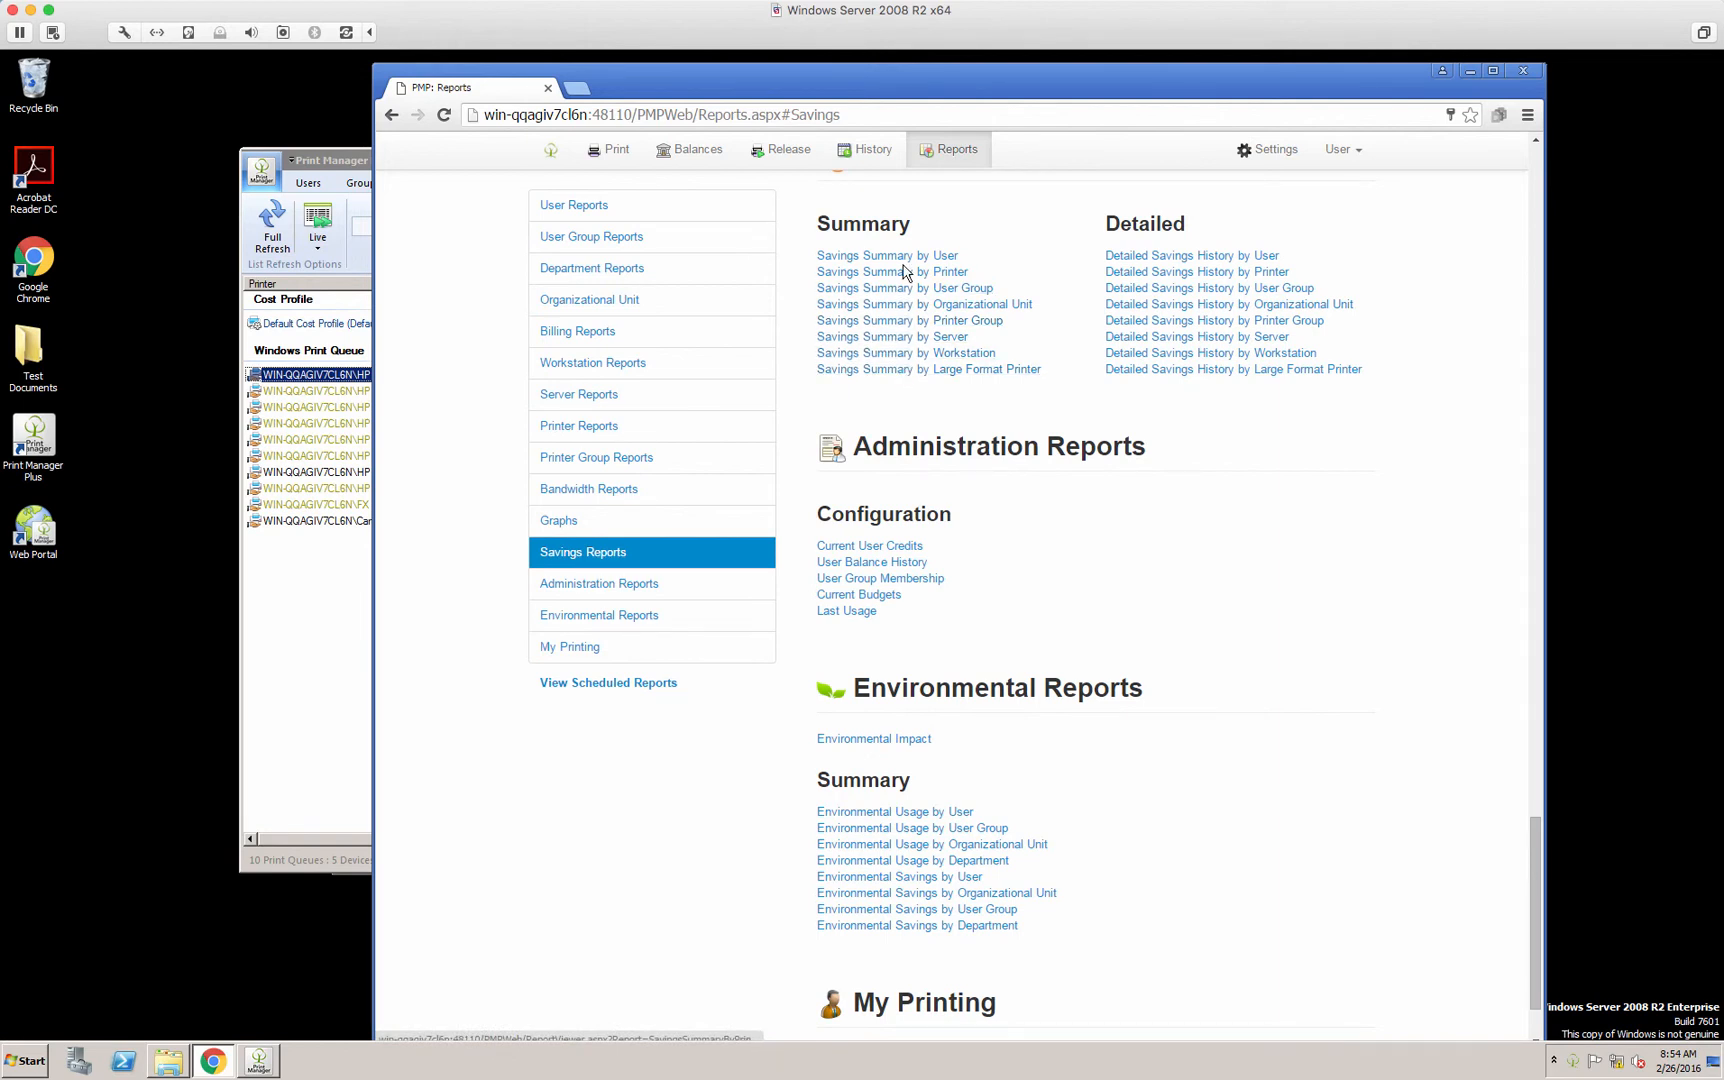
mouse_move(1160, 368)
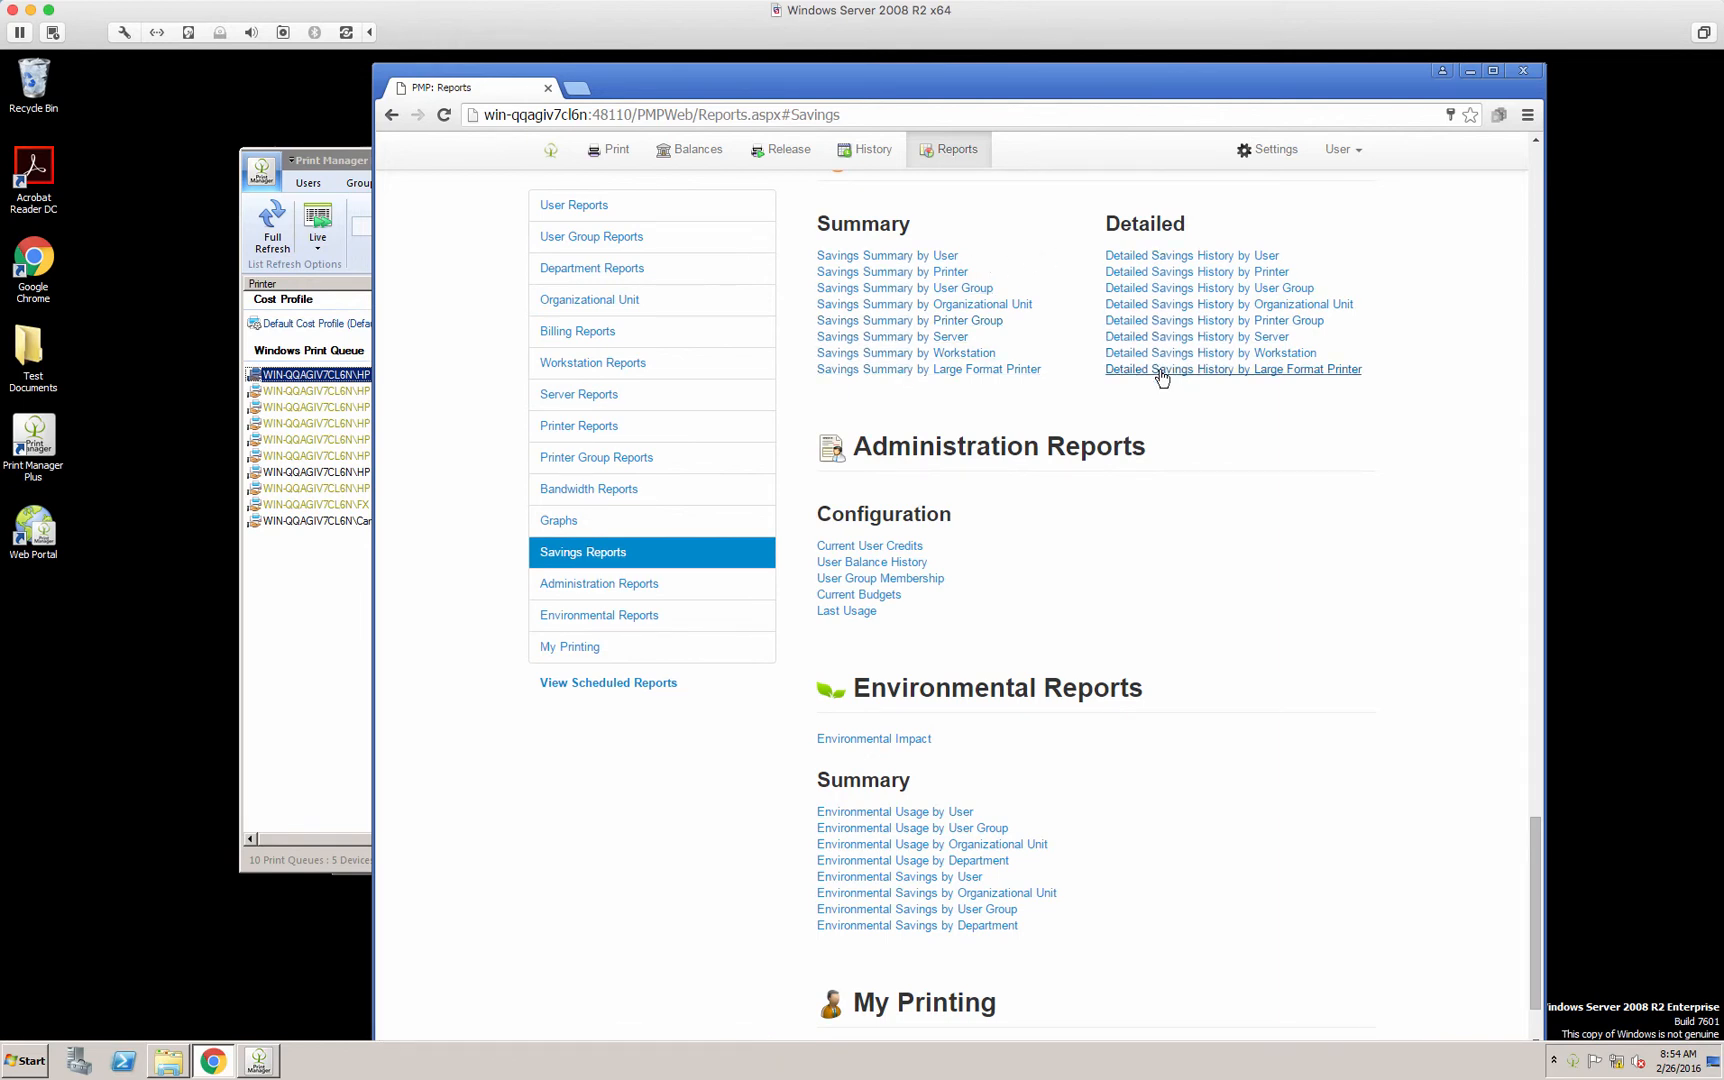
mouse_move(1066, 398)
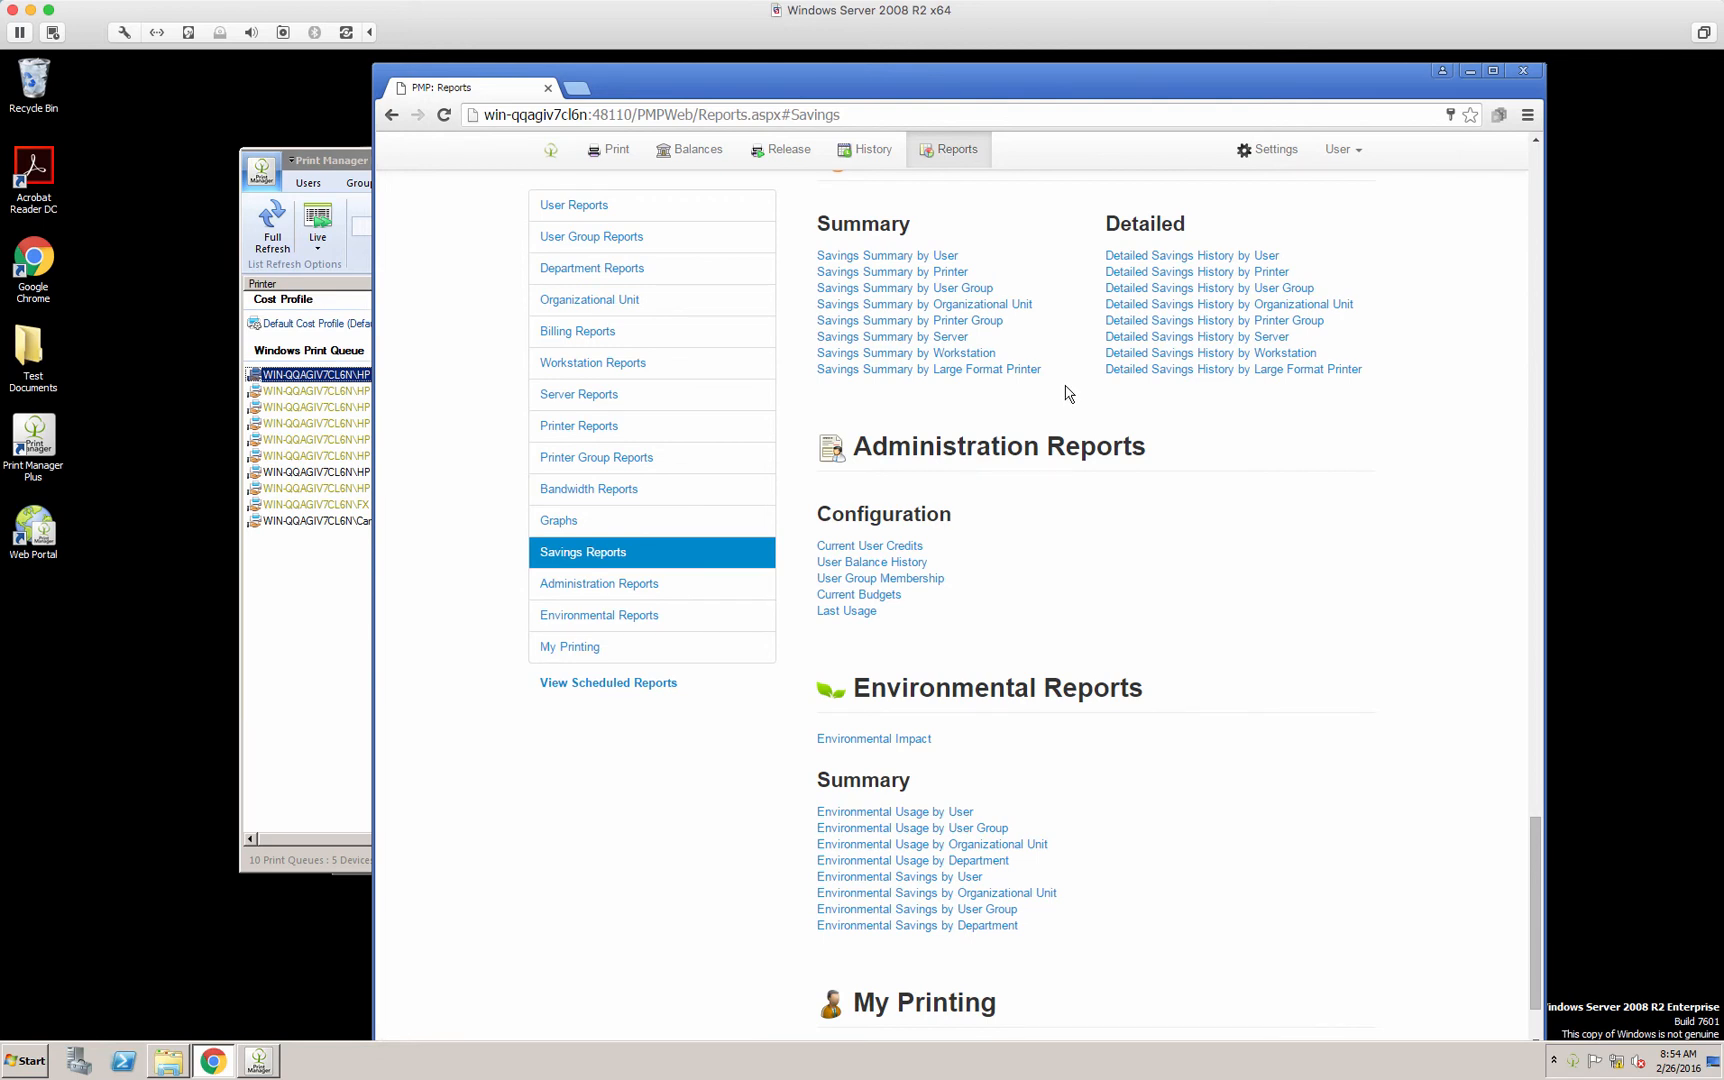
mouse_move(1062, 550)
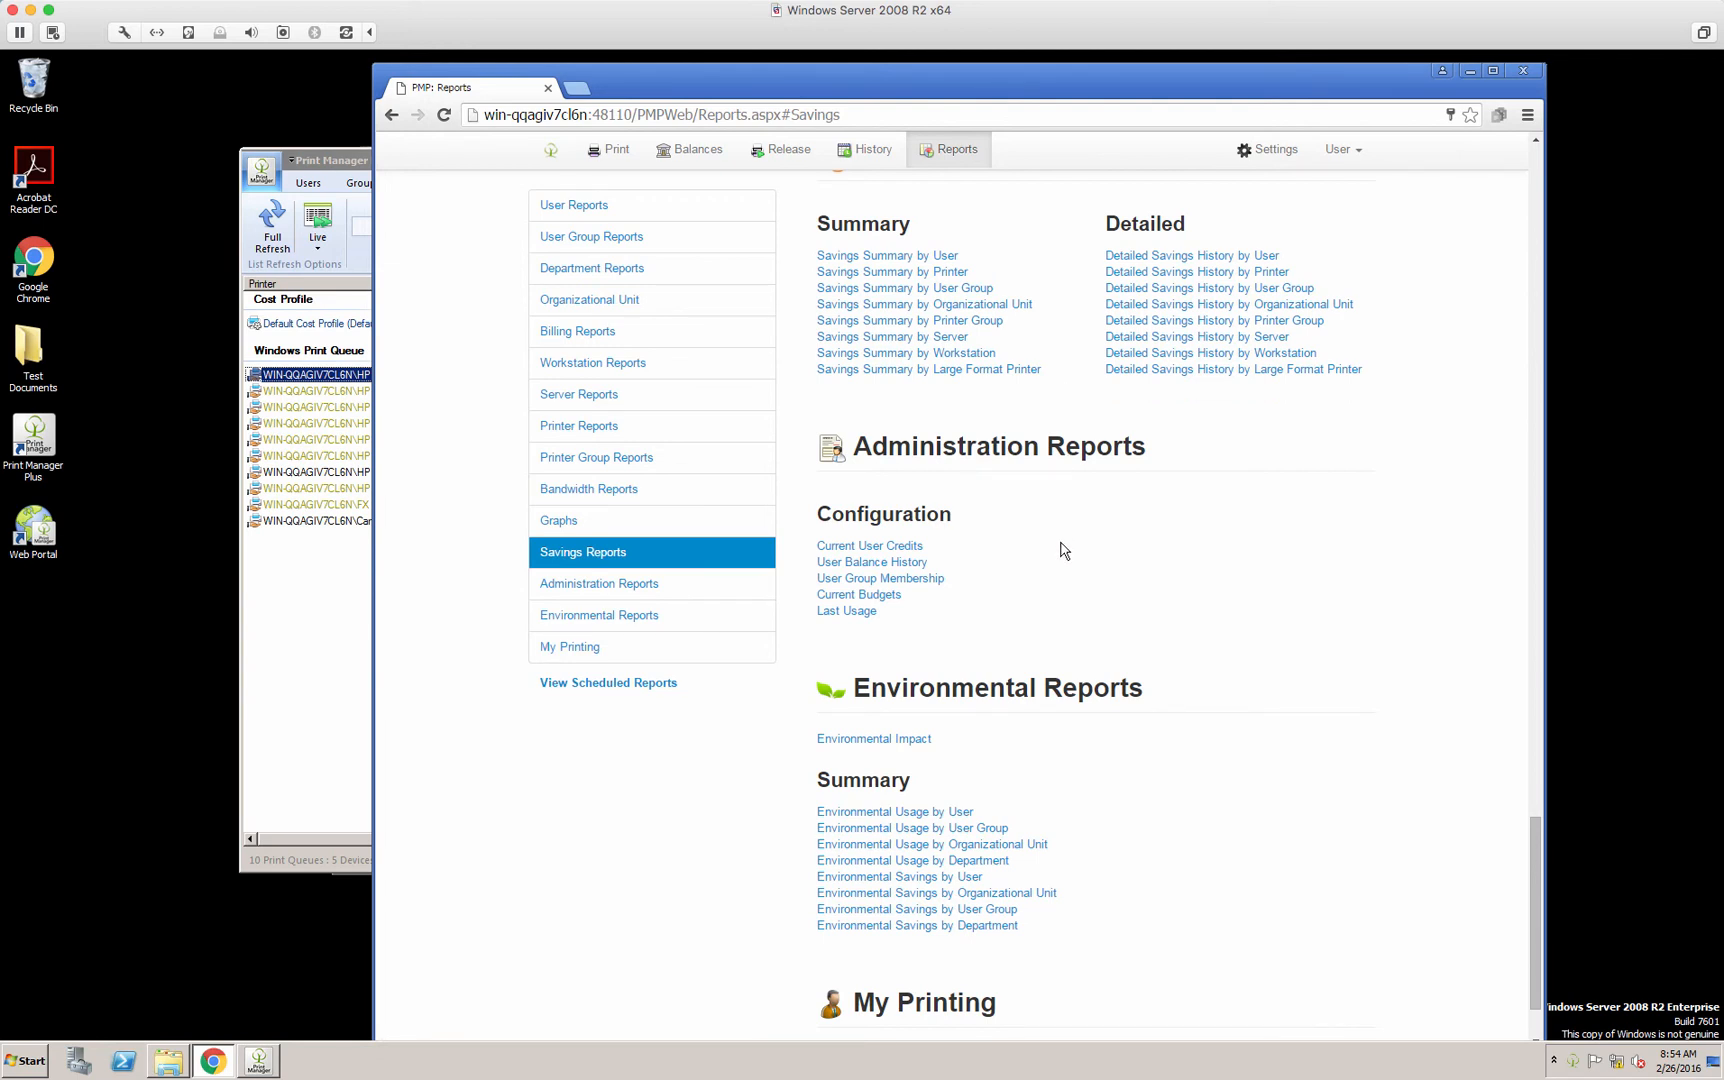